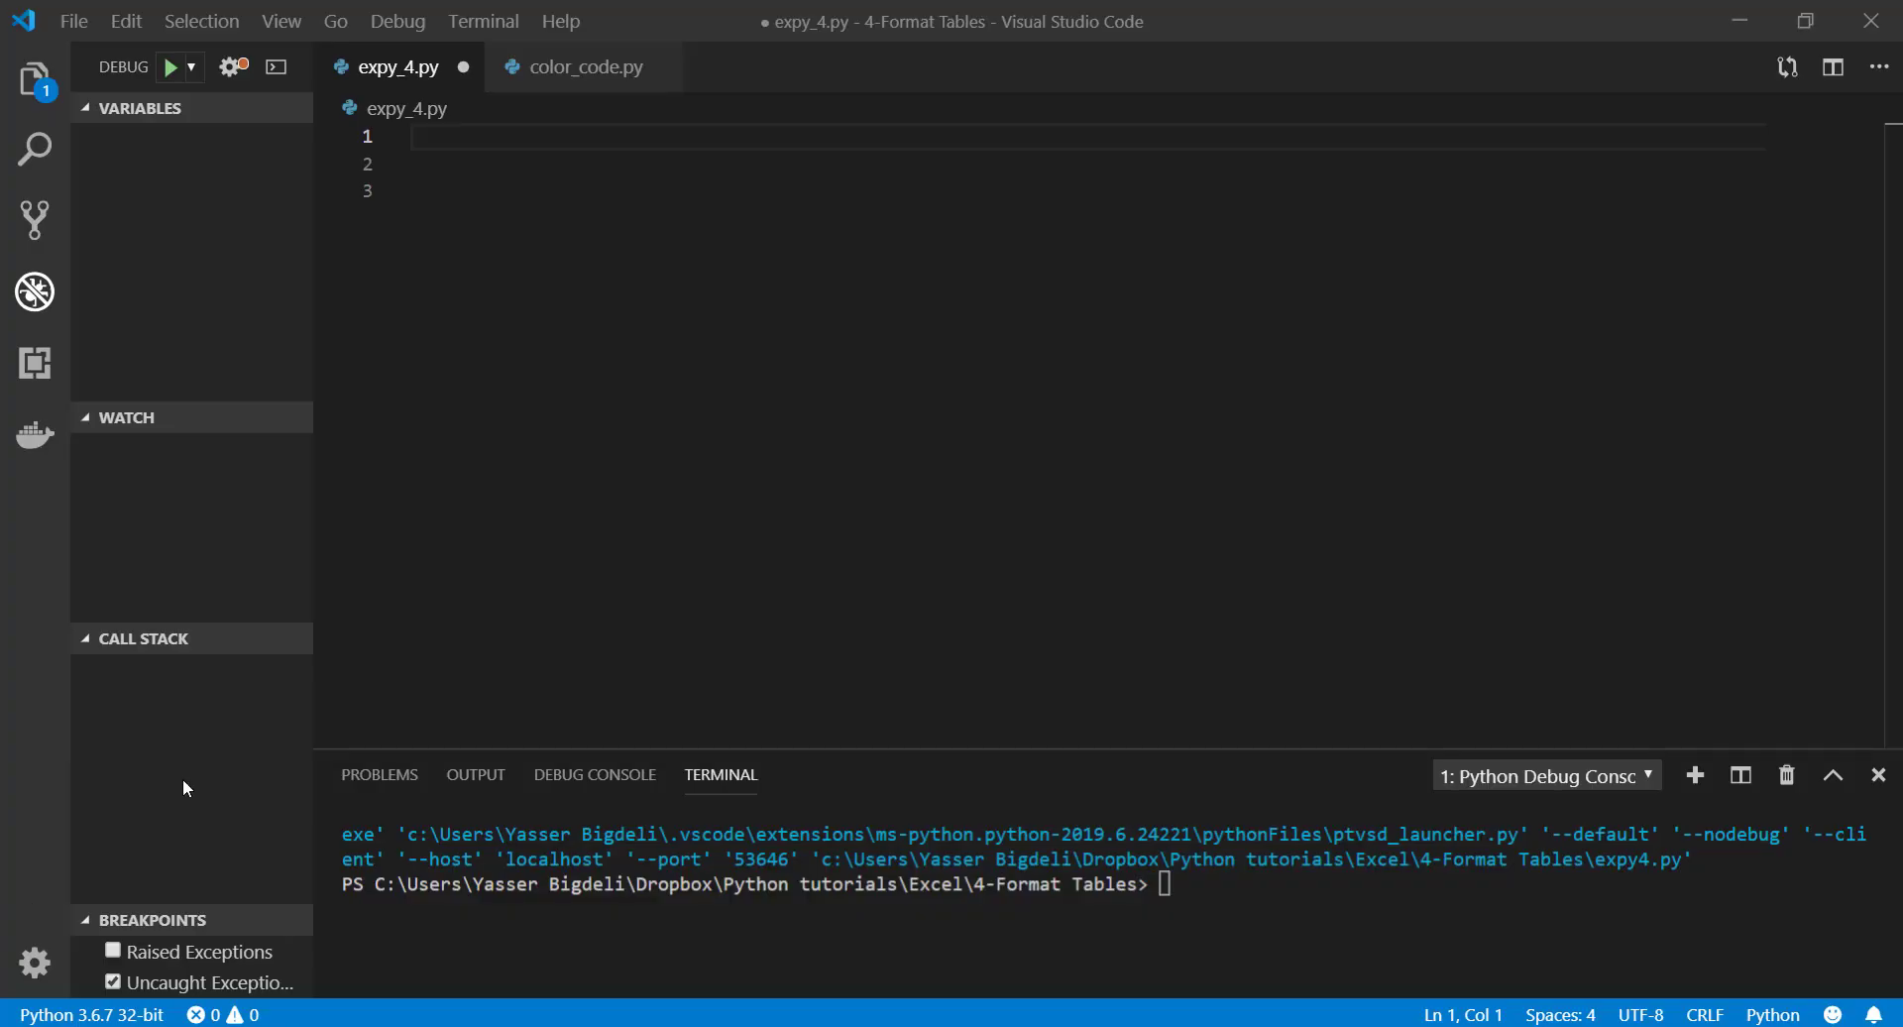
Import Workbook and the PatternFill, Border, Side, Alignment, Font and fills styles from openpyxl
text(from openpyxl import Workbook #pip install openpyxl  , See the link below)
click(1089, 162)
text(from openpyxl.styles import PatternFill, Border, Side, Alignment, Font, fills)
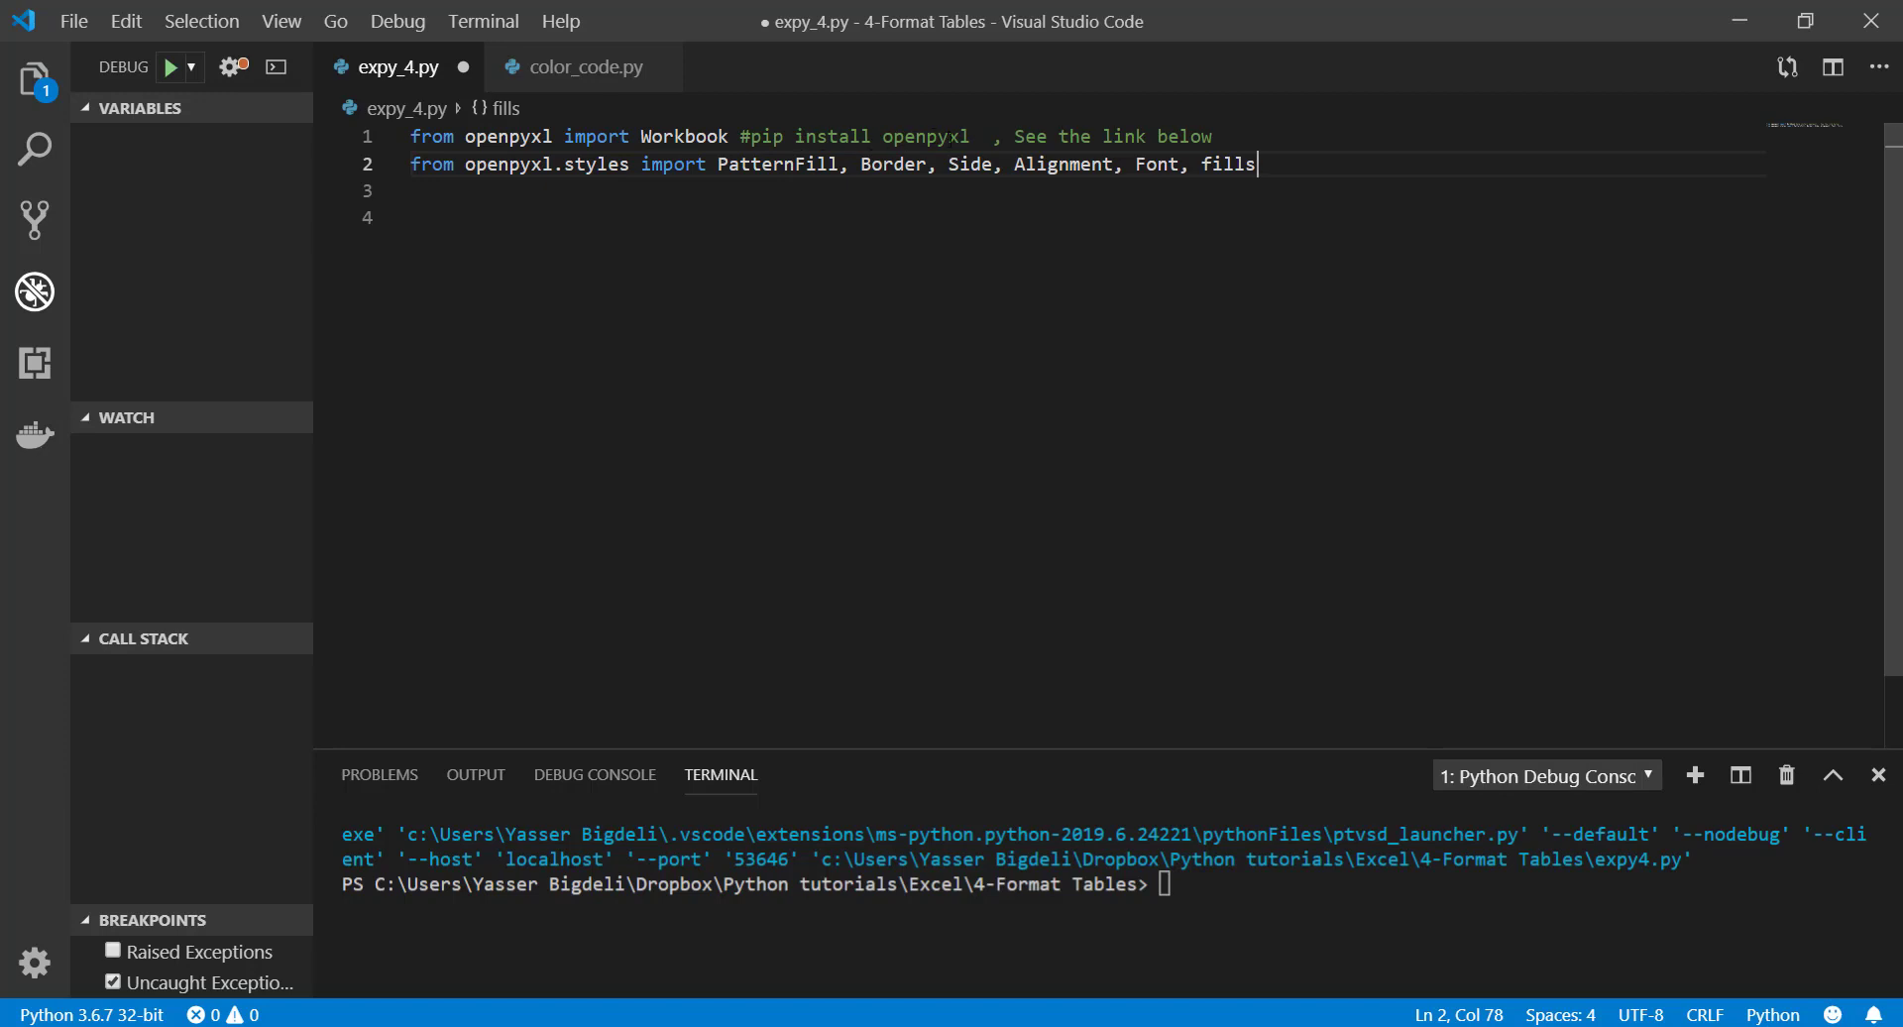
mouse_move(892, 164)
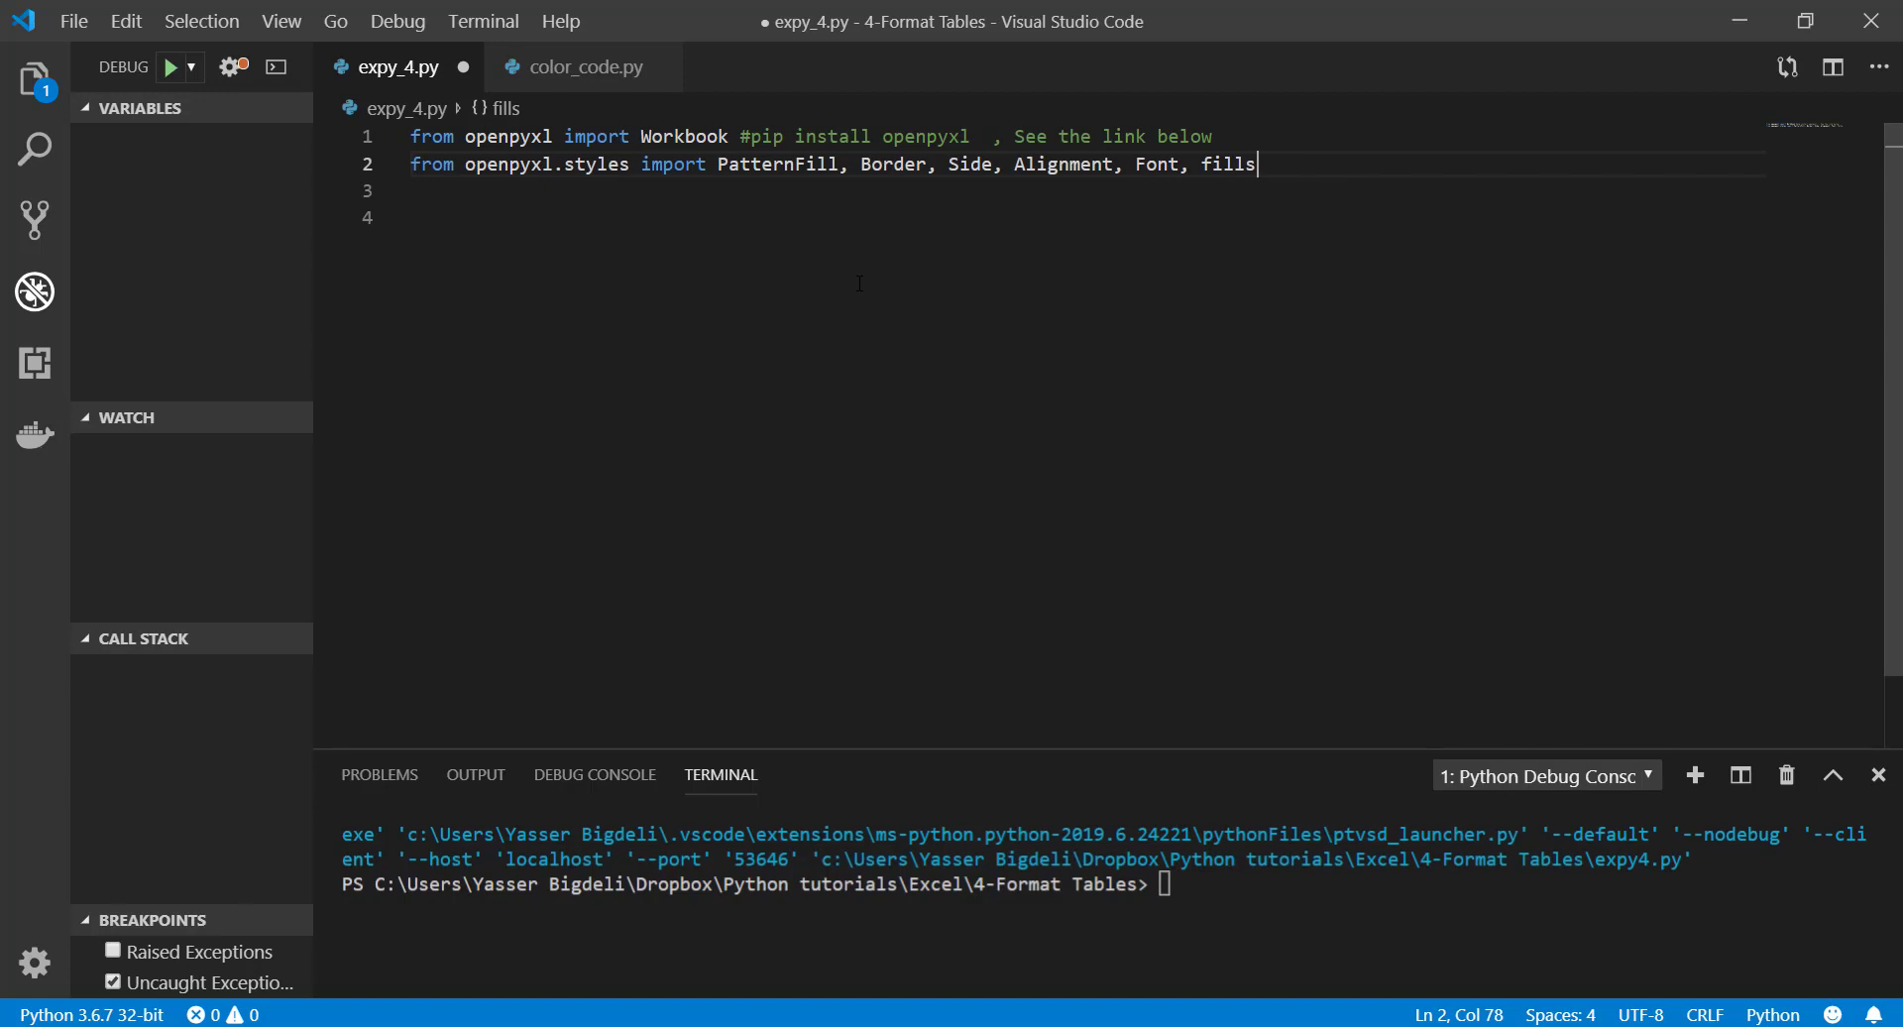
mouse_move(464, 194)
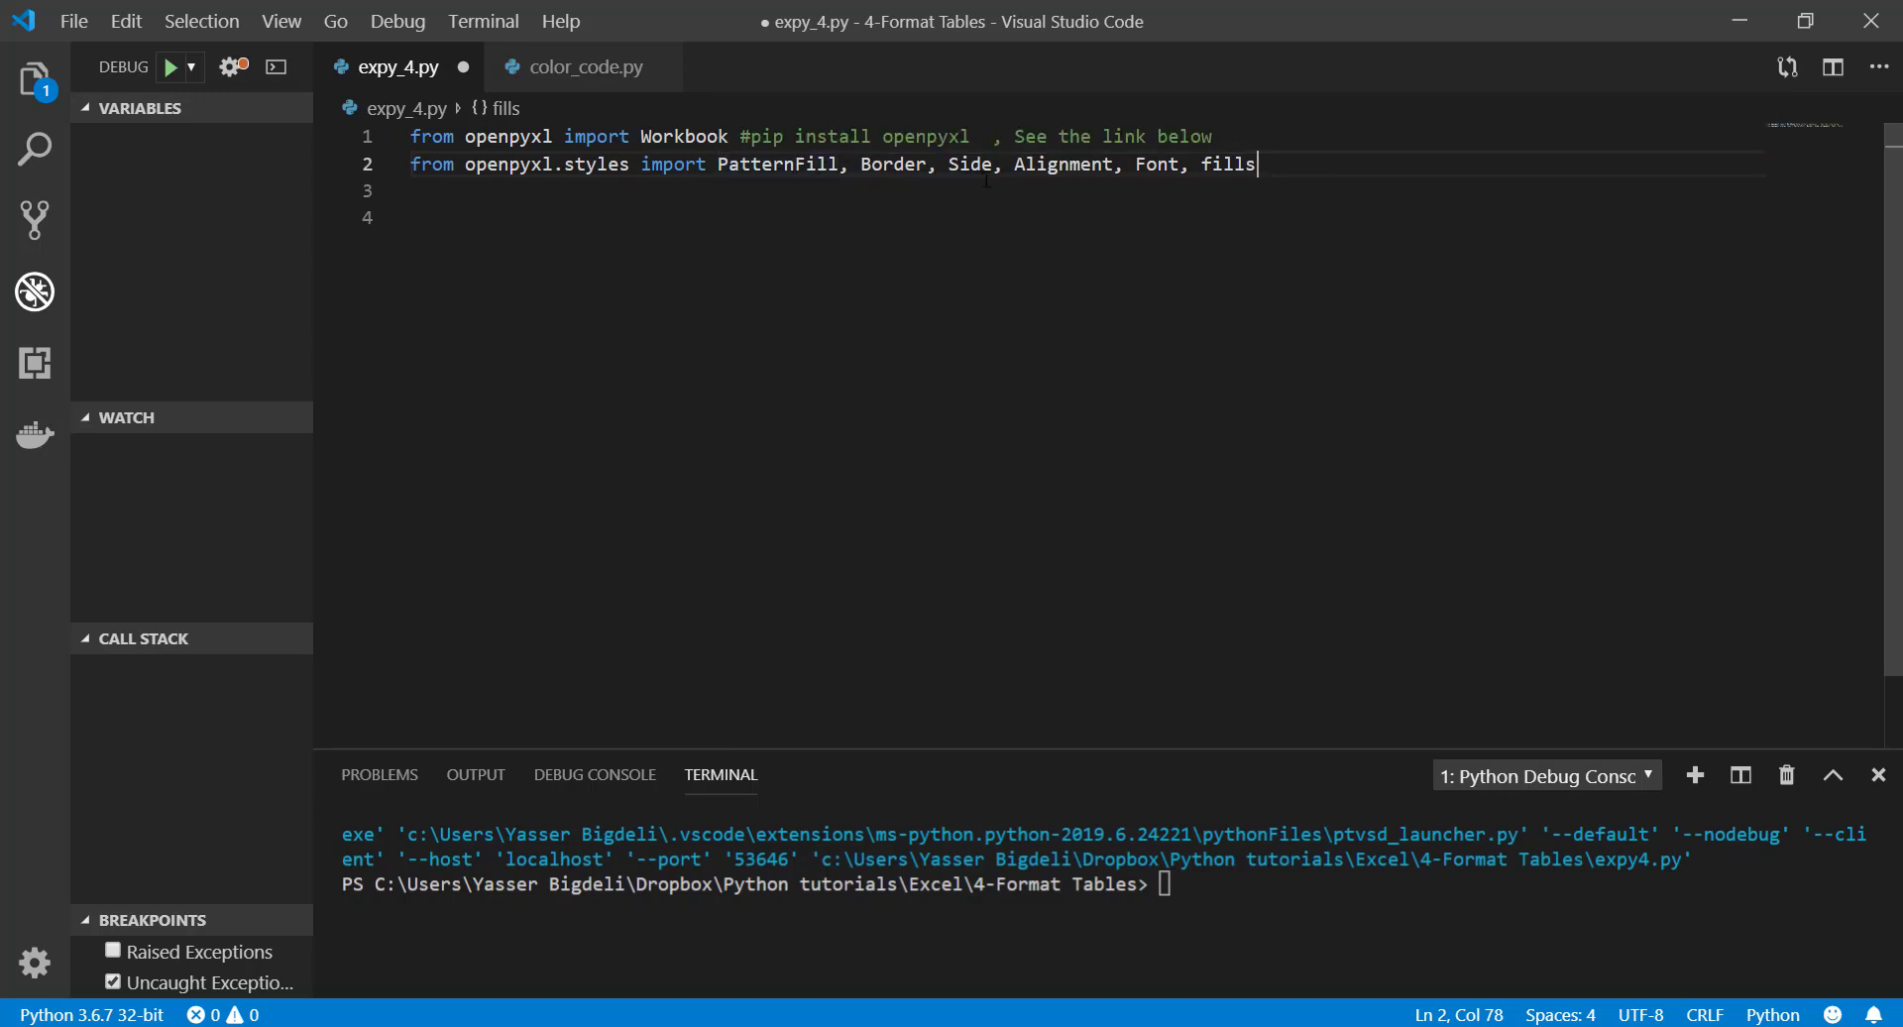
key(Enter)
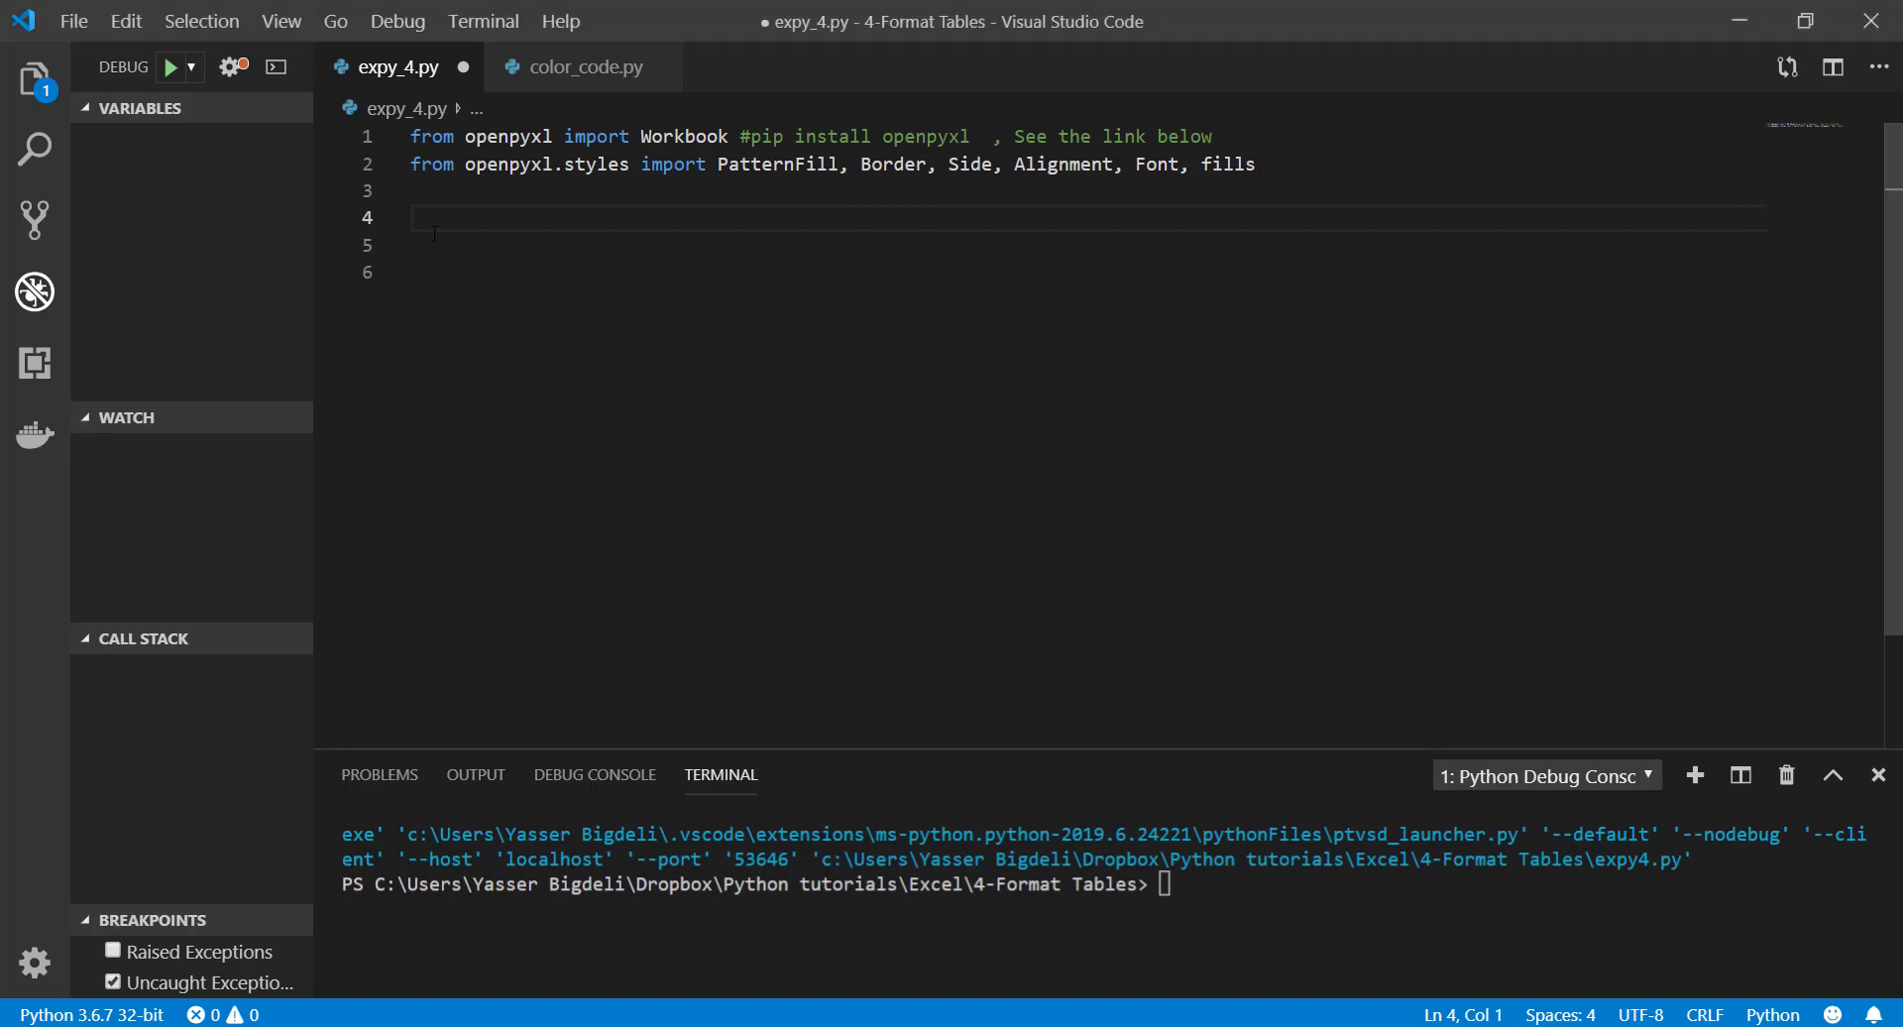
Create a Workbook whose active sheet is titled 'PyXL' with tab colour '000000FF'
text(b=Workbook())
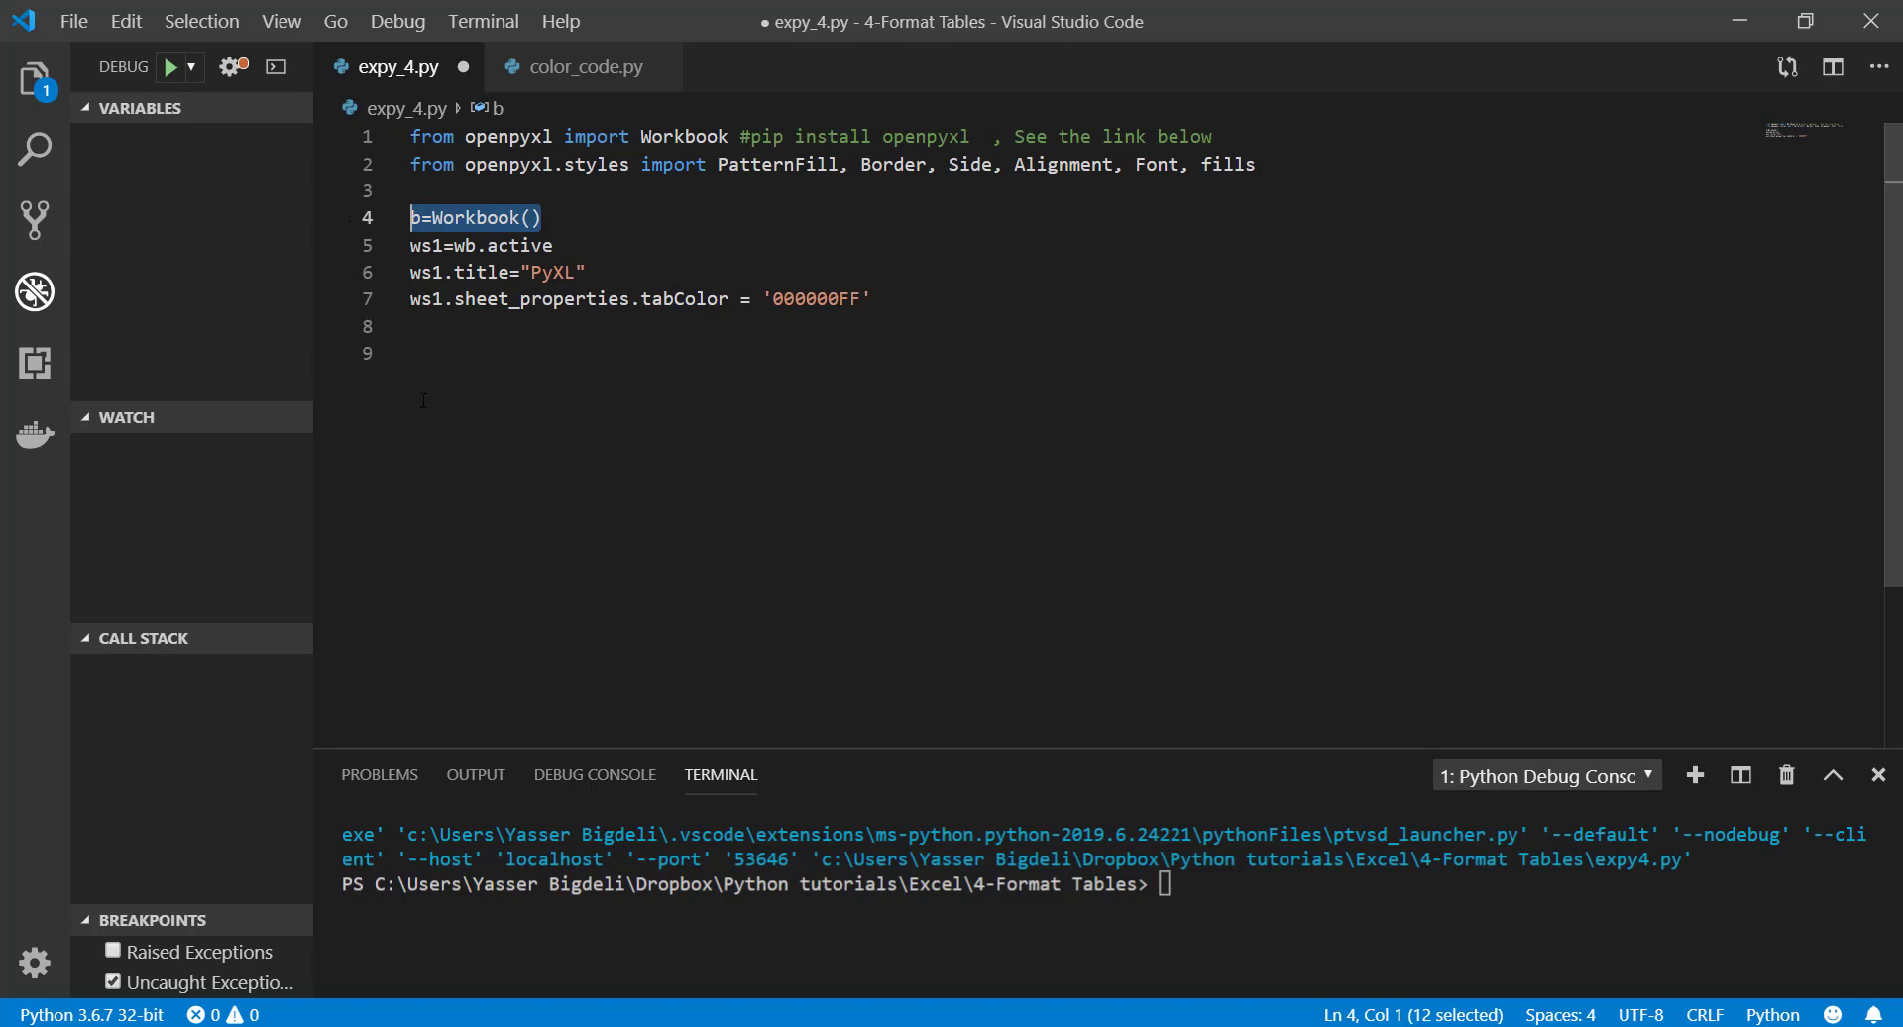
click(530, 246)
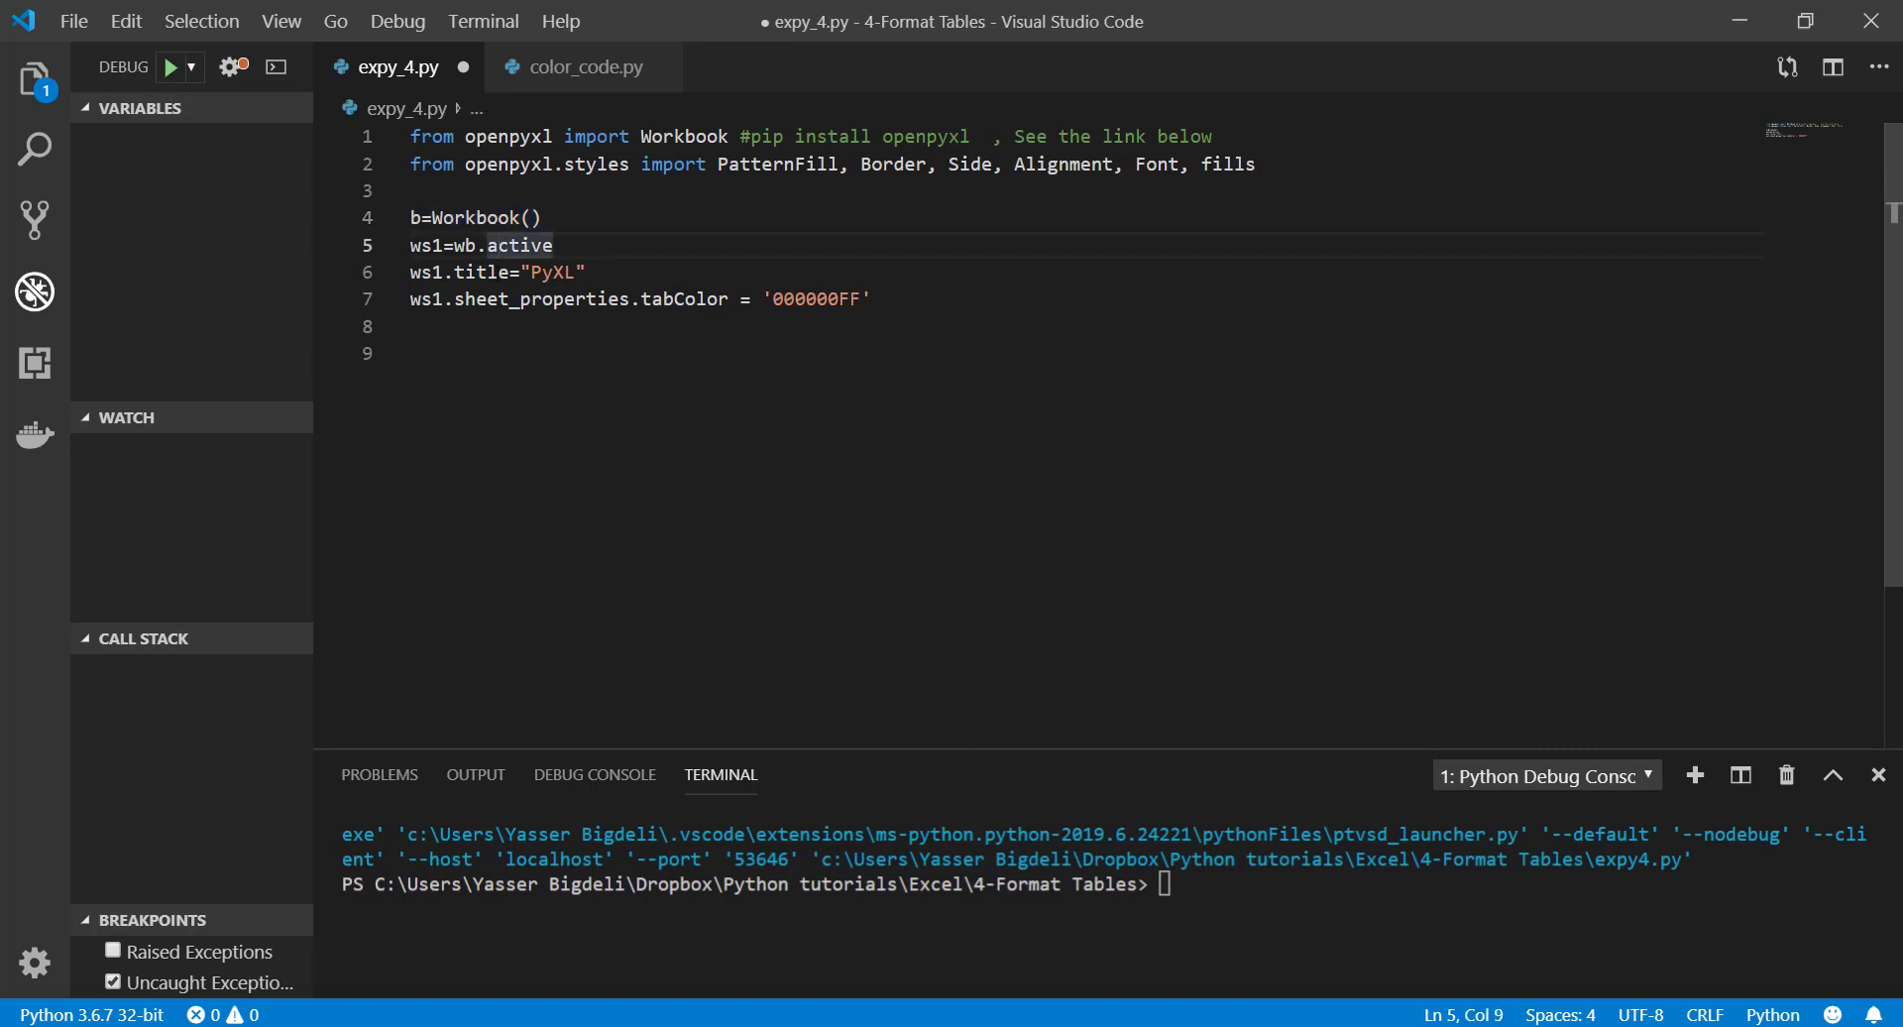
double_click(559, 271)
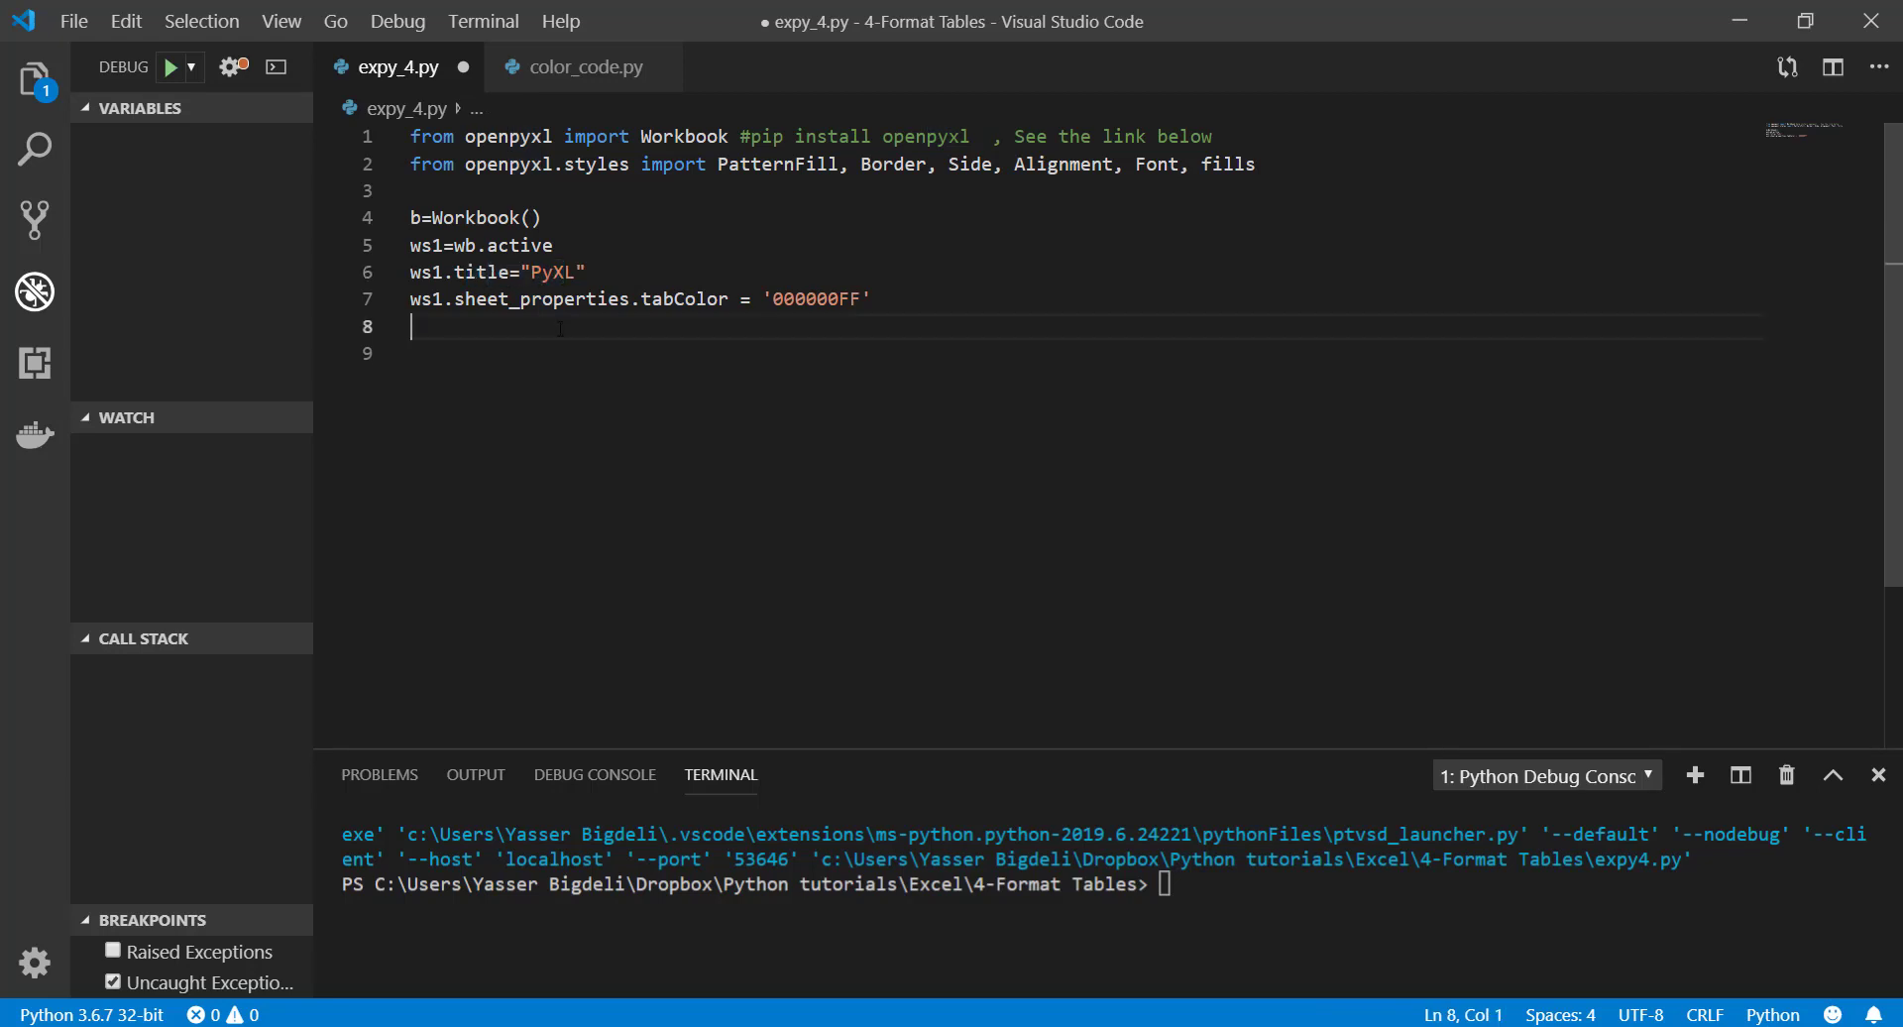
drag(506, 300, 727, 300)
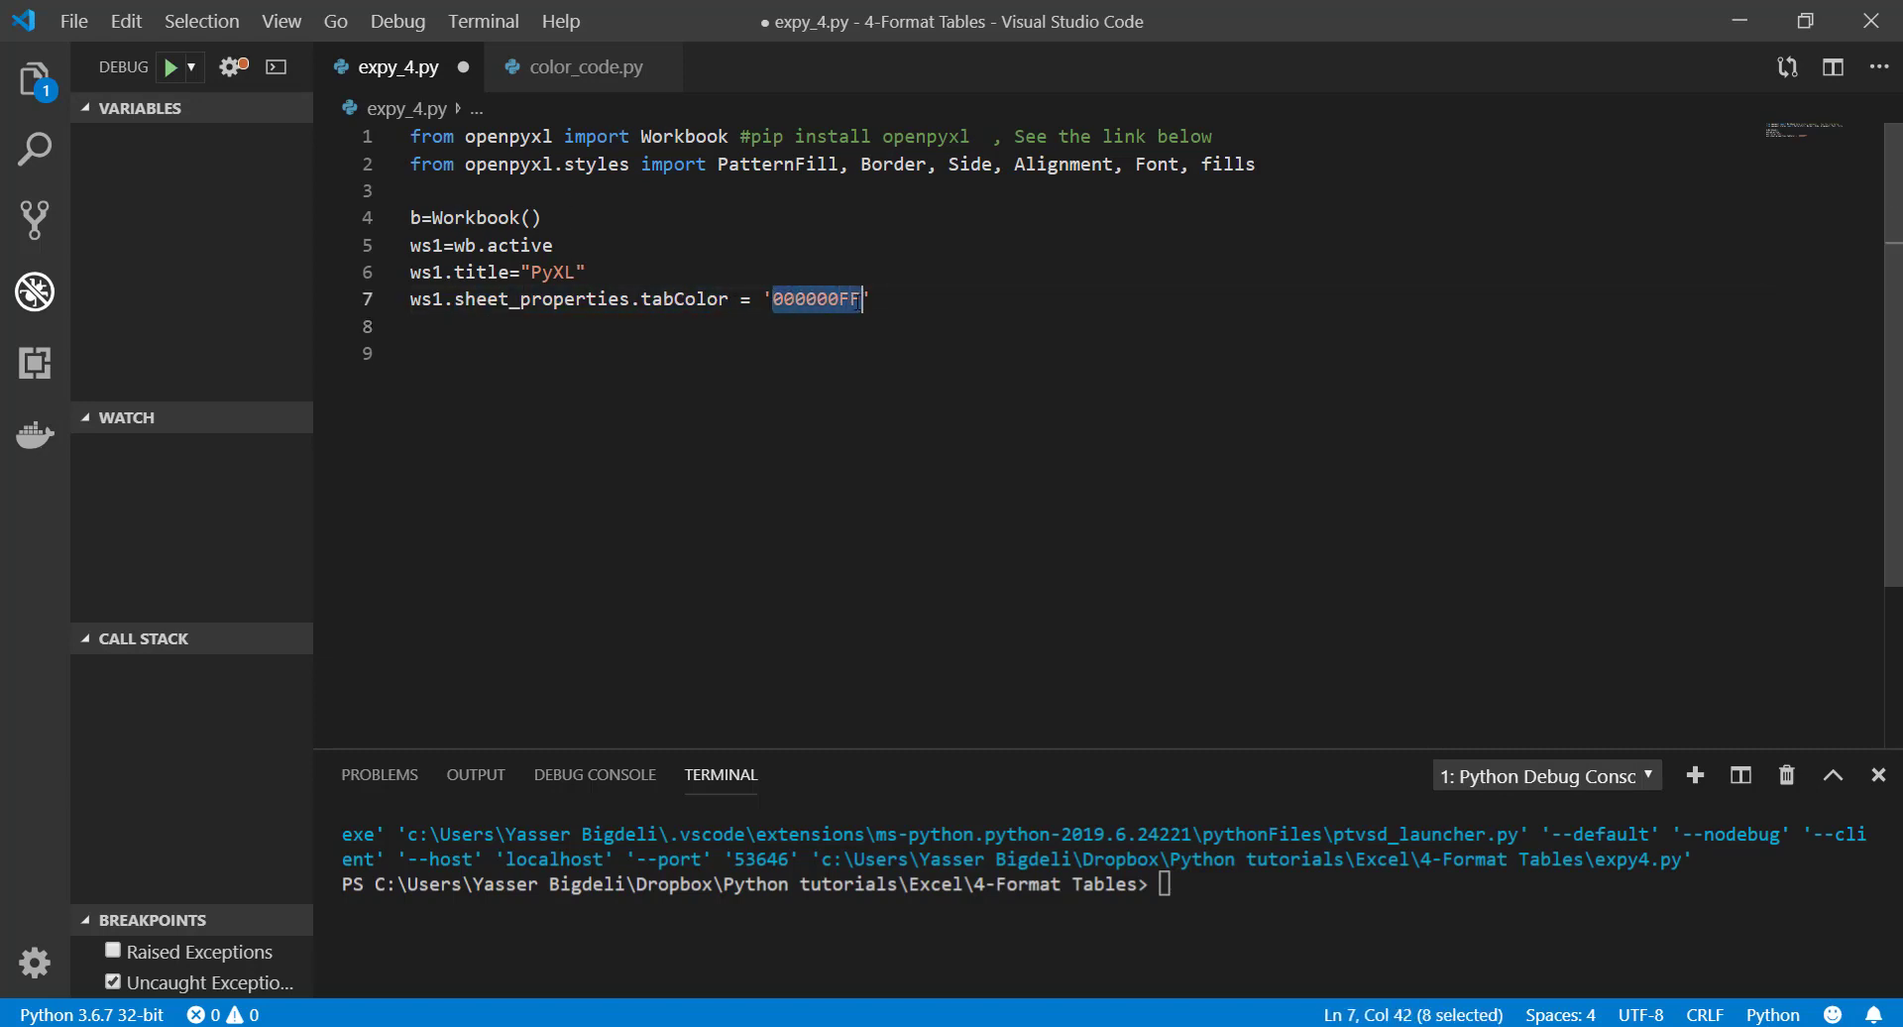
Look up the BLACK and RED hex codes in color_code.py's COLOR_INDEX list
click(581, 67)
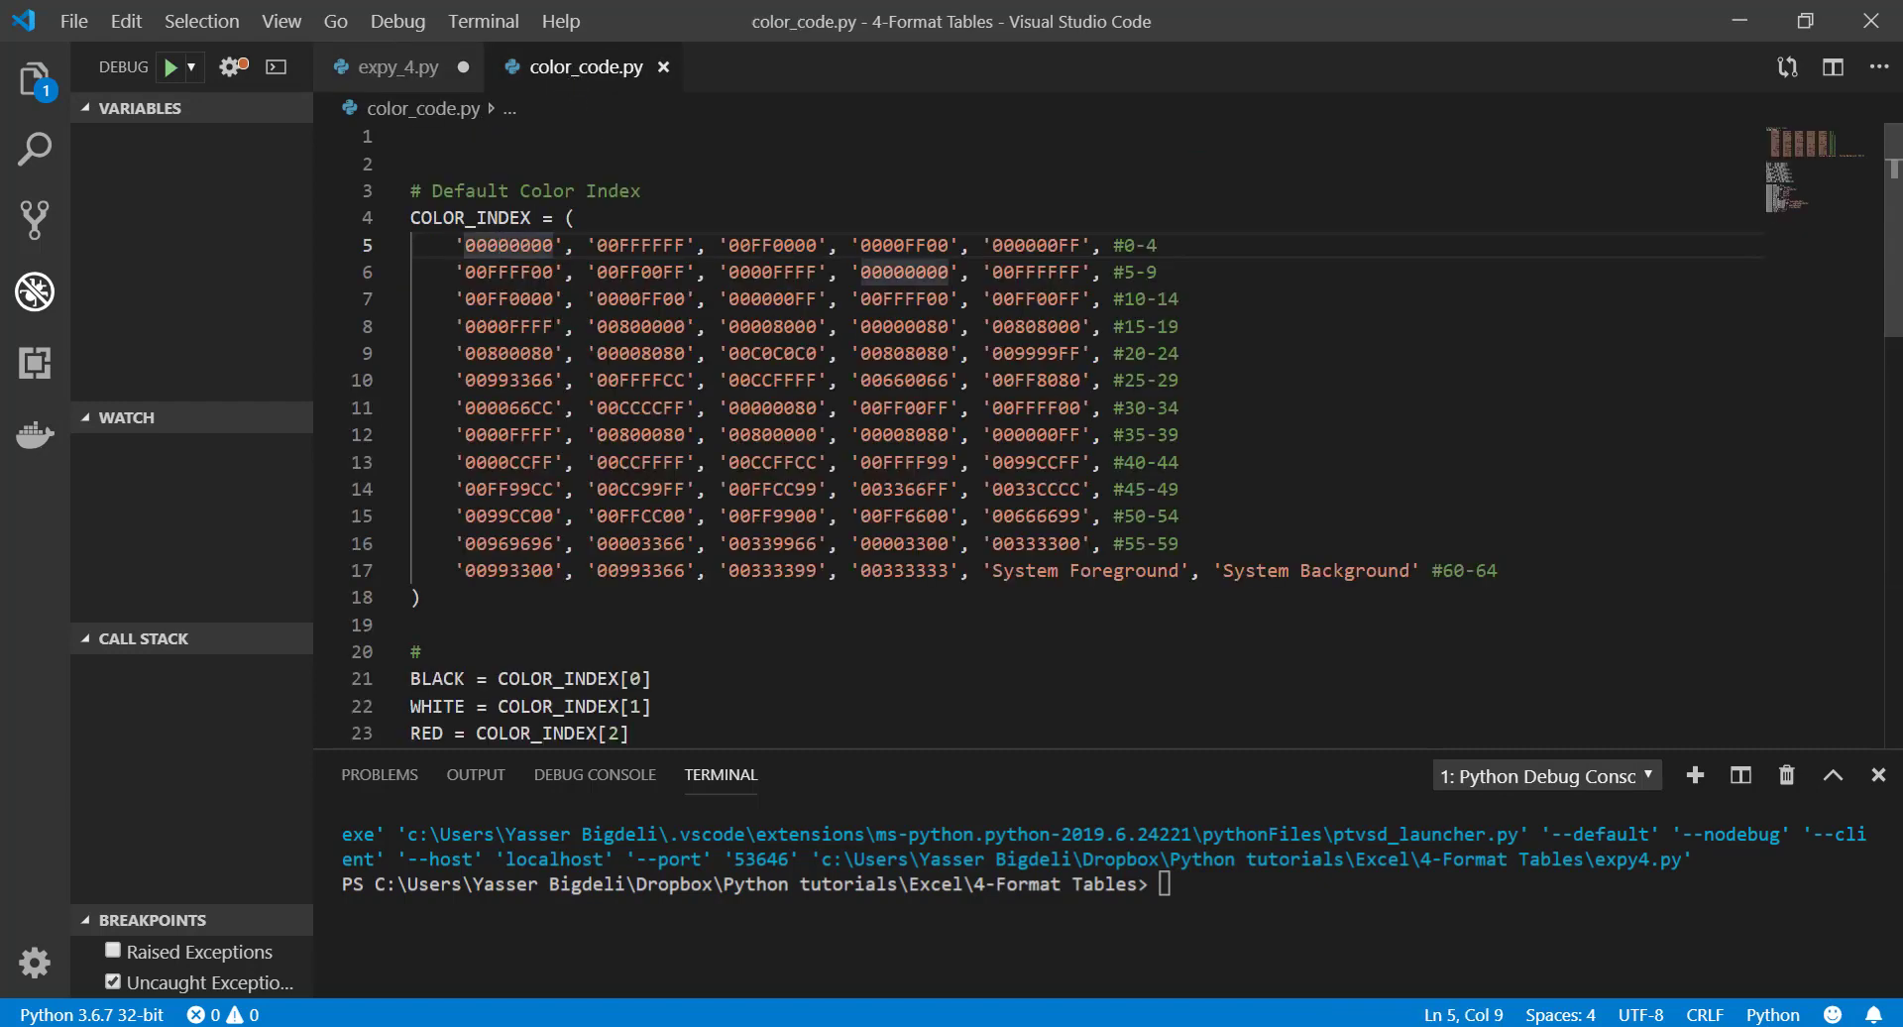
scroll(down, 3)
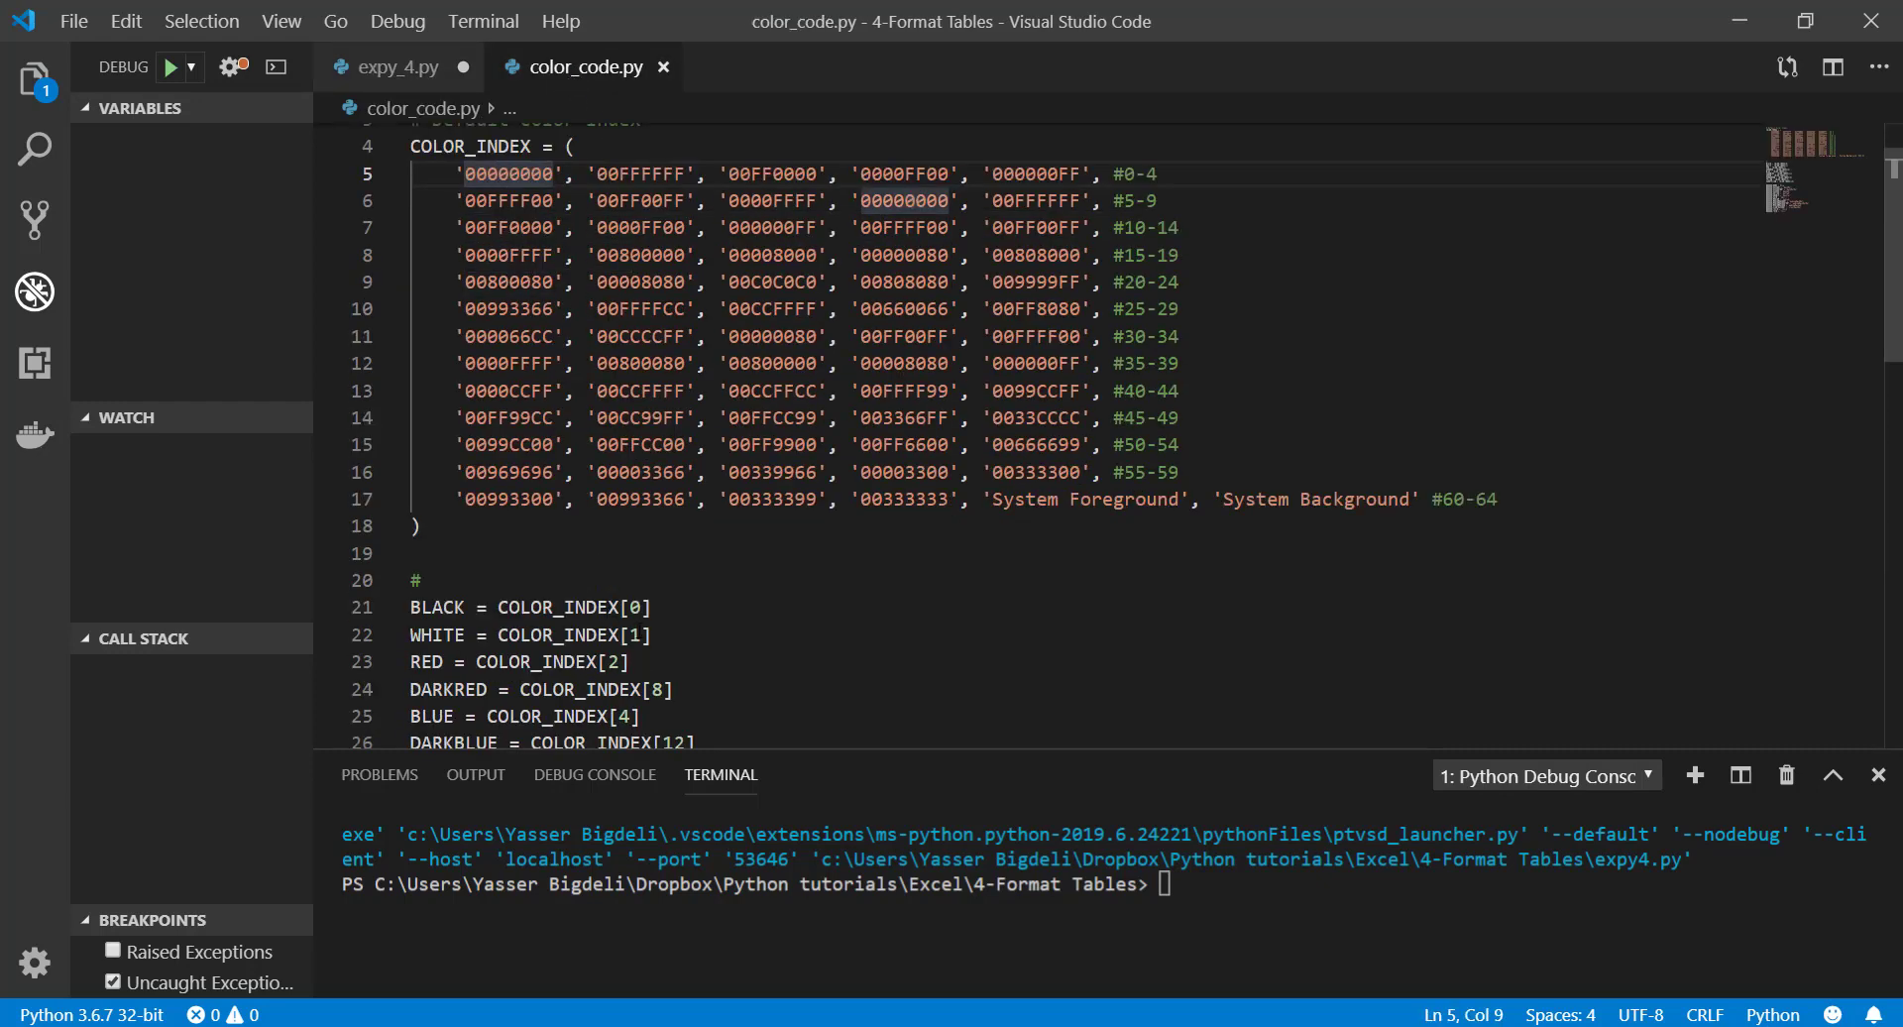
double_click(436, 608)
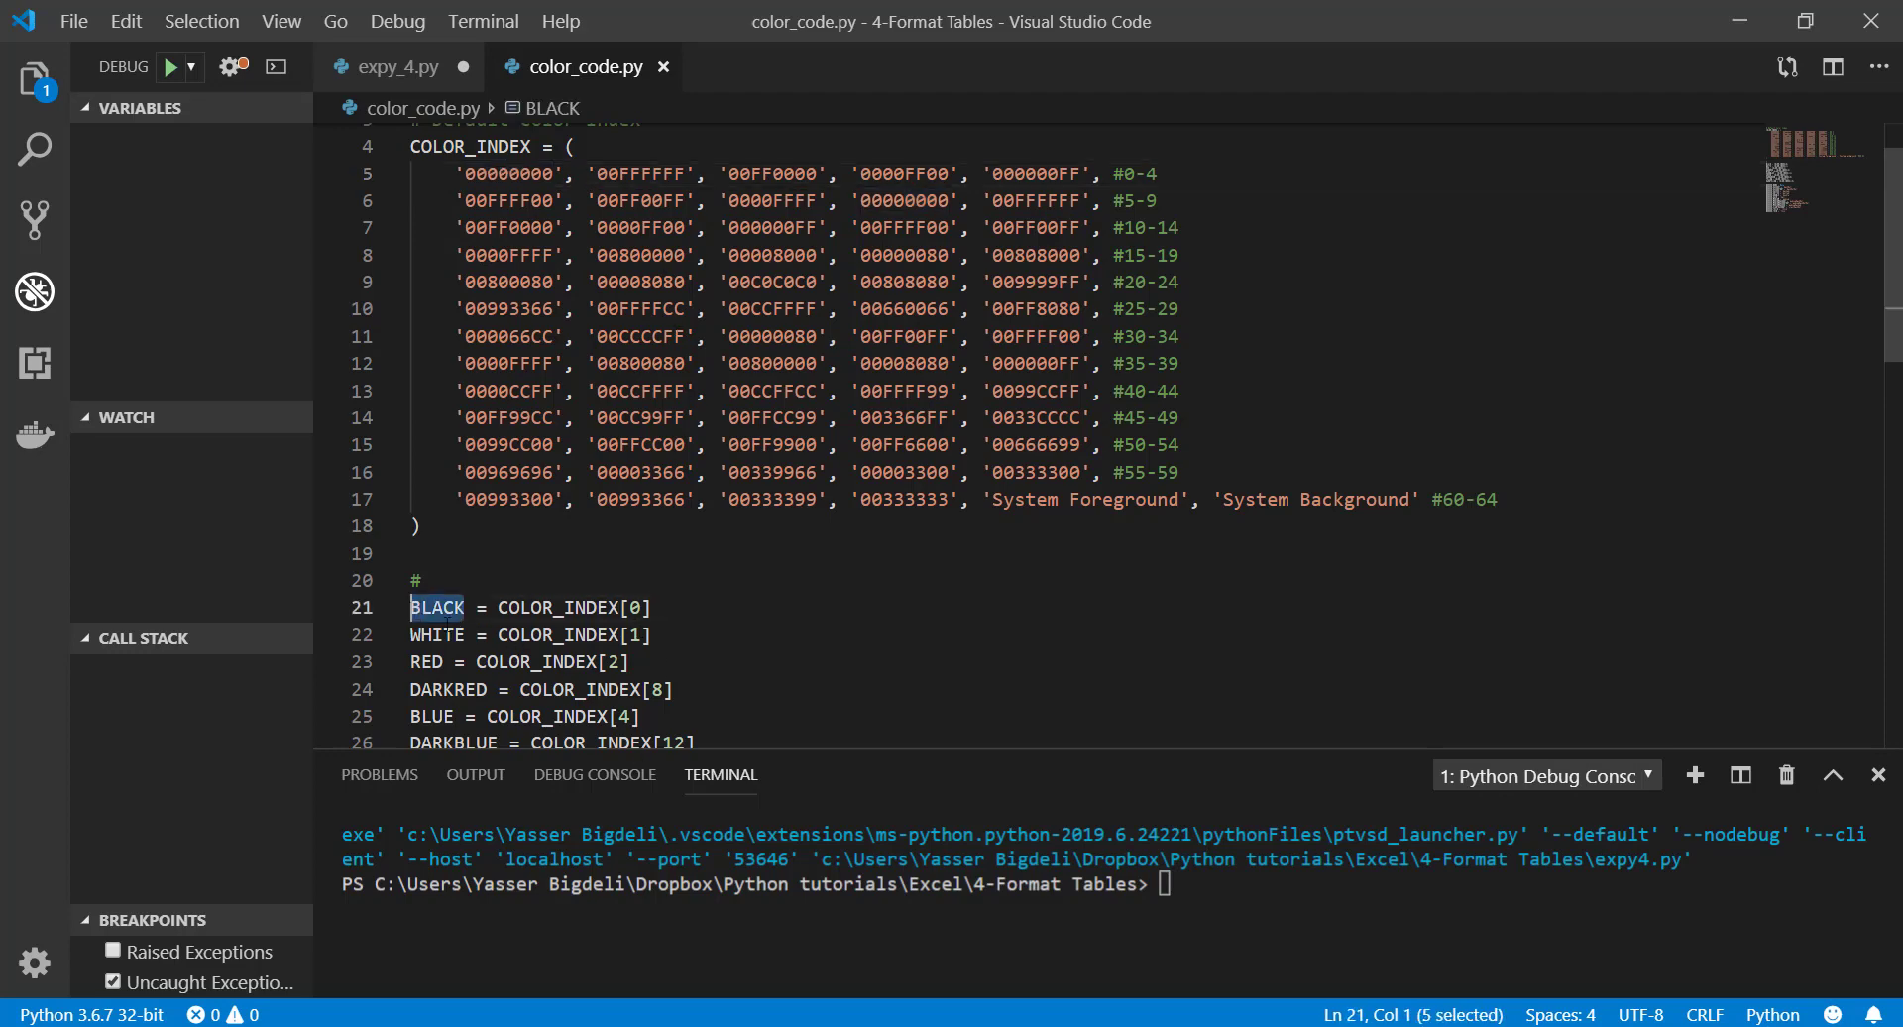
double_click(427, 662)
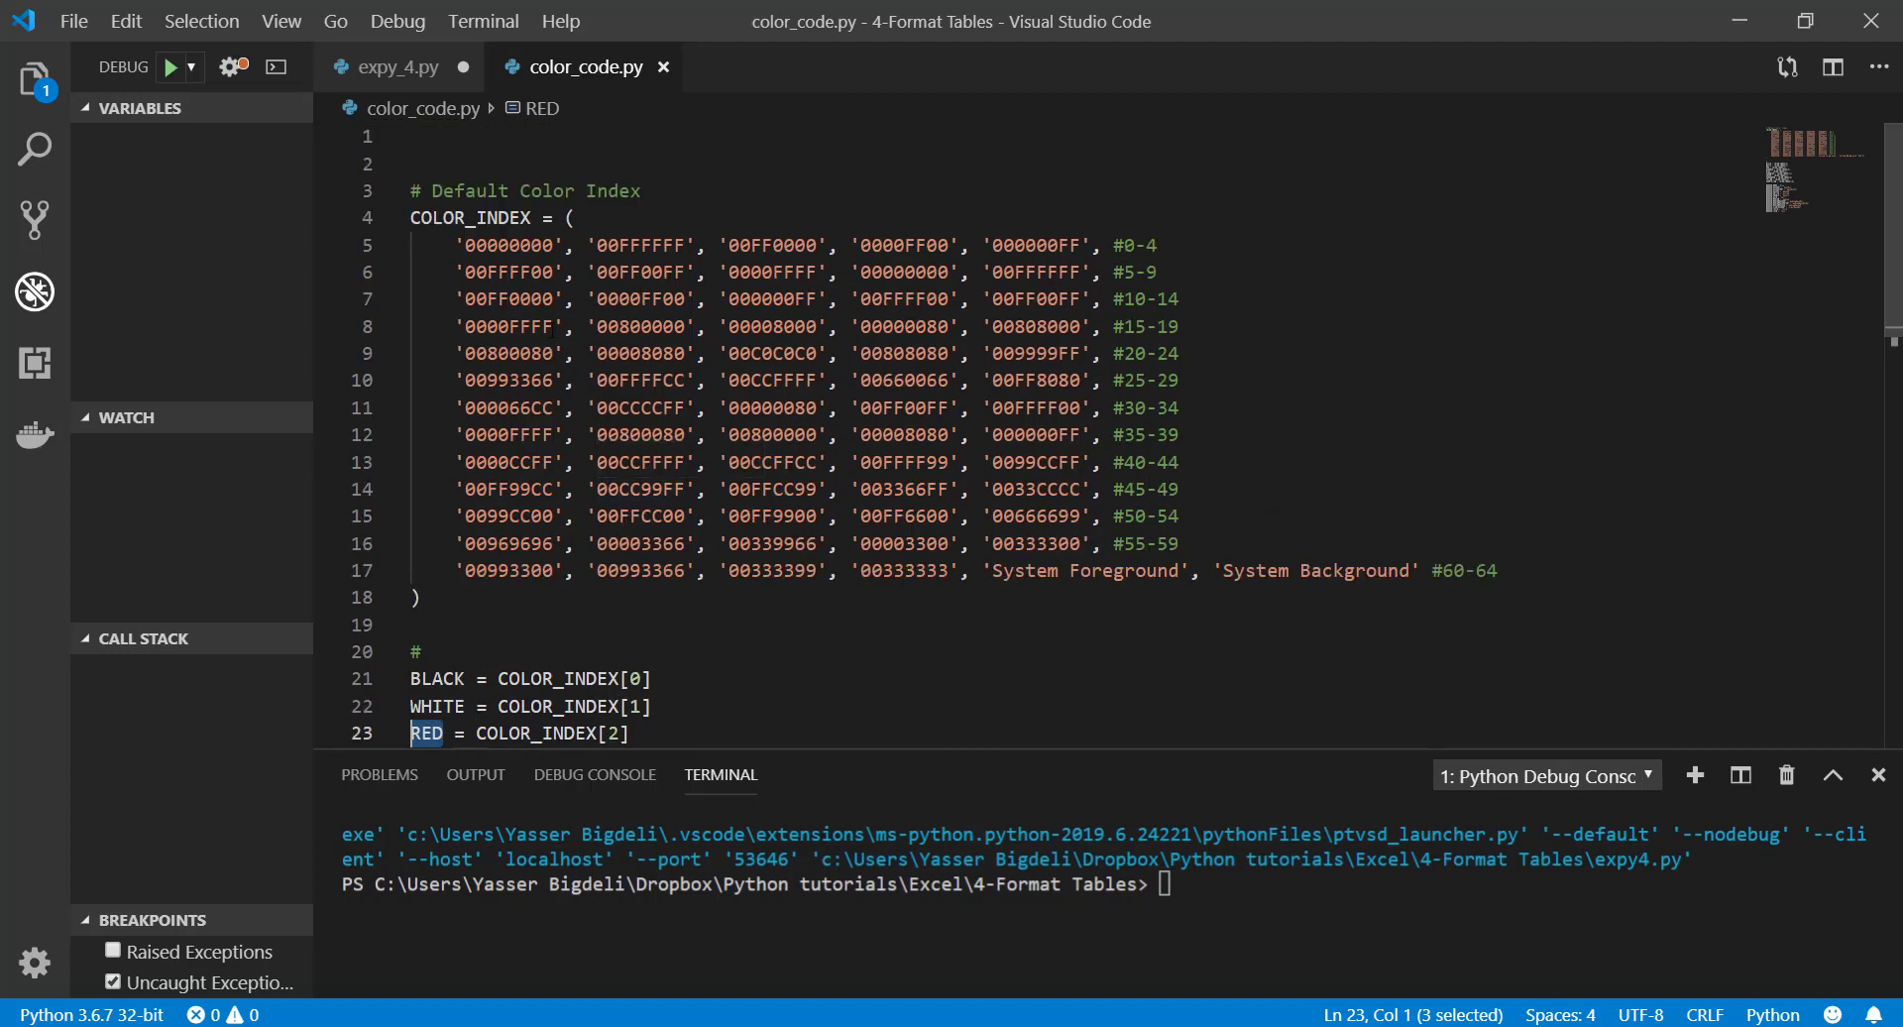
mouse_move(776, 246)
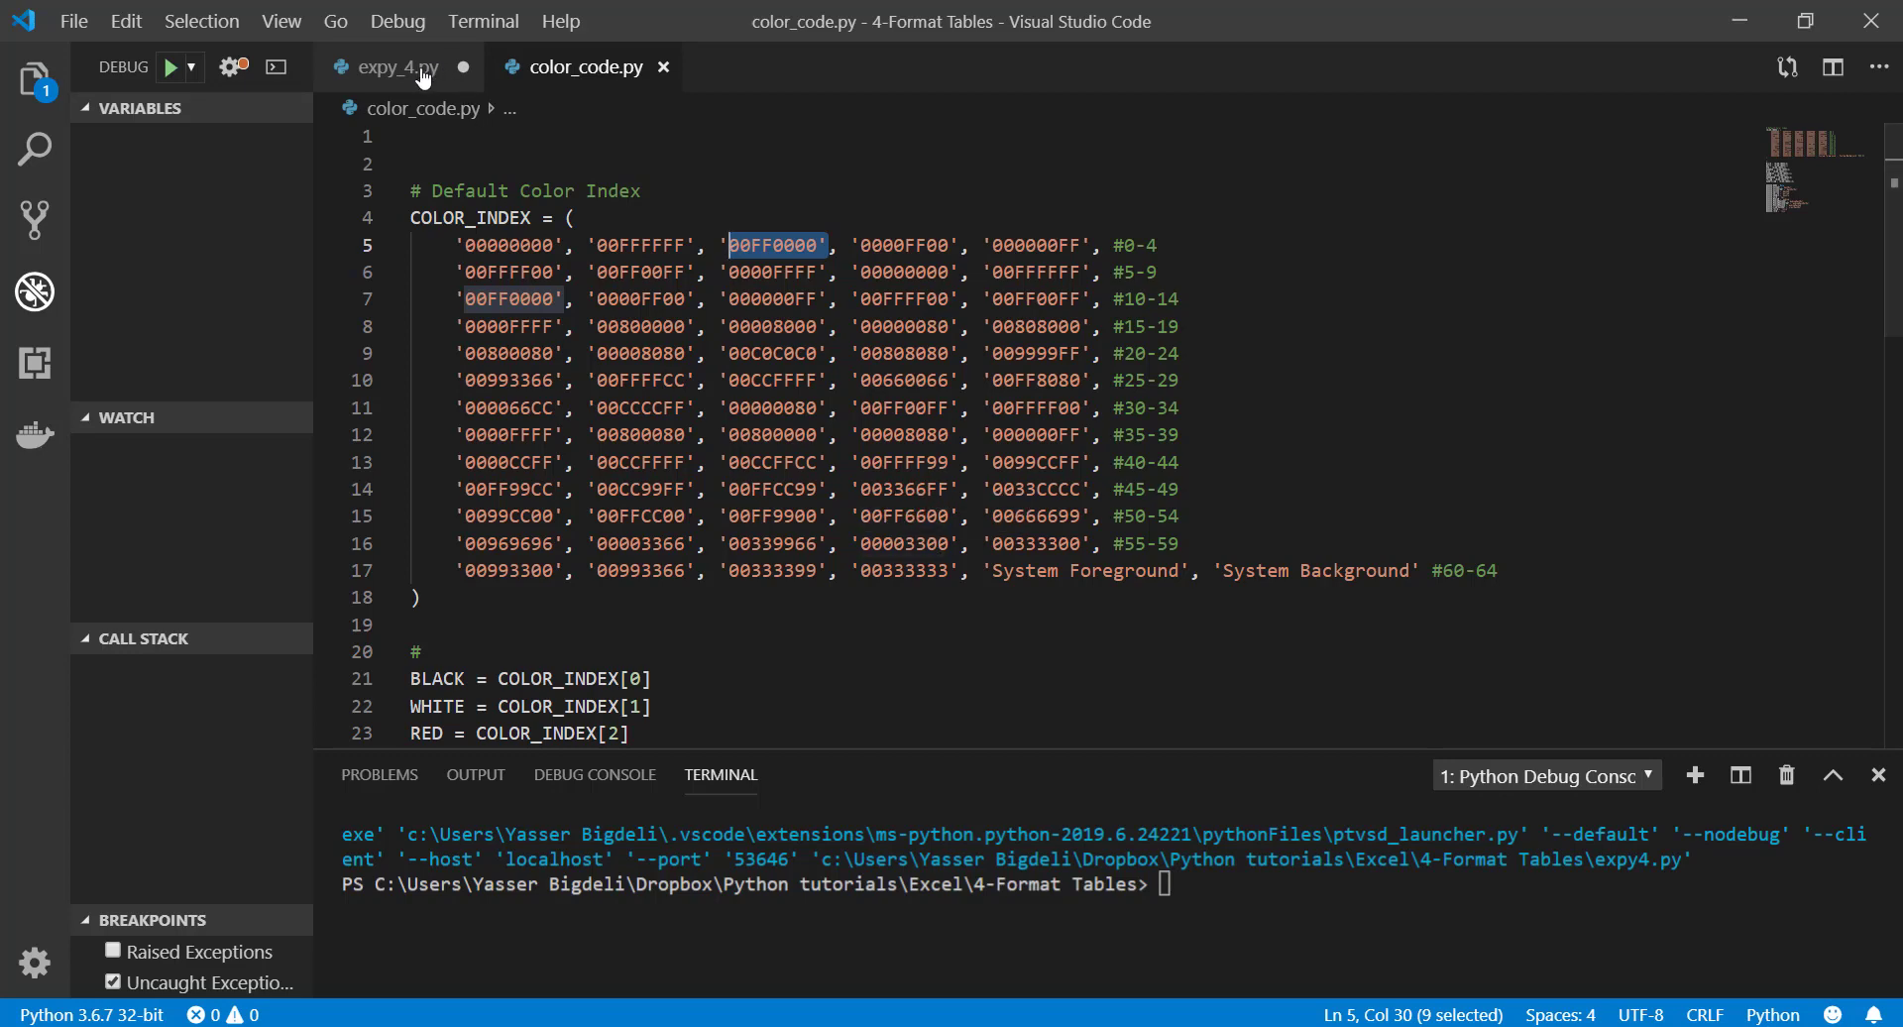
mouse_move(417, 67)
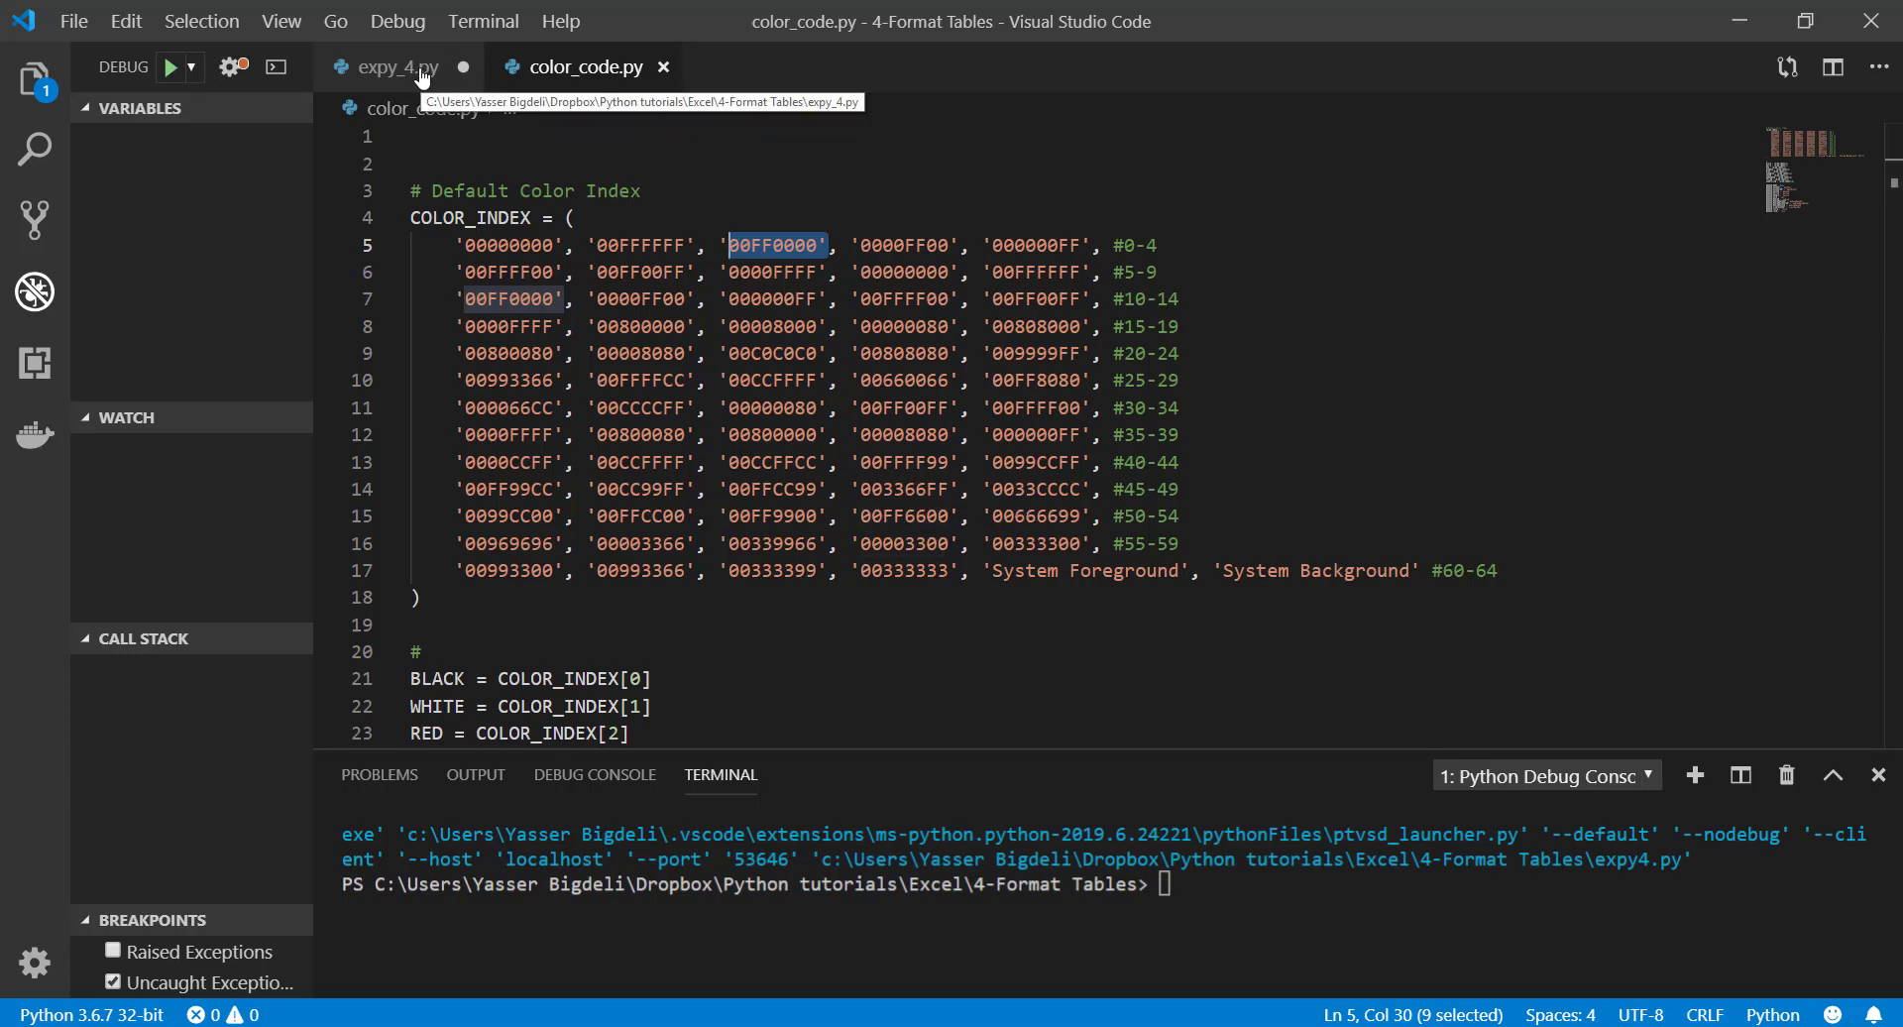
Define thin_border in expy_4.py as a Border with thin Sides on left, right, top and bottom
click(397, 67)
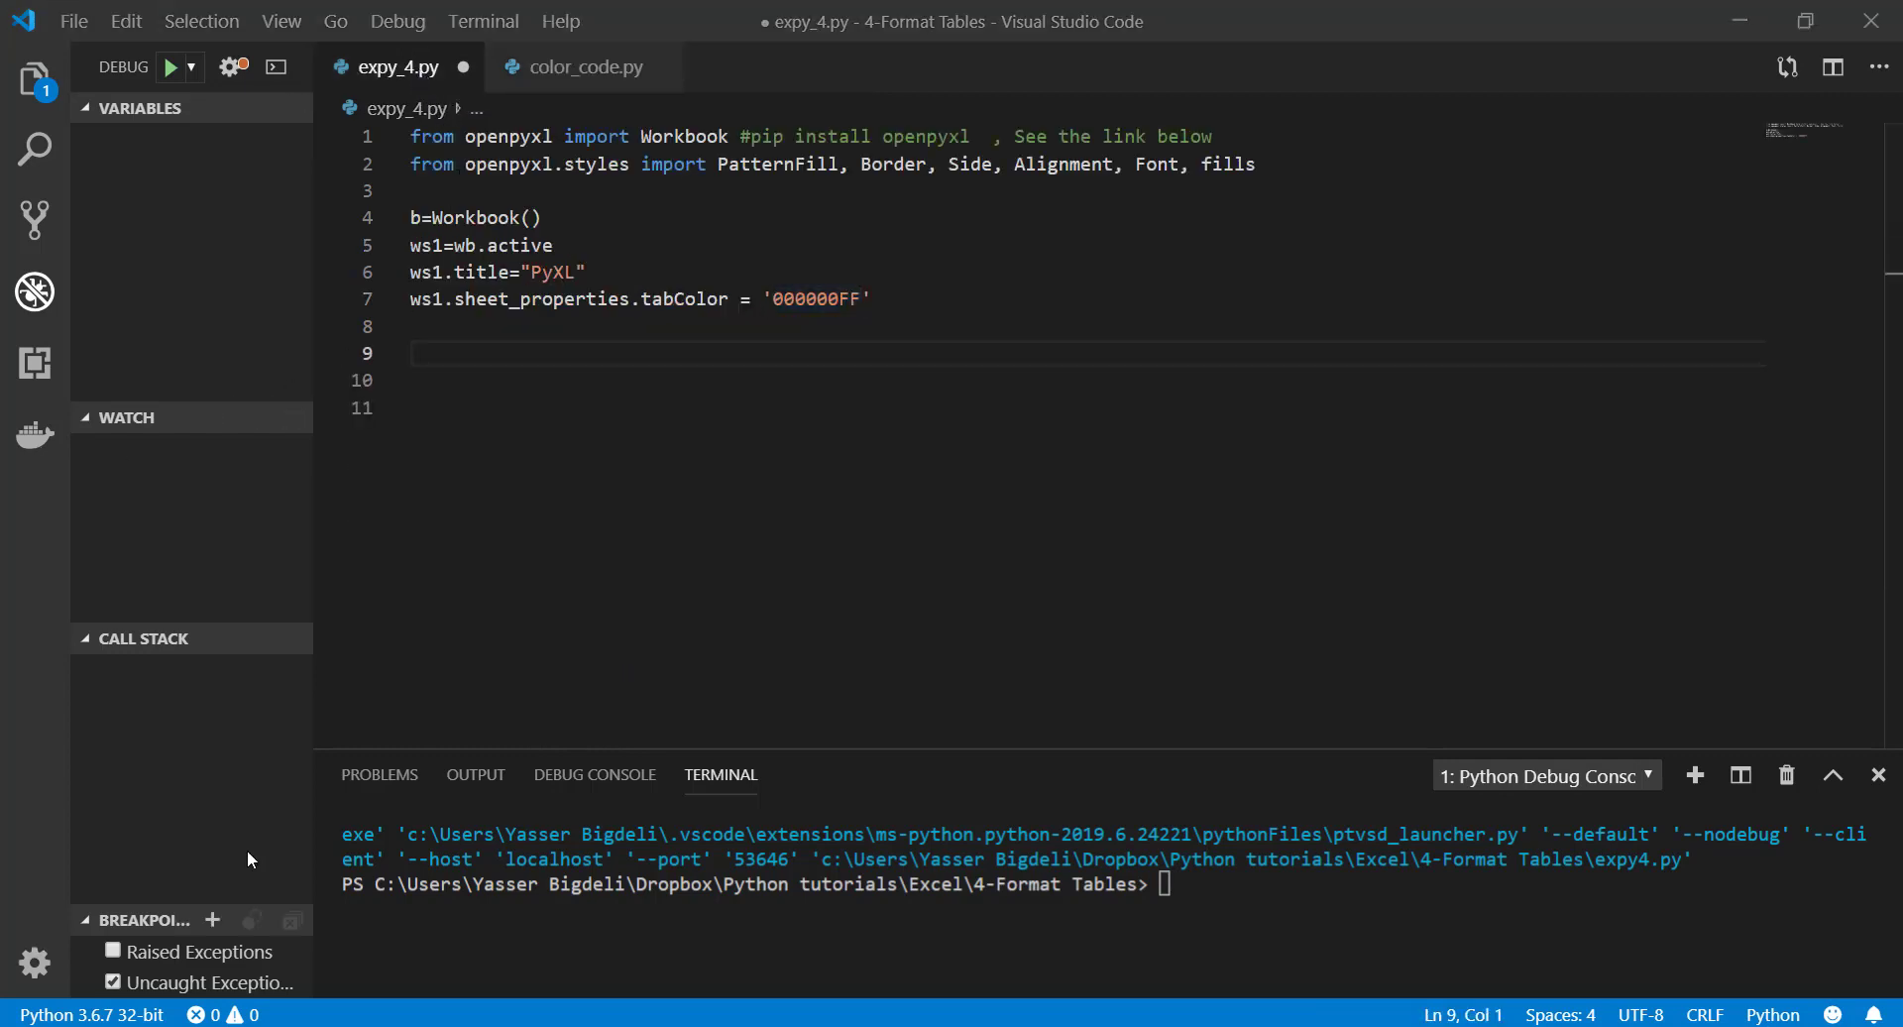
mouse_move(647, 404)
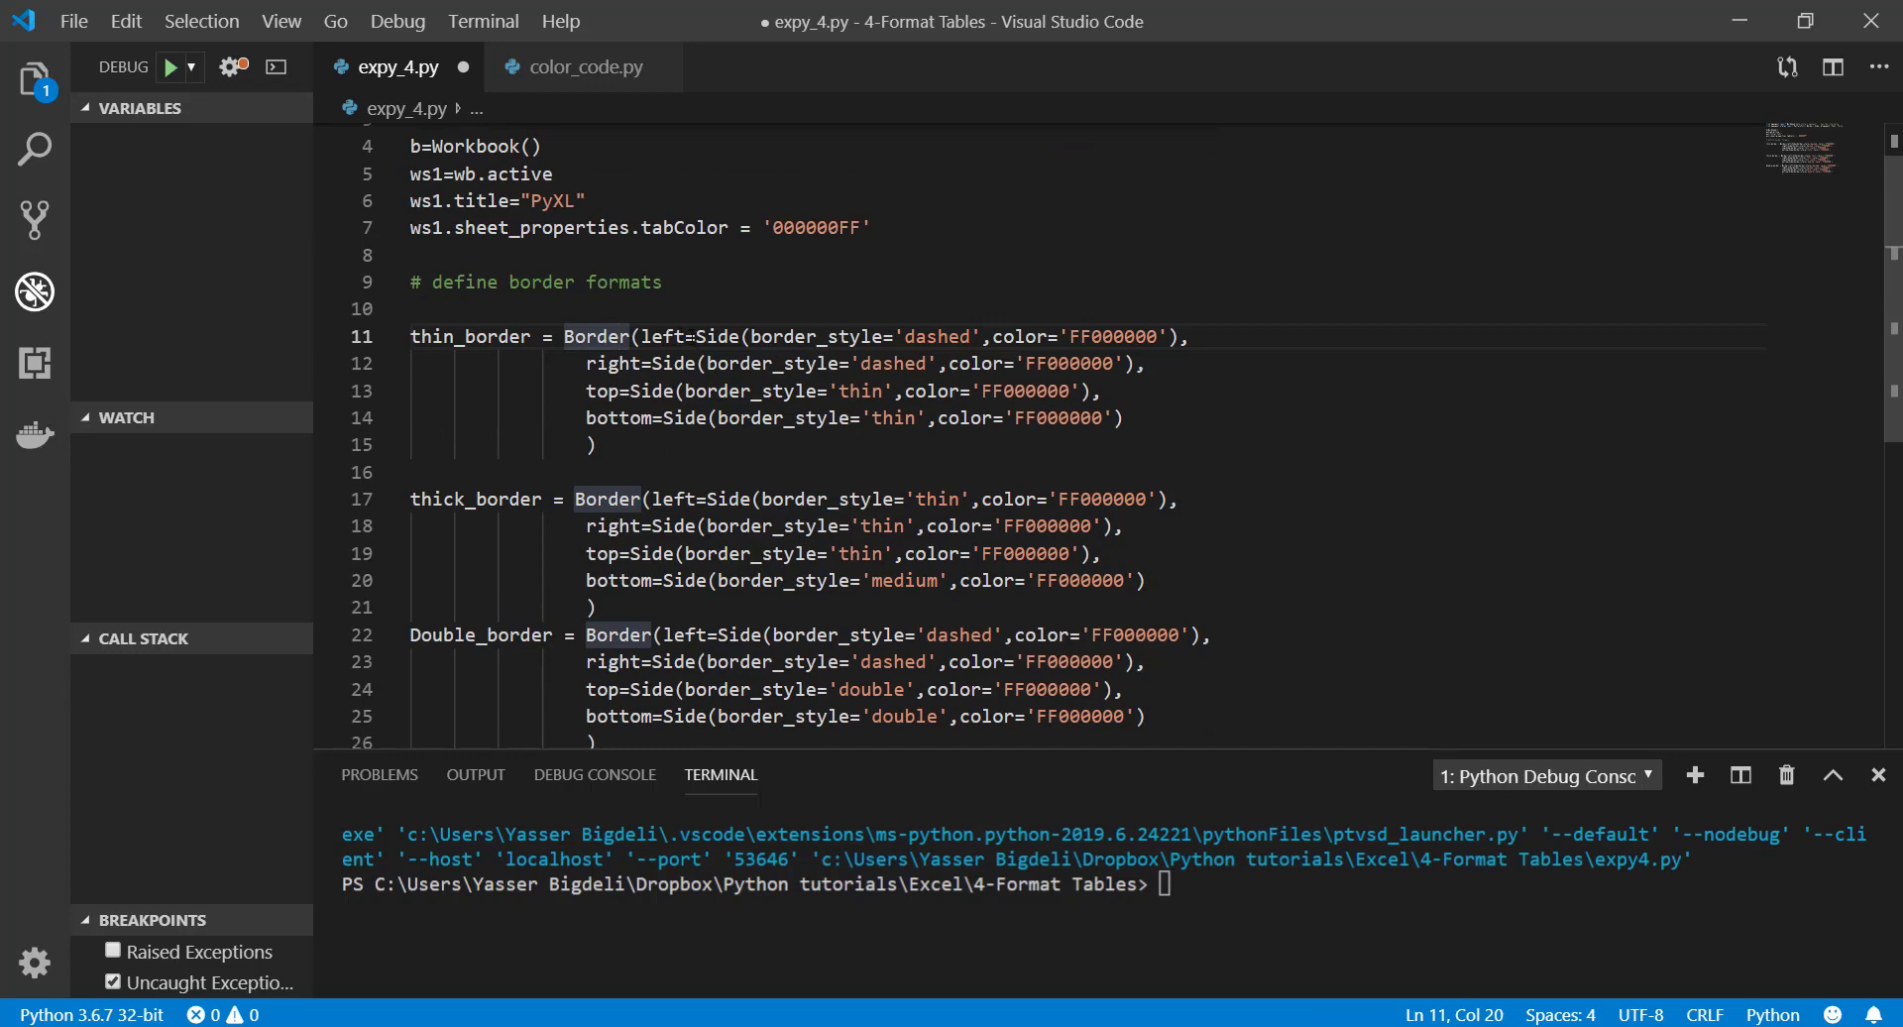
double_click(663, 337)
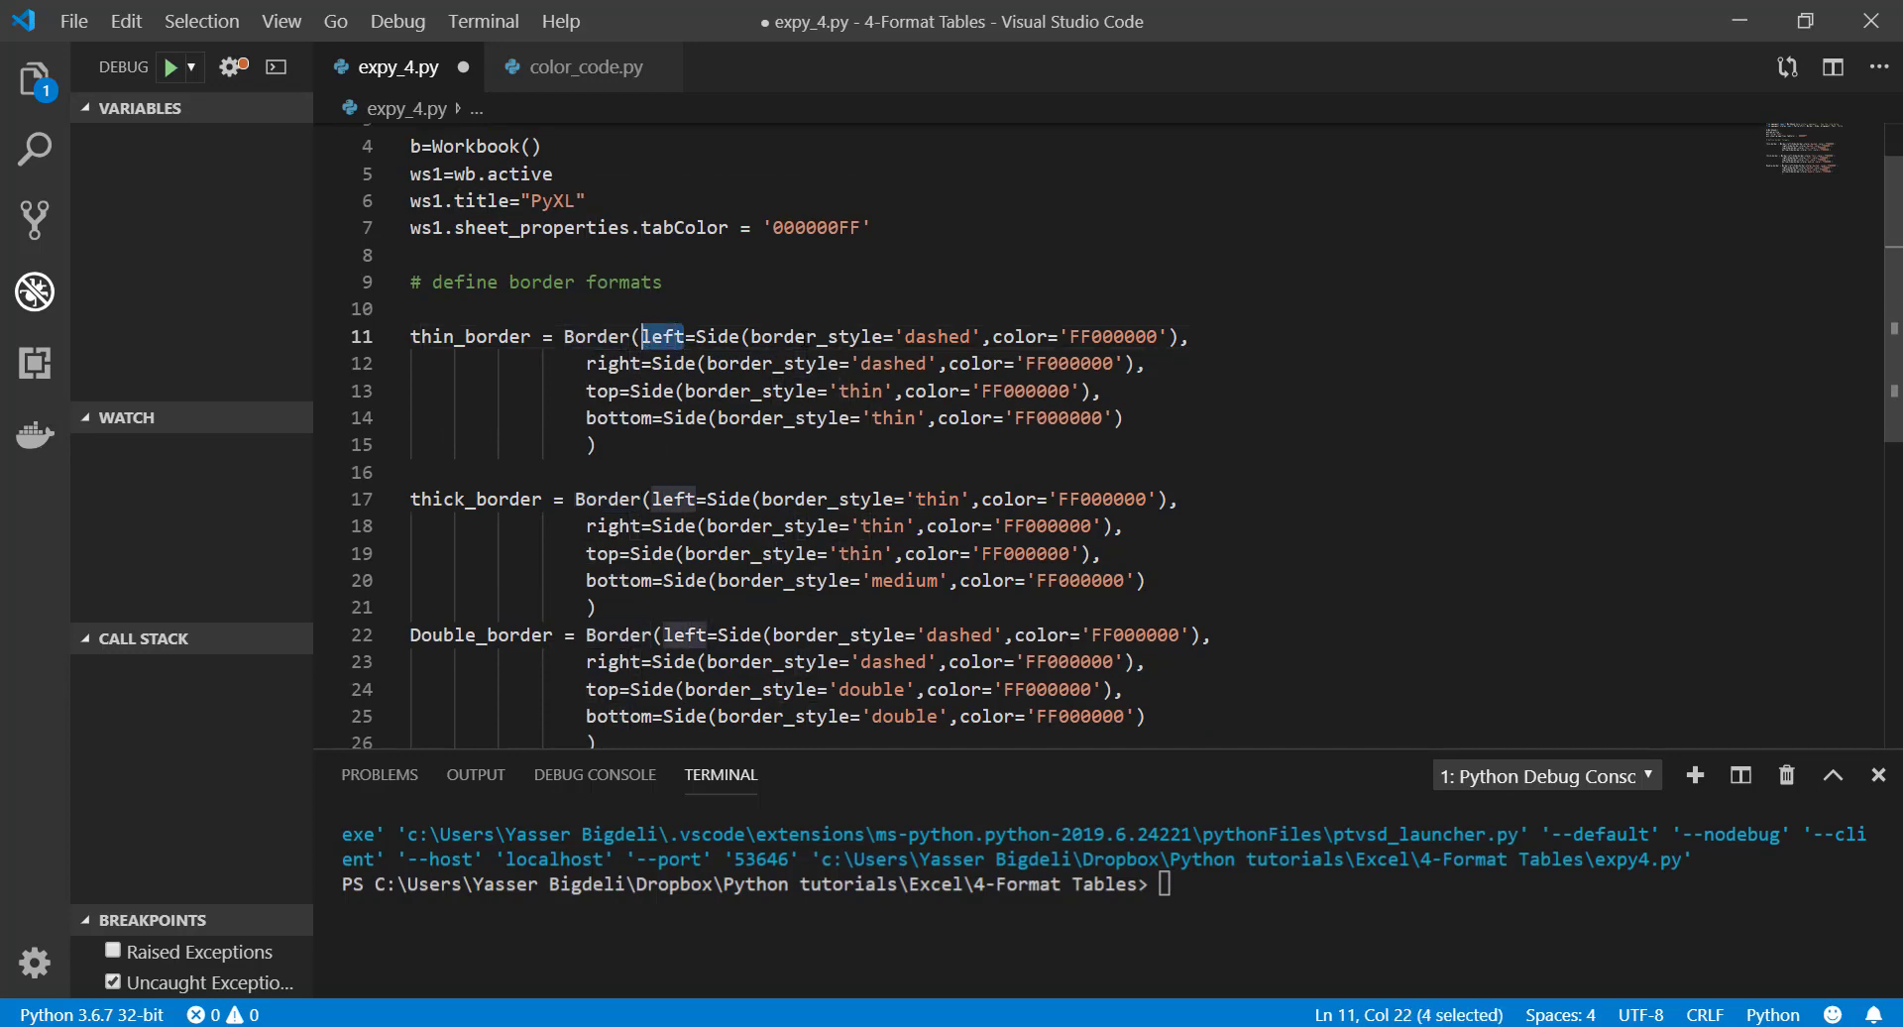
double_click(936, 337)
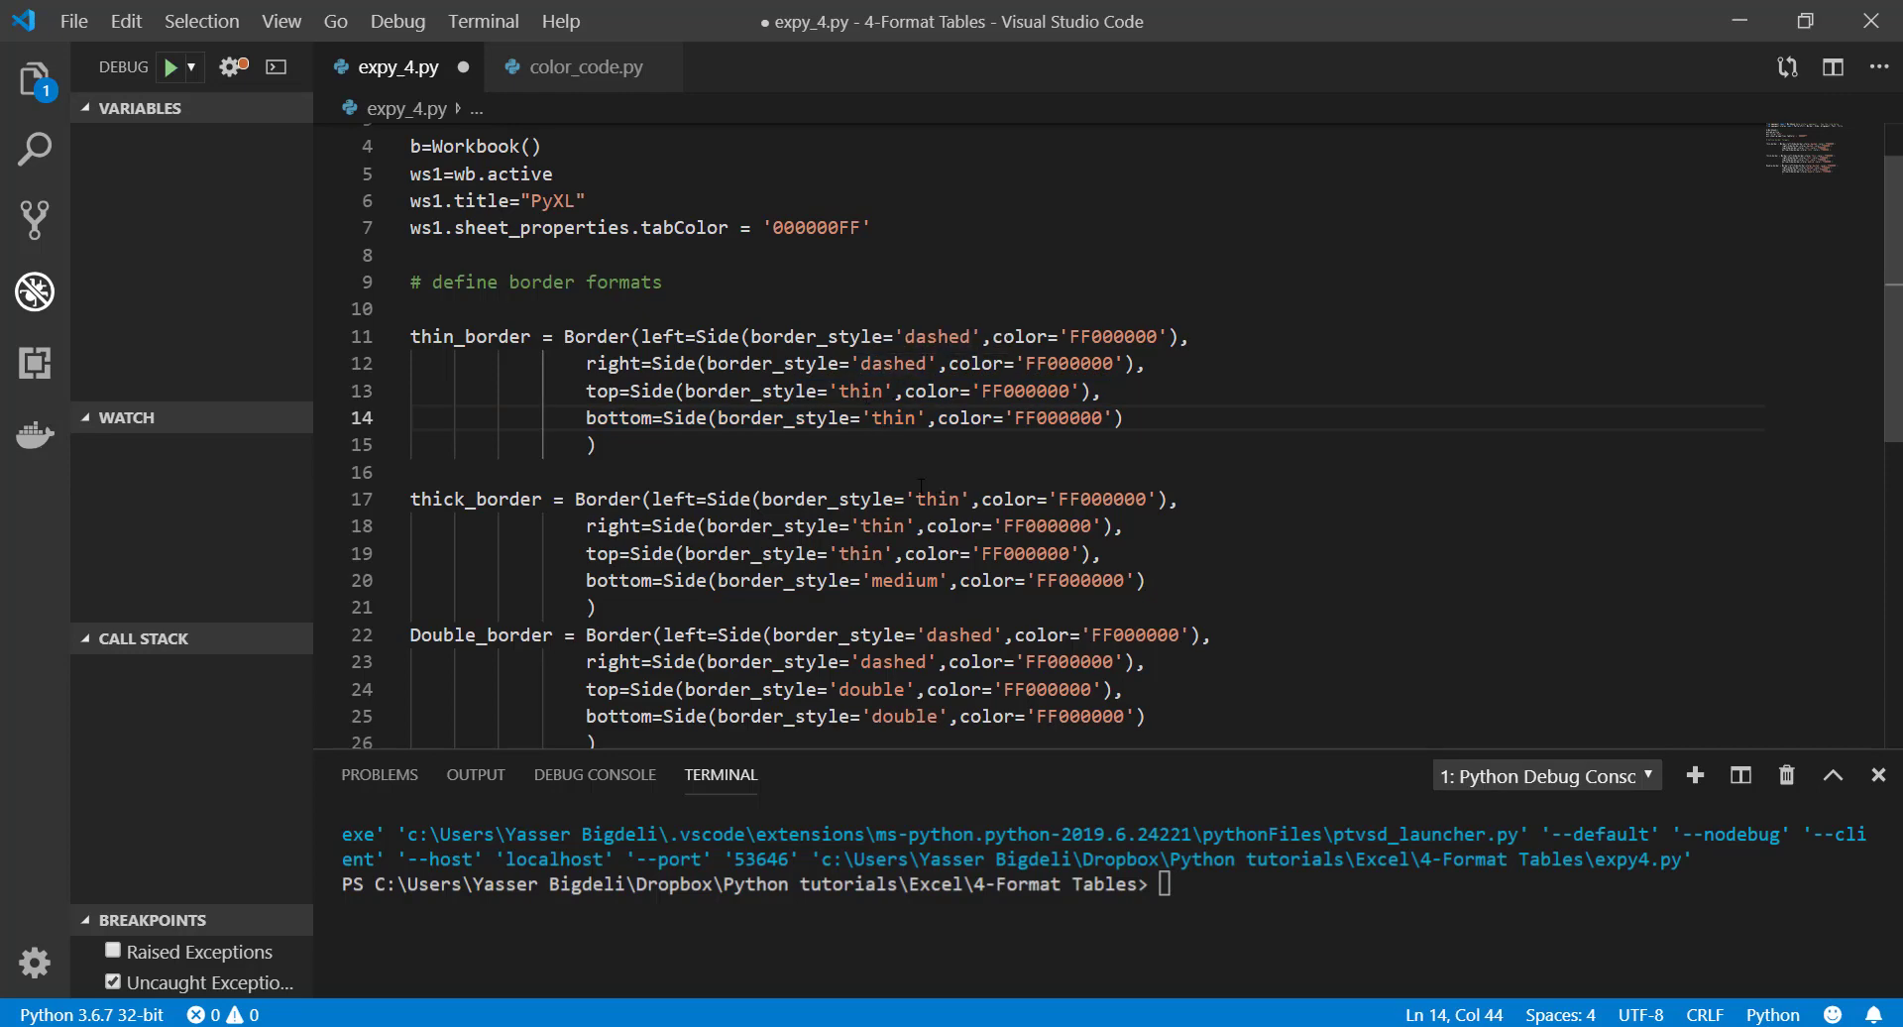
Define thick_border and Double_border with their own left, right, top and bottom Side styles
scroll(down, 3)
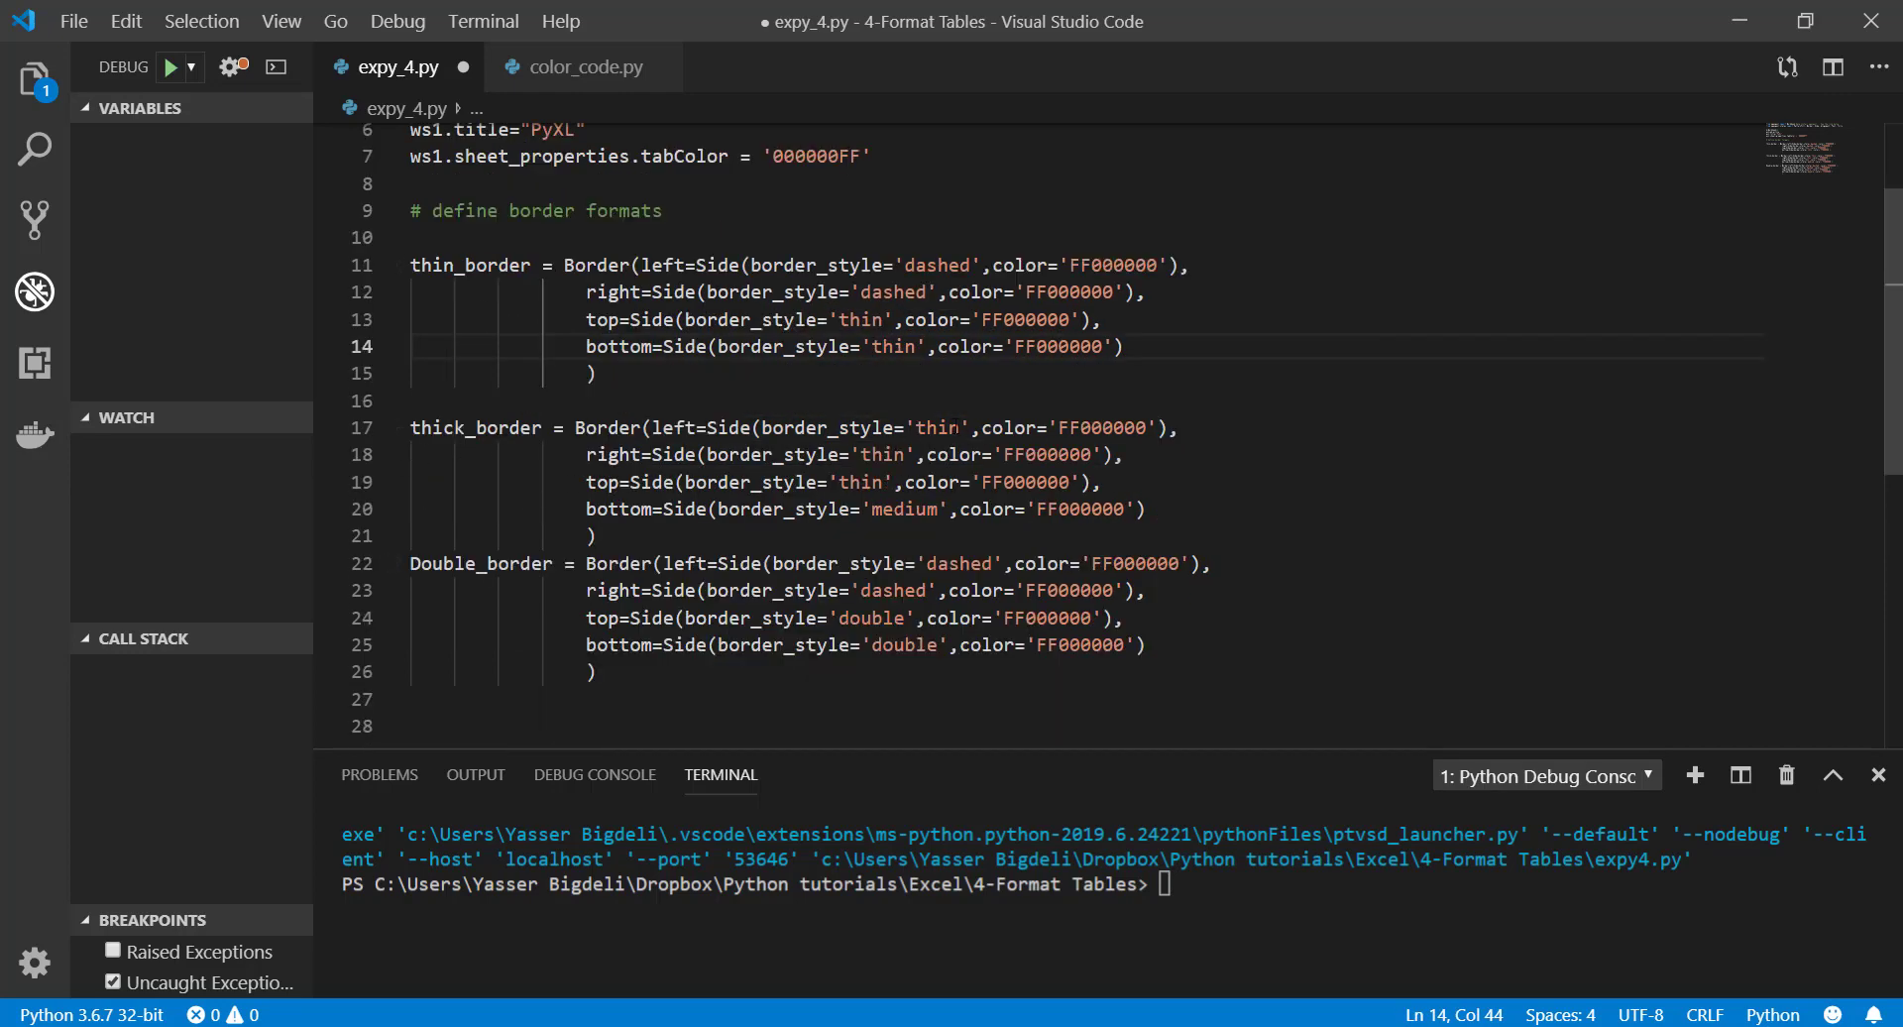
click(867, 484)
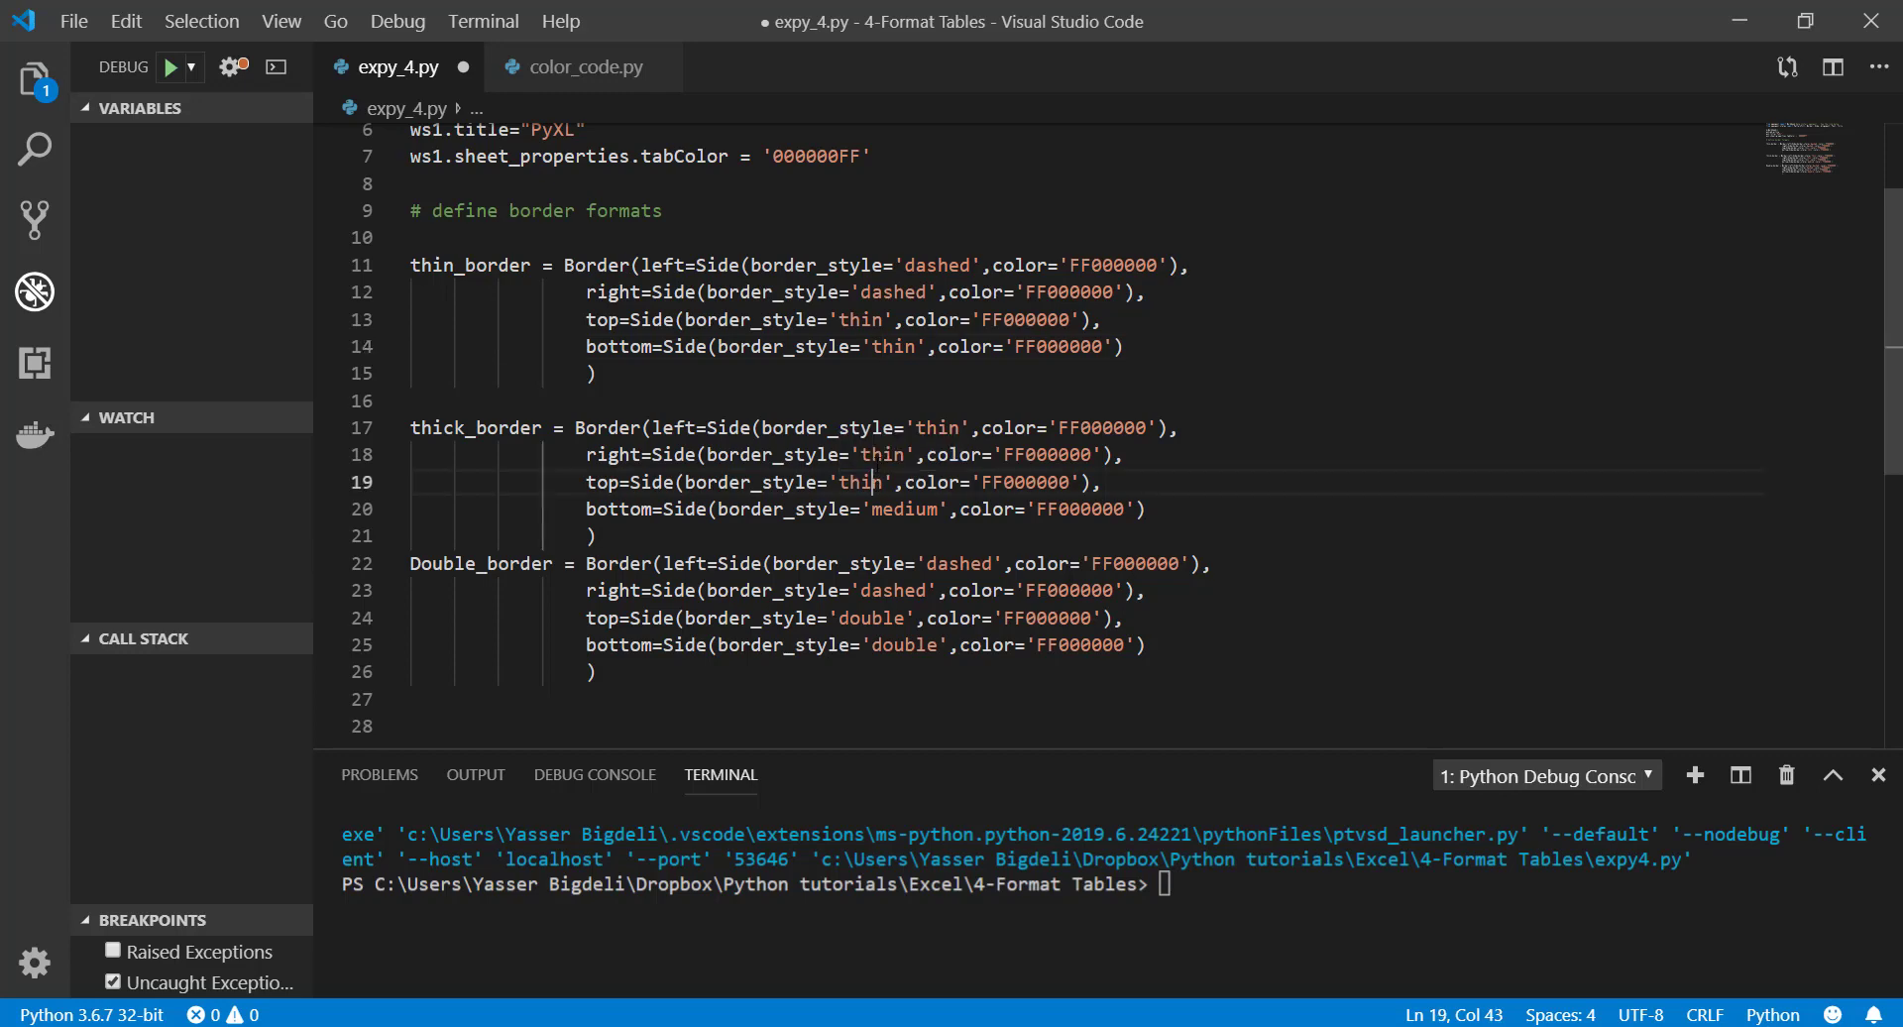
drag(912, 428, 892, 482)
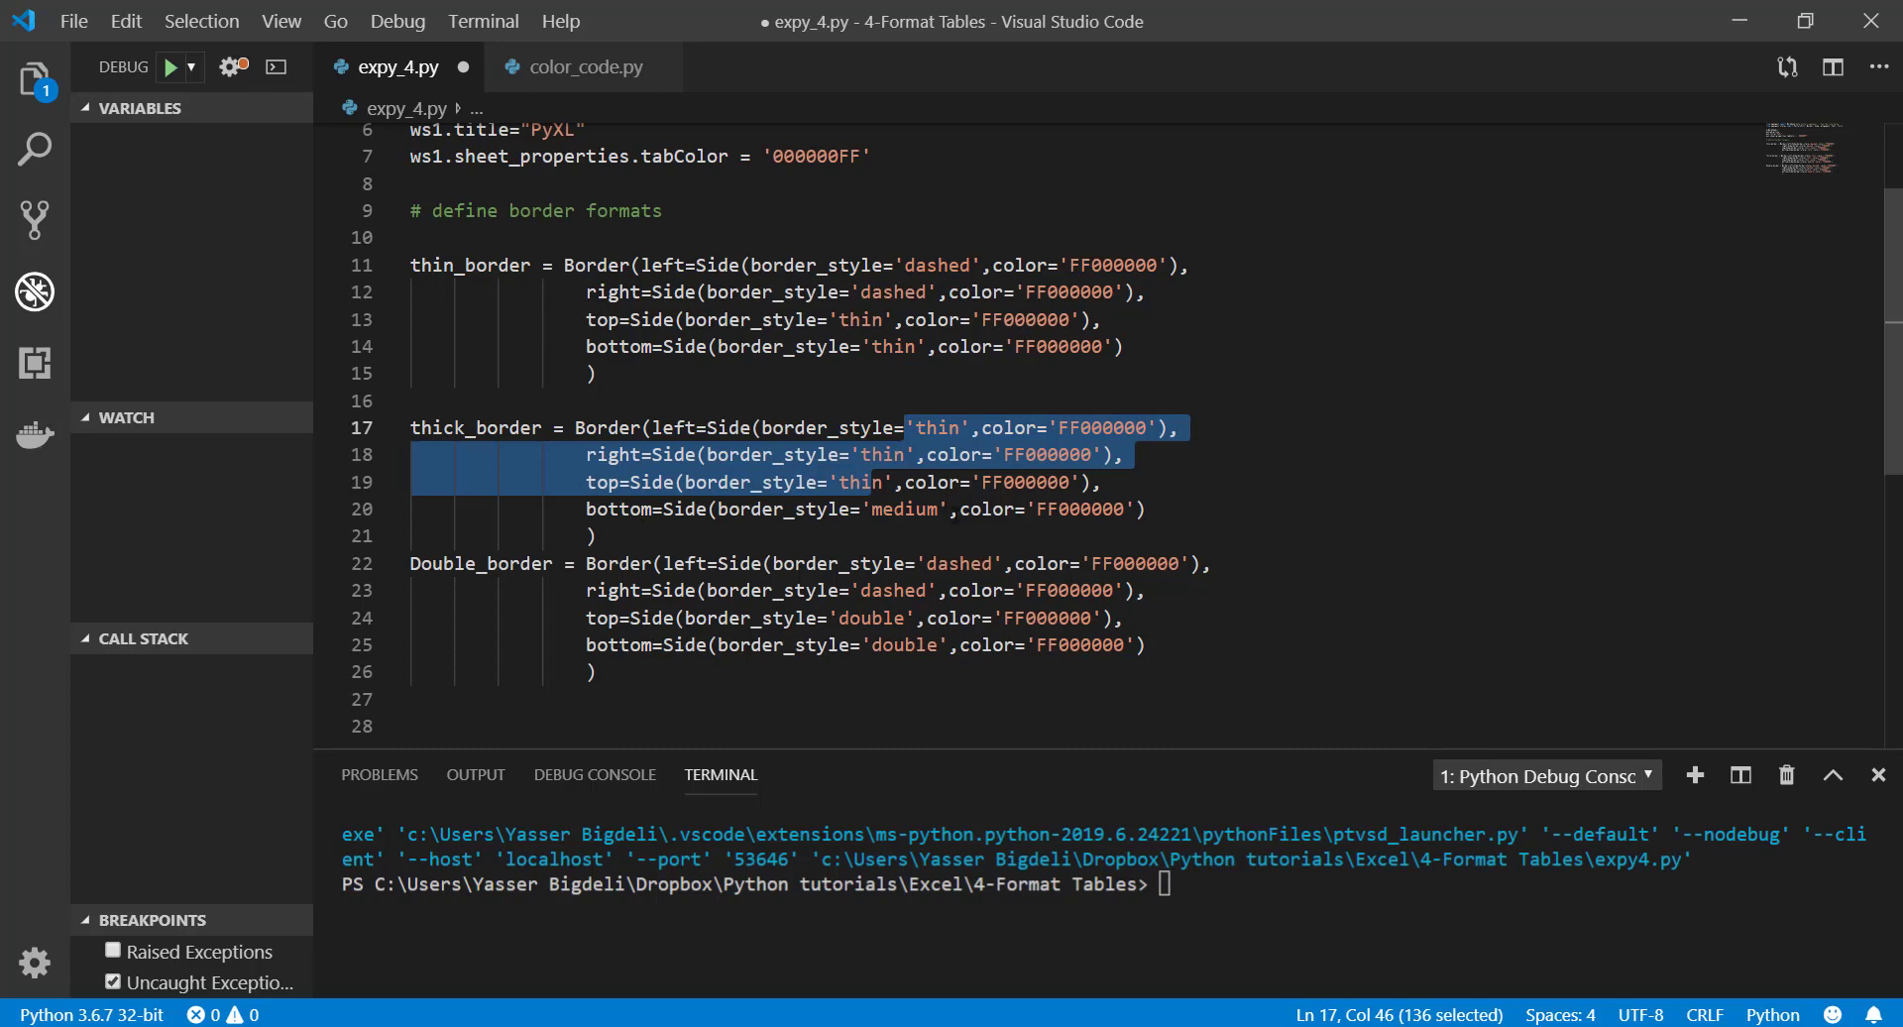
scroll(down, 3)
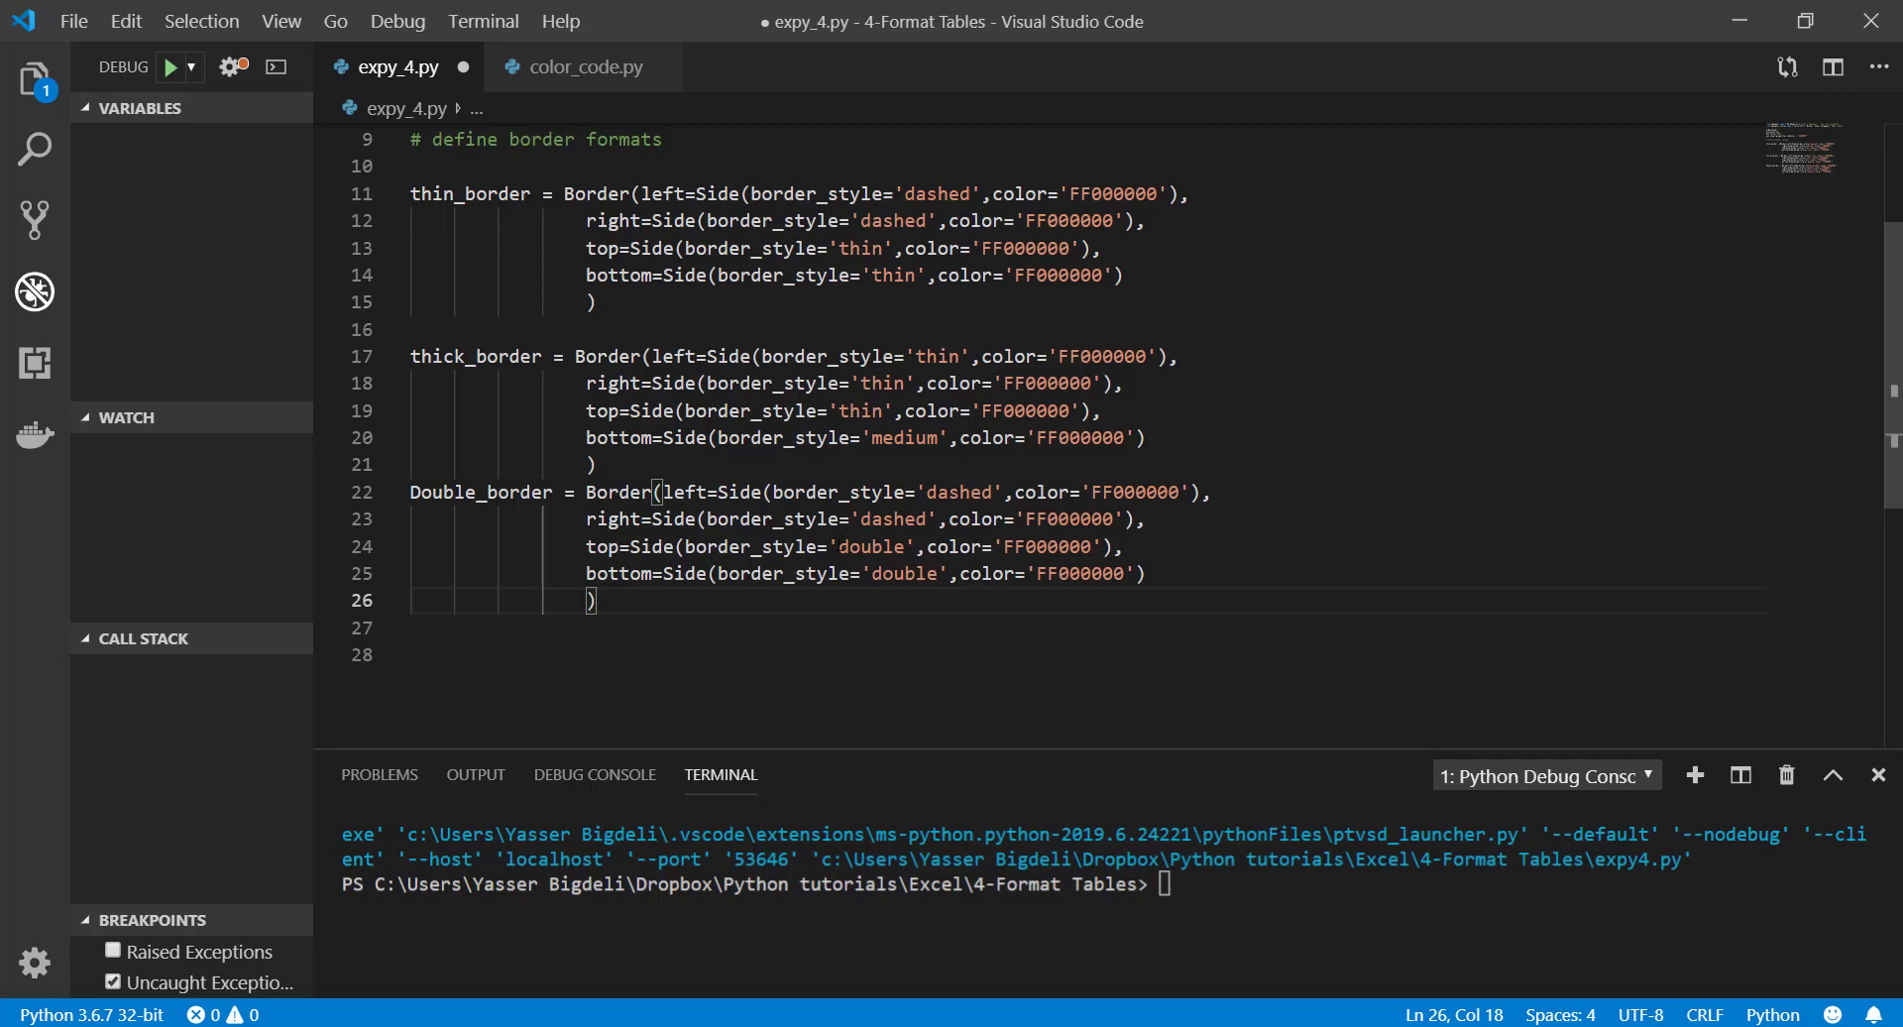
scroll(down, 3)
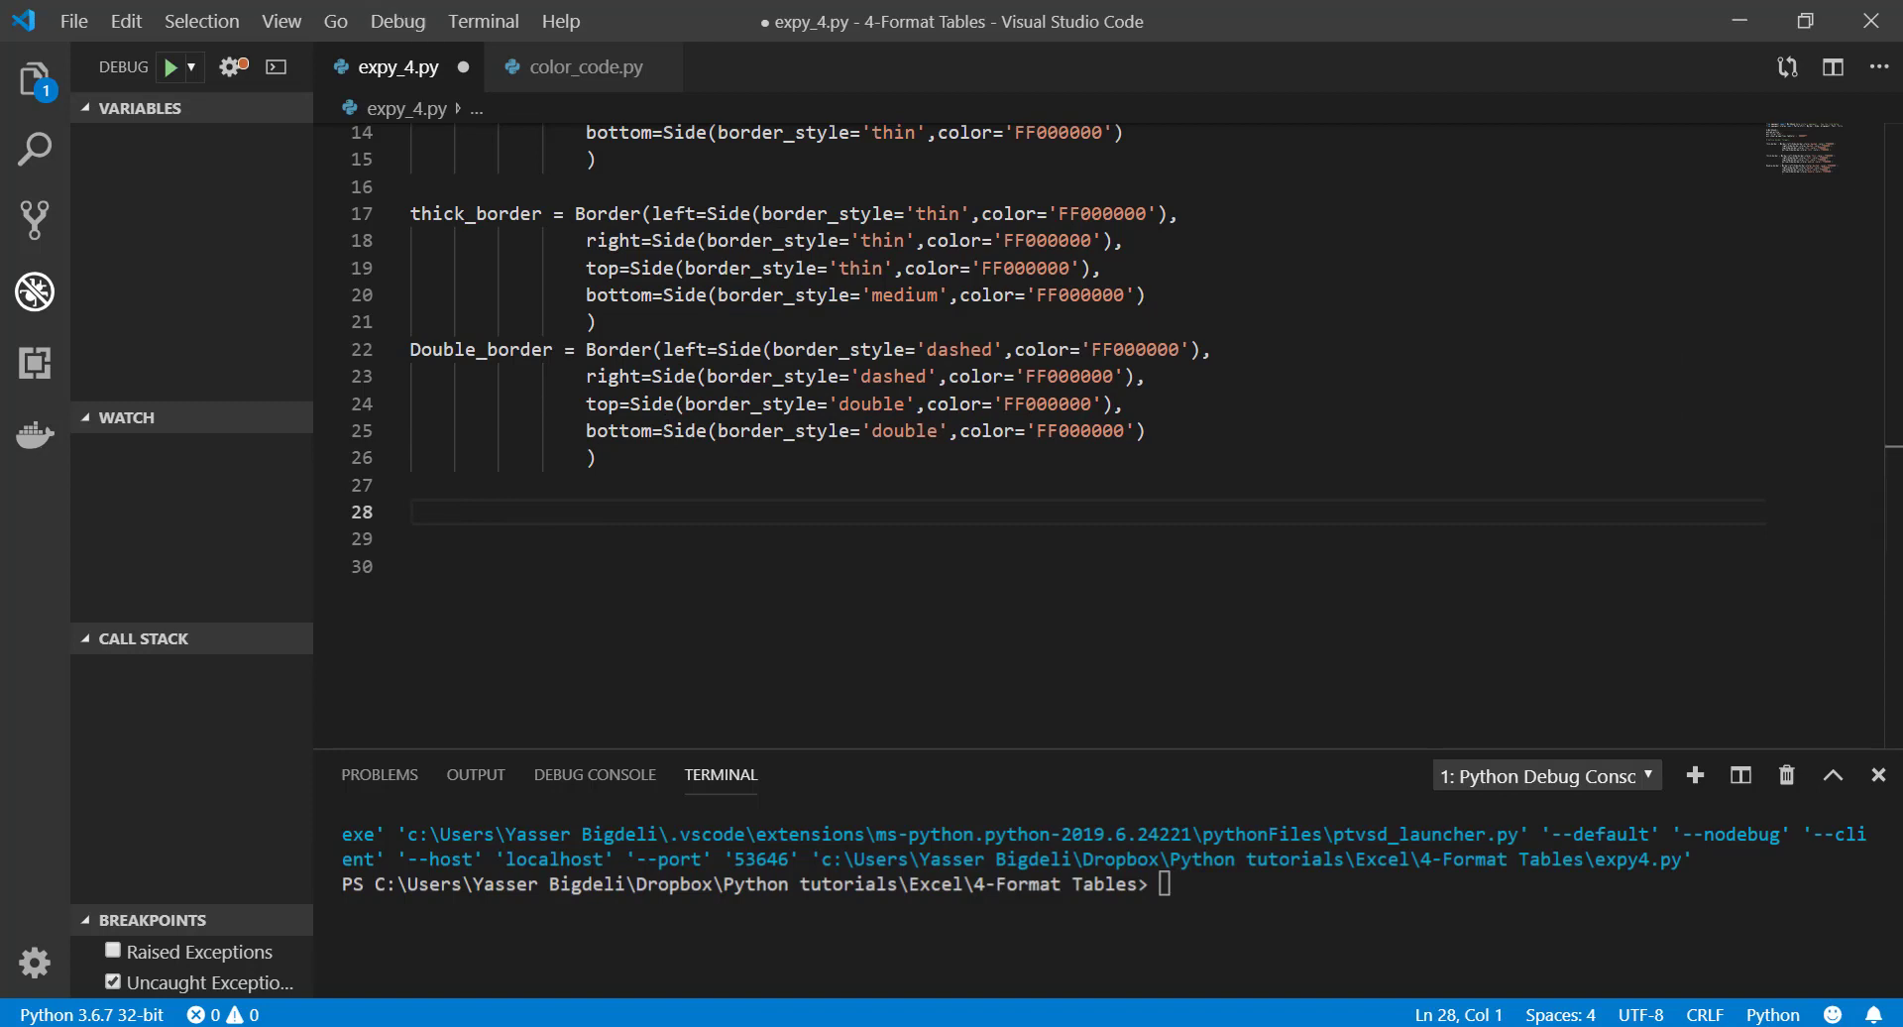
mouse_move(448, 516)
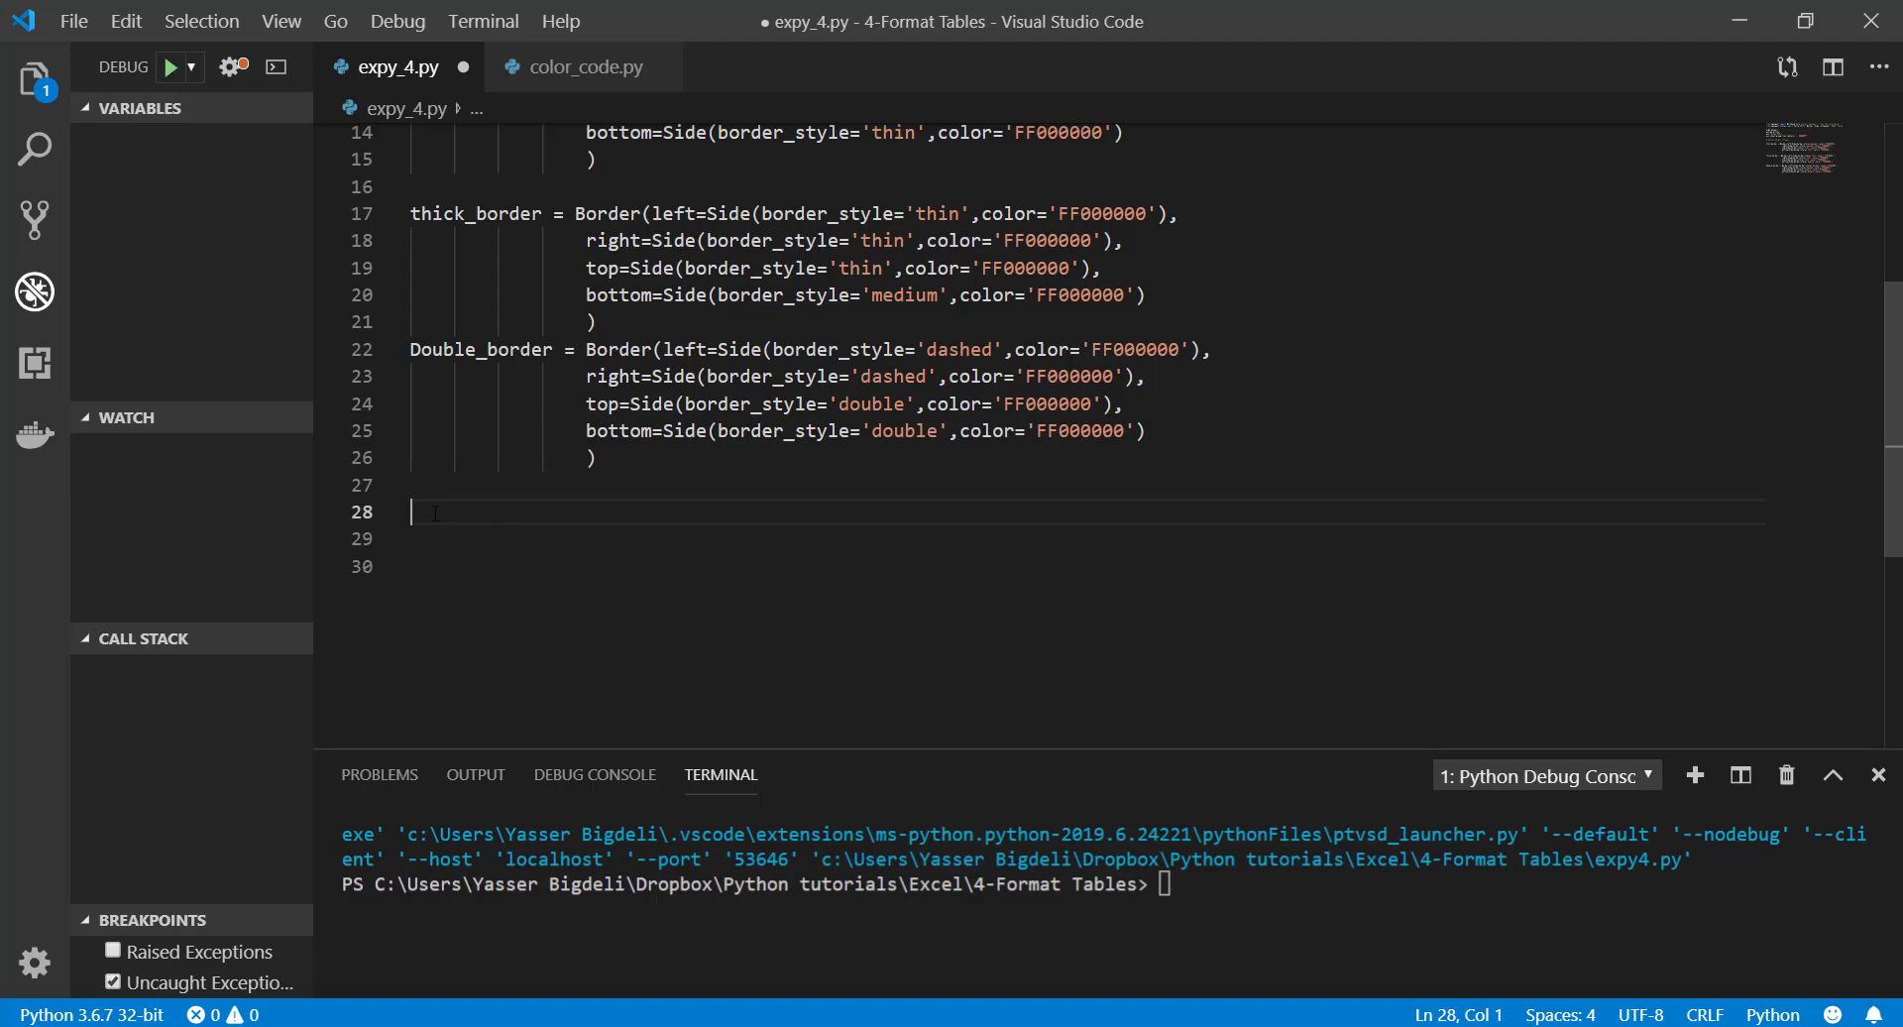
Define fill_cell as a solid PatternFill with start and end colour '00FFFF00'
text(#Define fill formating)
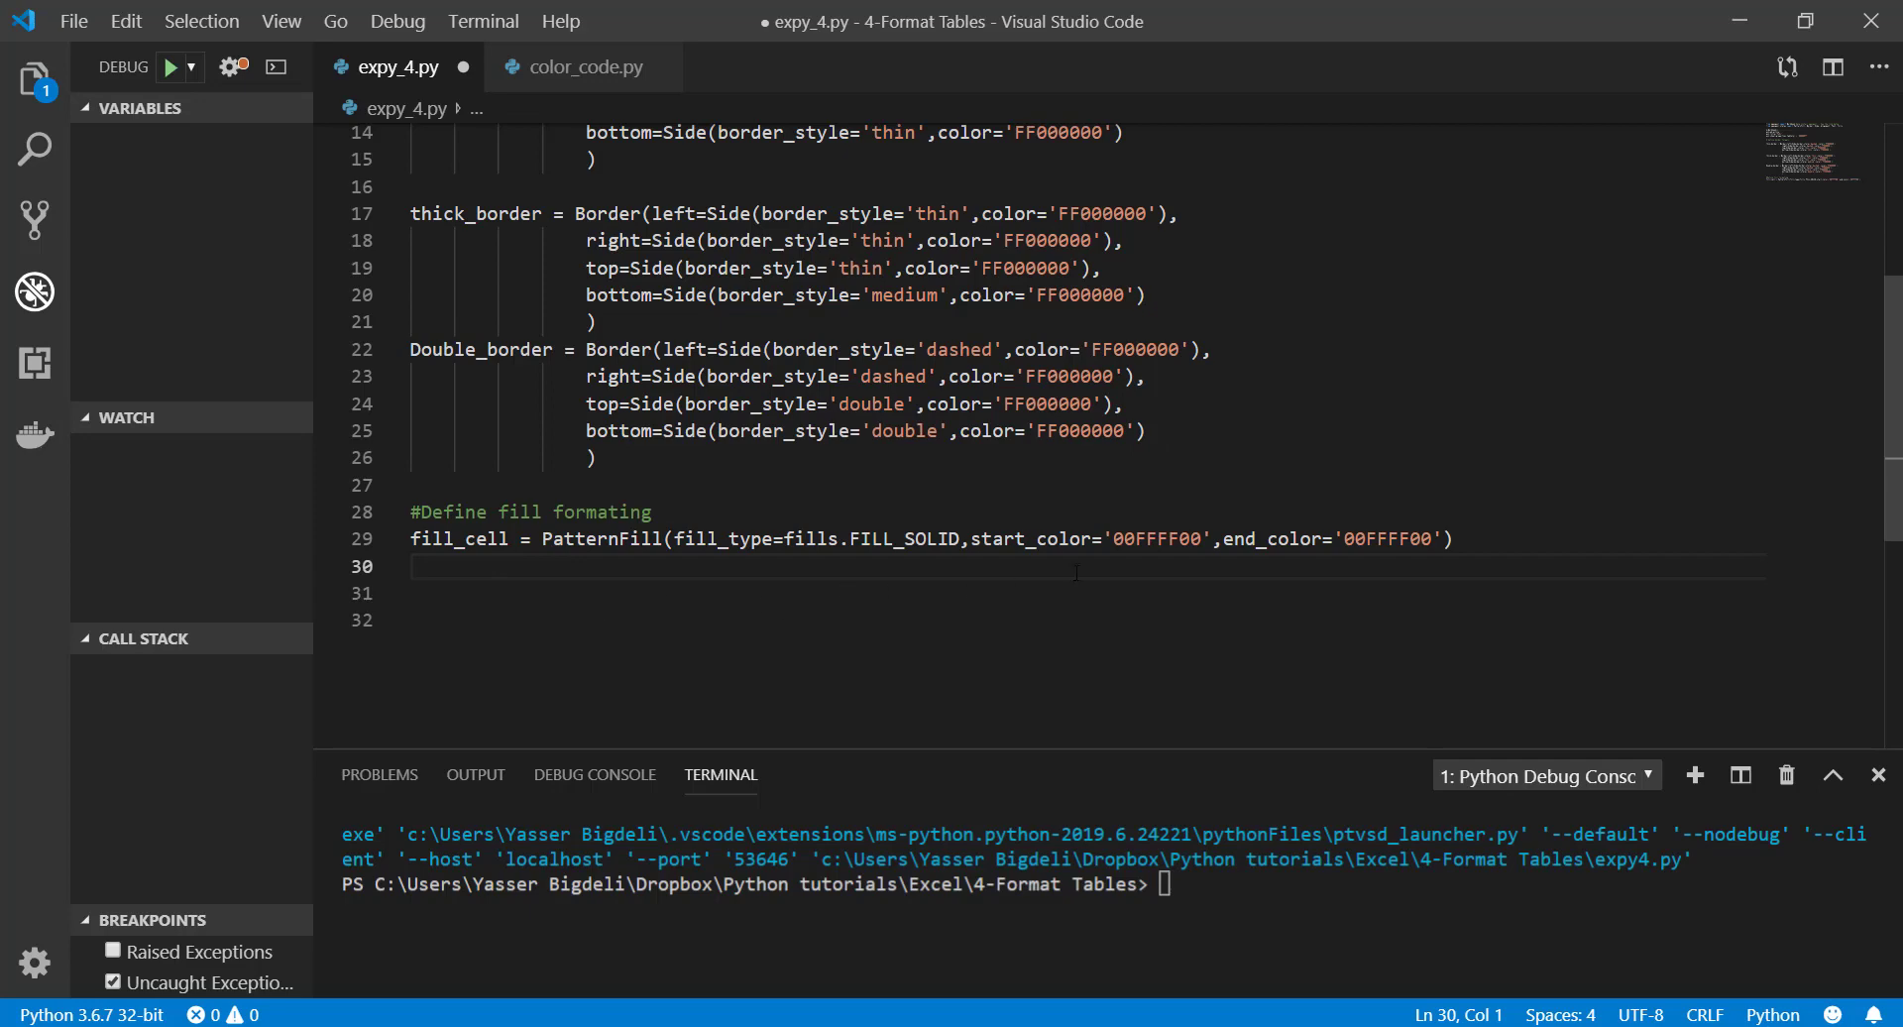
drag(787, 540, 940, 540)
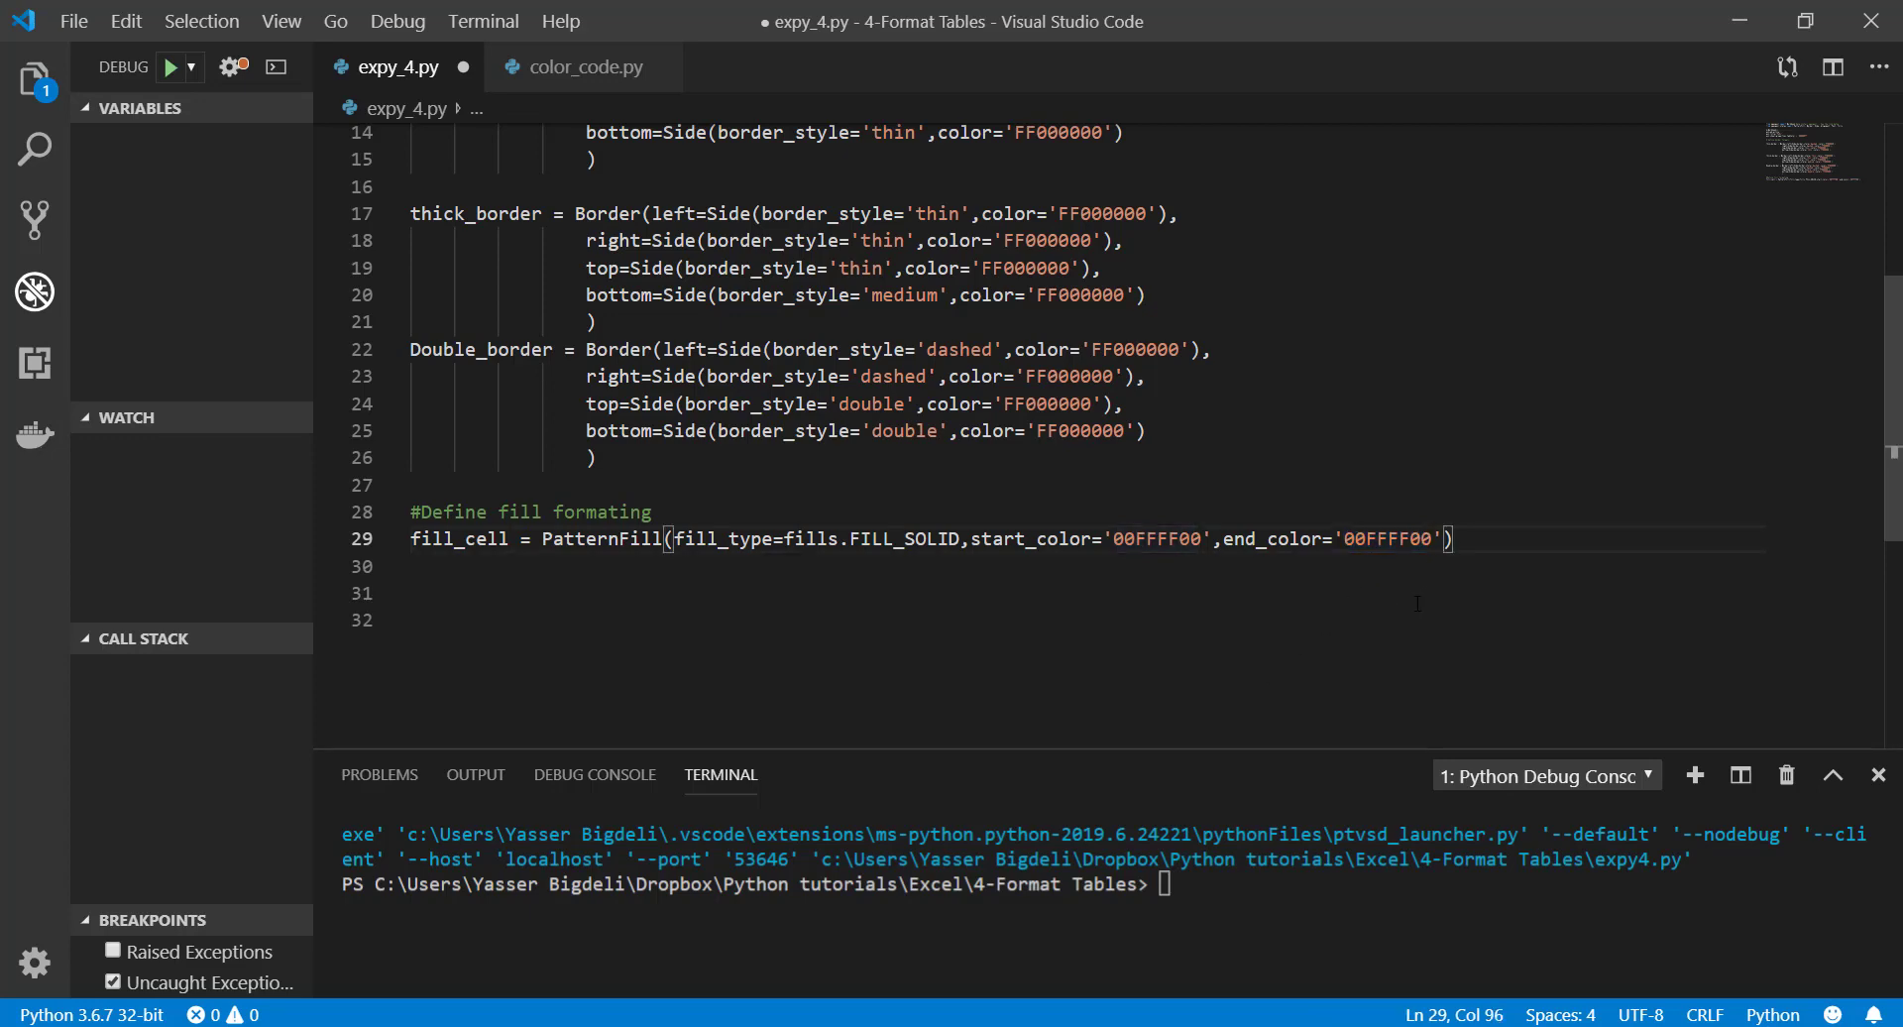
key(Enter)
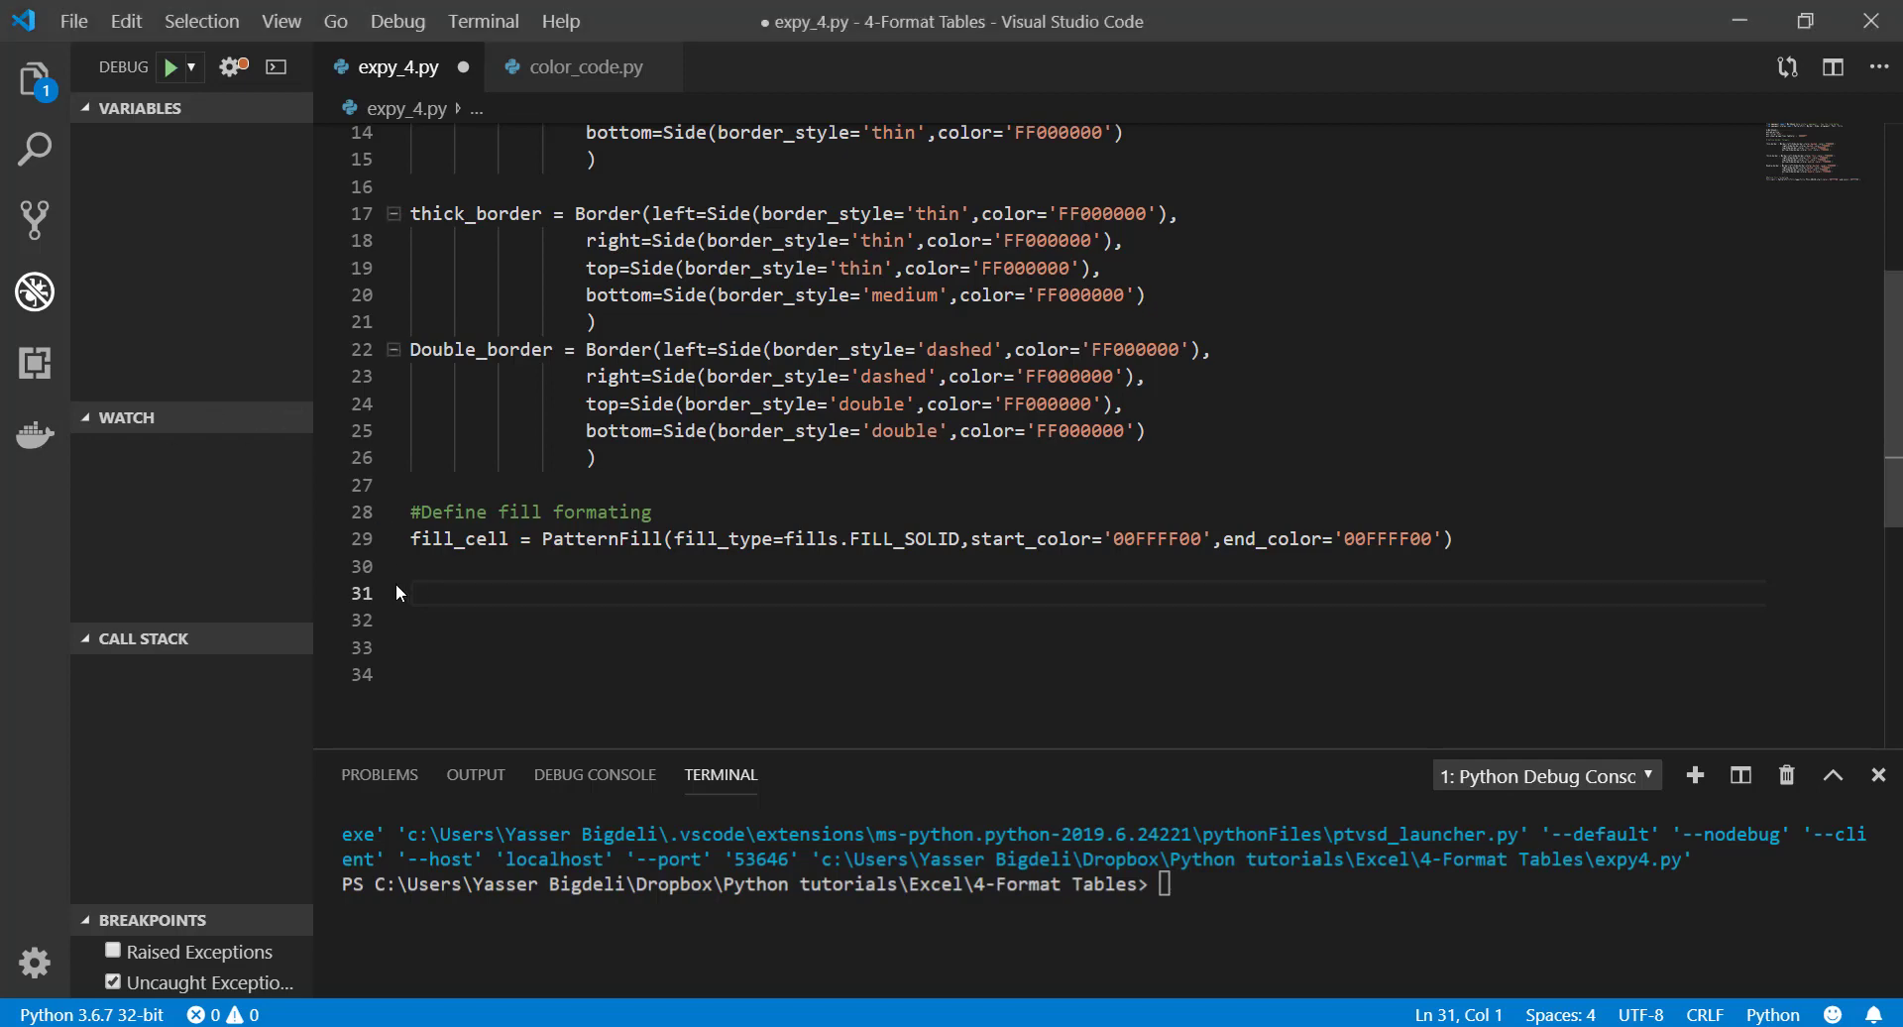
Set row_num=10, col_num=10 and the table location row_loc=1, col_loc=1
text(#define size of the table)
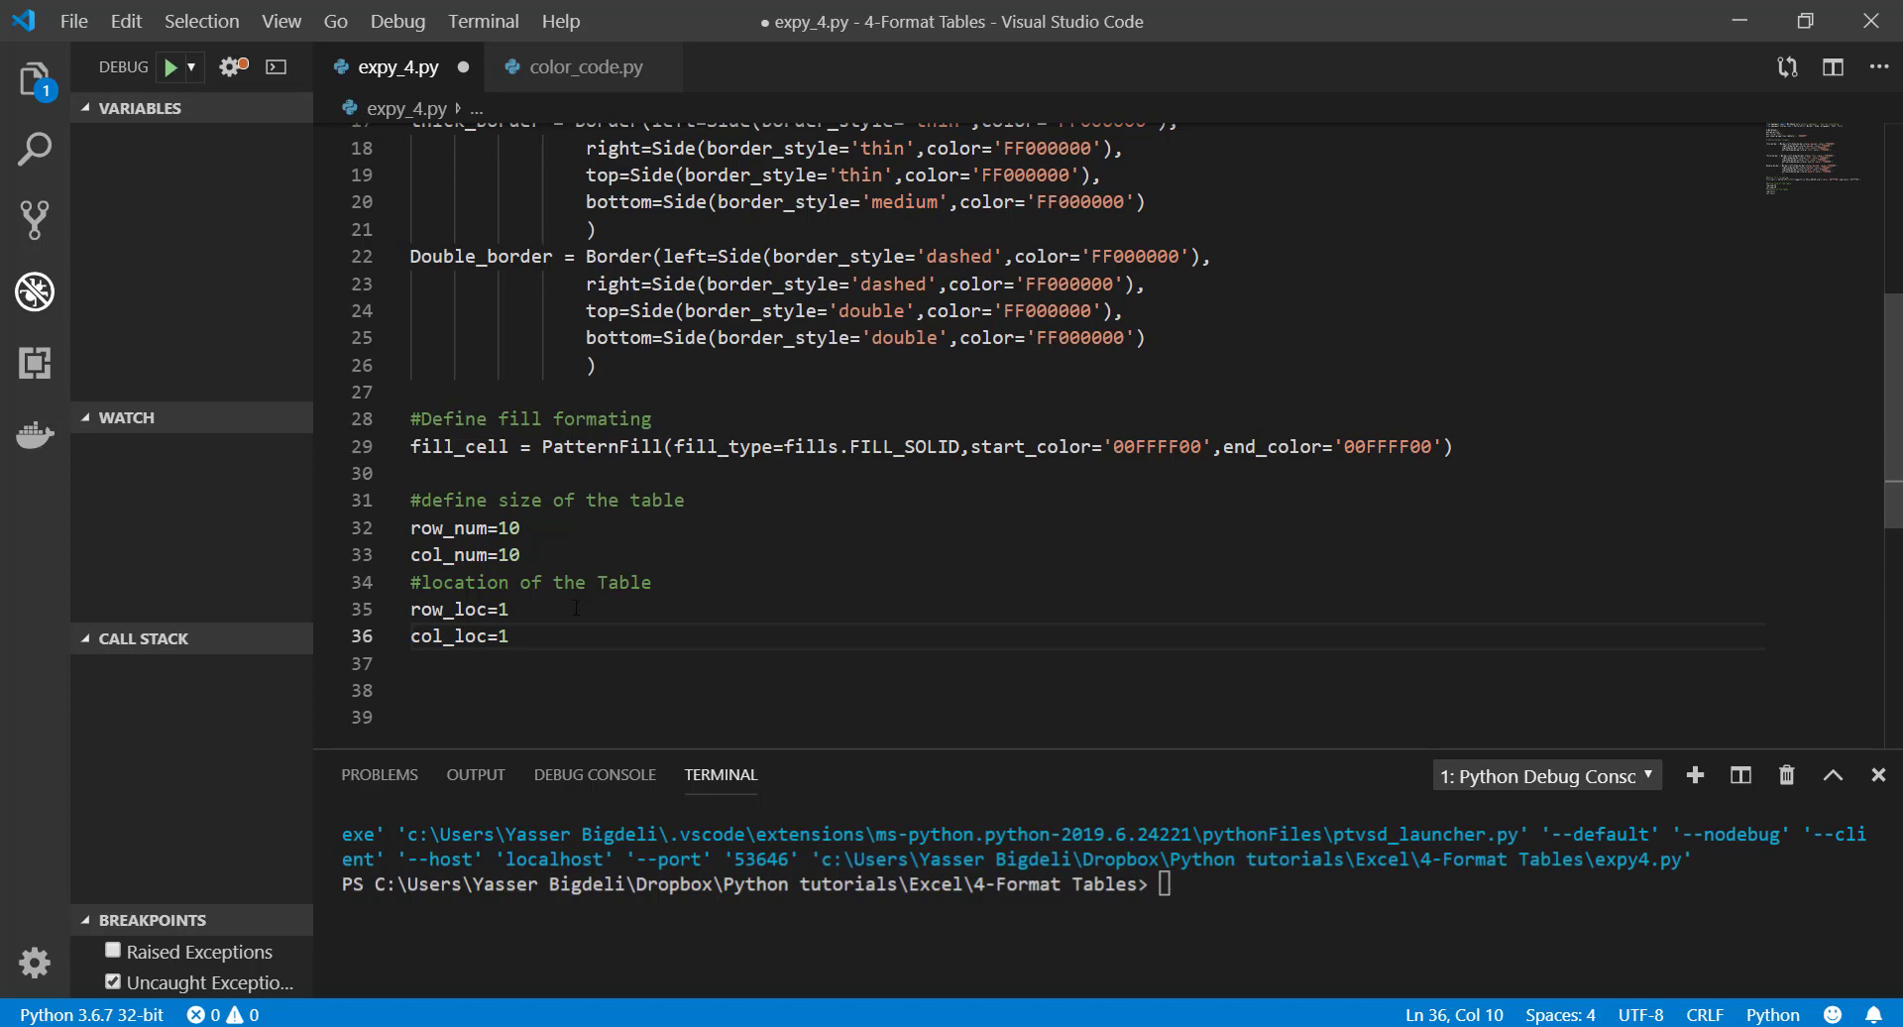
scroll(down, 3)
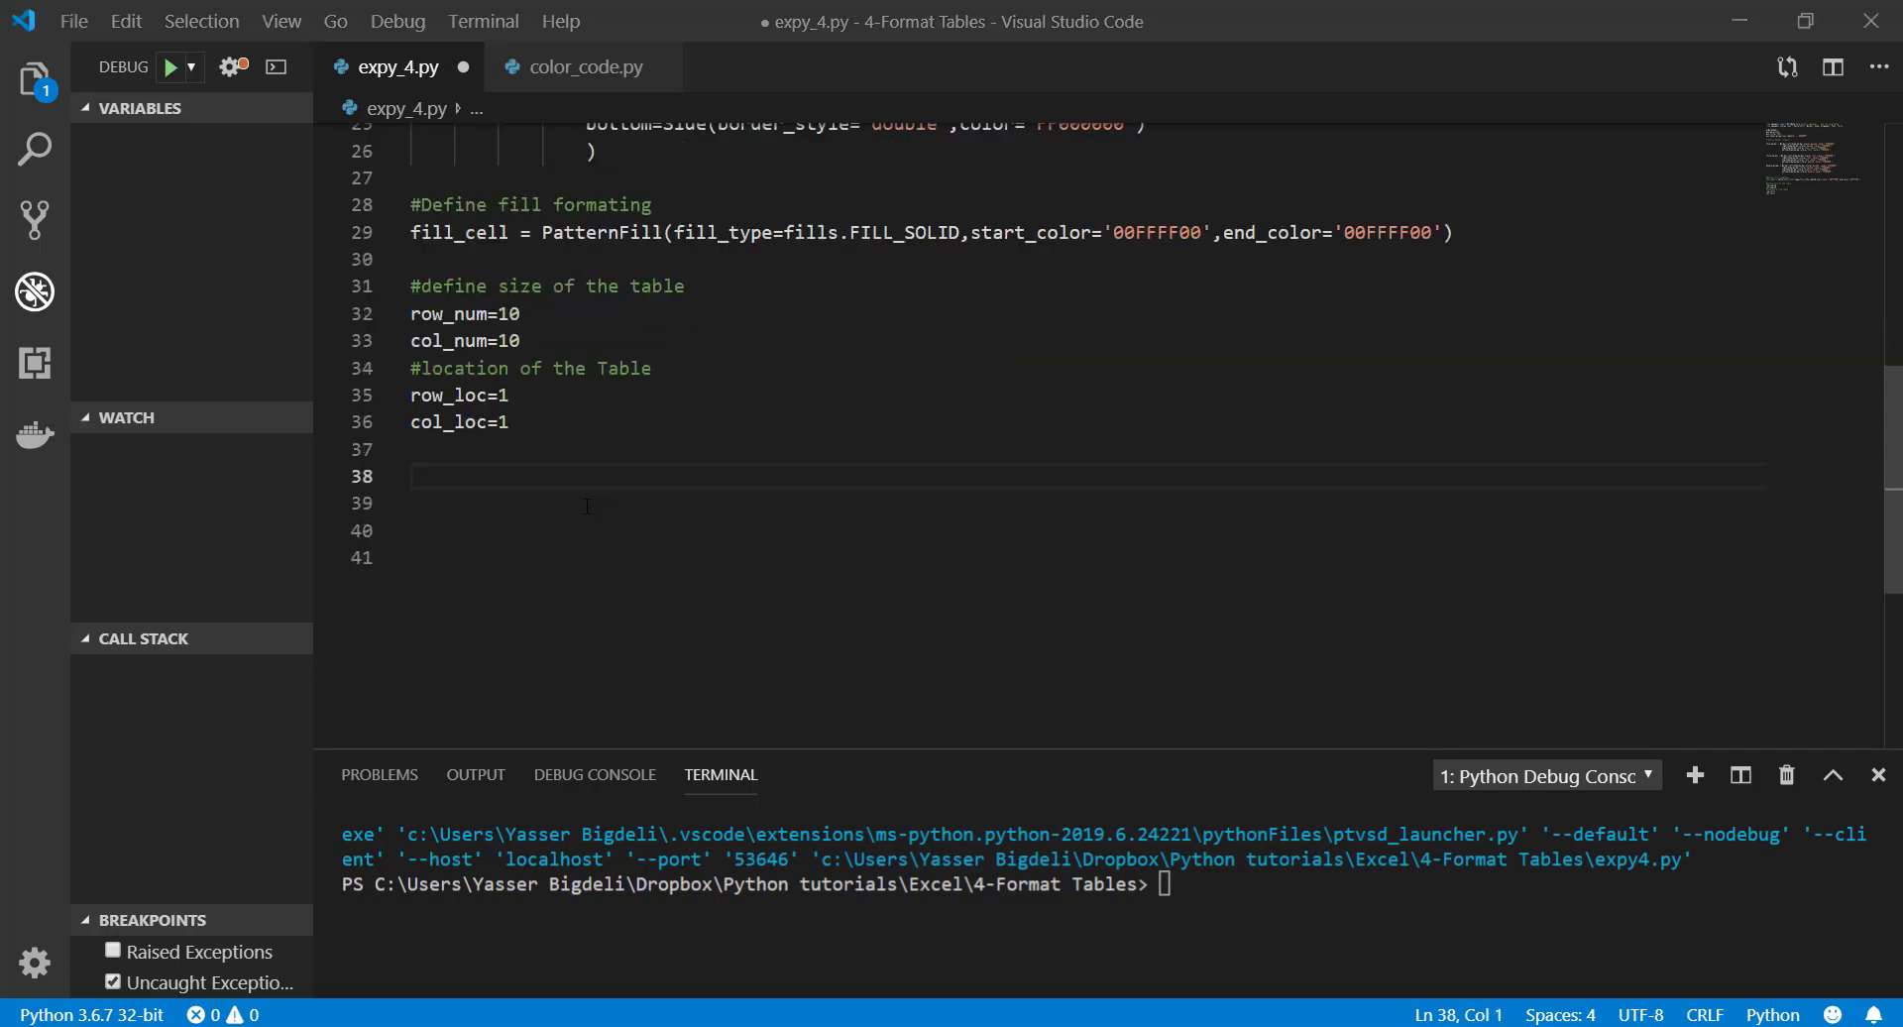
mouse_move(617, 506)
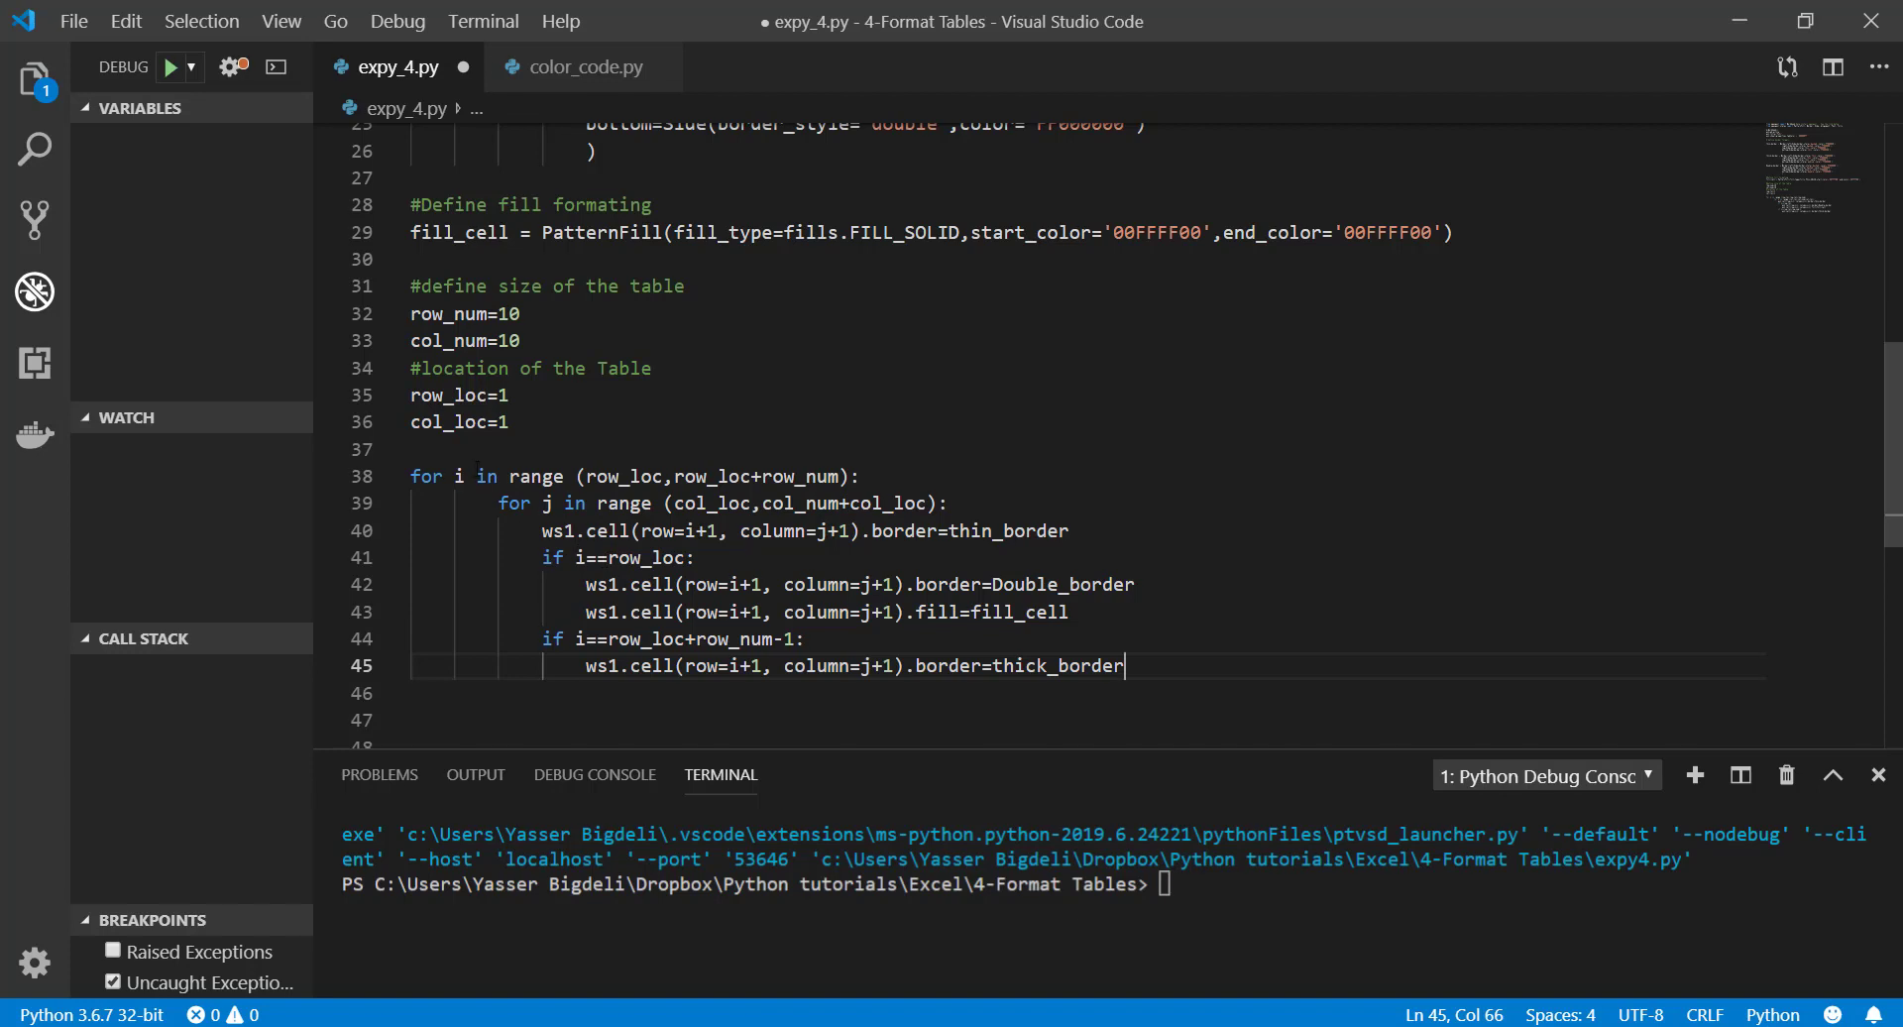
mouse_move(633, 476)
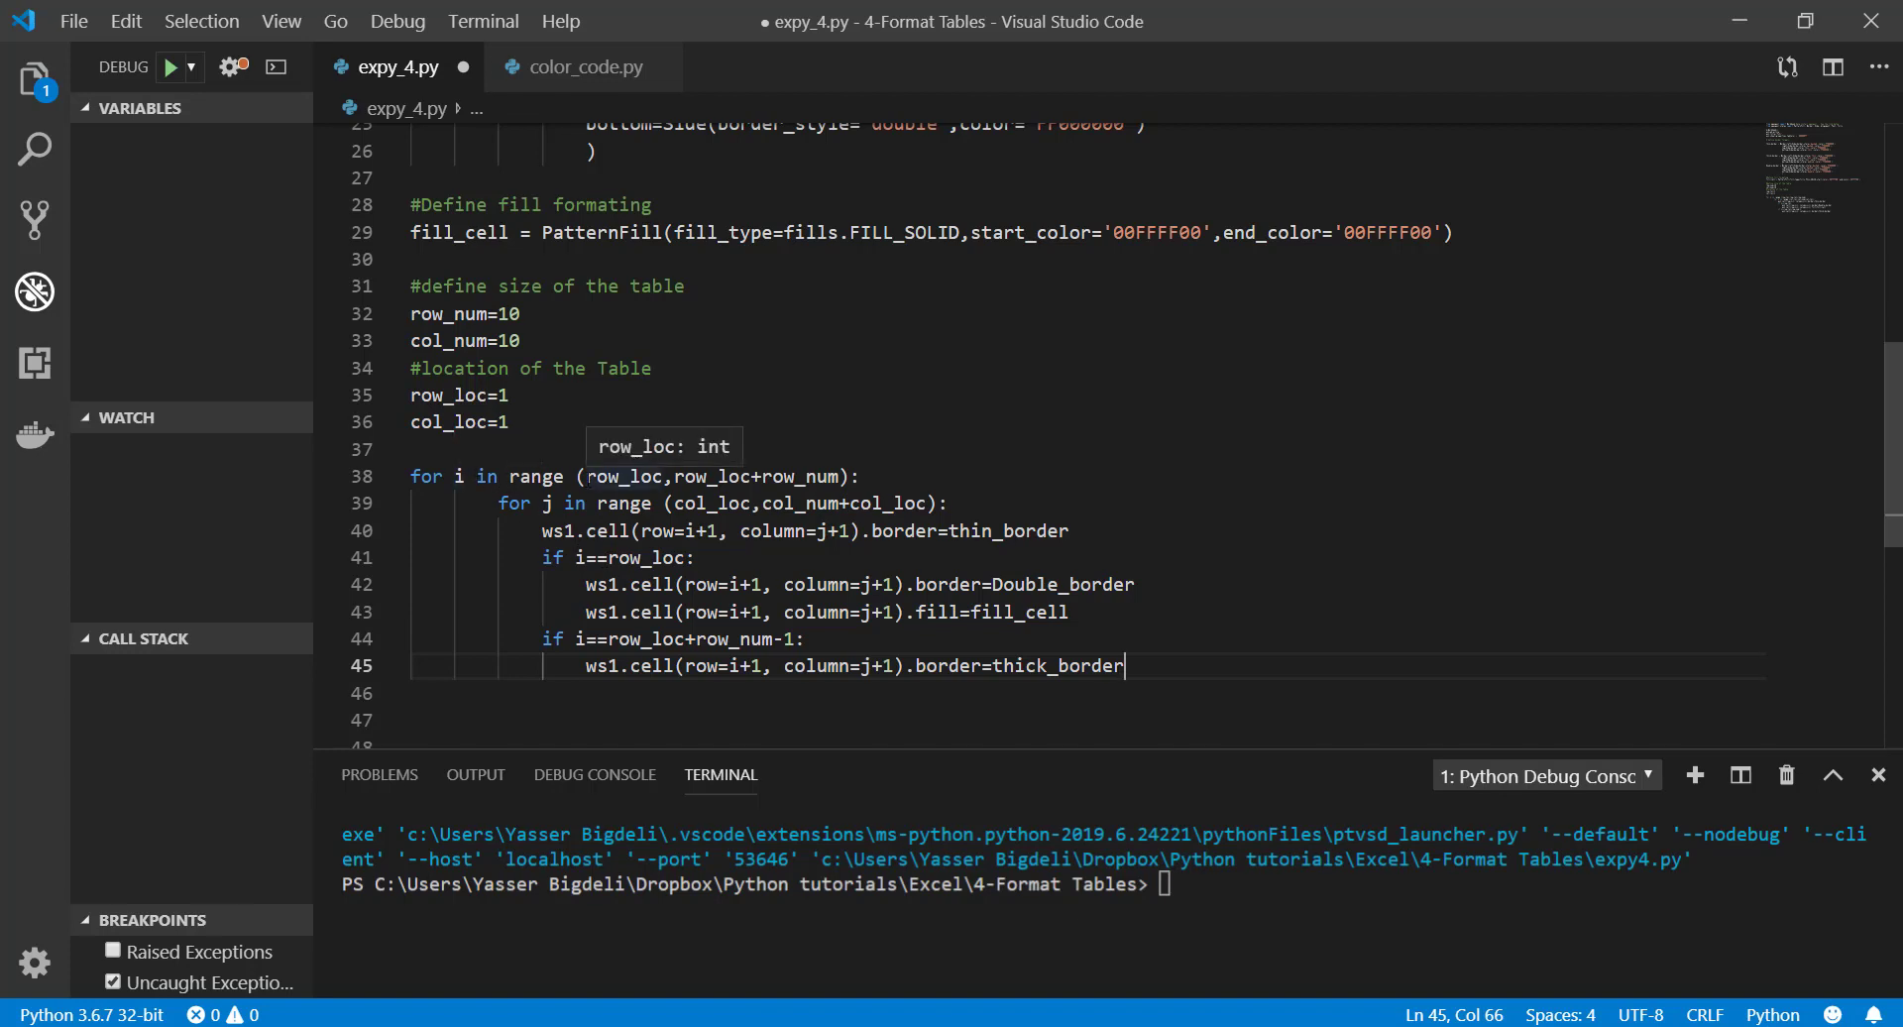
double_click(623, 478)
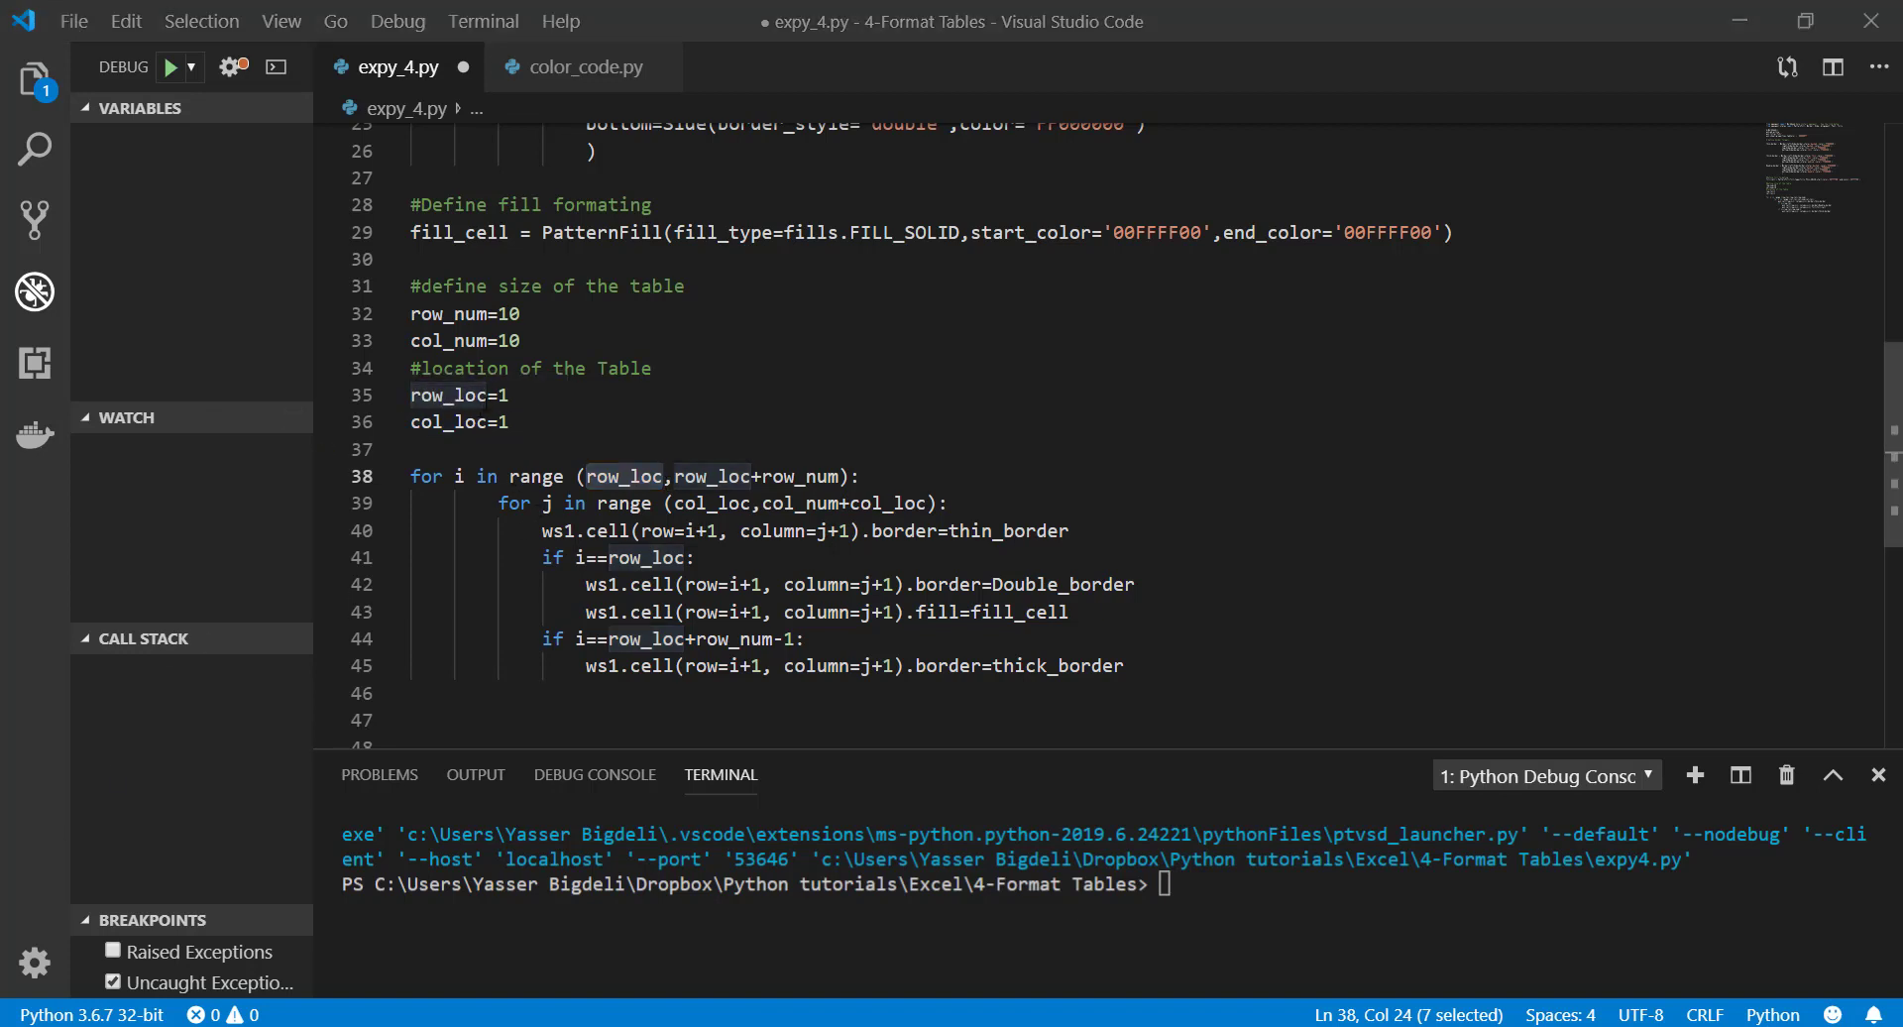
mouse_move(623, 476)
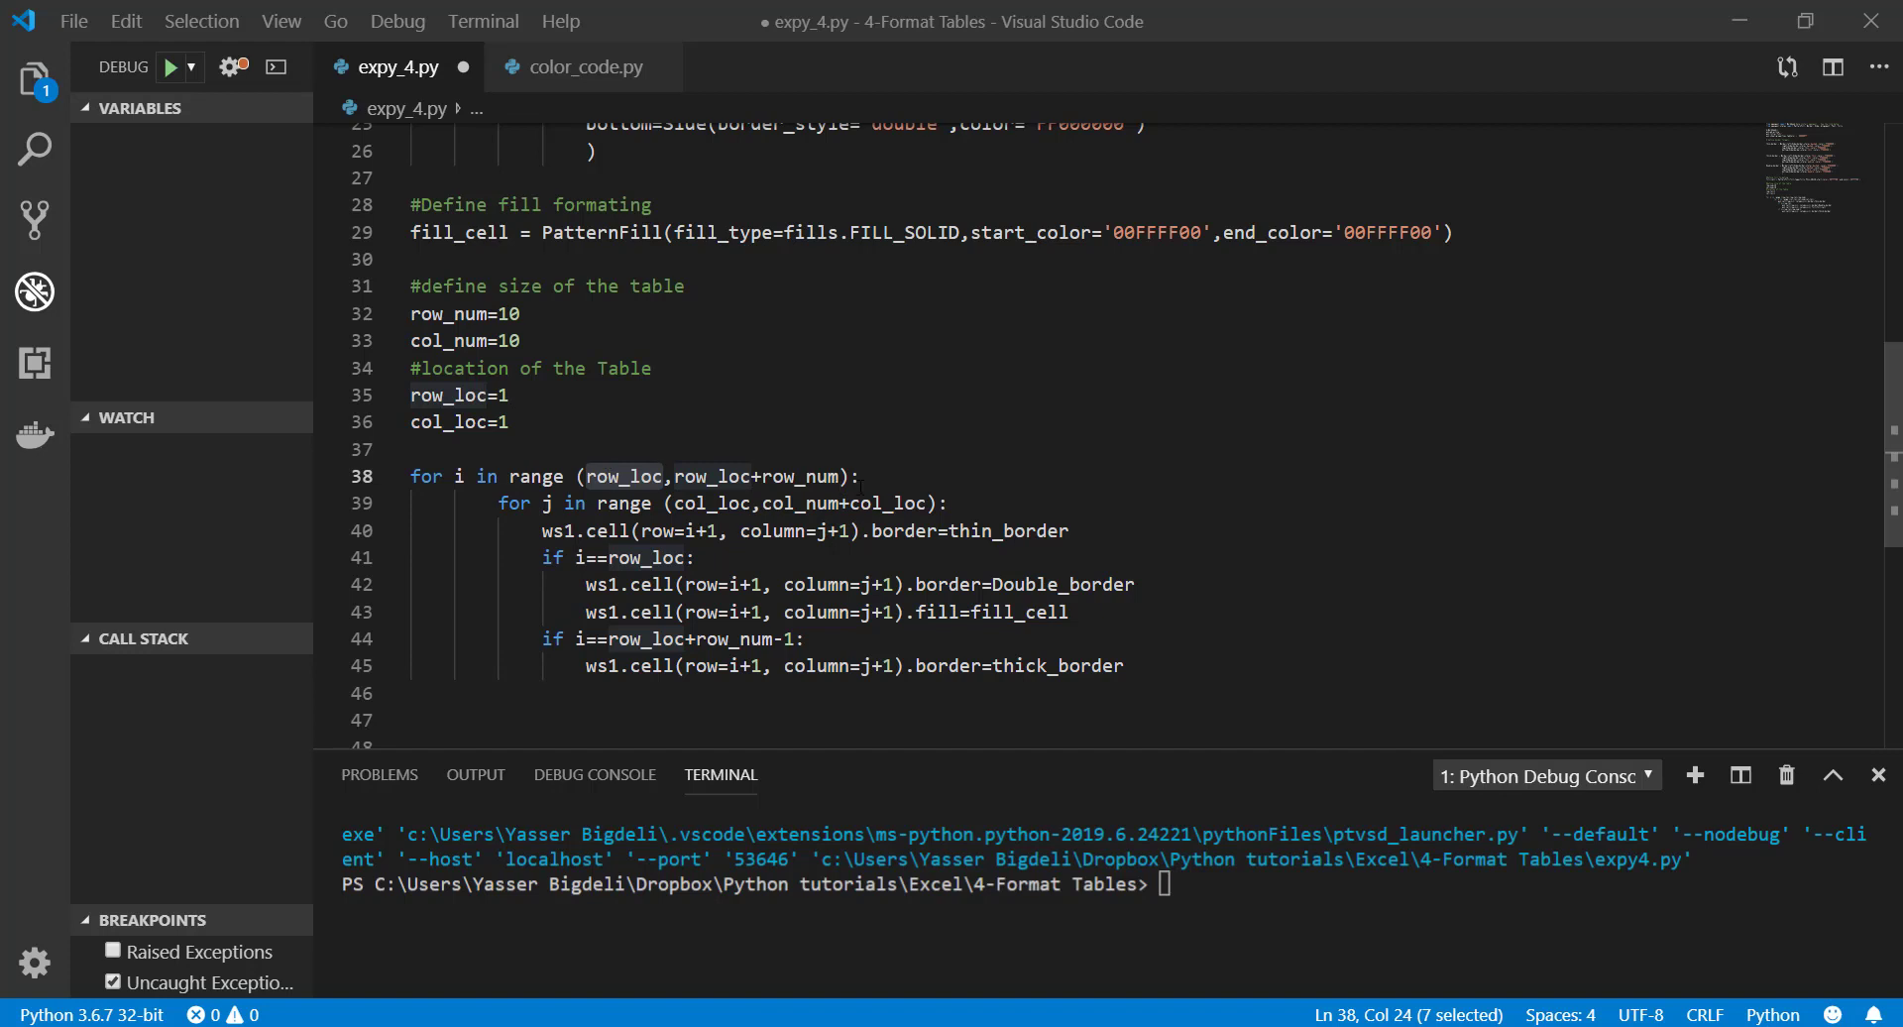
mouse_move(714, 504)
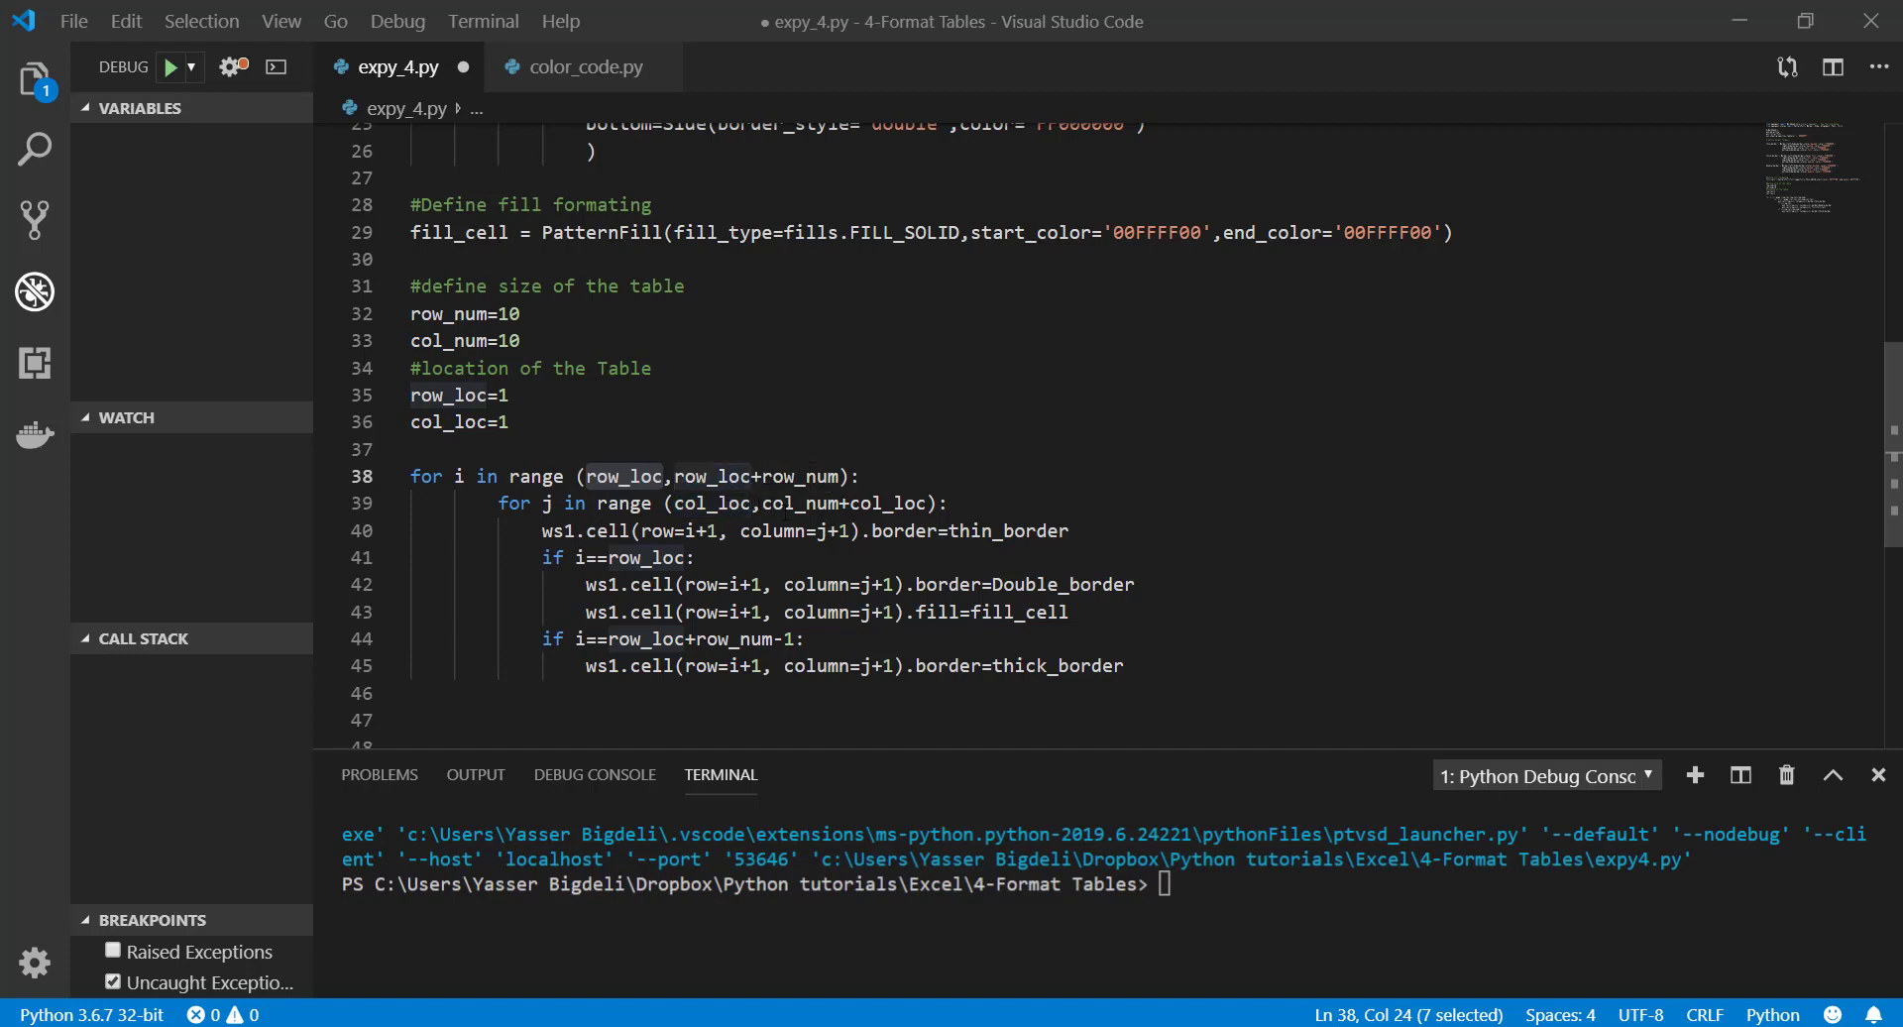
double_click(805, 504)
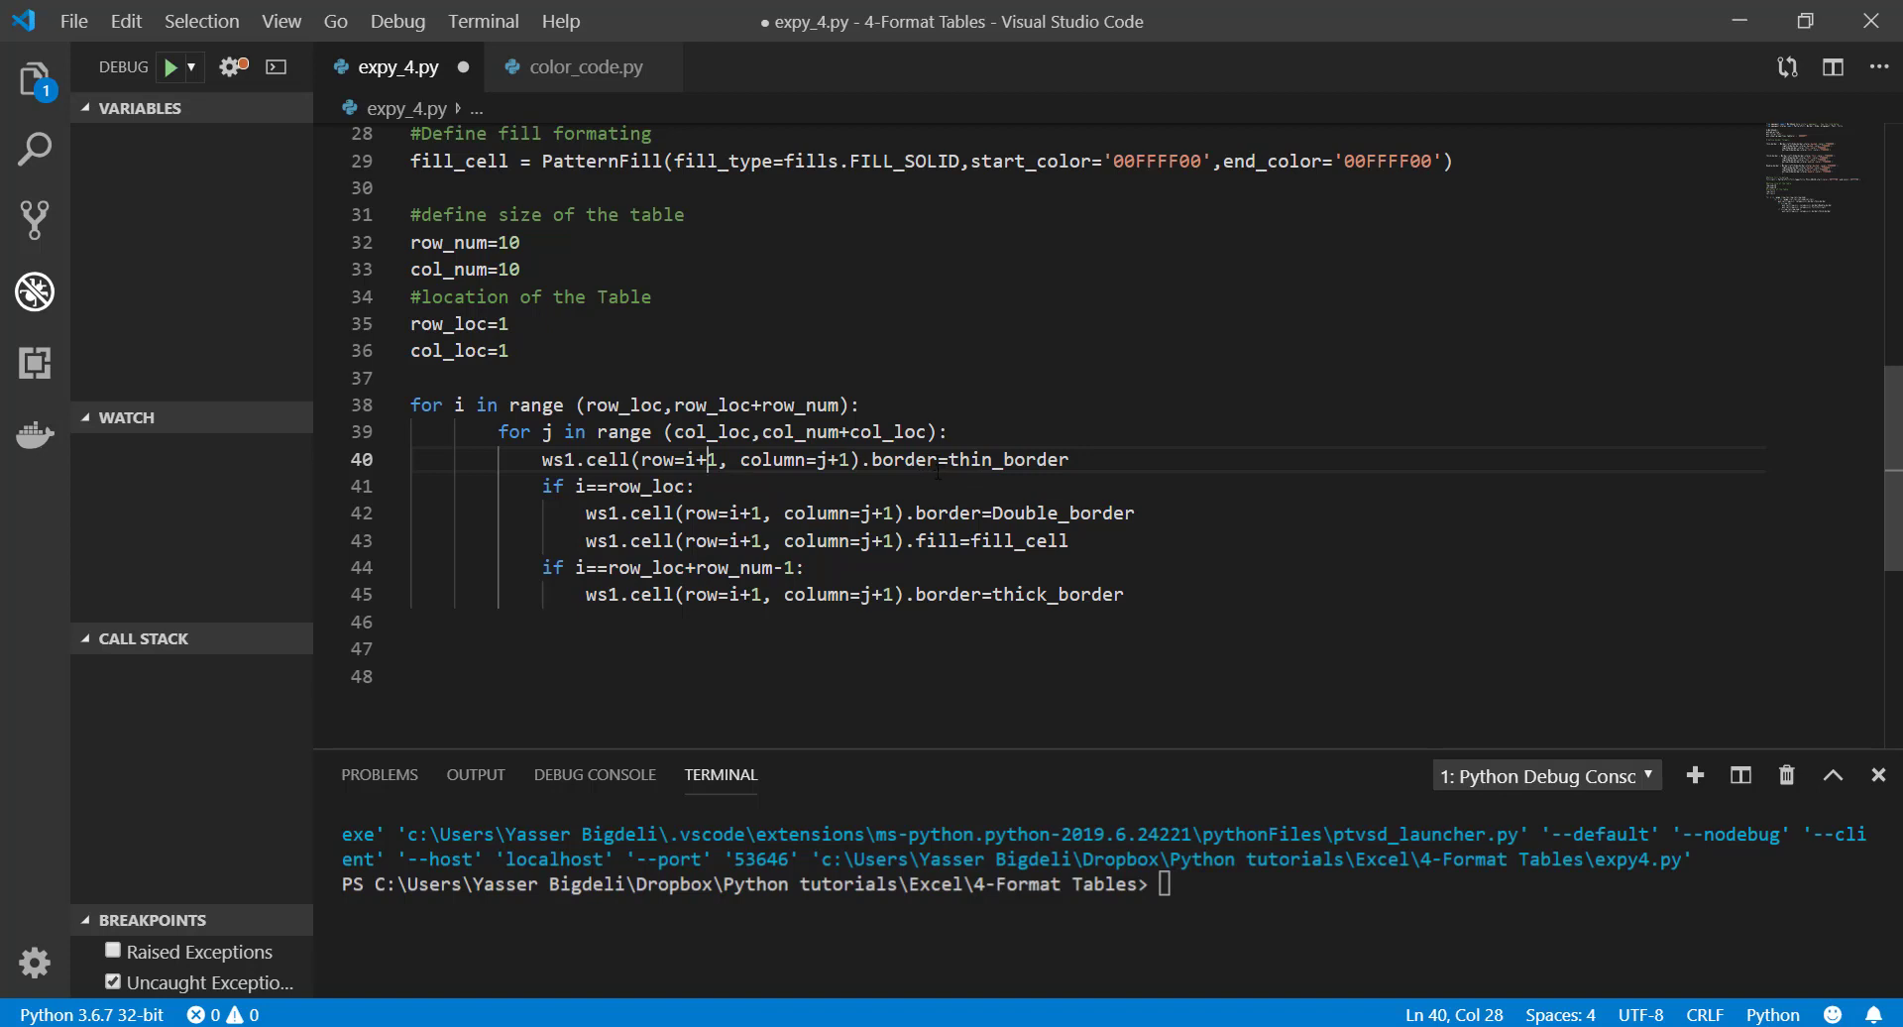
double_click(904, 460)
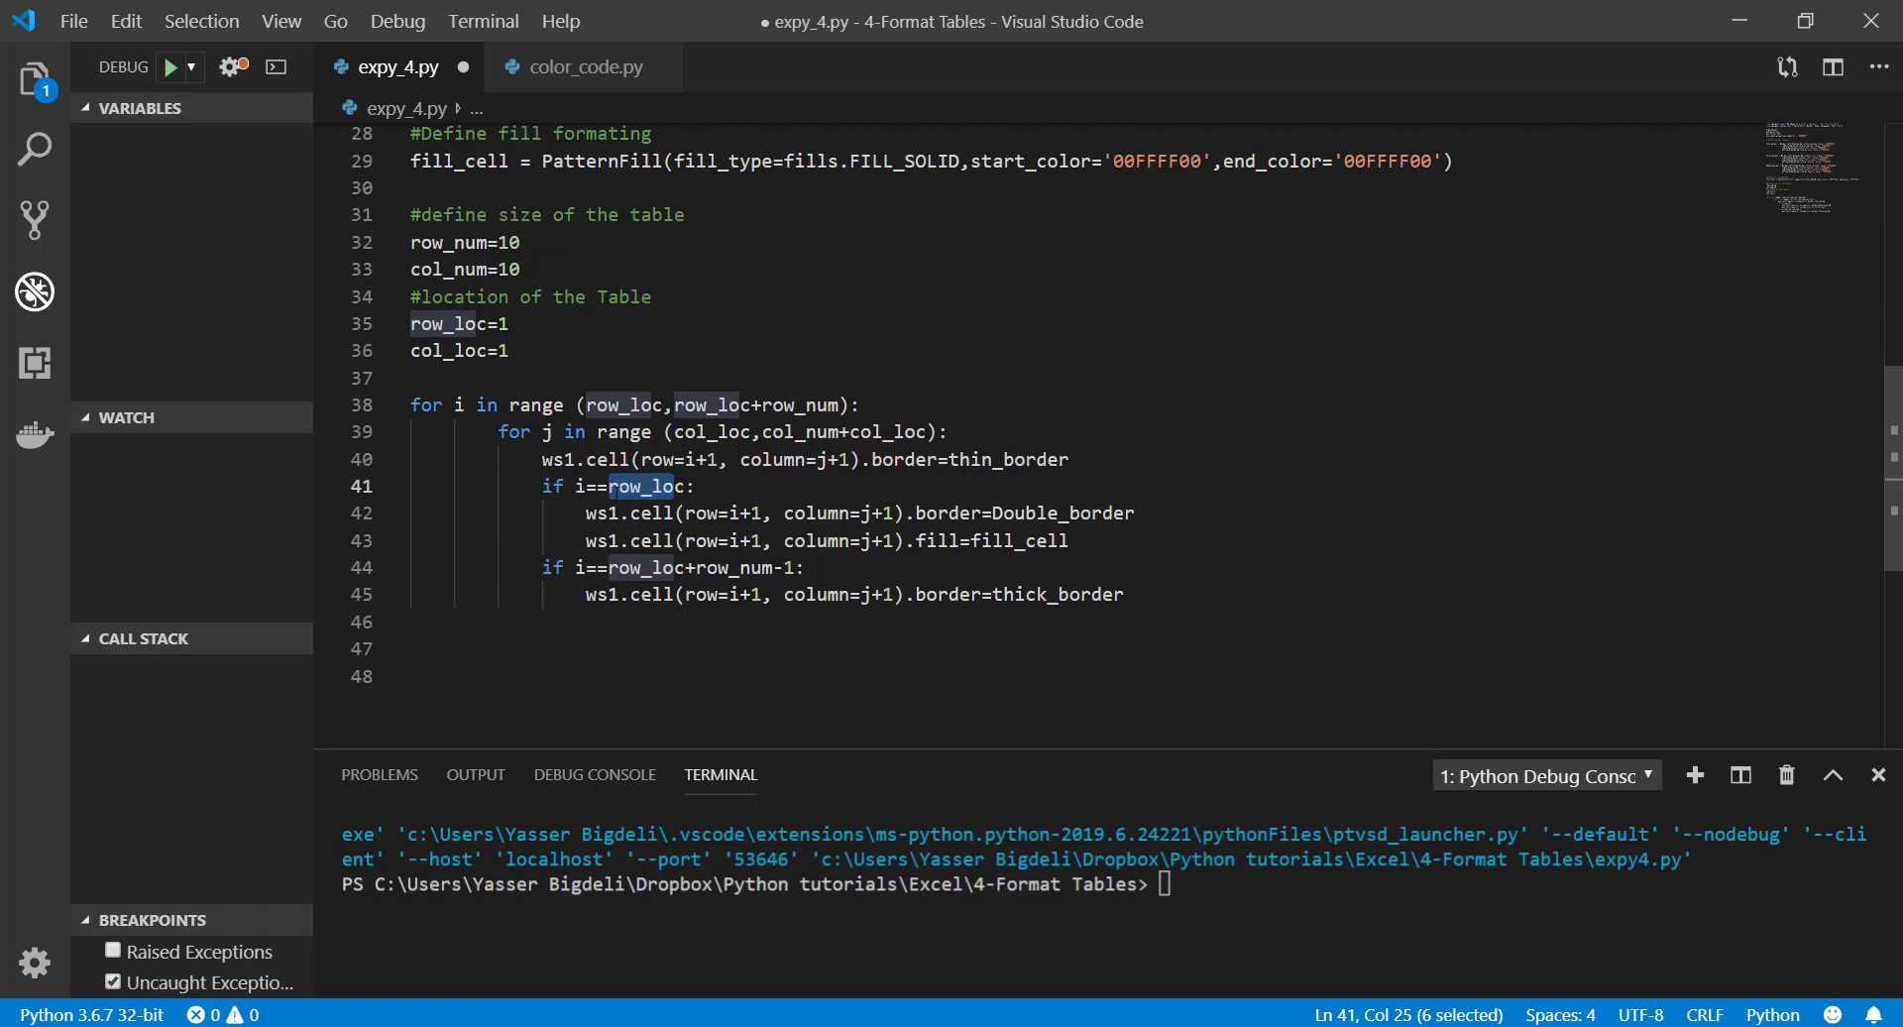
mouse_move(701, 433)
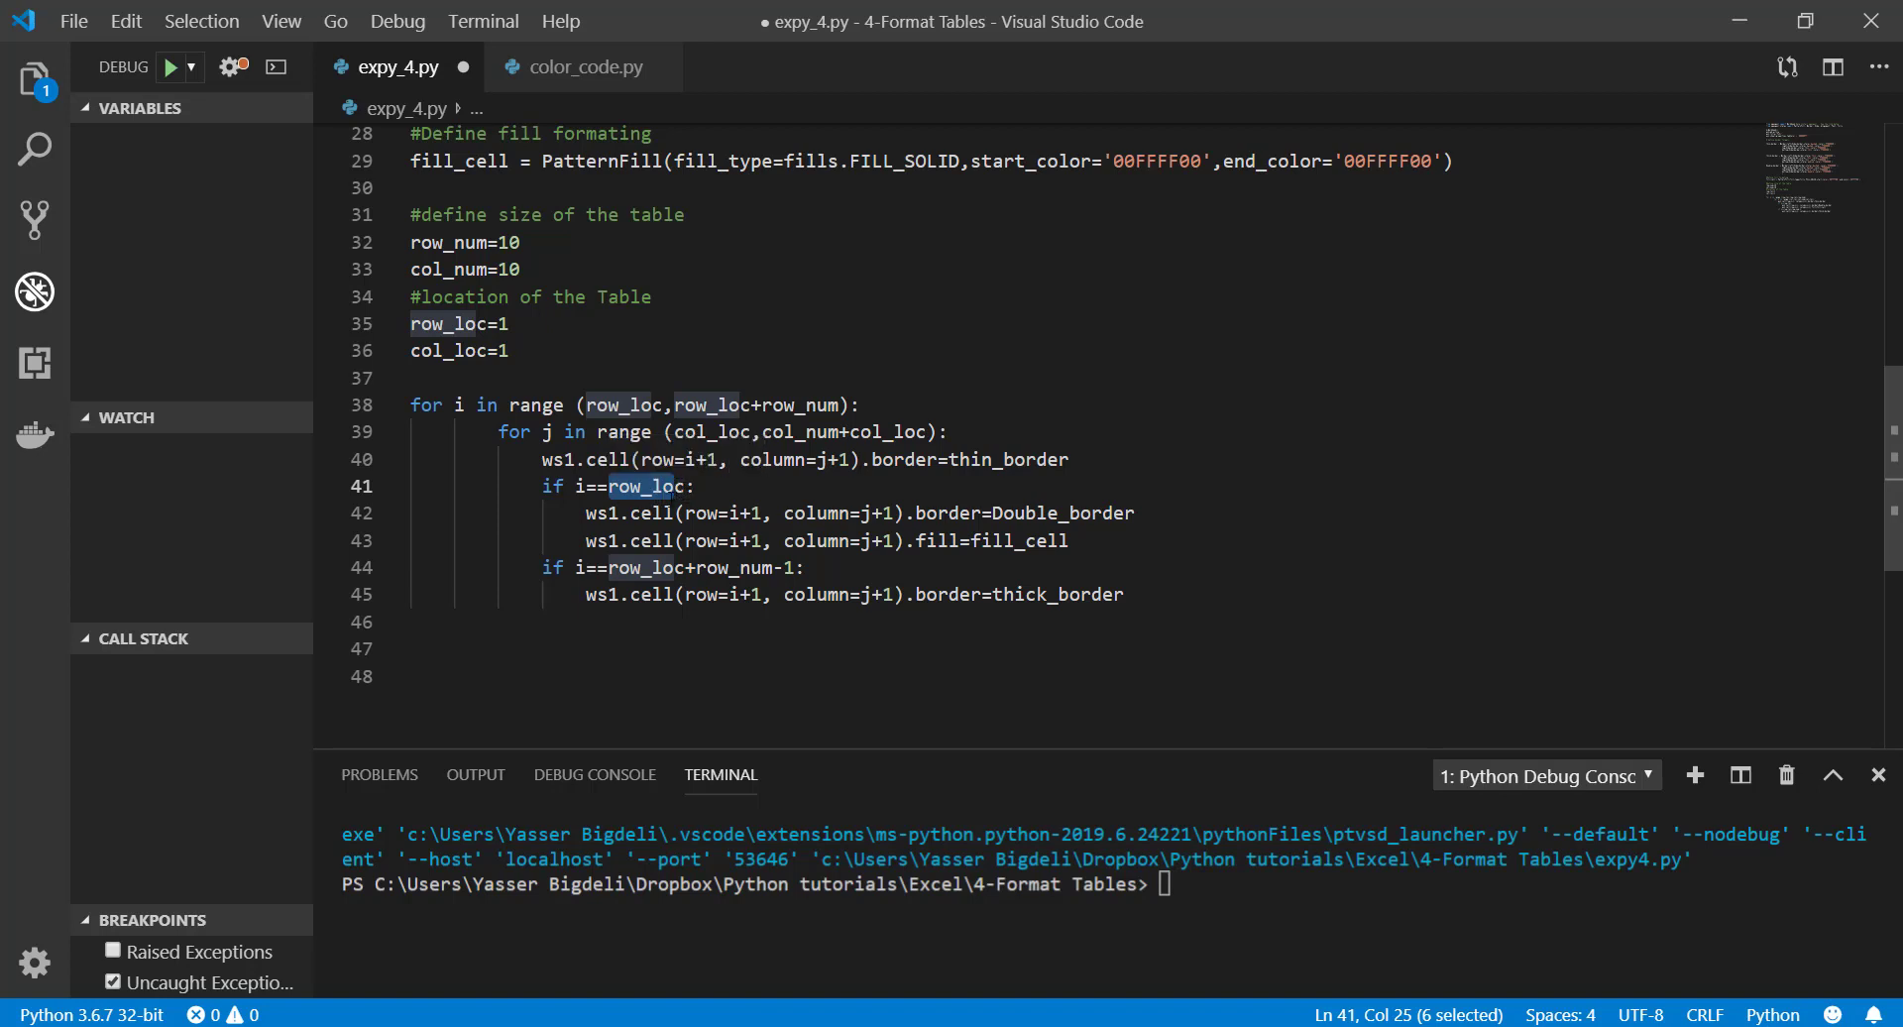
double_click(1061, 513)
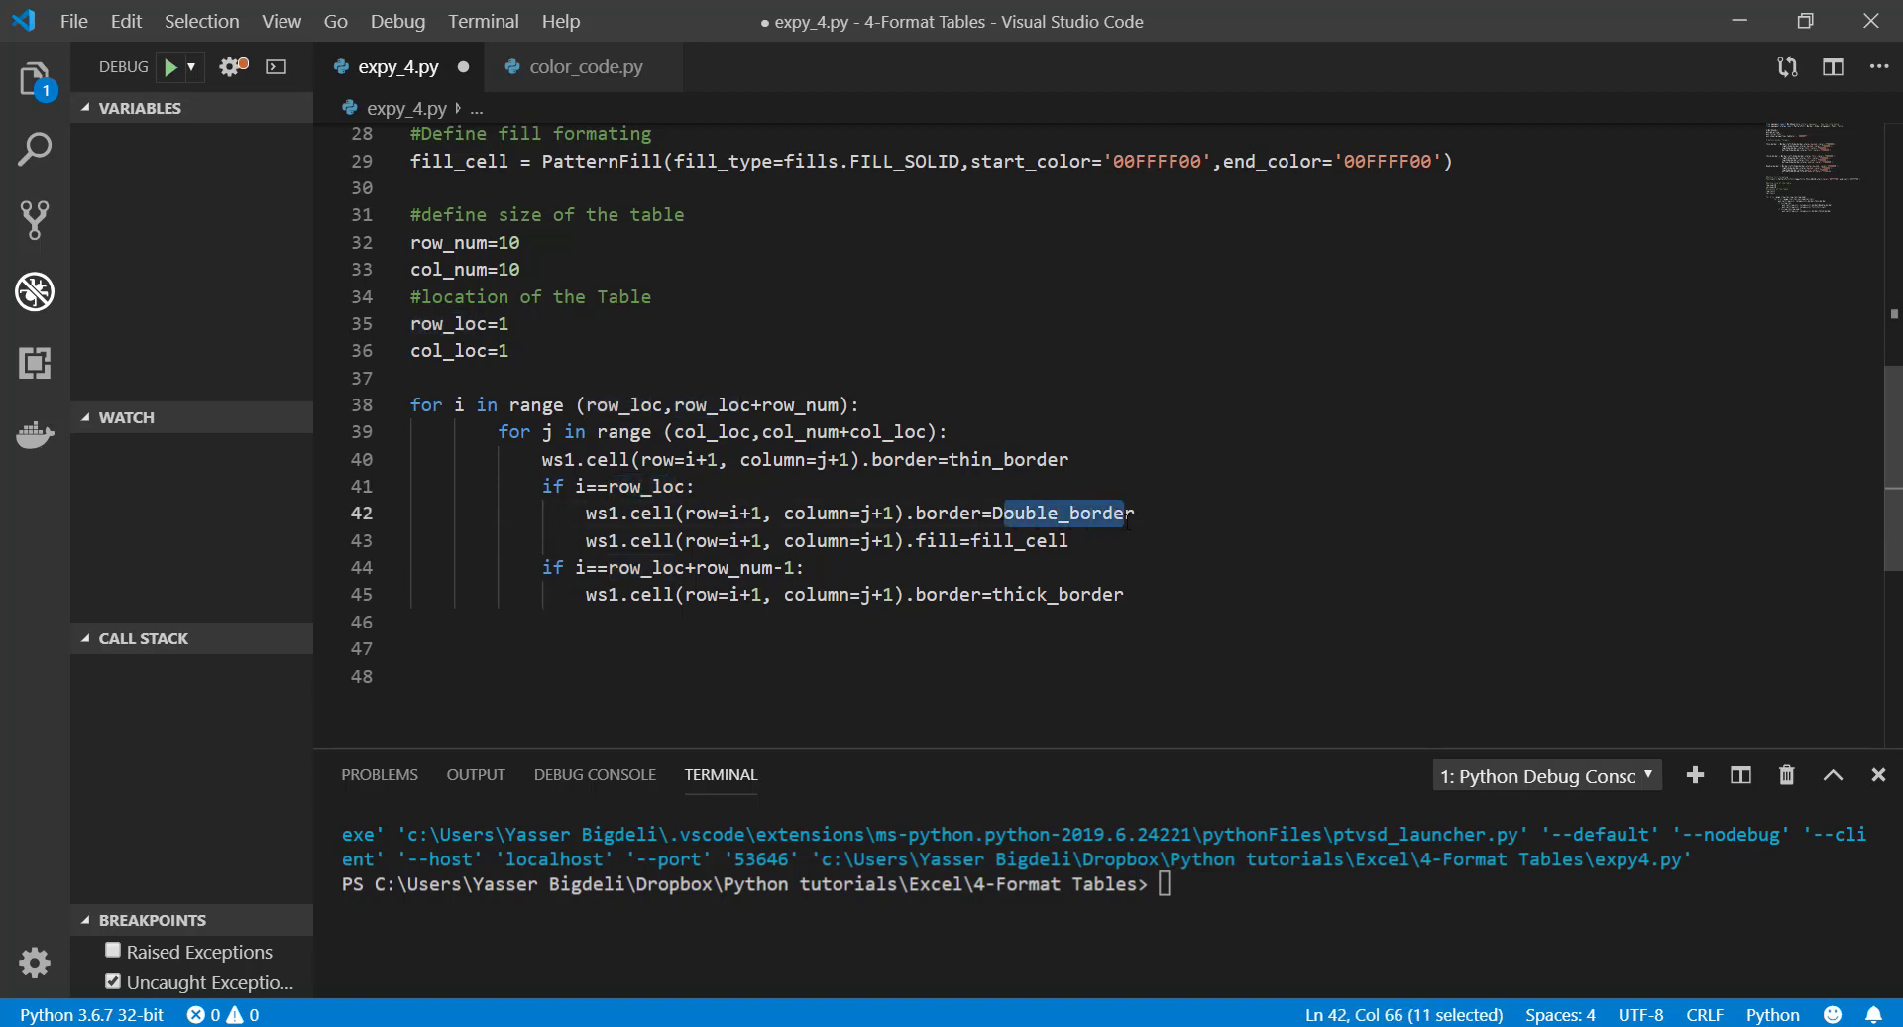
double_click(1020, 541)
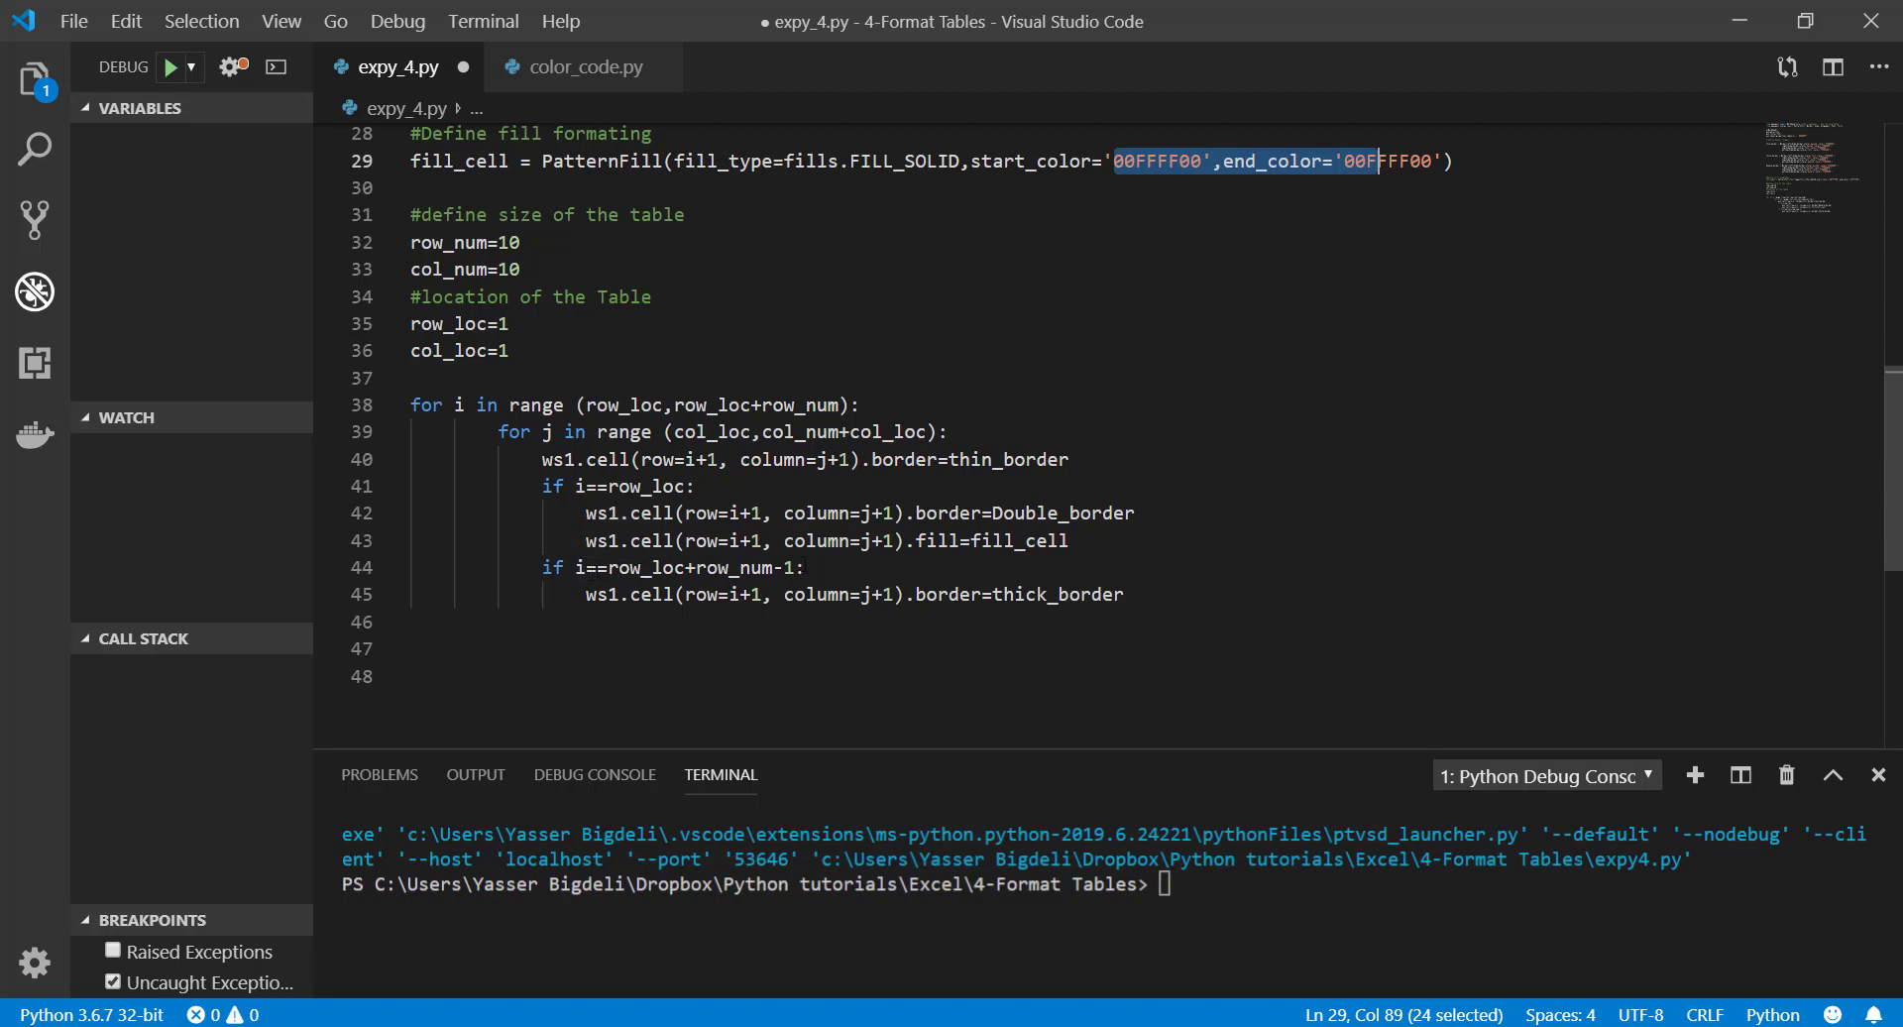
double_click(1090, 595)
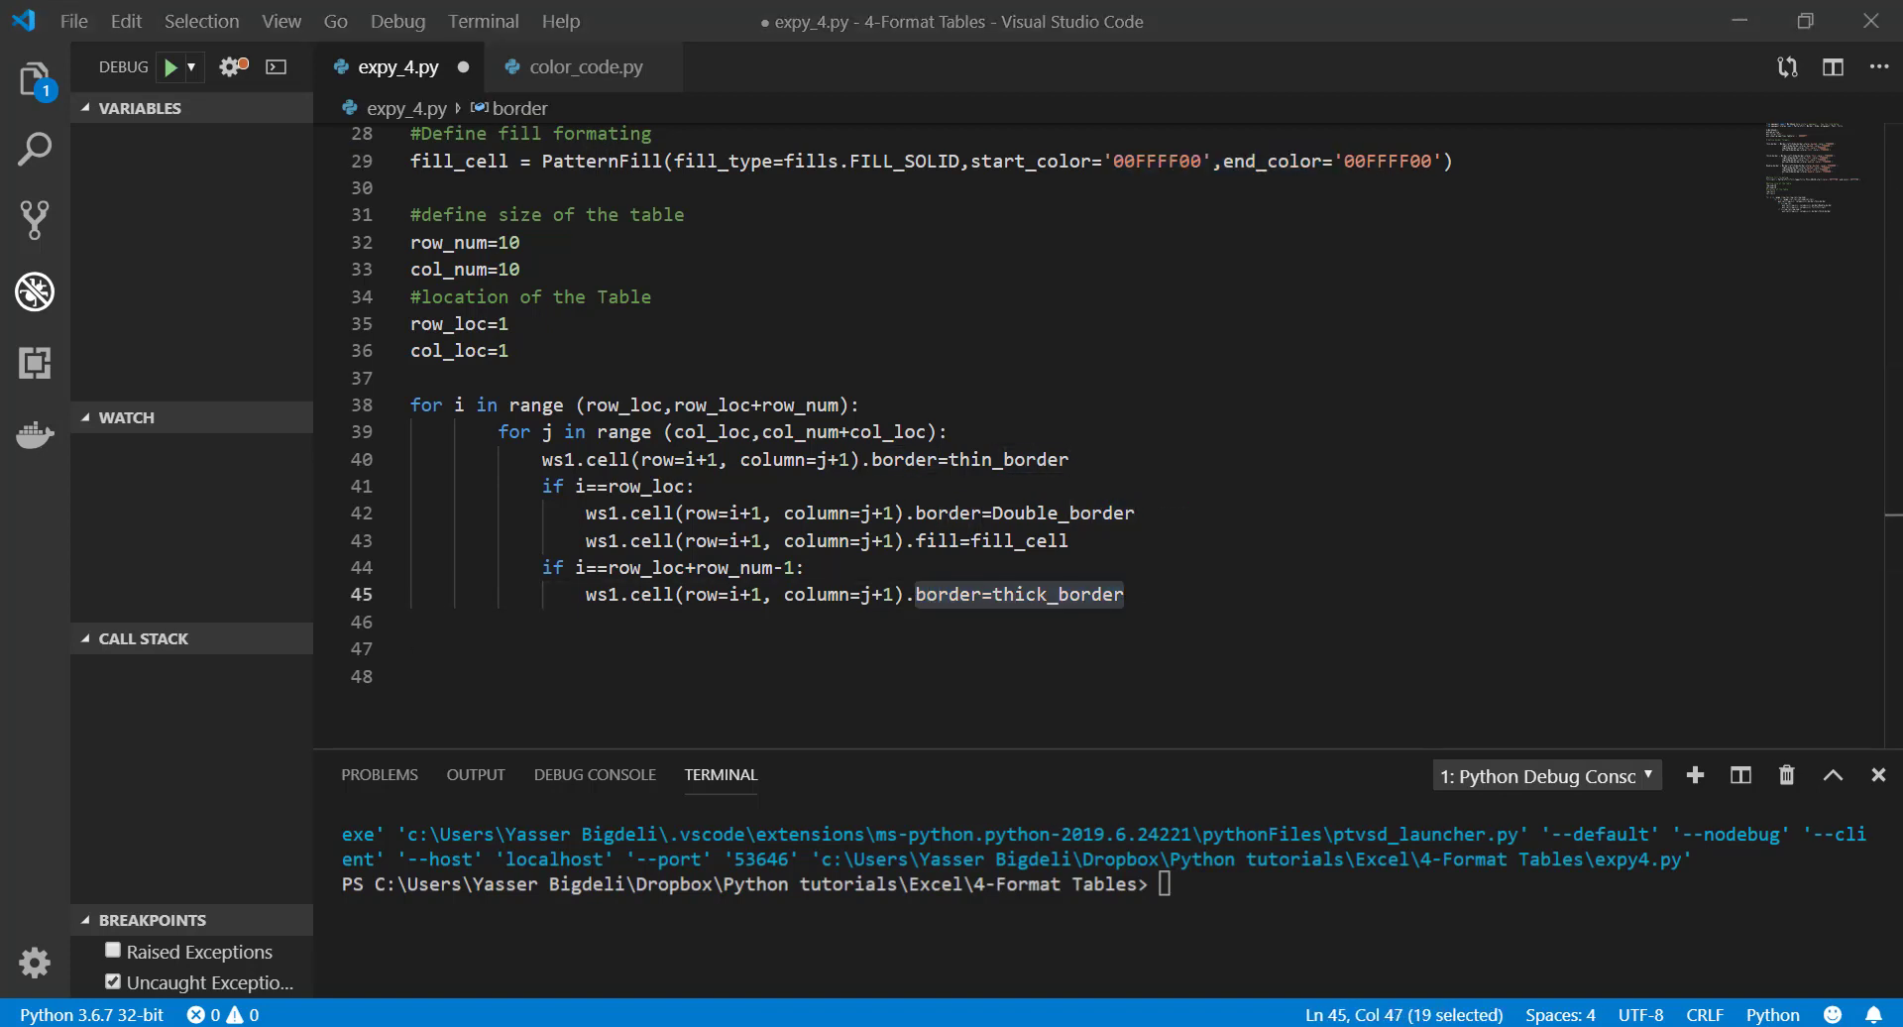
mouse_move(408, 667)
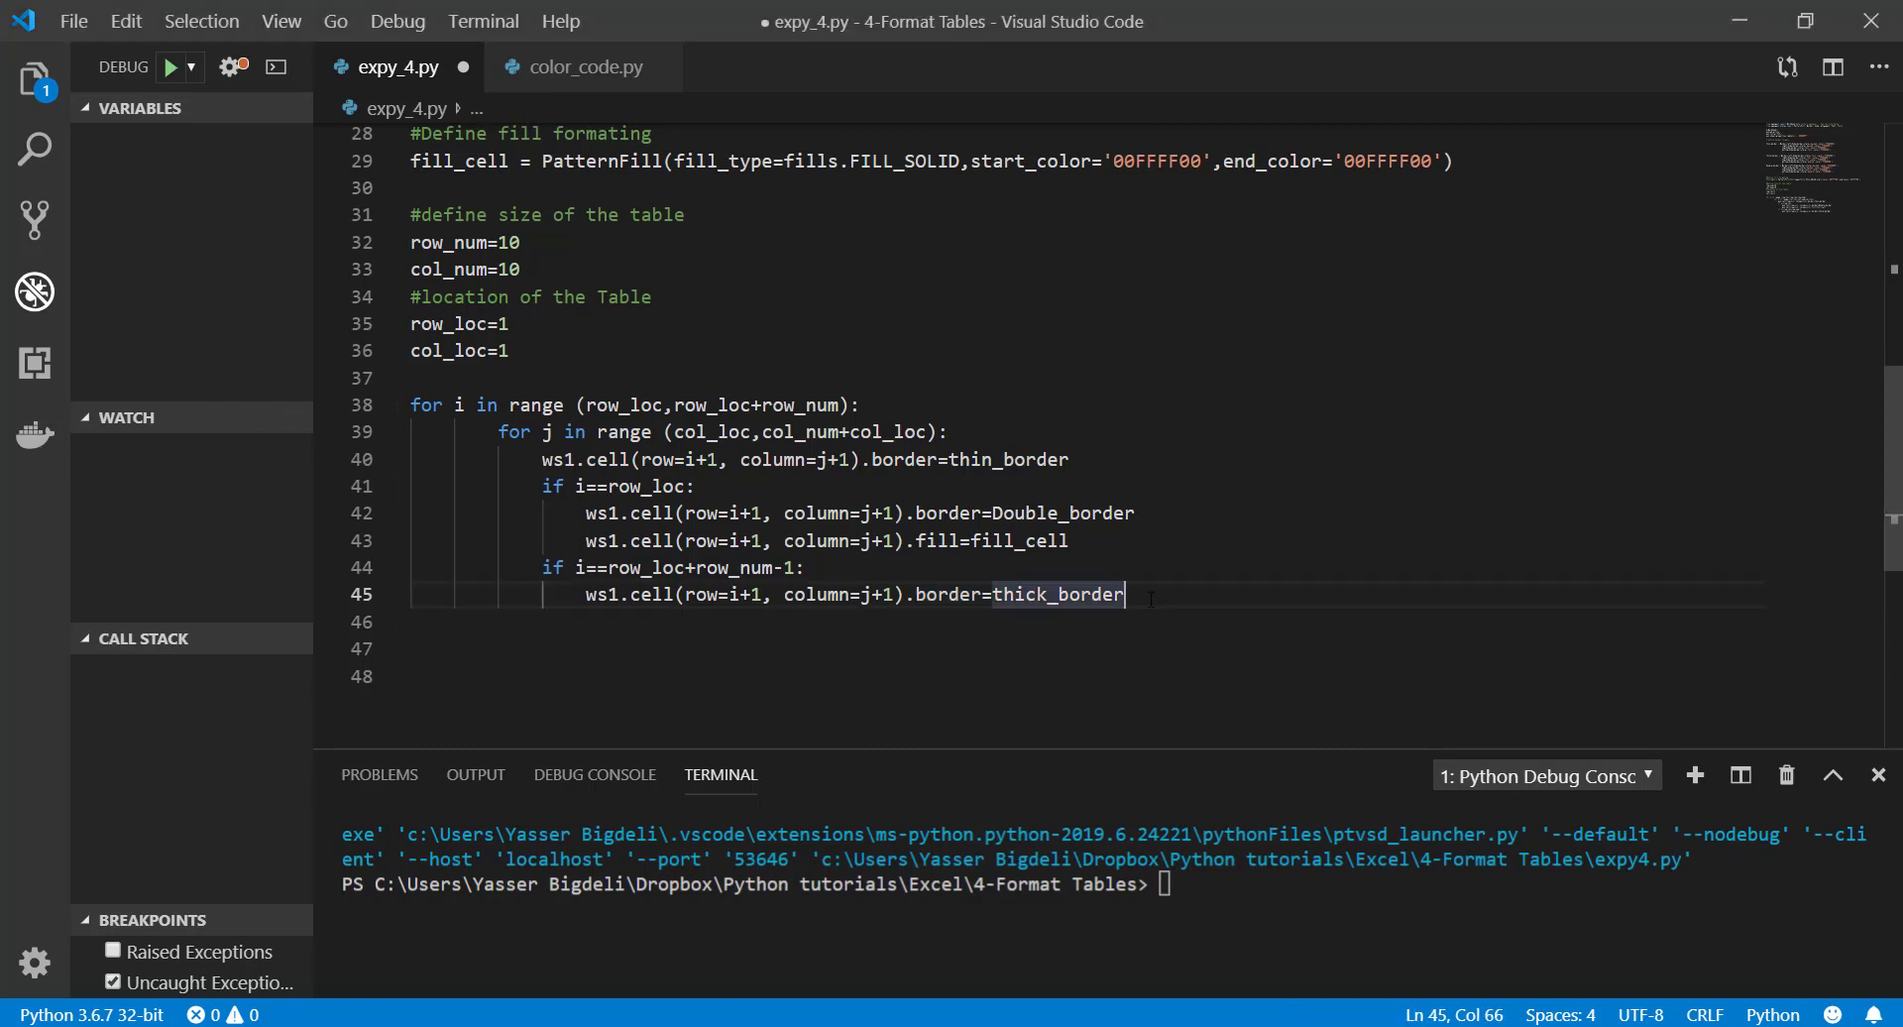
key(Enter)
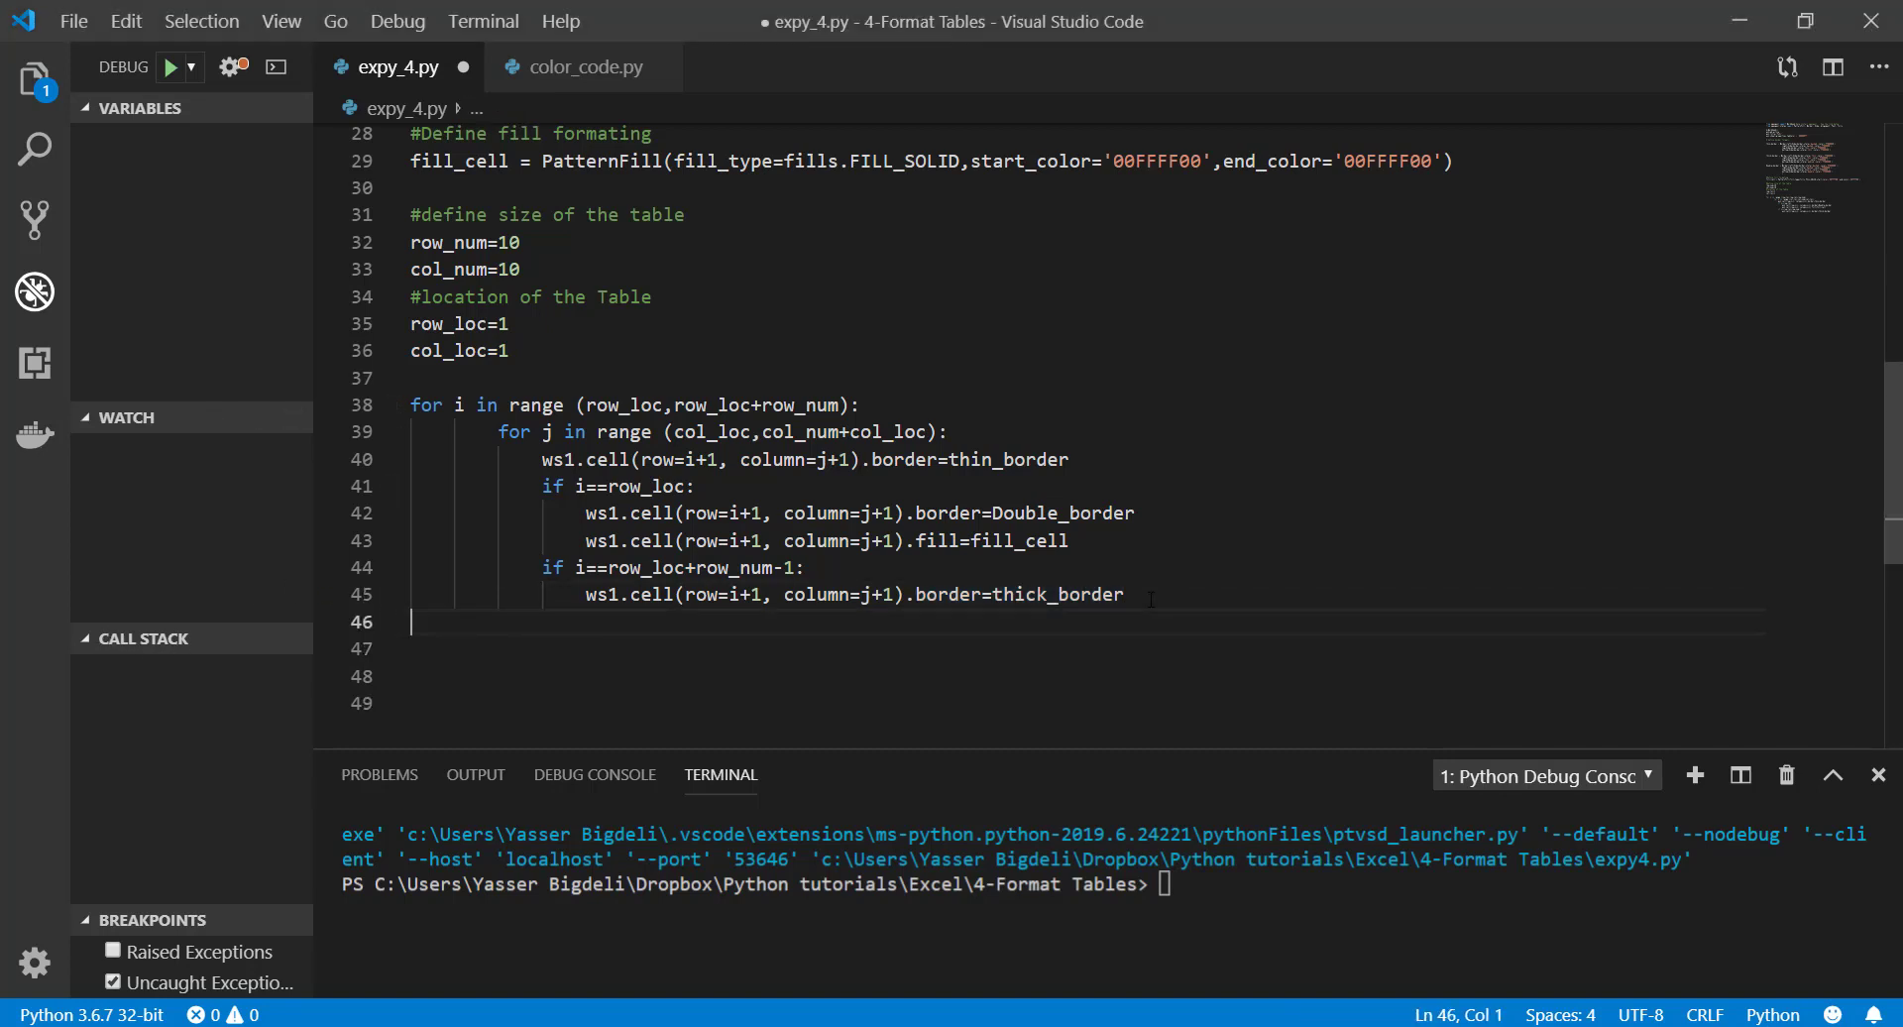
Save the workbook as 'xlpy4.xlsx', fix the wb=Workbook() line and run the script
text(wb.save('xlpy4.xlsx'))
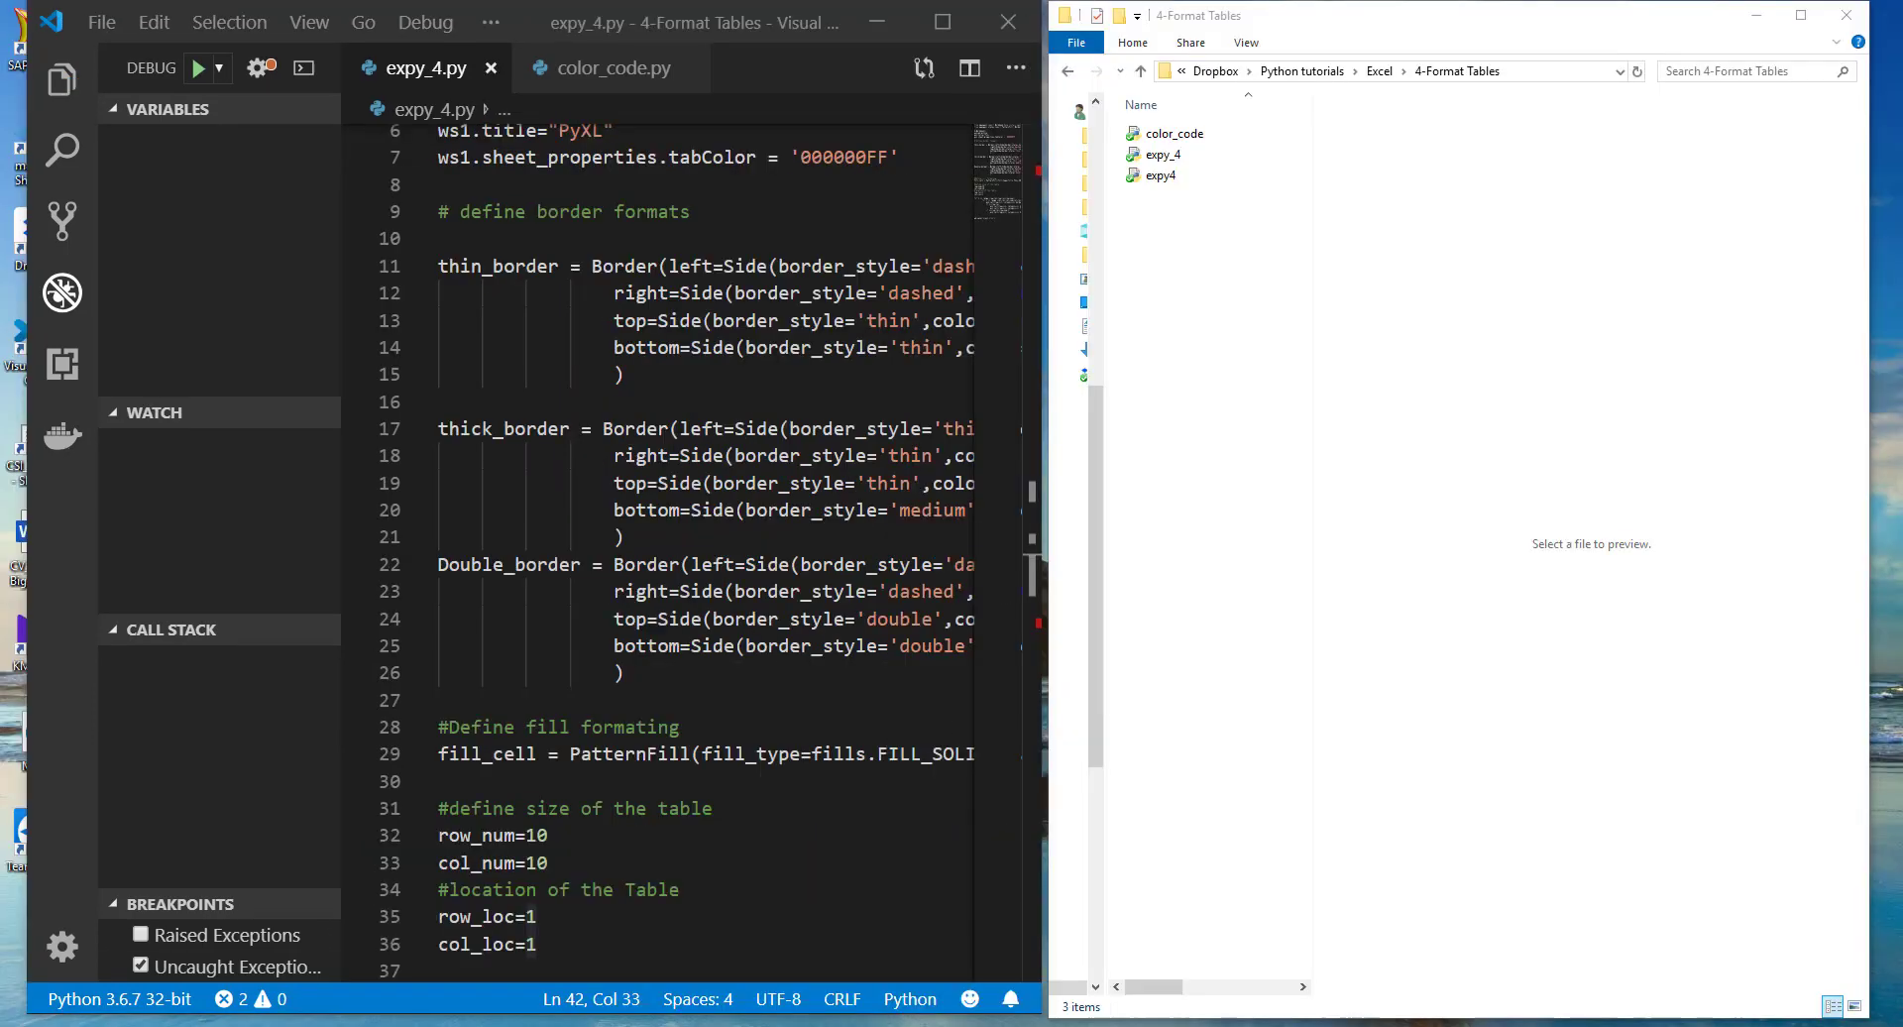
click(618, 538)
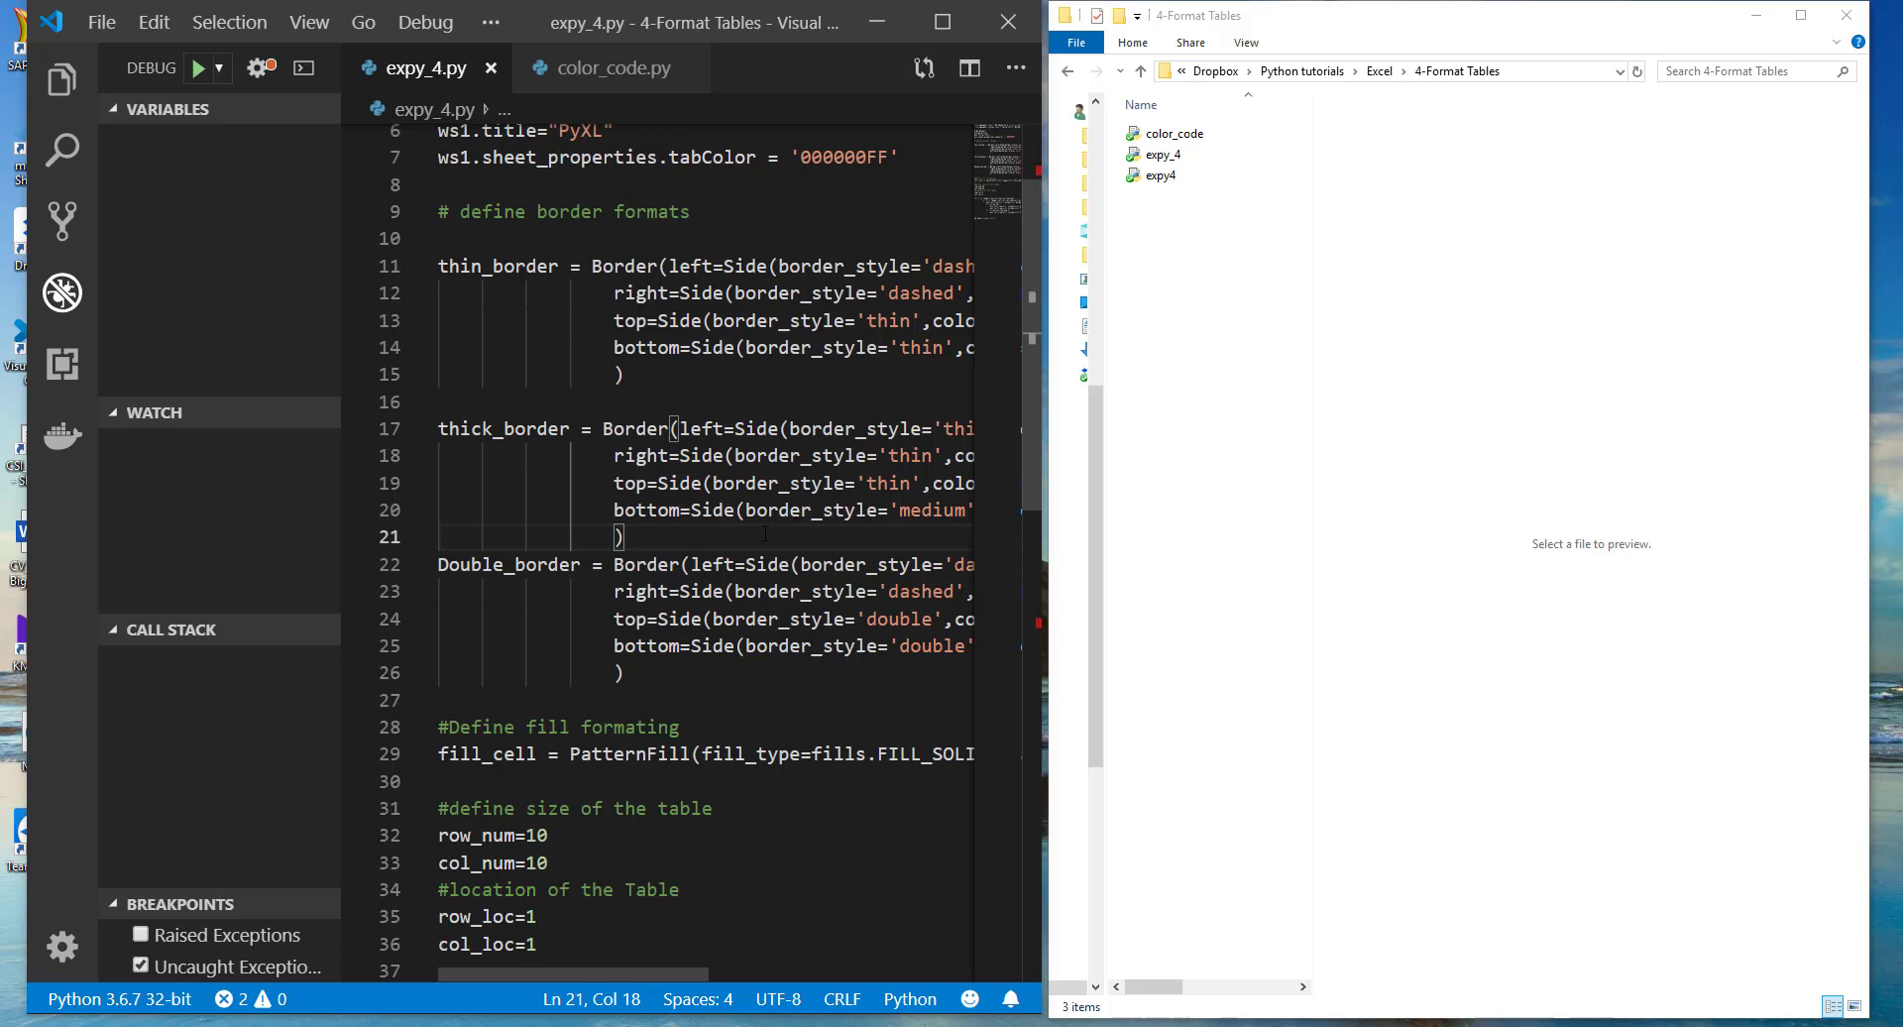
click(198, 67)
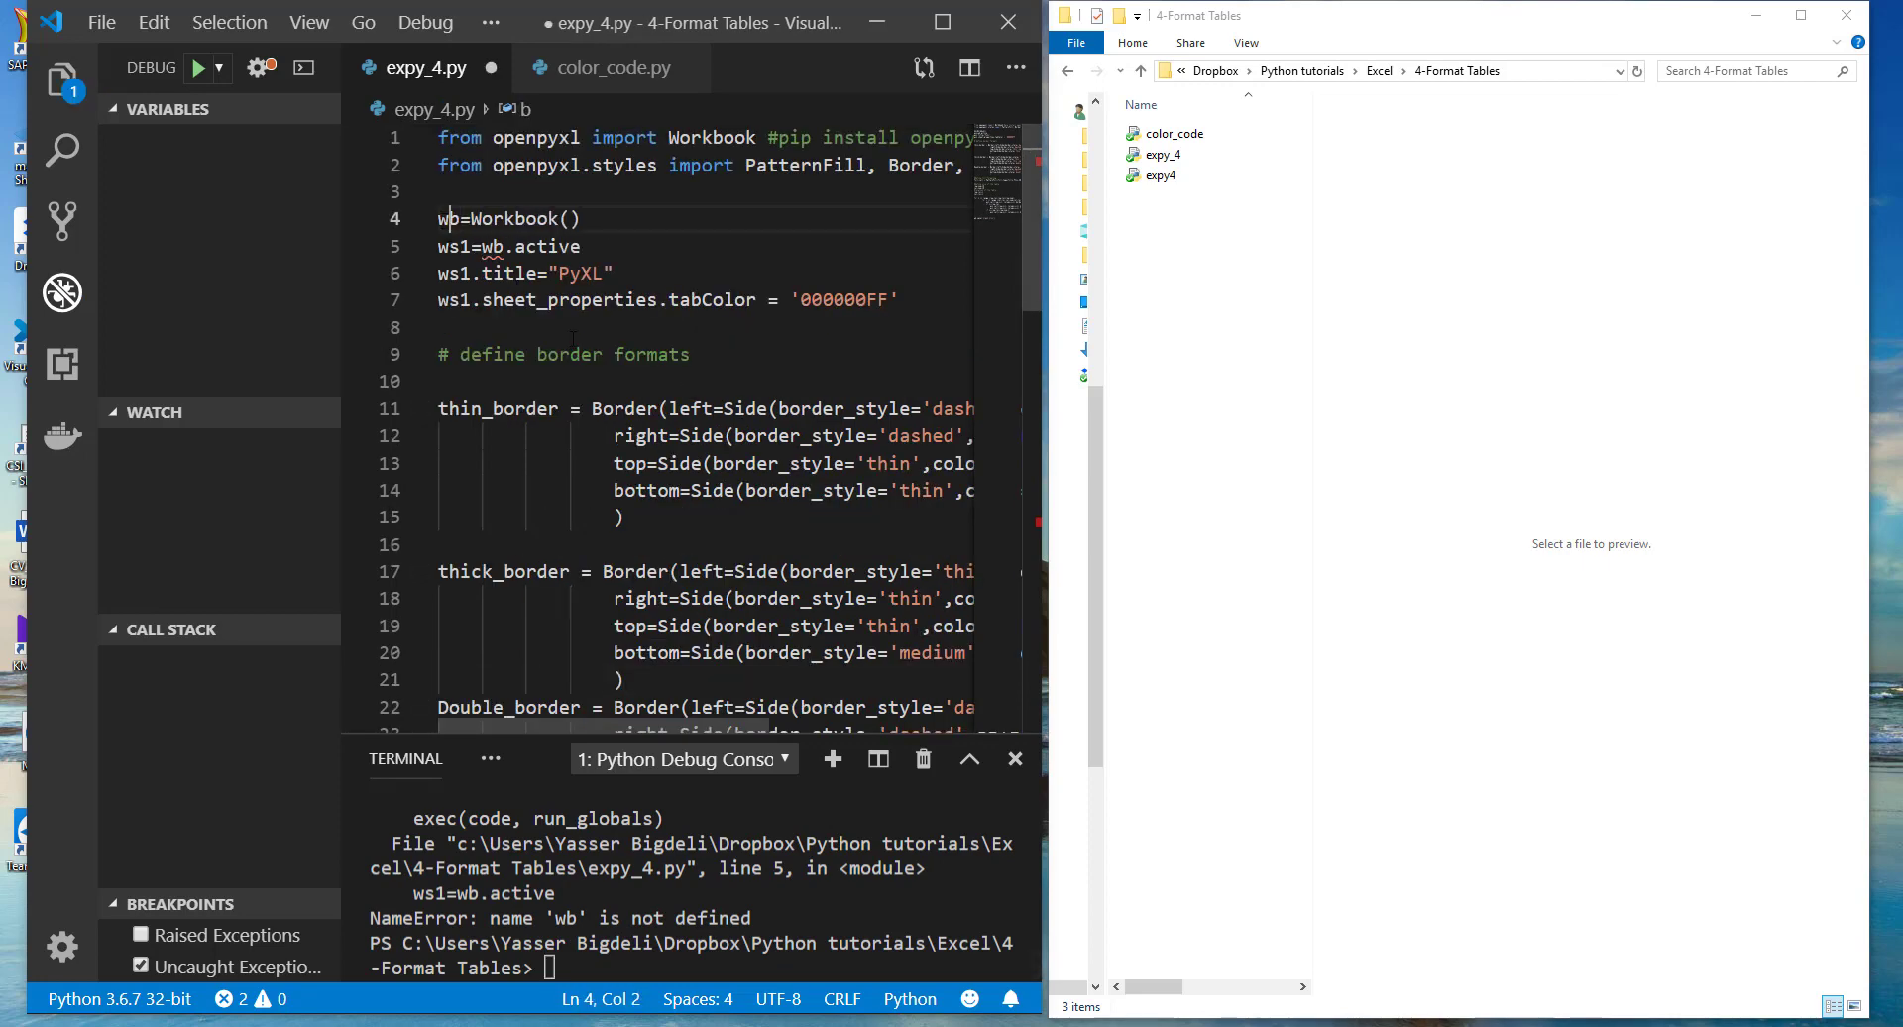
click(198, 69)
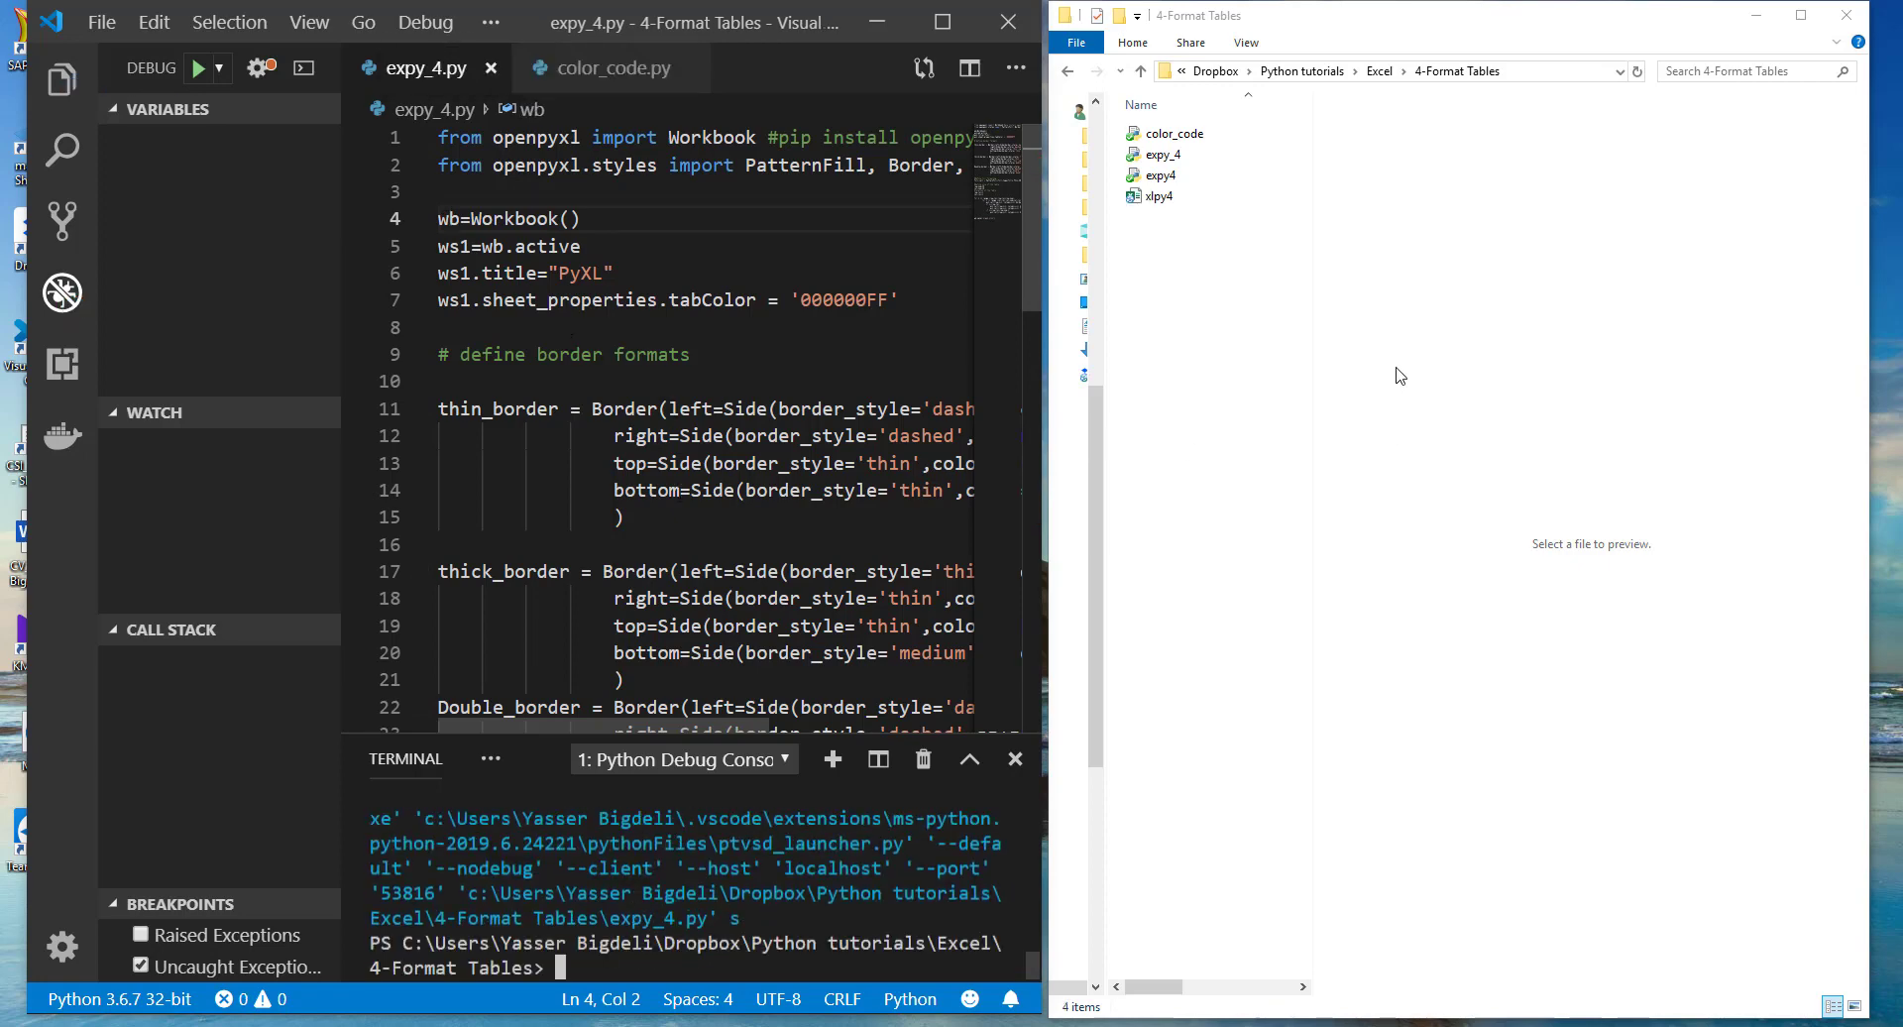
Open the generated xlpy4 workbook from File Explorer in Excel
click(1156, 196)
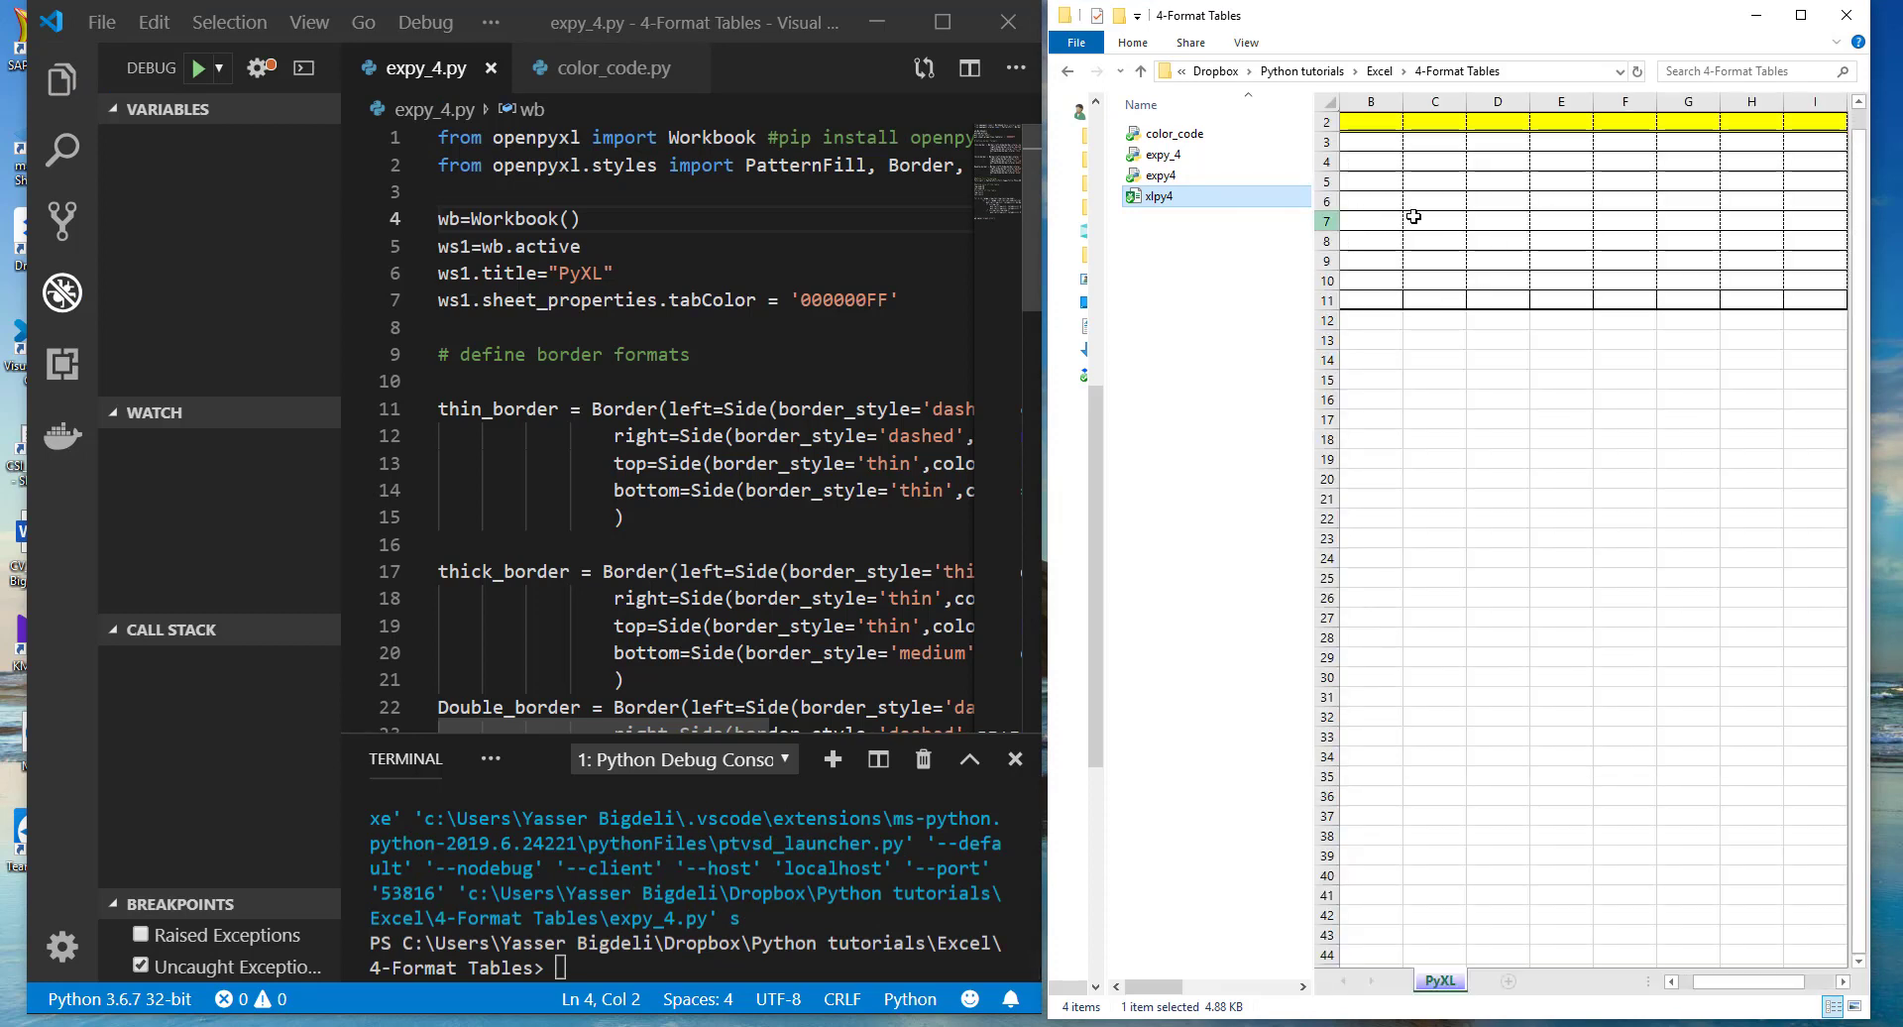
double_click(1154, 196)
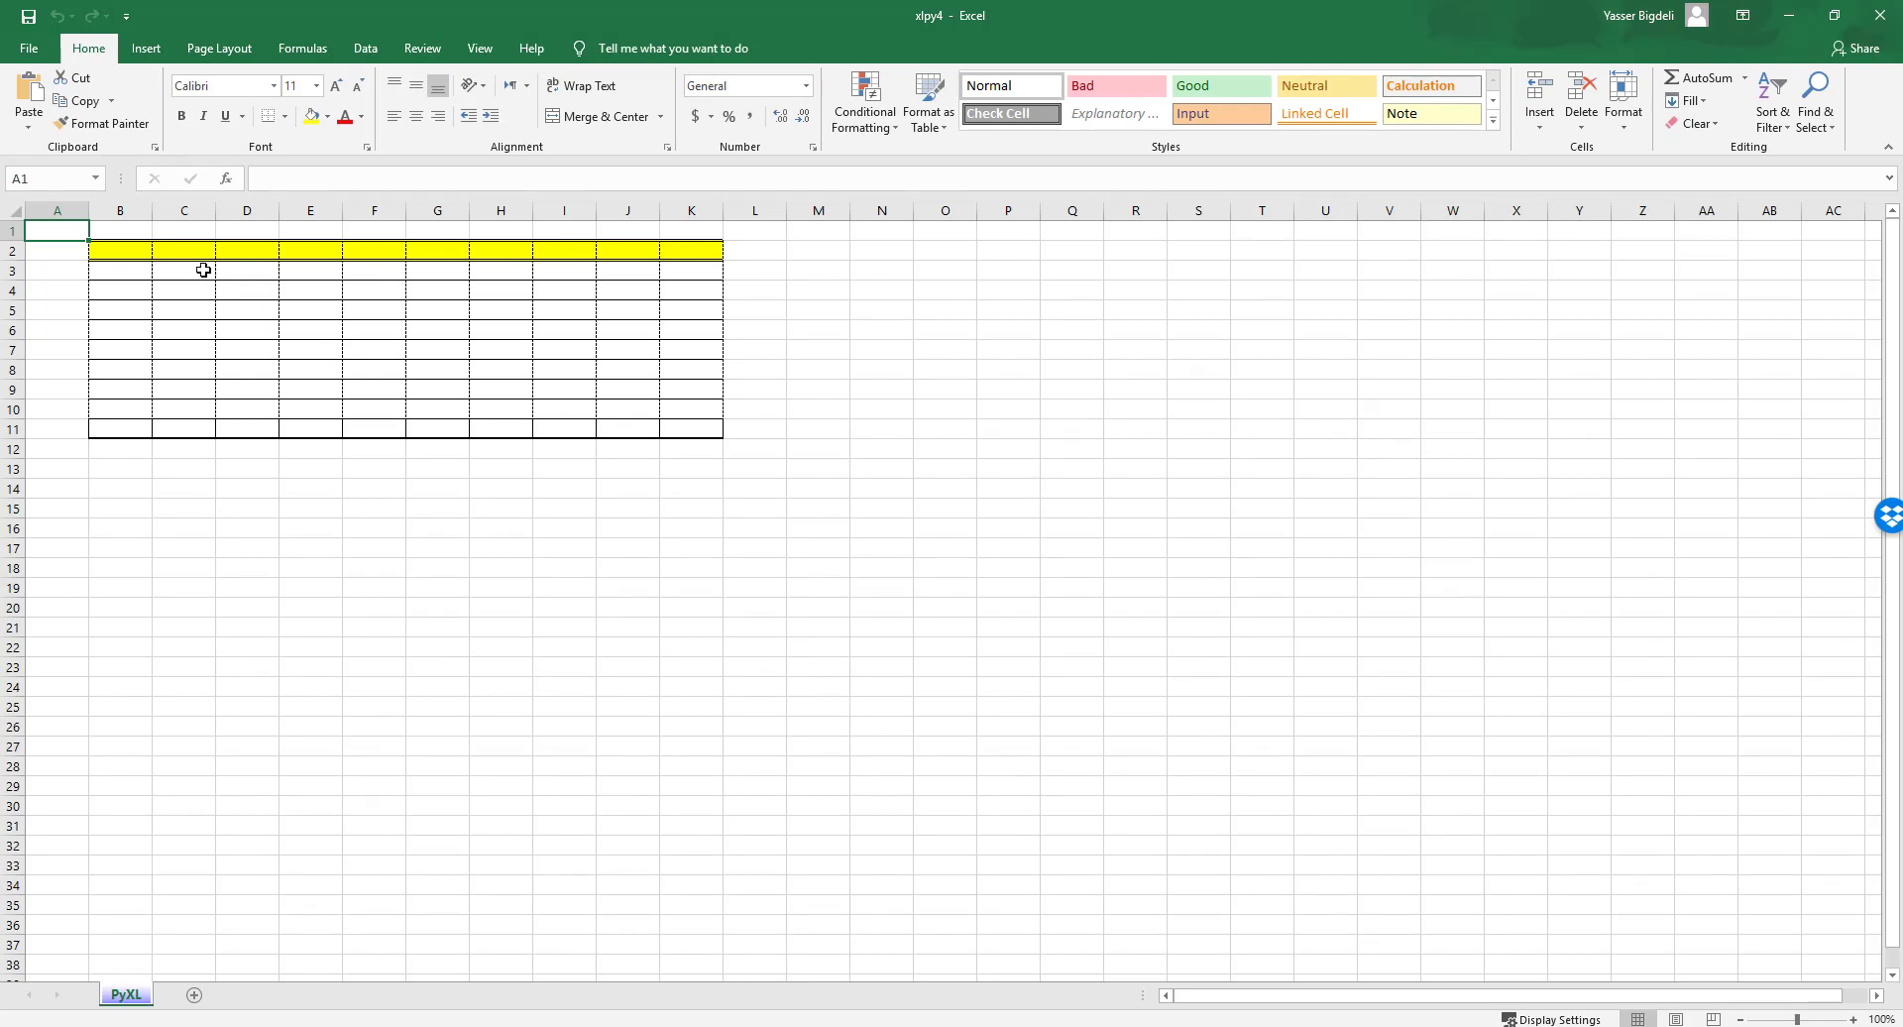
Inspect the 10-by-10 table's yellow header row and thick-bordered bottom row in xlpy4
drag(119, 252, 690, 252)
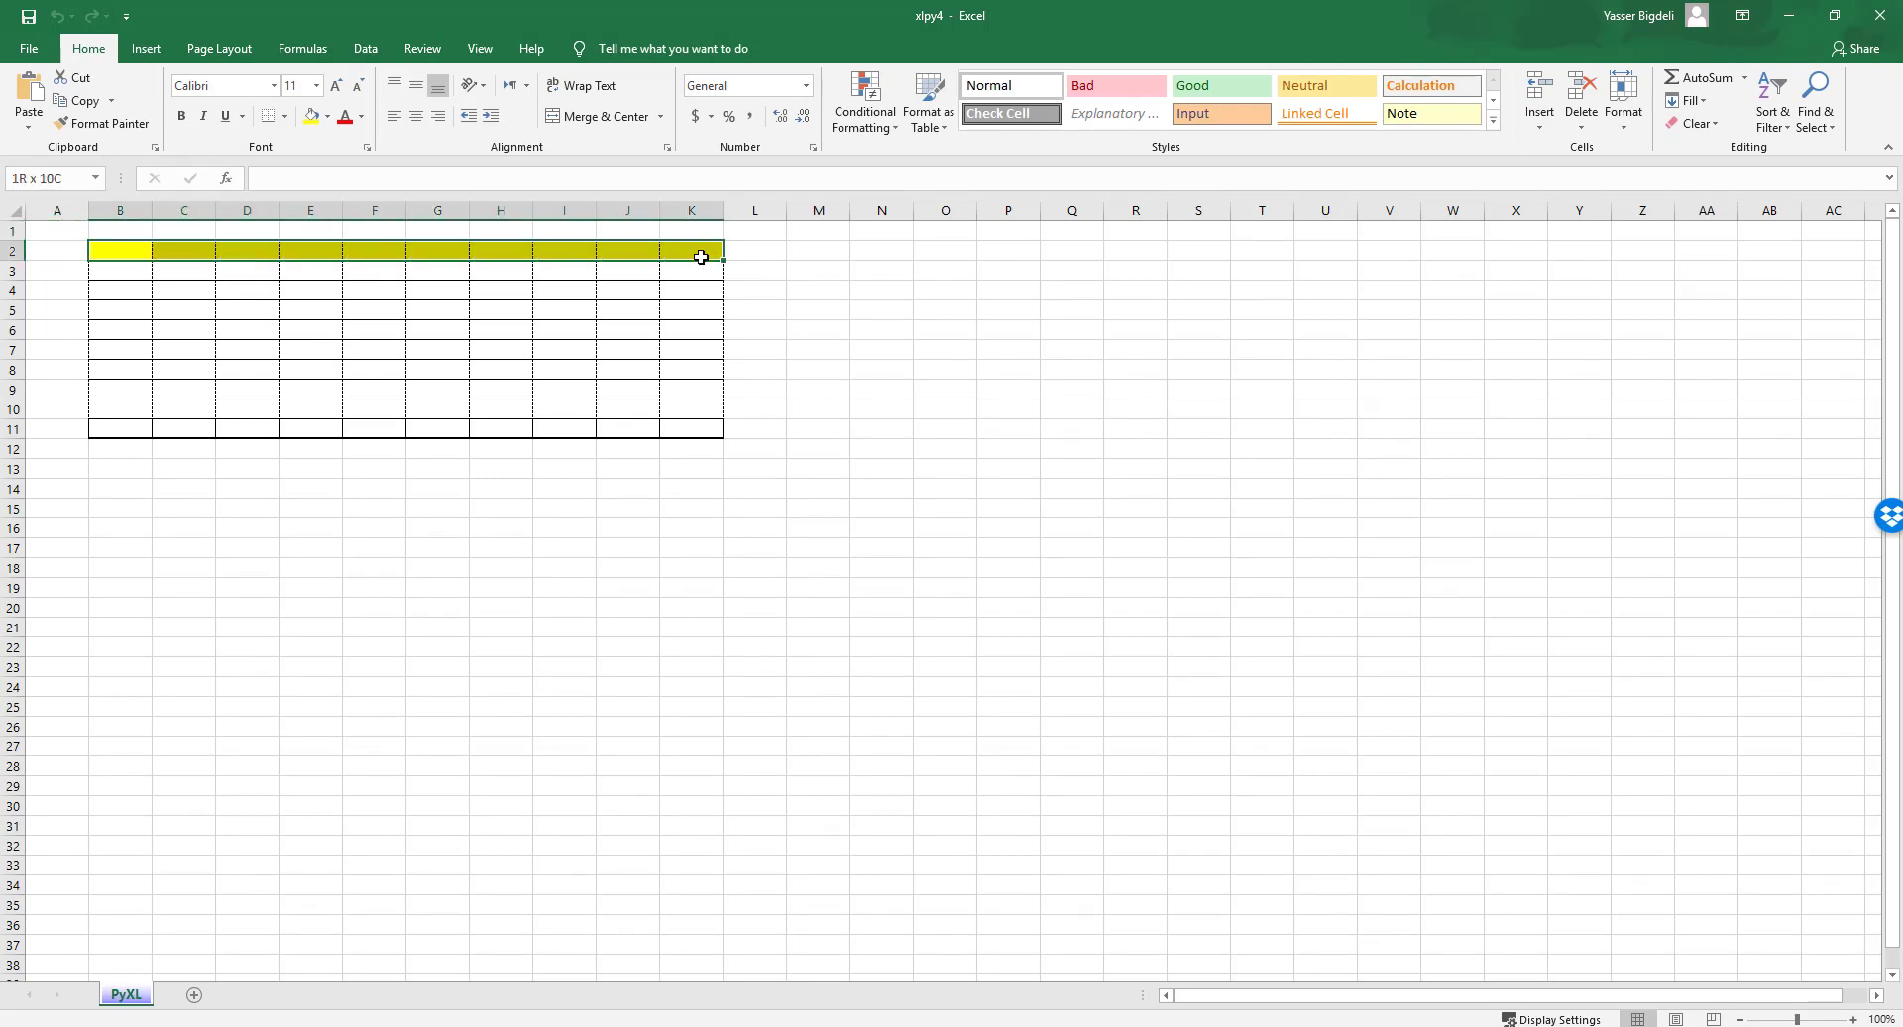
click(817, 309)
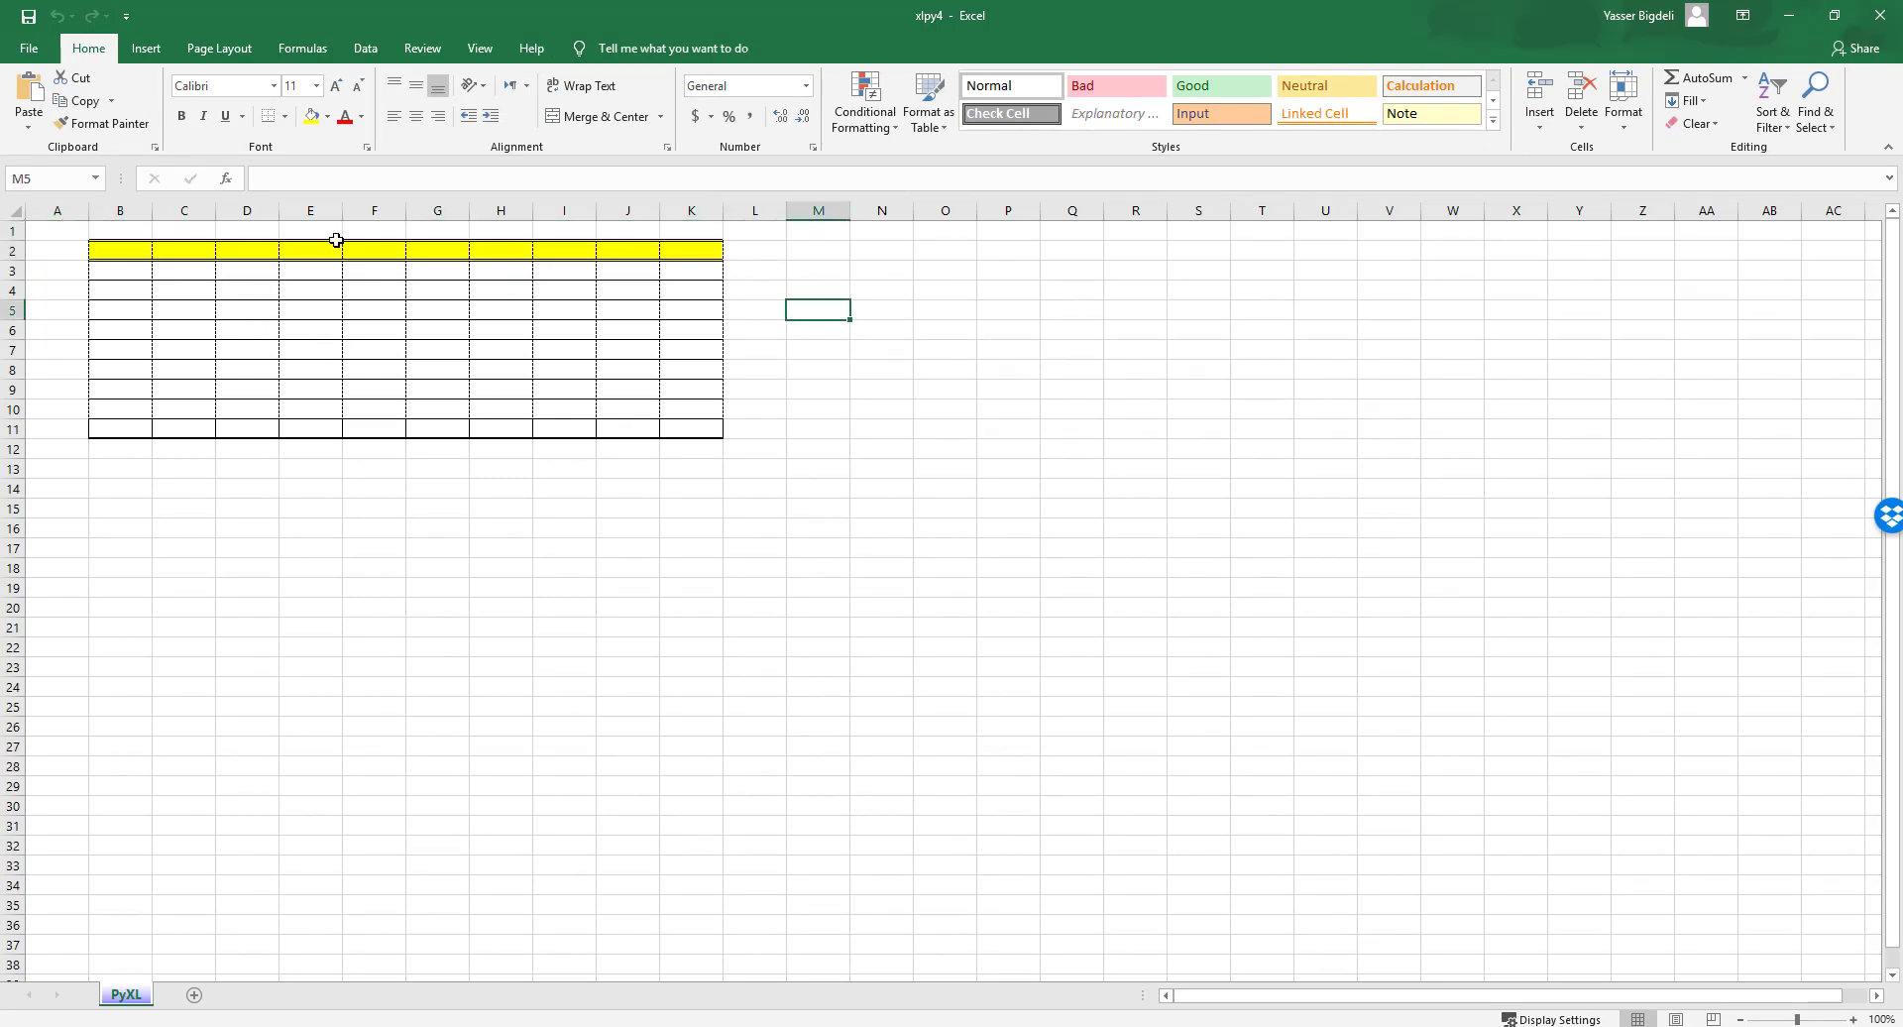
mouse_move(709, 241)
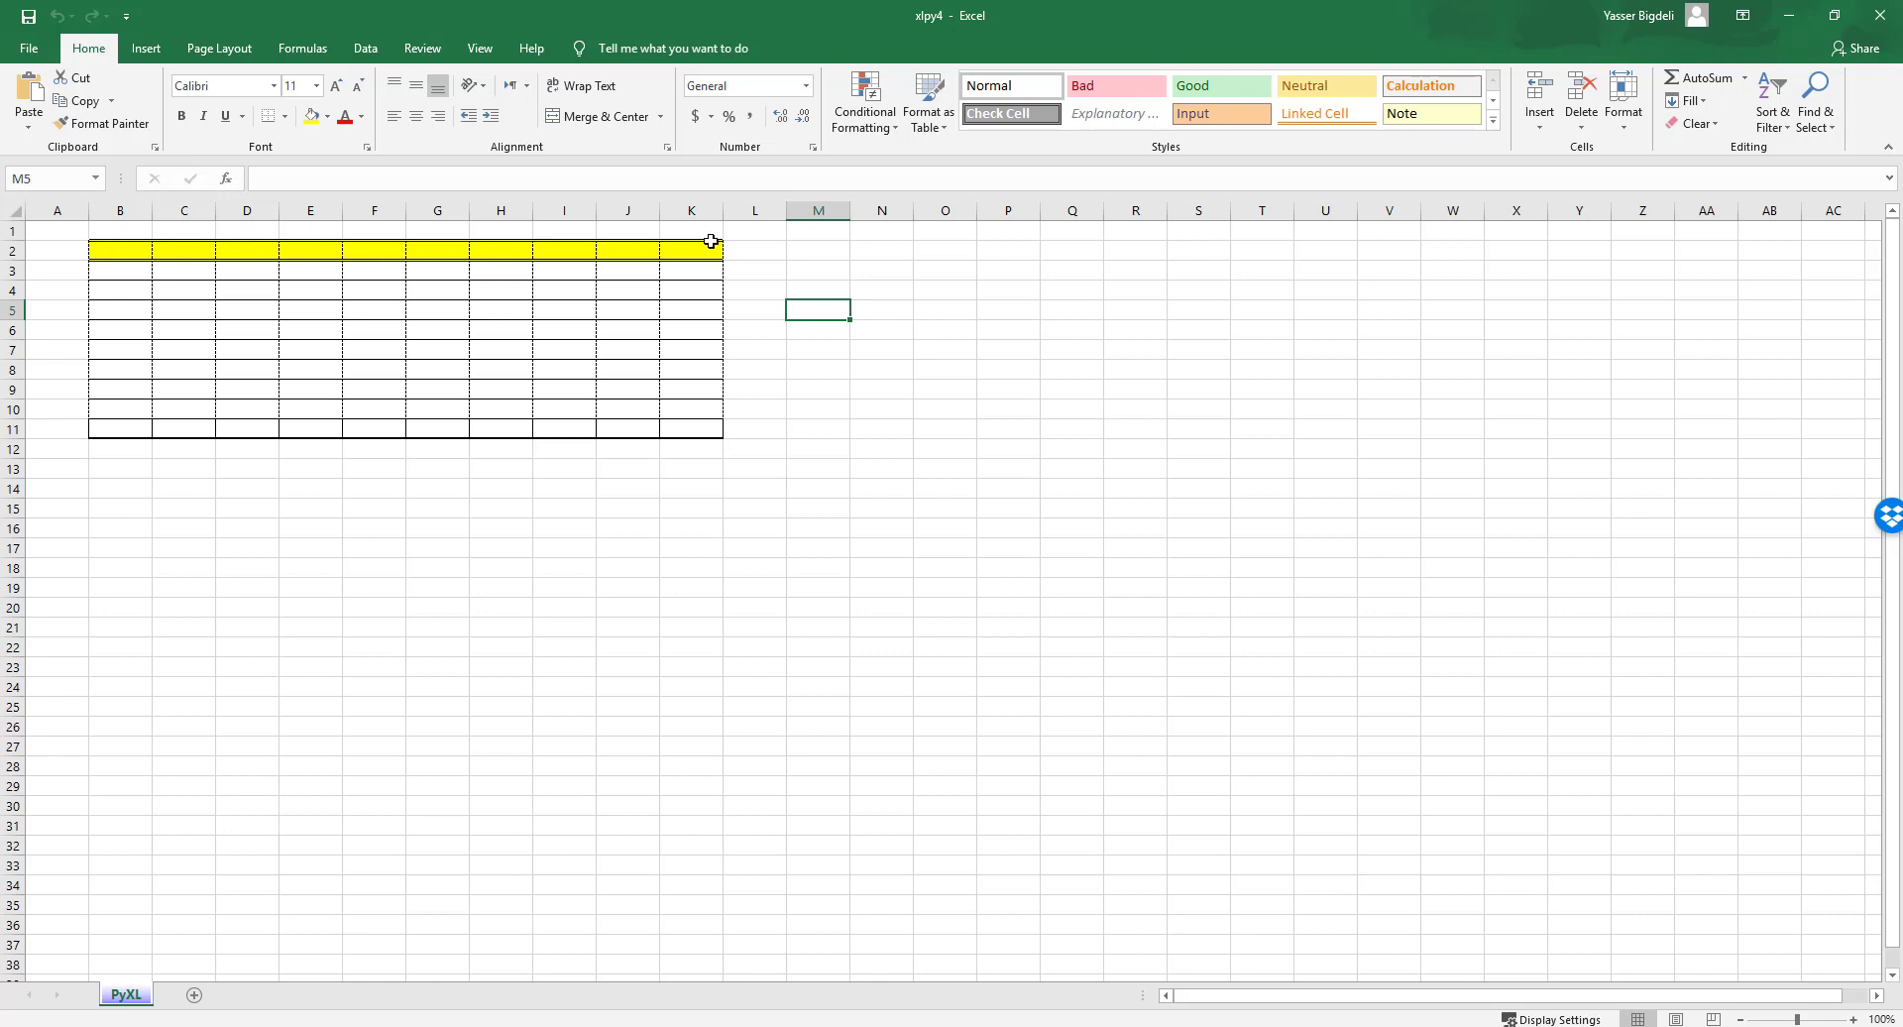
mouse_move(690, 441)
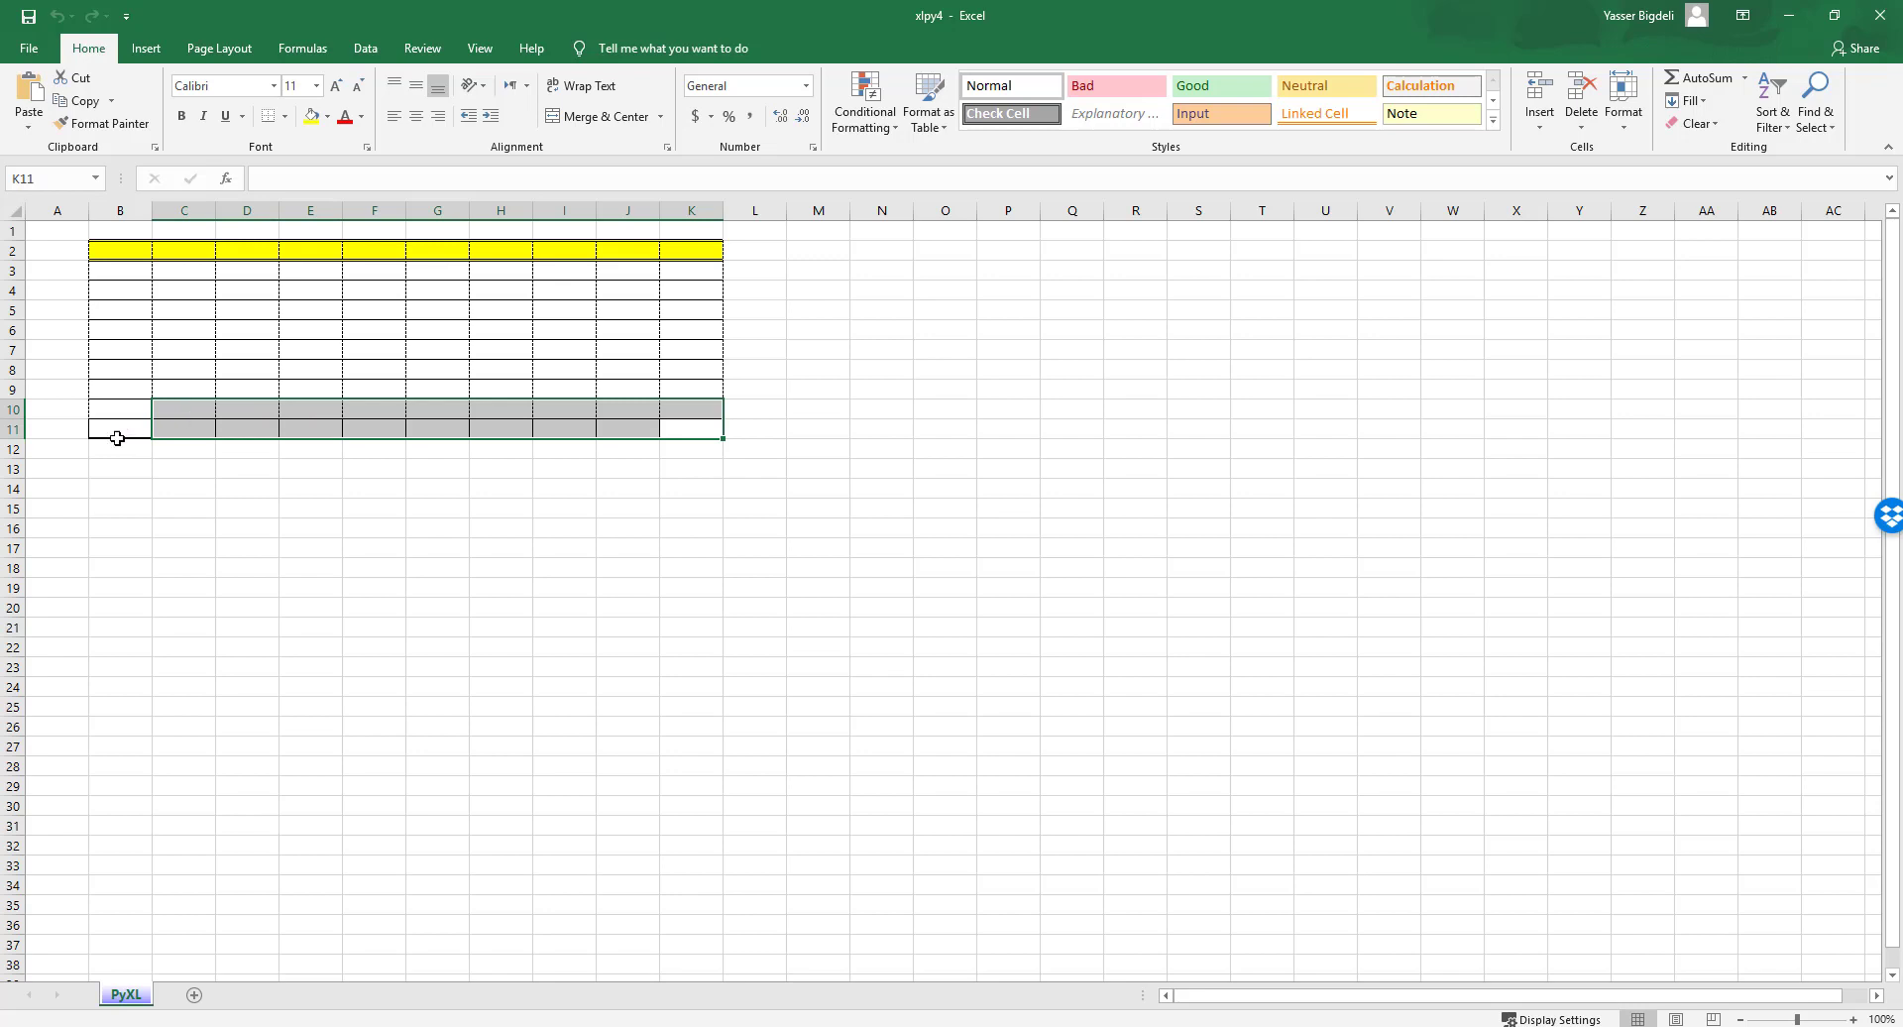
mouse_move(62, 250)
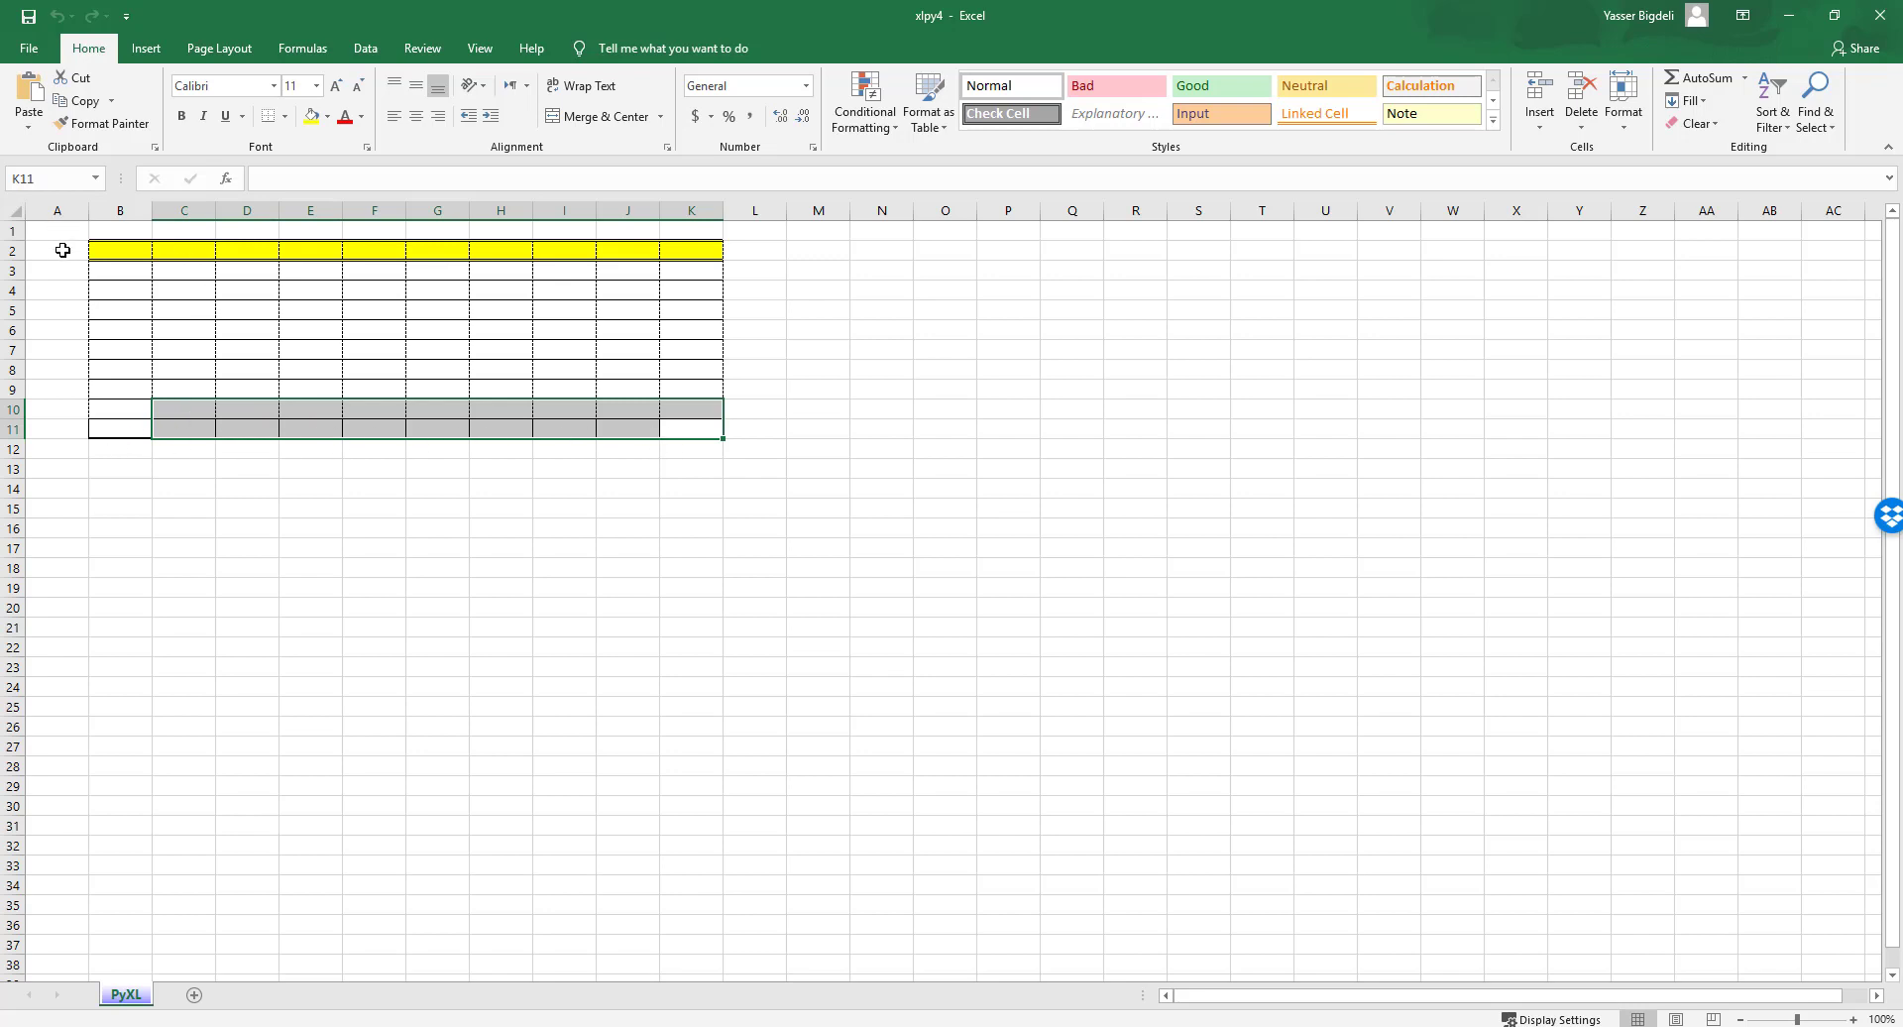
click(119, 250)
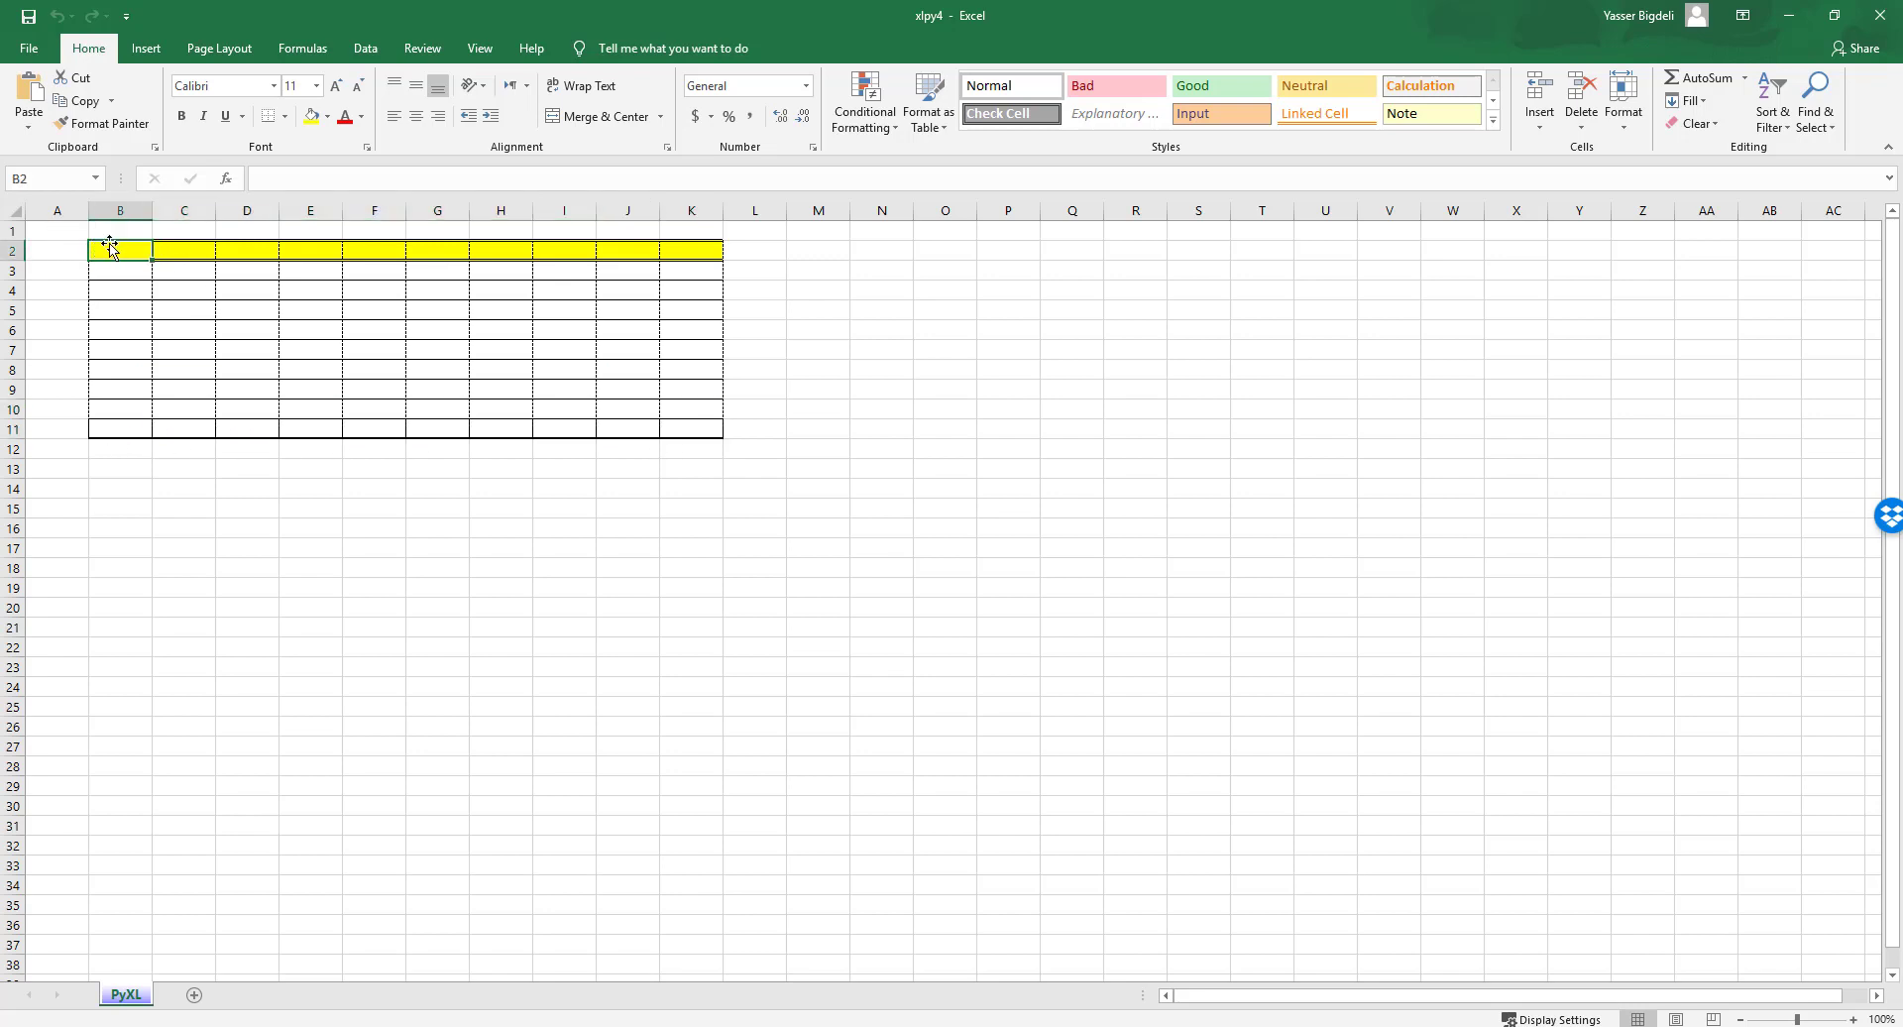
mouse_move(127, 266)
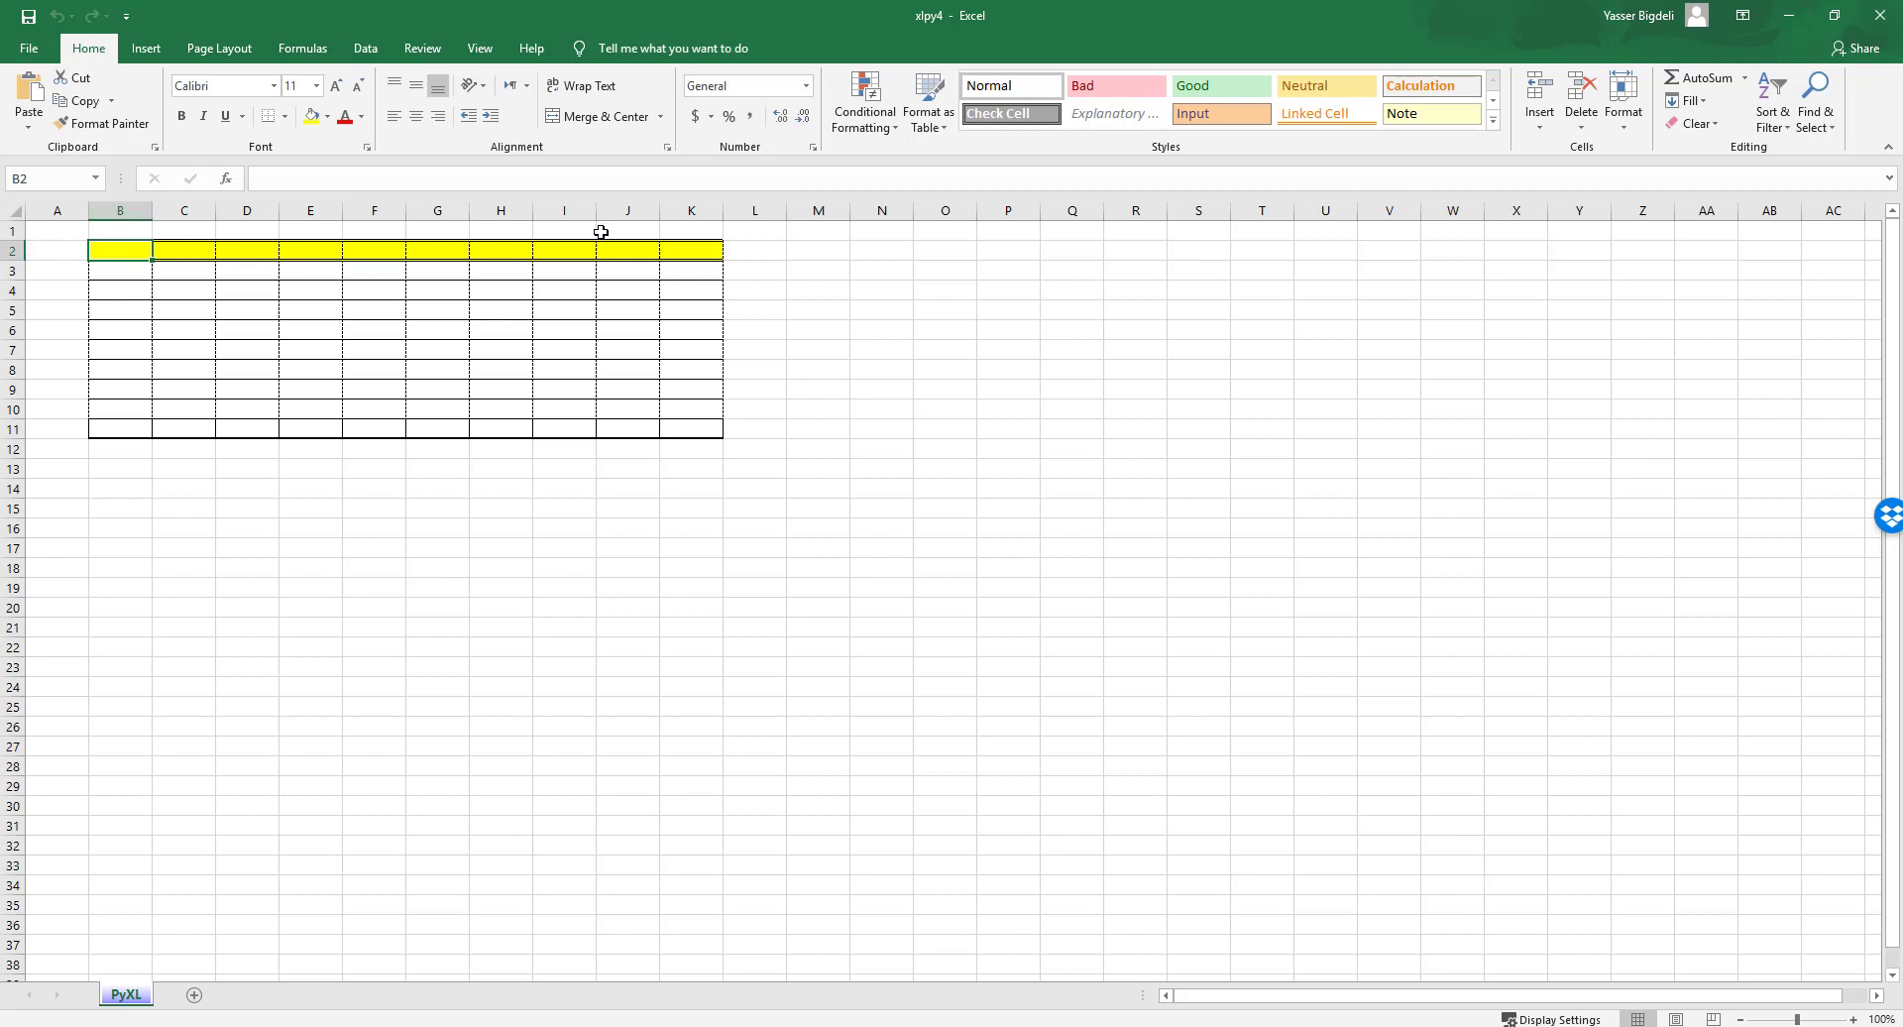
click(563, 610)
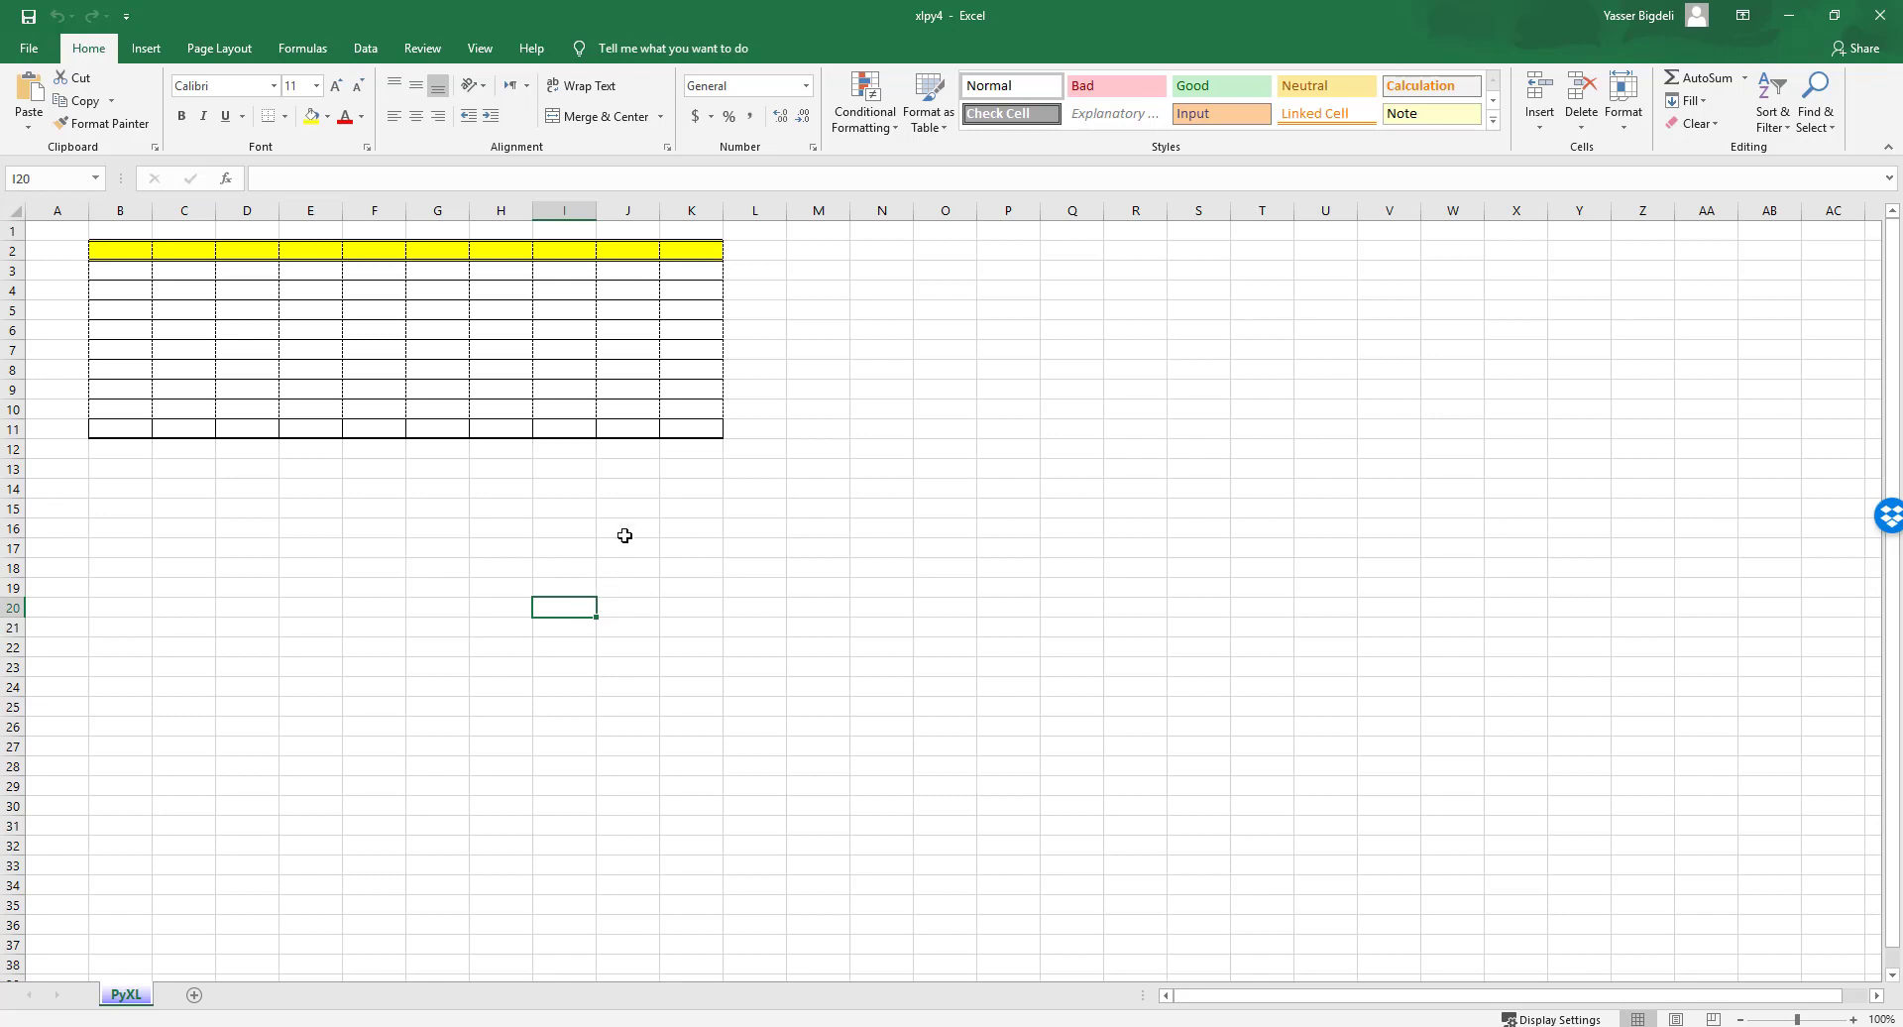
mouse_move(410, 317)
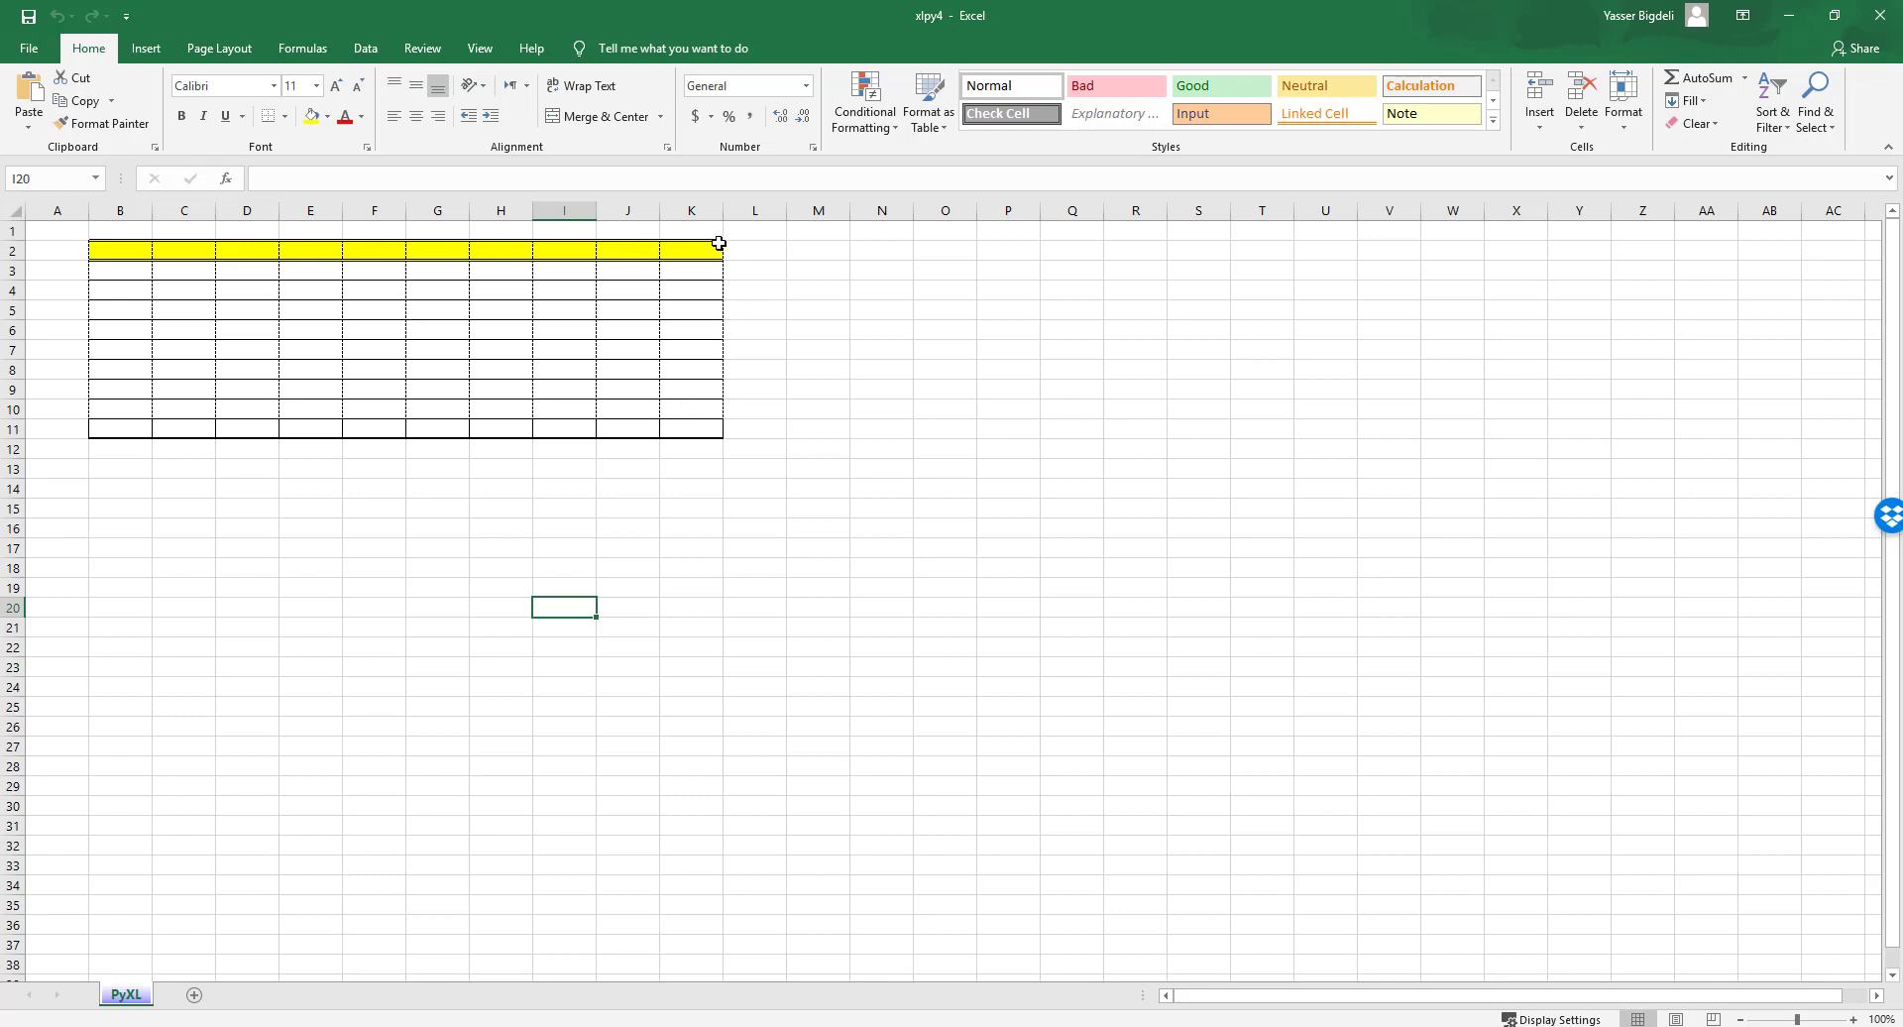
mouse_move(755, 495)
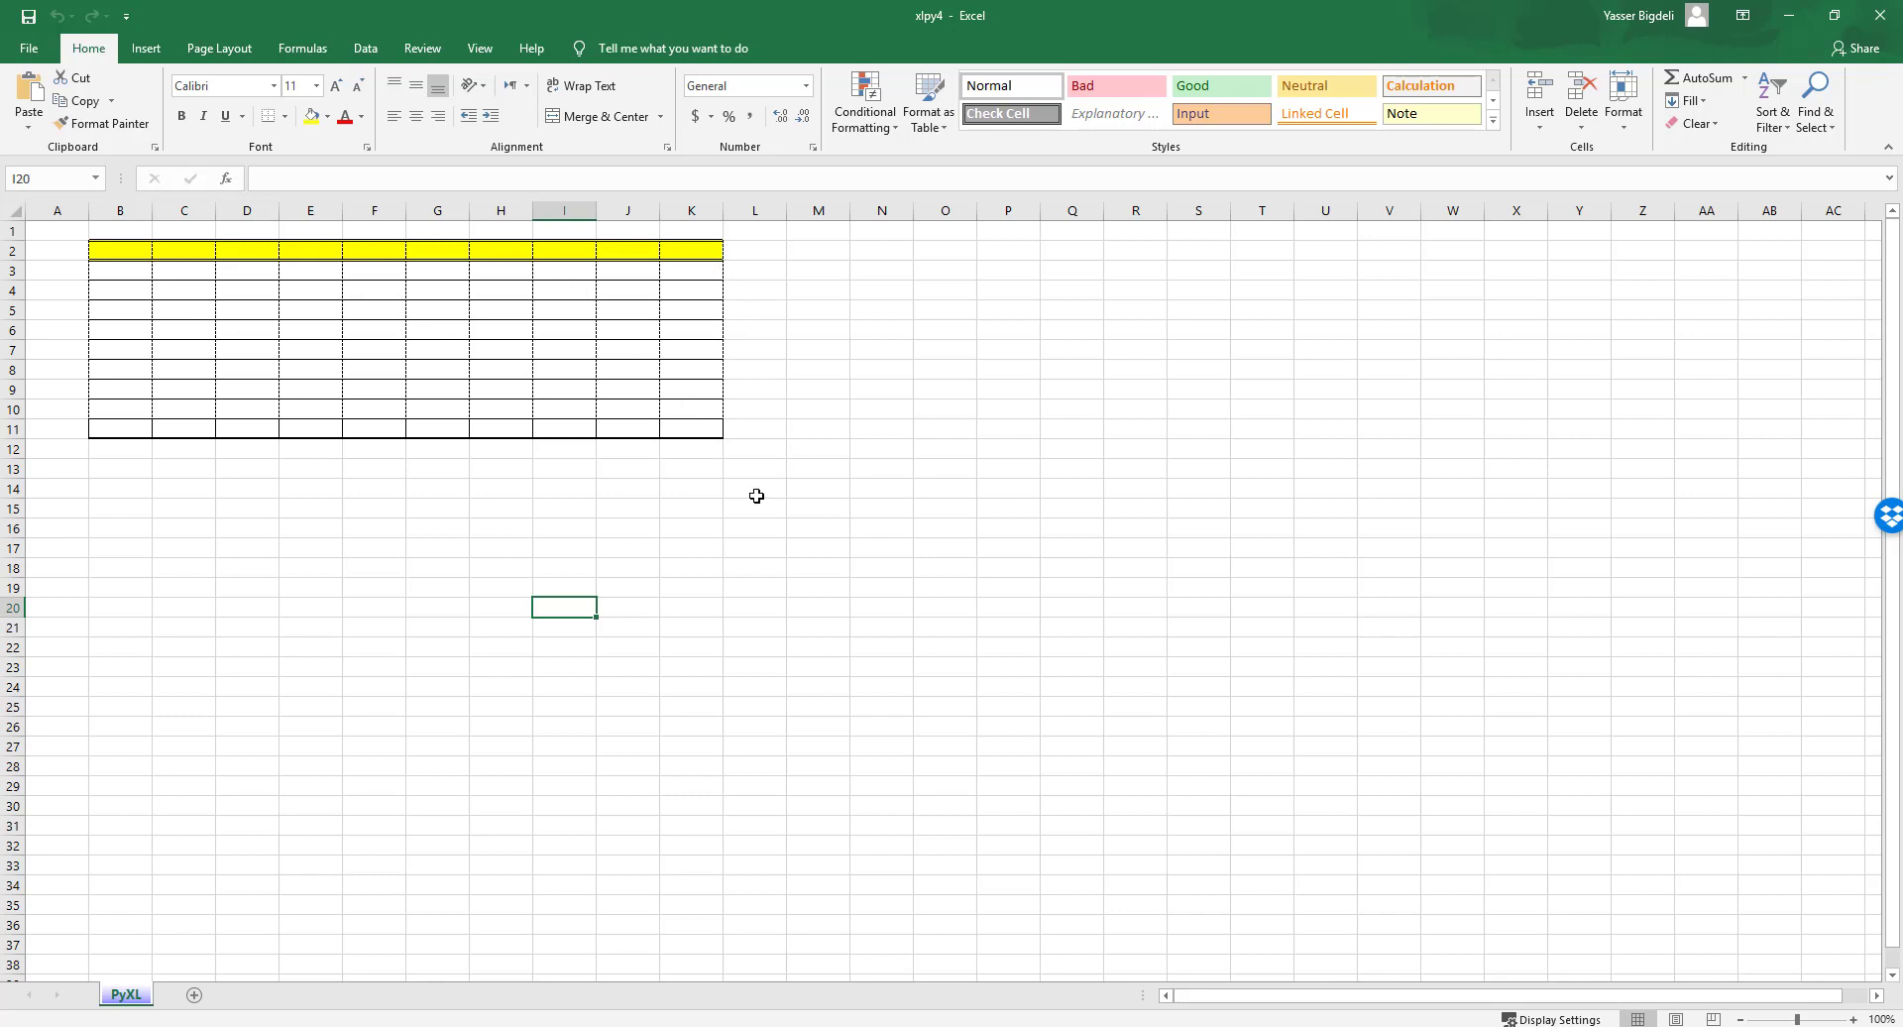
click(754, 488)
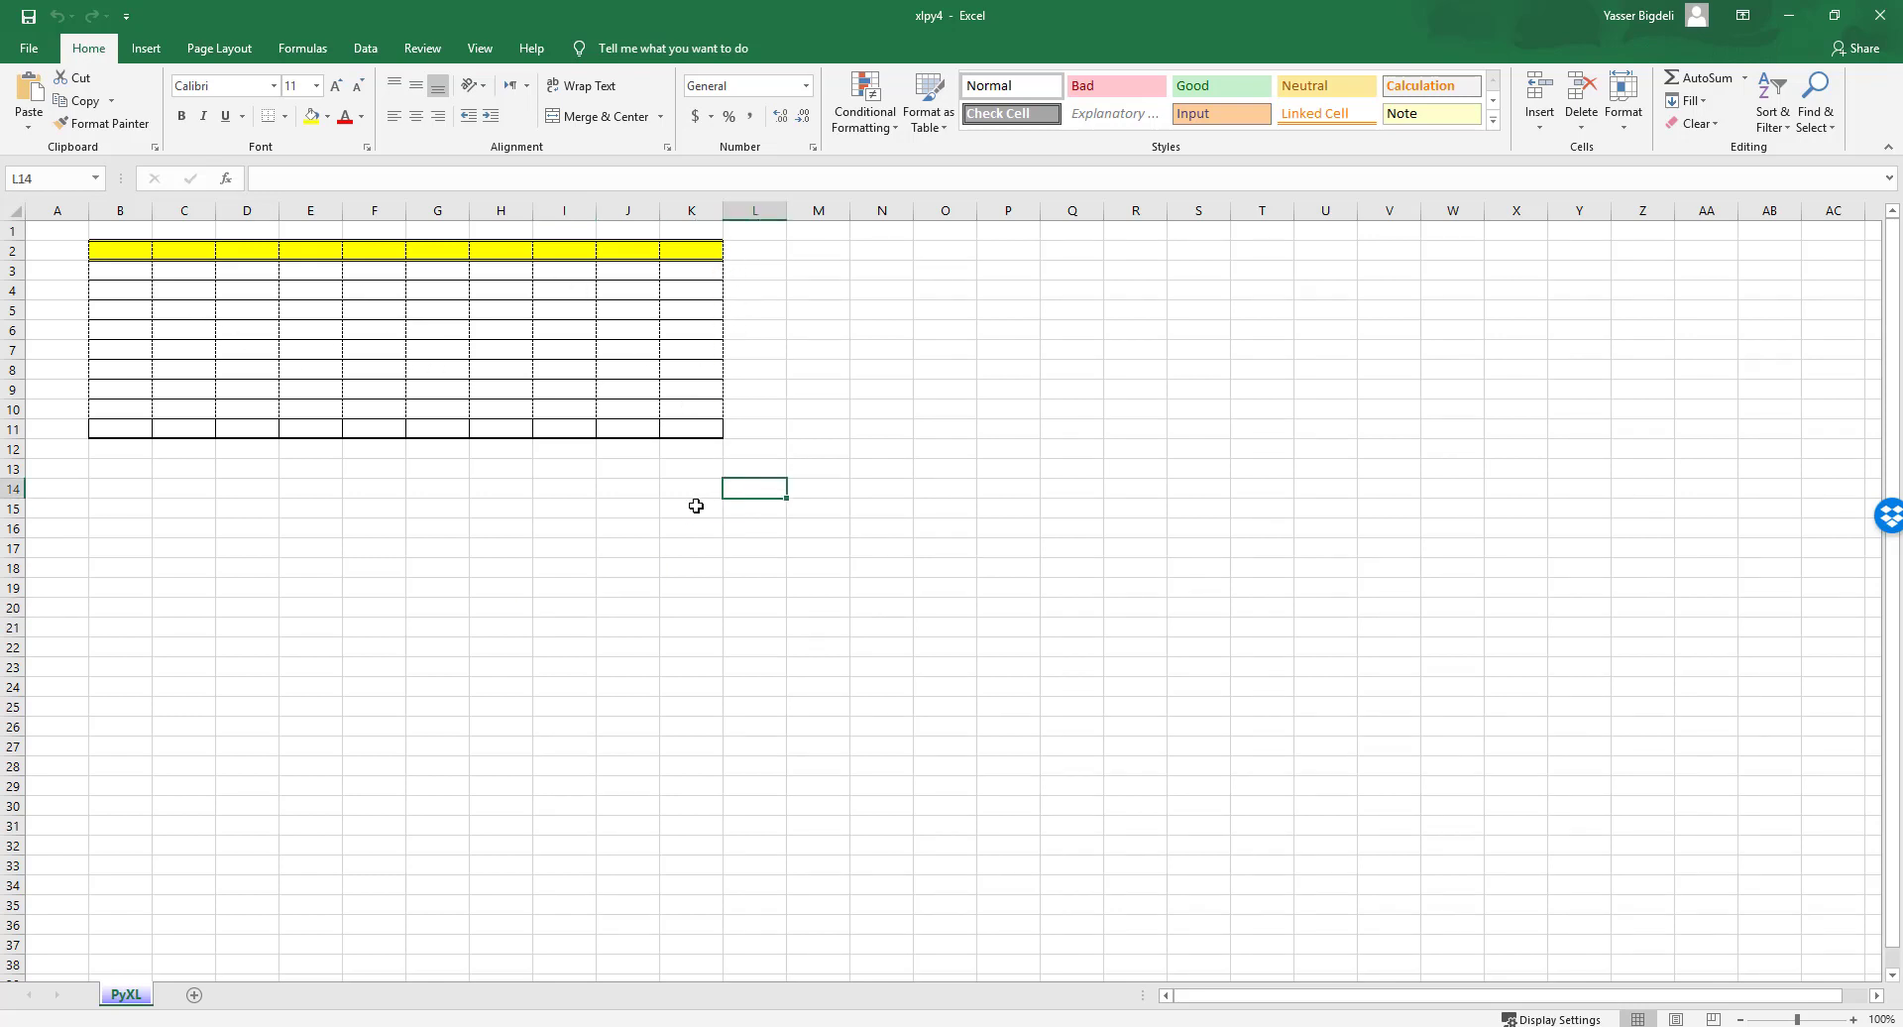
mouse_move(615, 520)
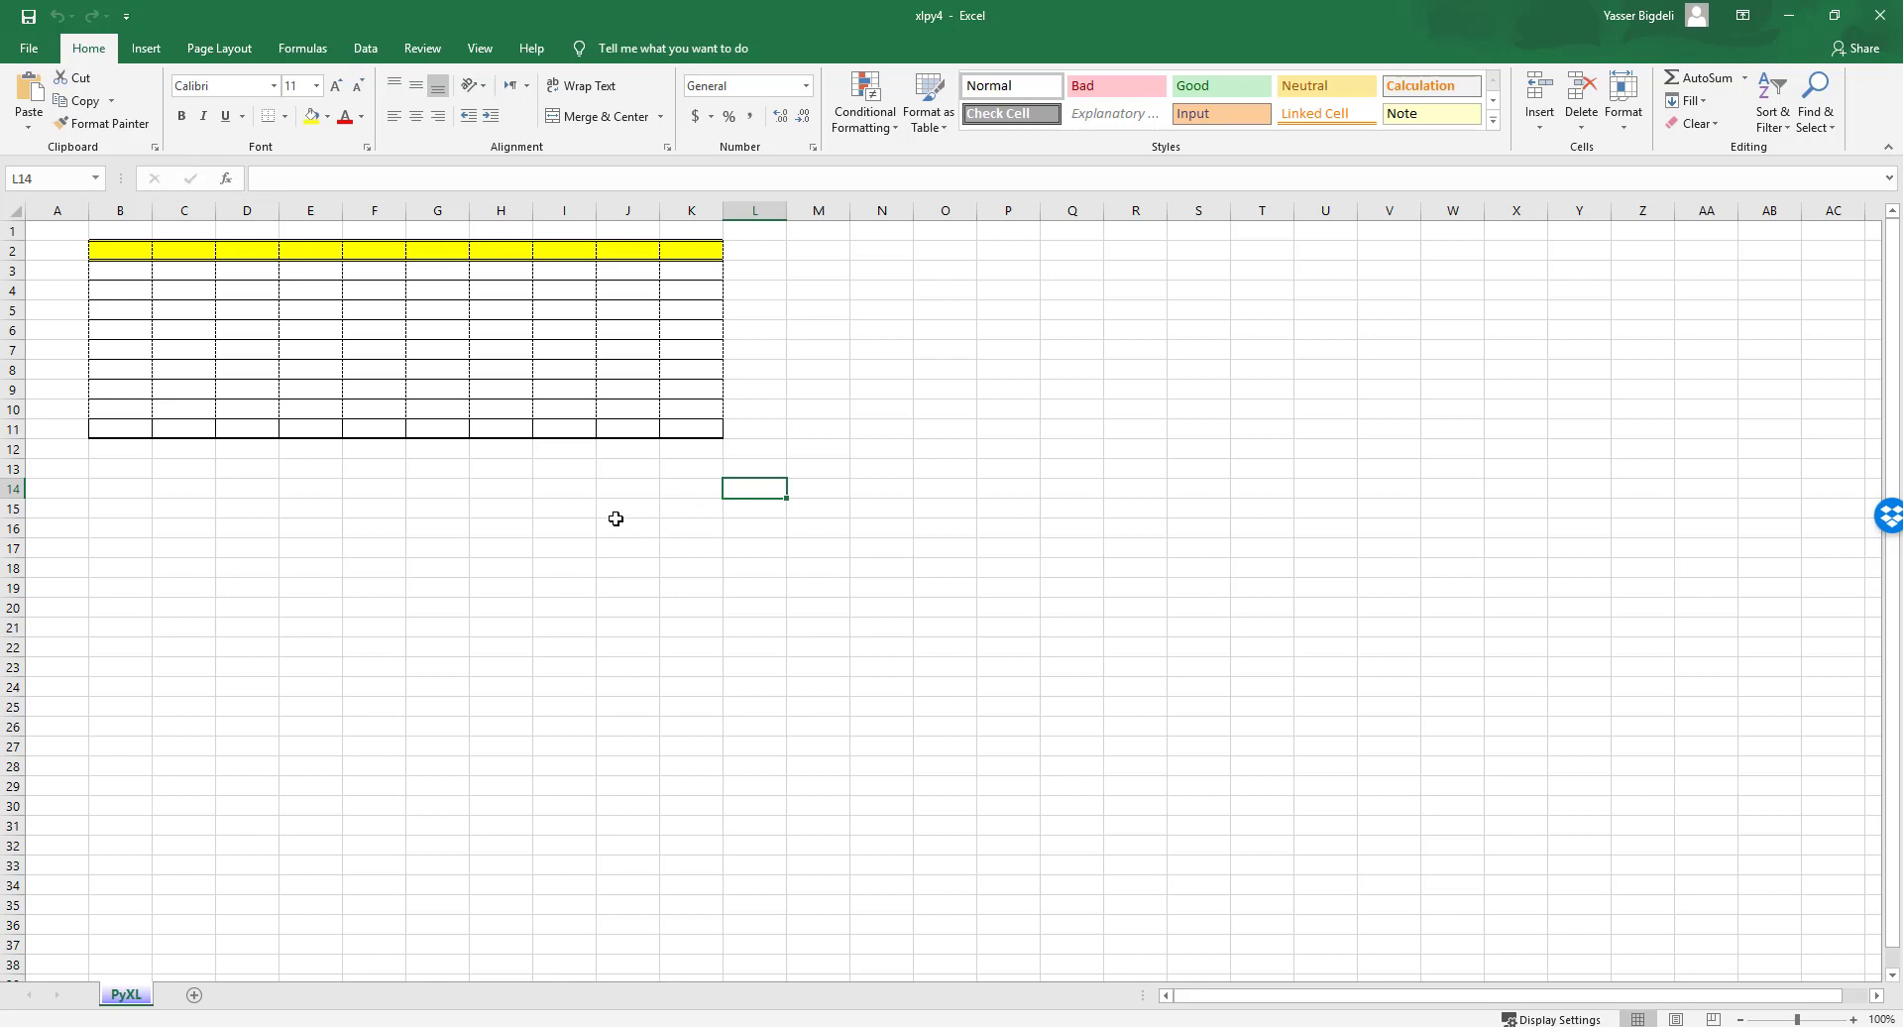
mouse_move(72, 519)
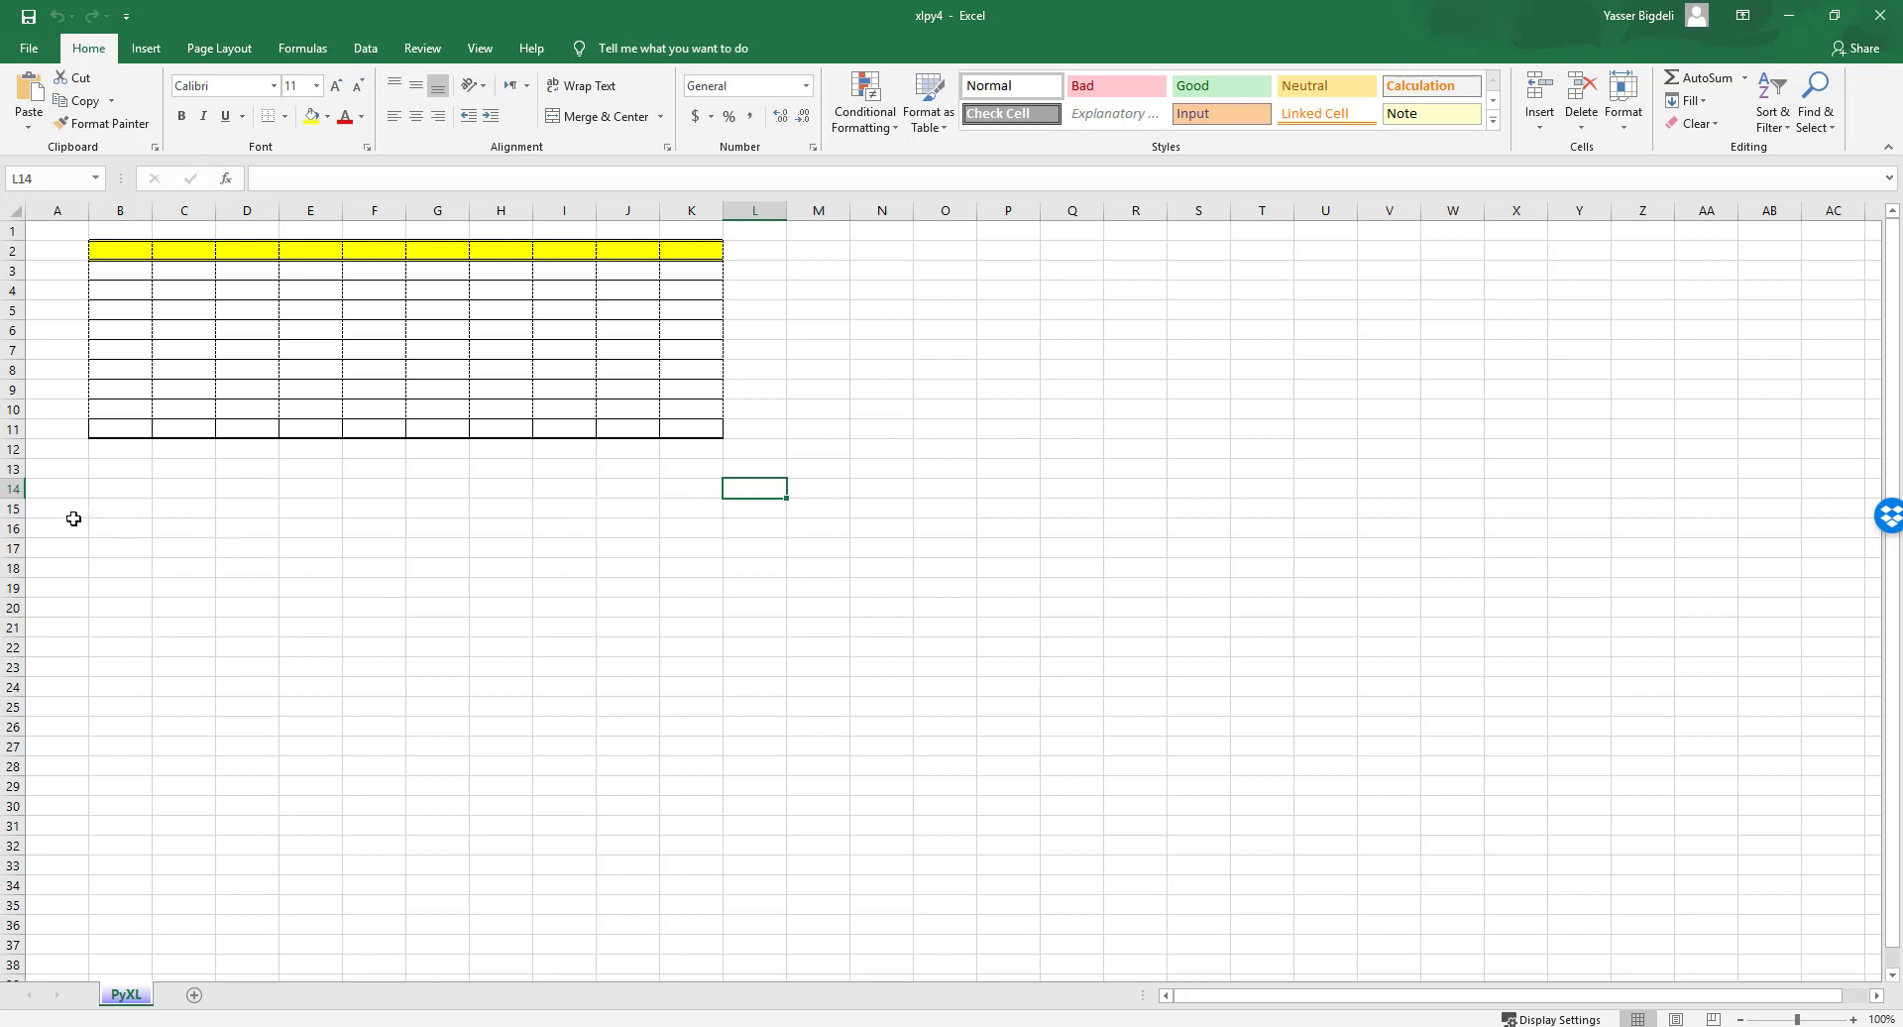
mouse_move(614, 520)
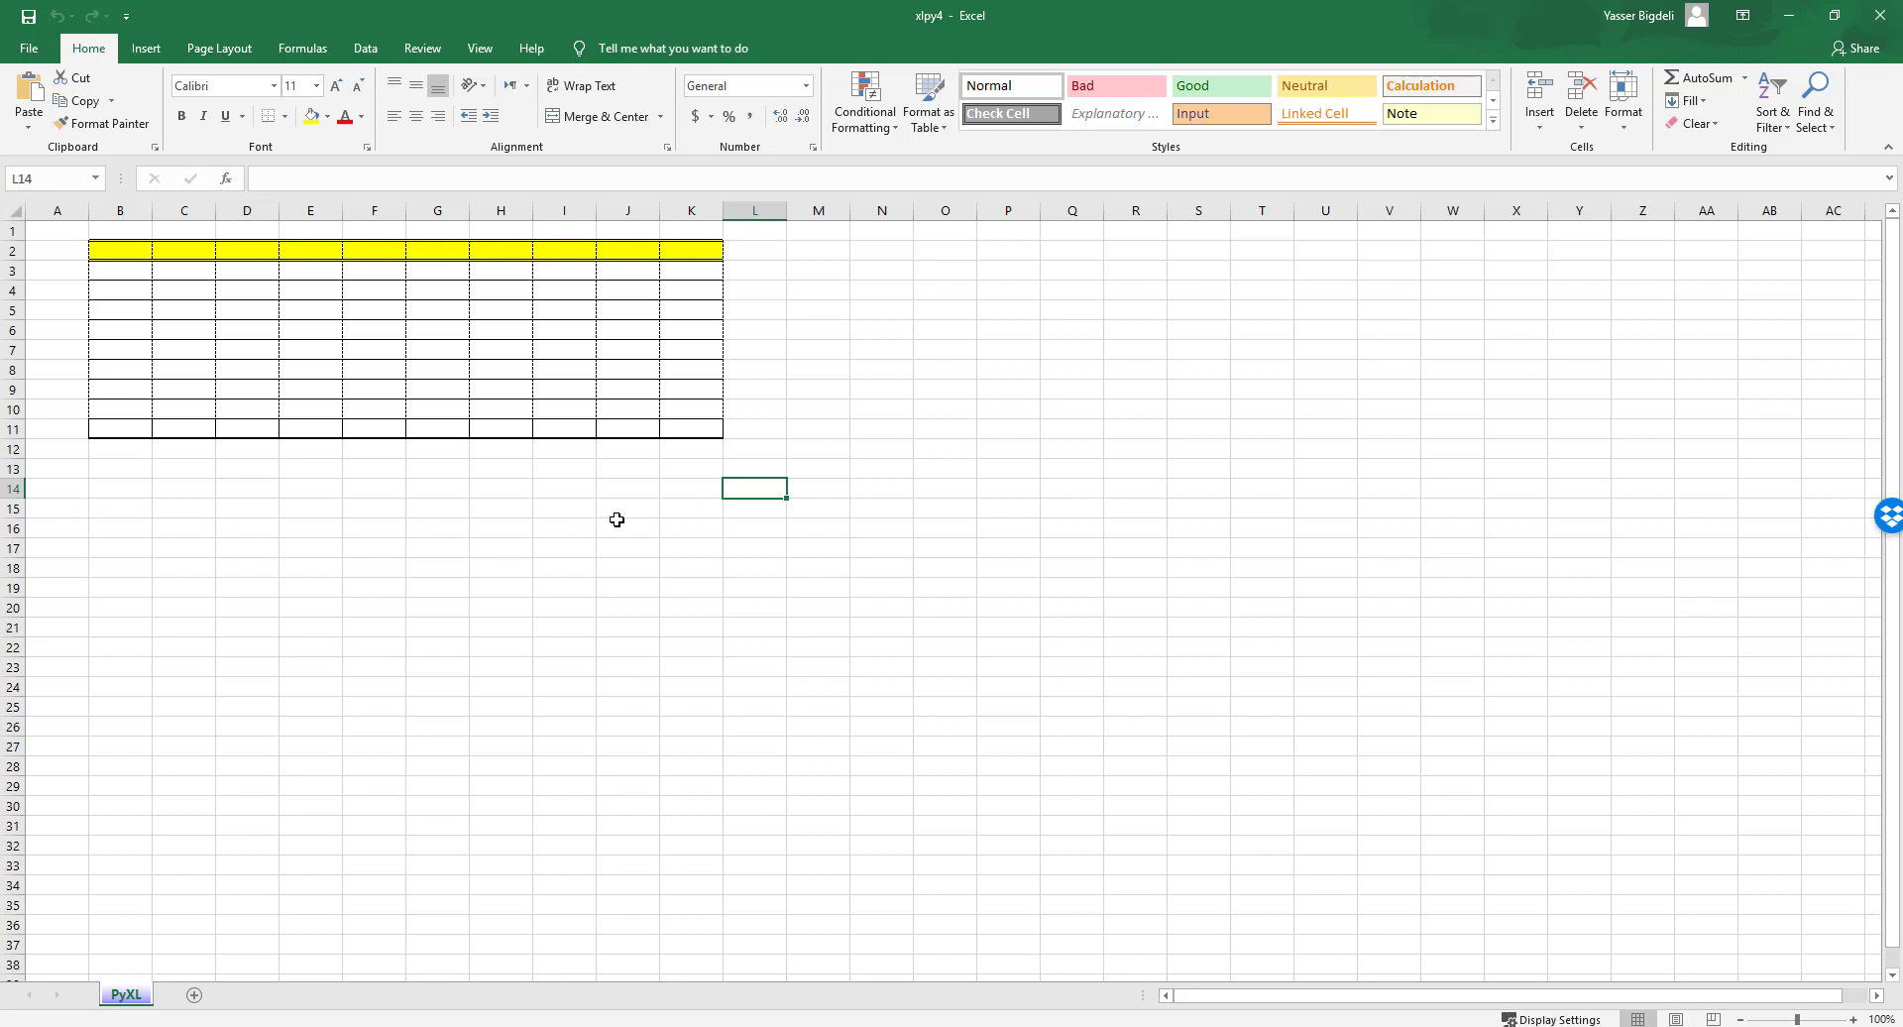
mouse_move(314, 299)
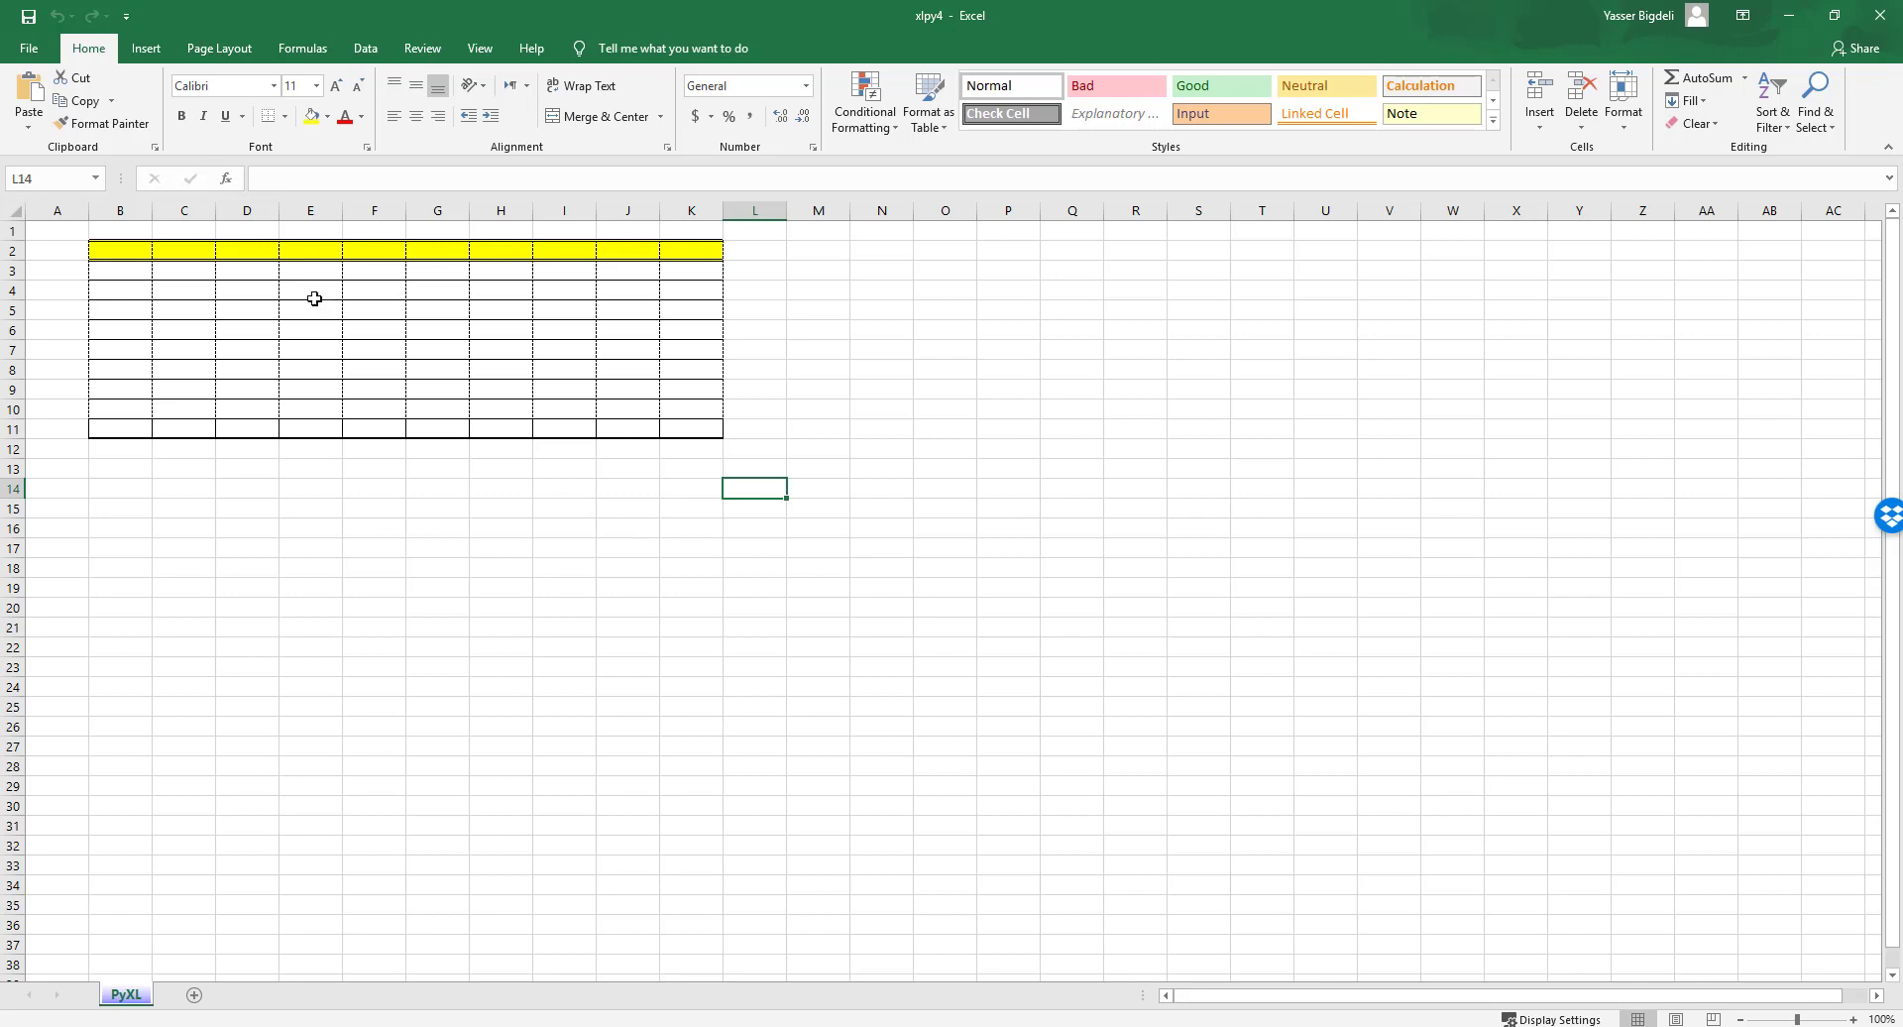
mouse_move(738, 639)
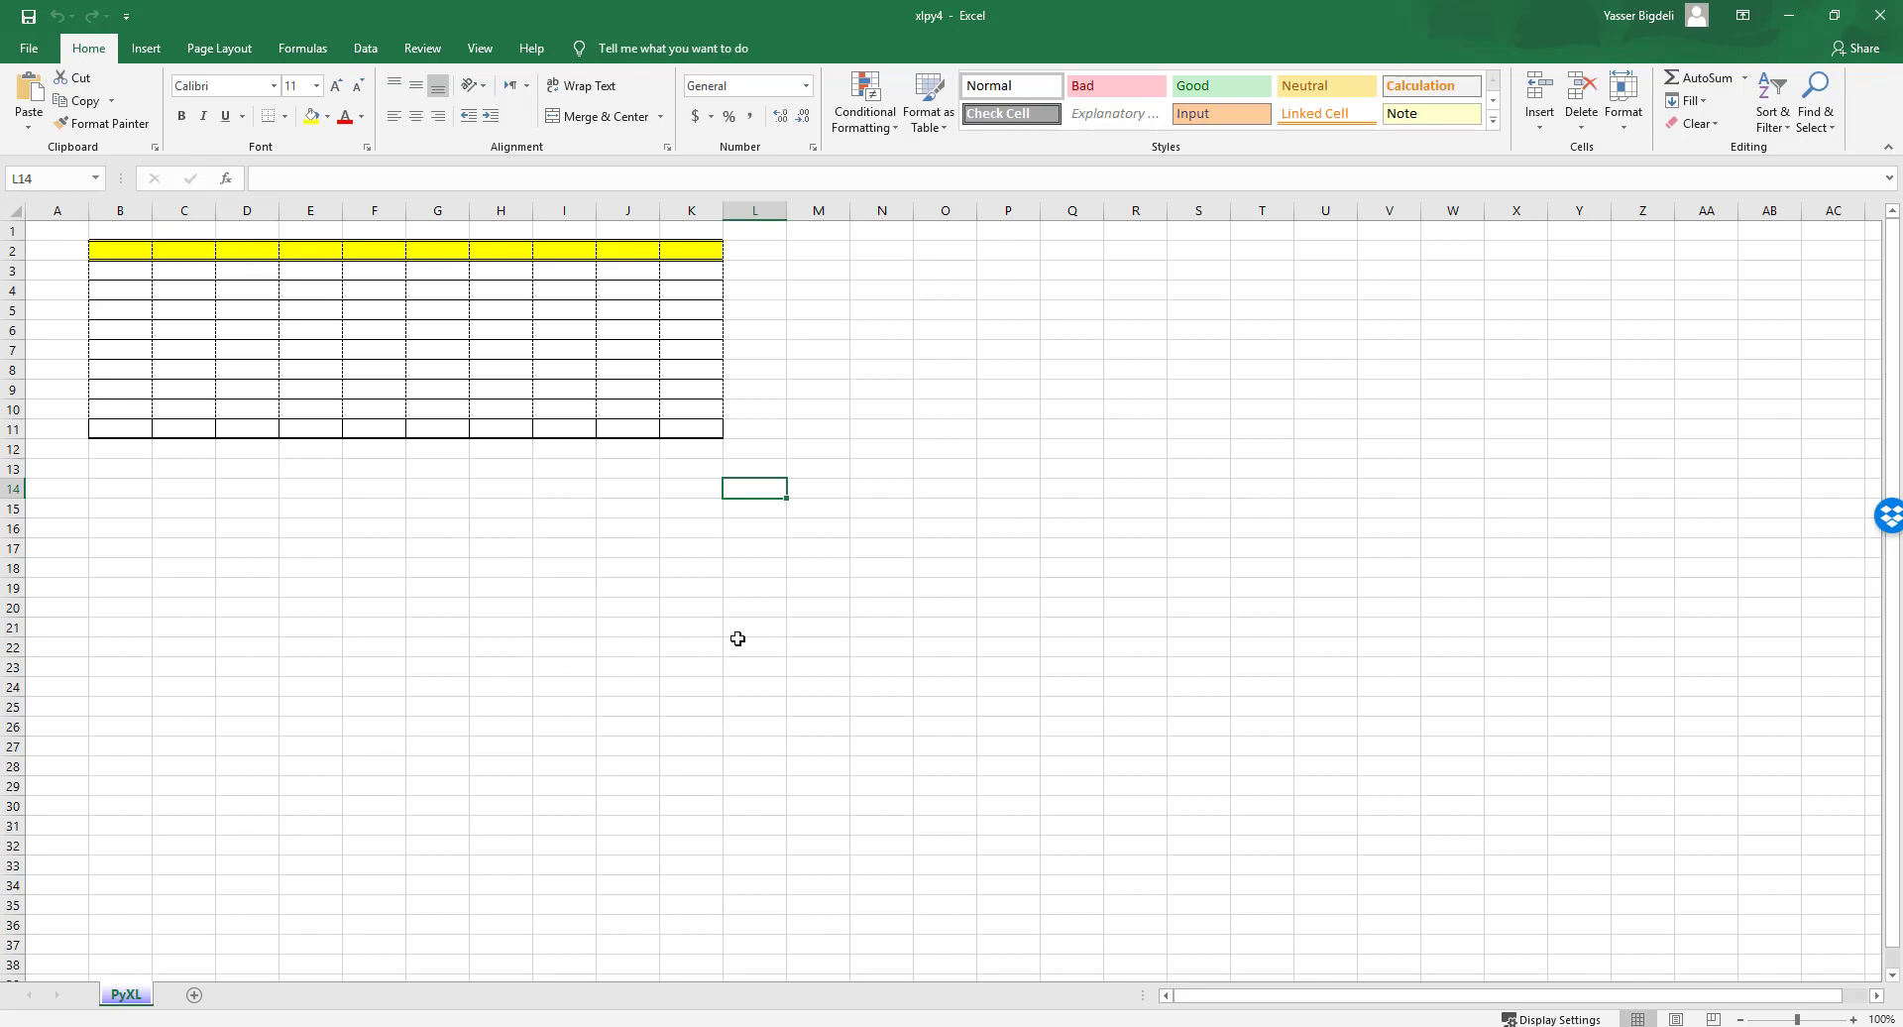
mouse_move(745, 641)
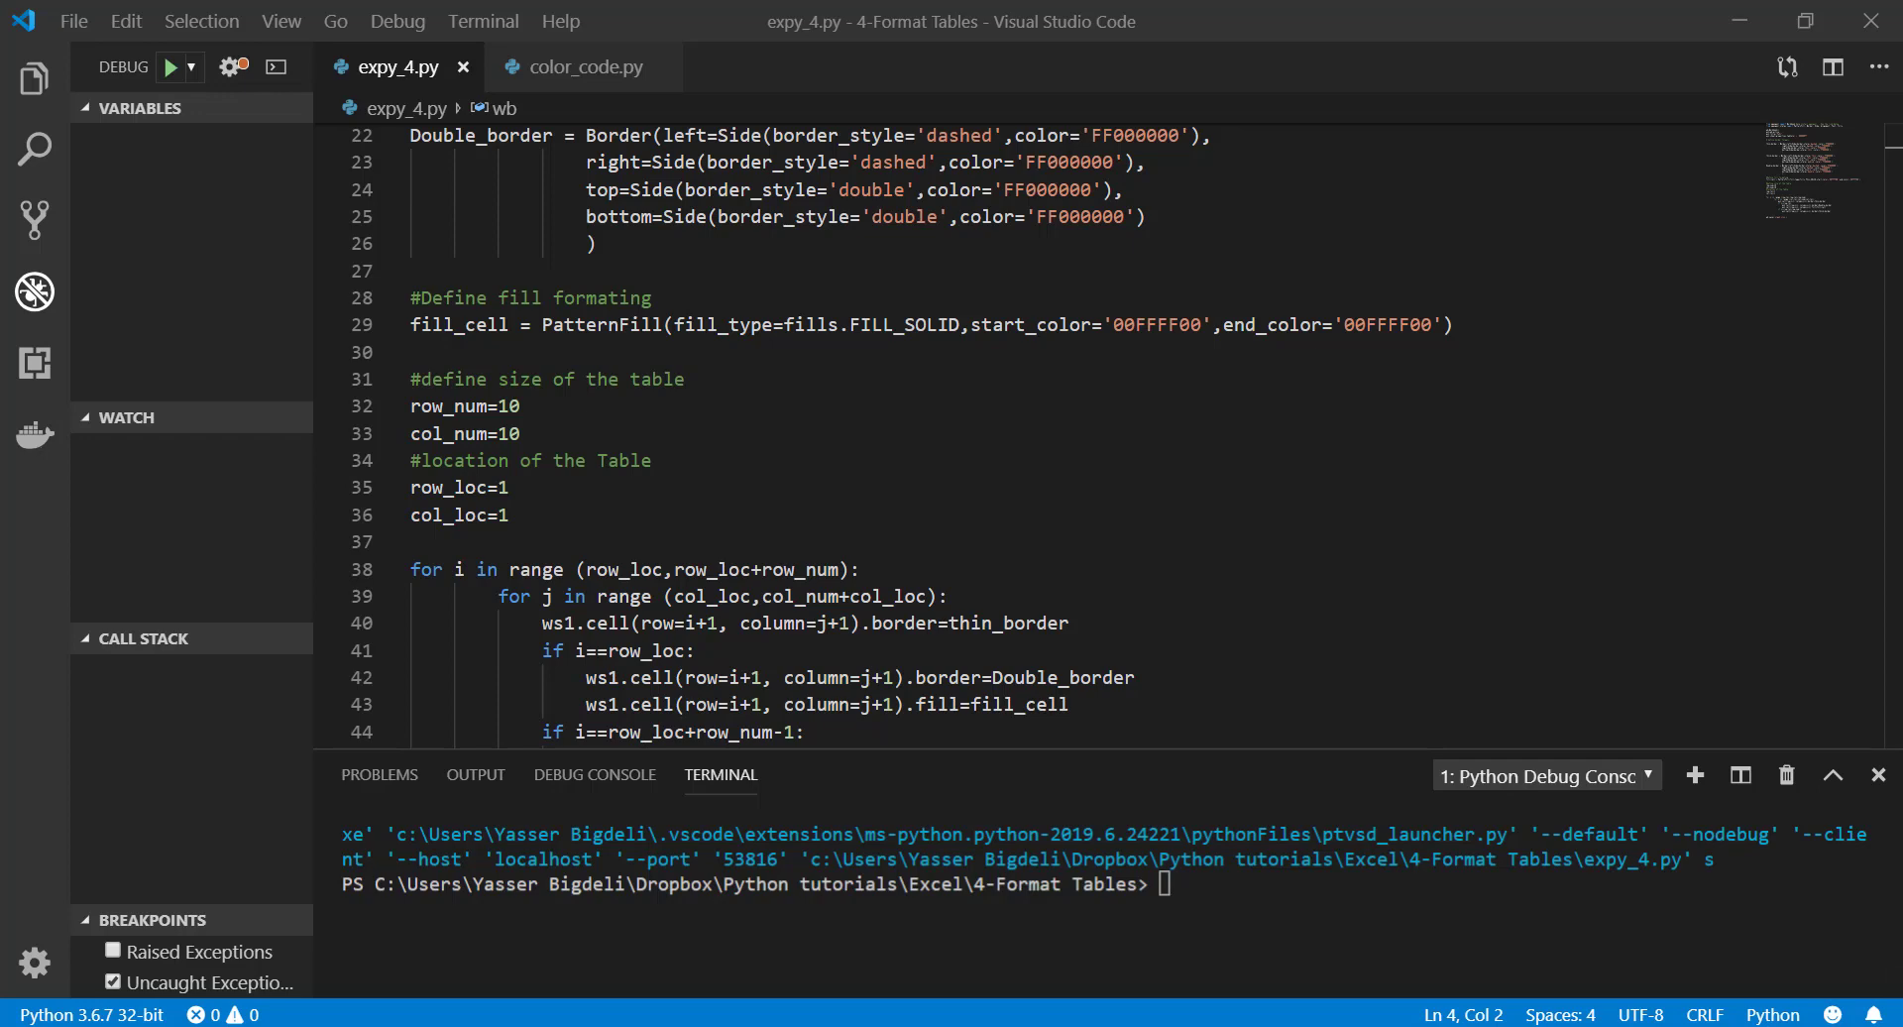
Add Table_num=6, dis=2 and an outer loop 'for _ in range(Table_num):'
key(Enter)
text(dis=2 # distance between the tables)
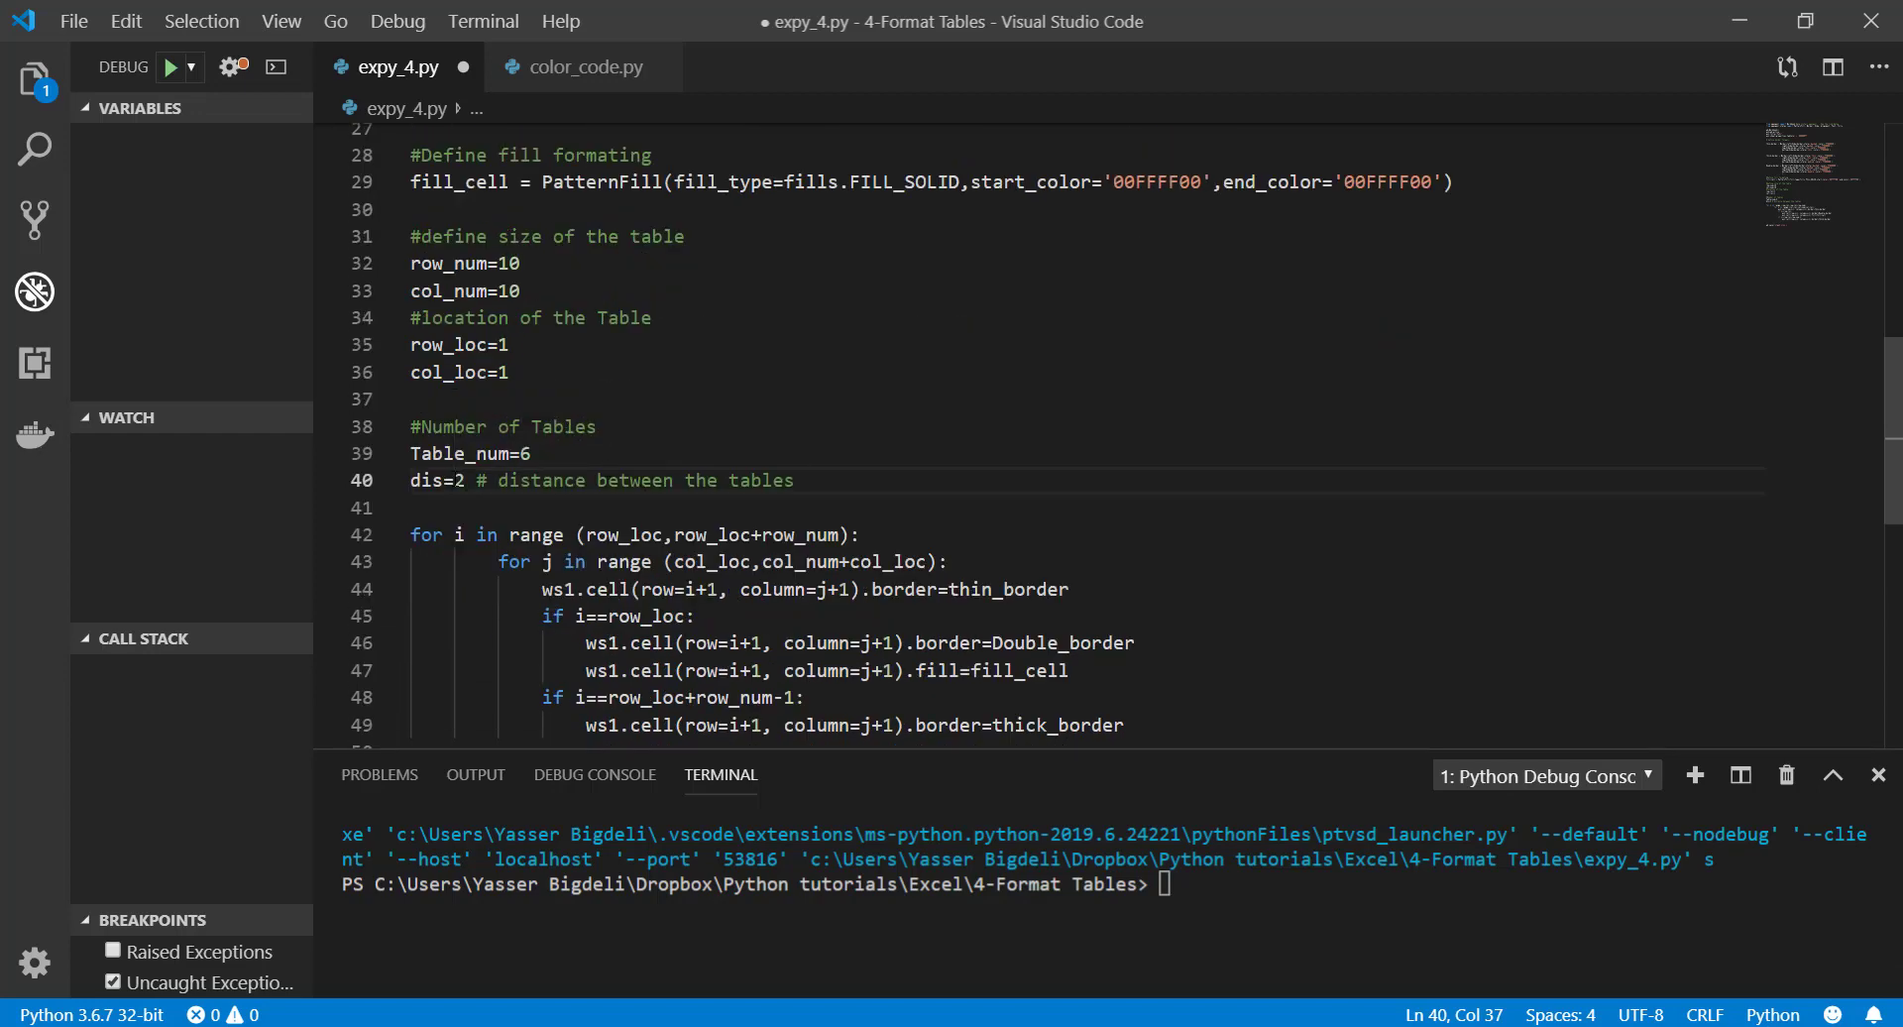
scroll(down, 3)
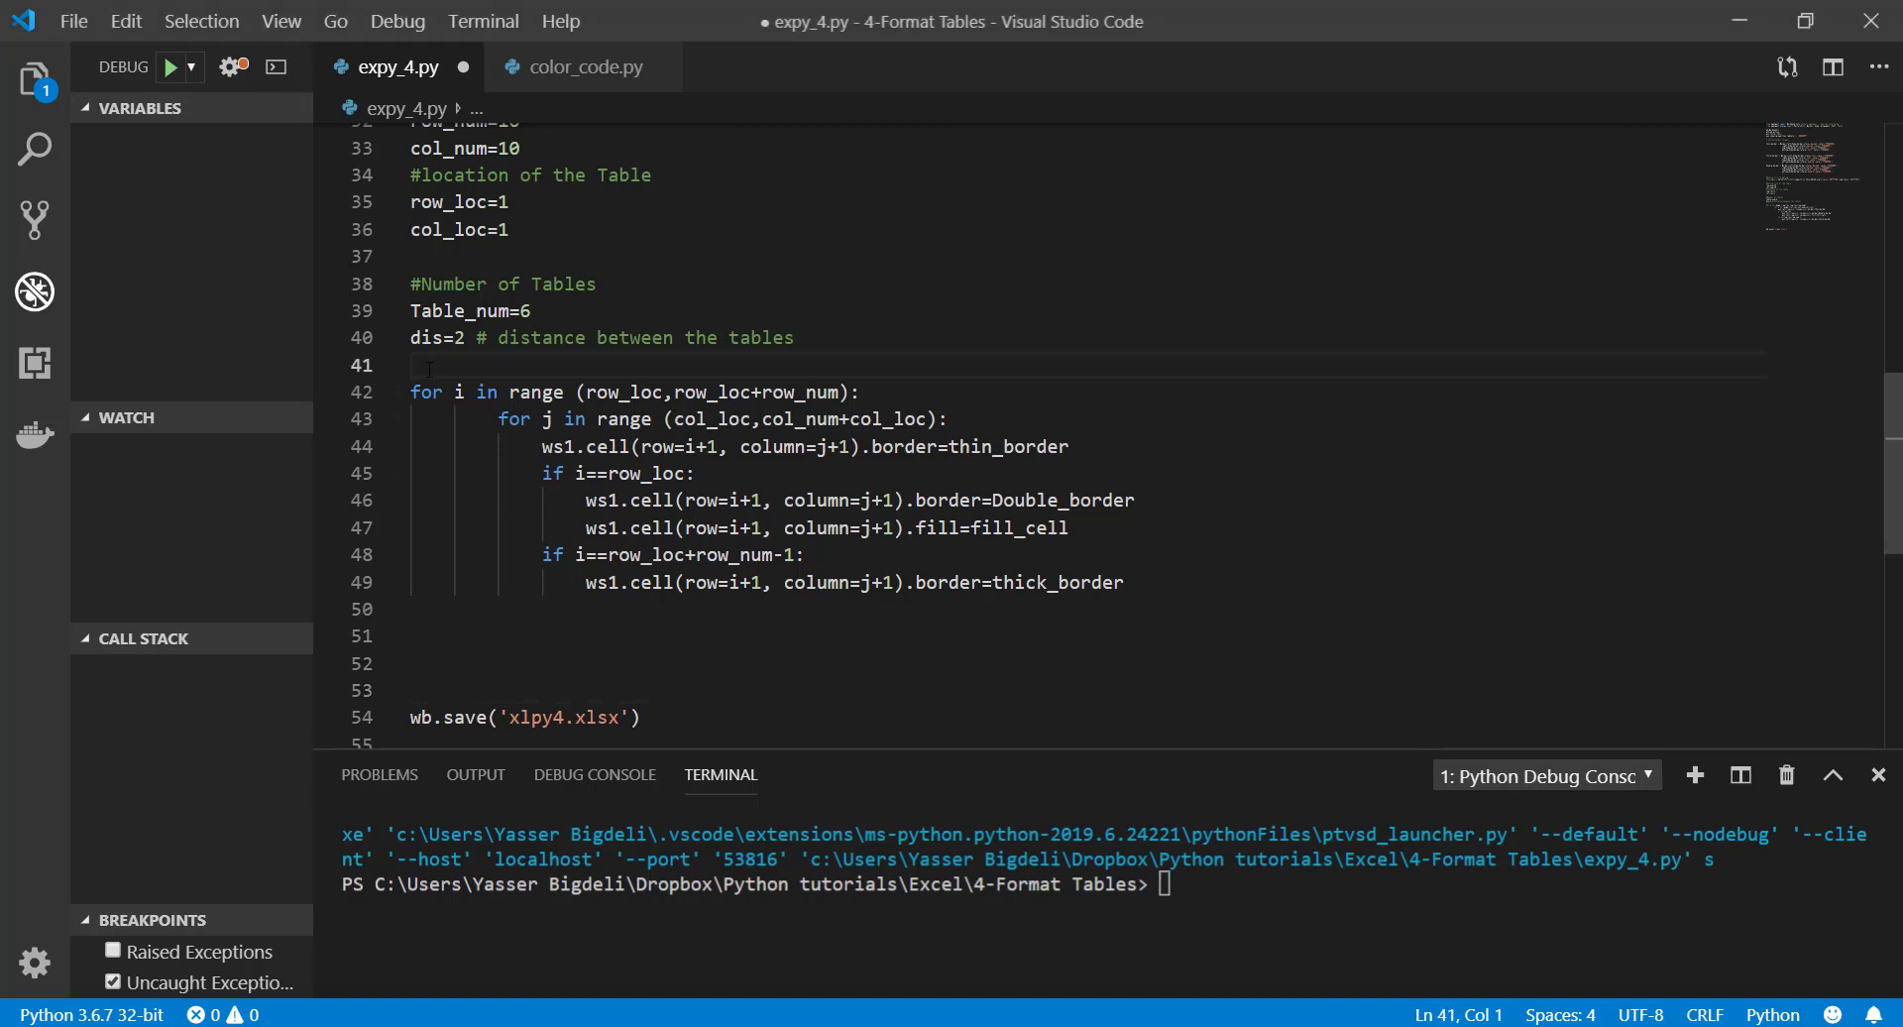
text(for _ in range(Table_num):)
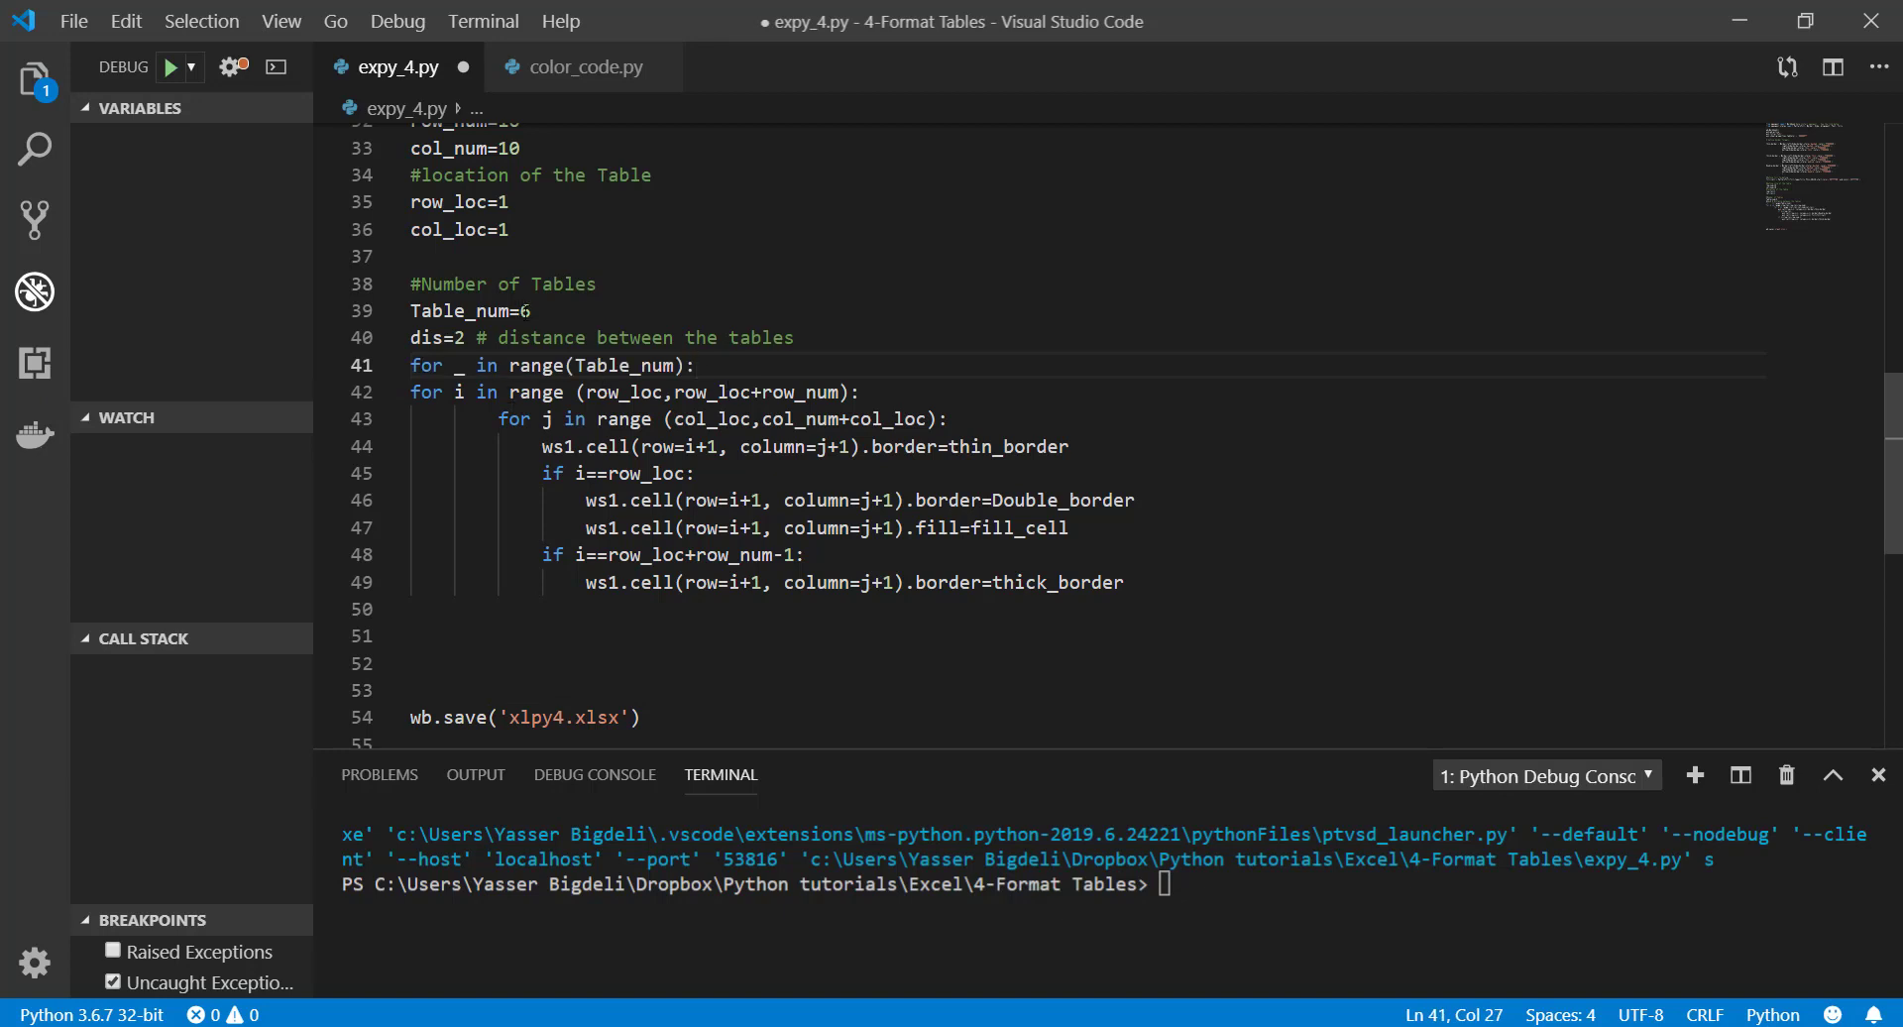
Select the table-drawing loop block ready for indenting under the outer loop
click(393, 393)
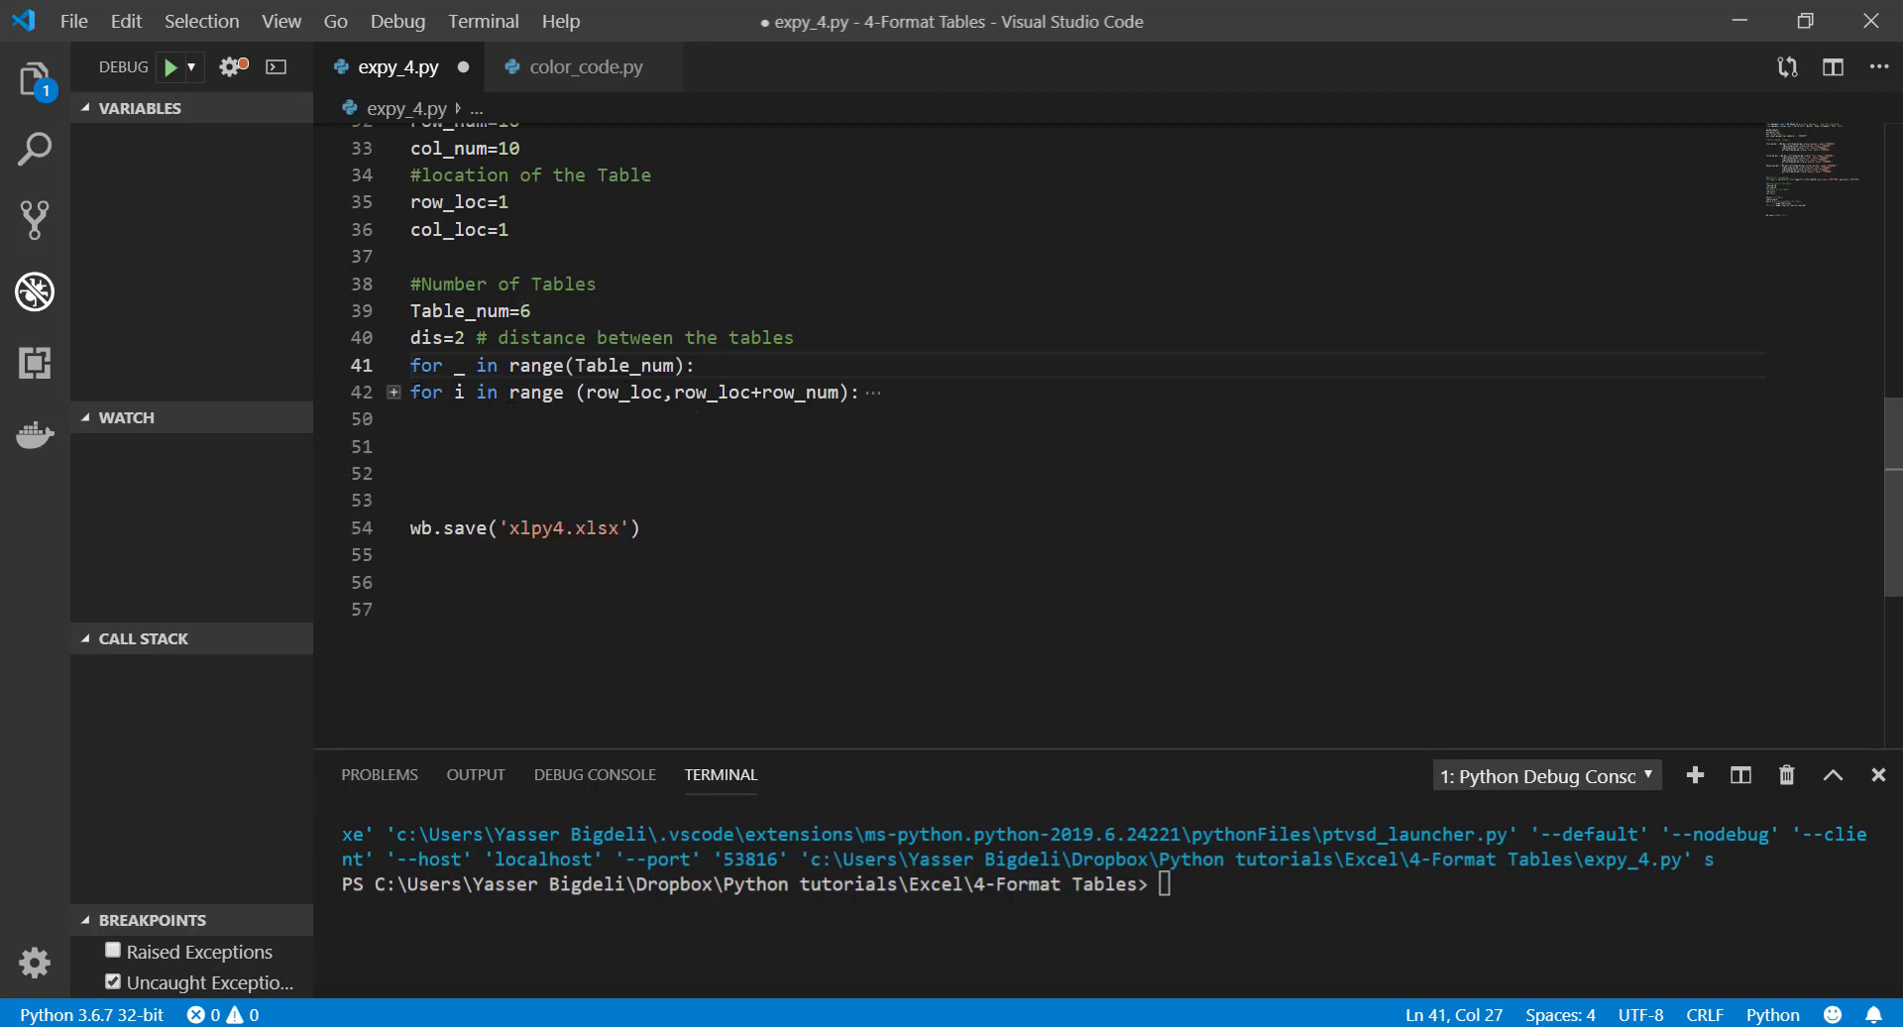
click(392, 393)
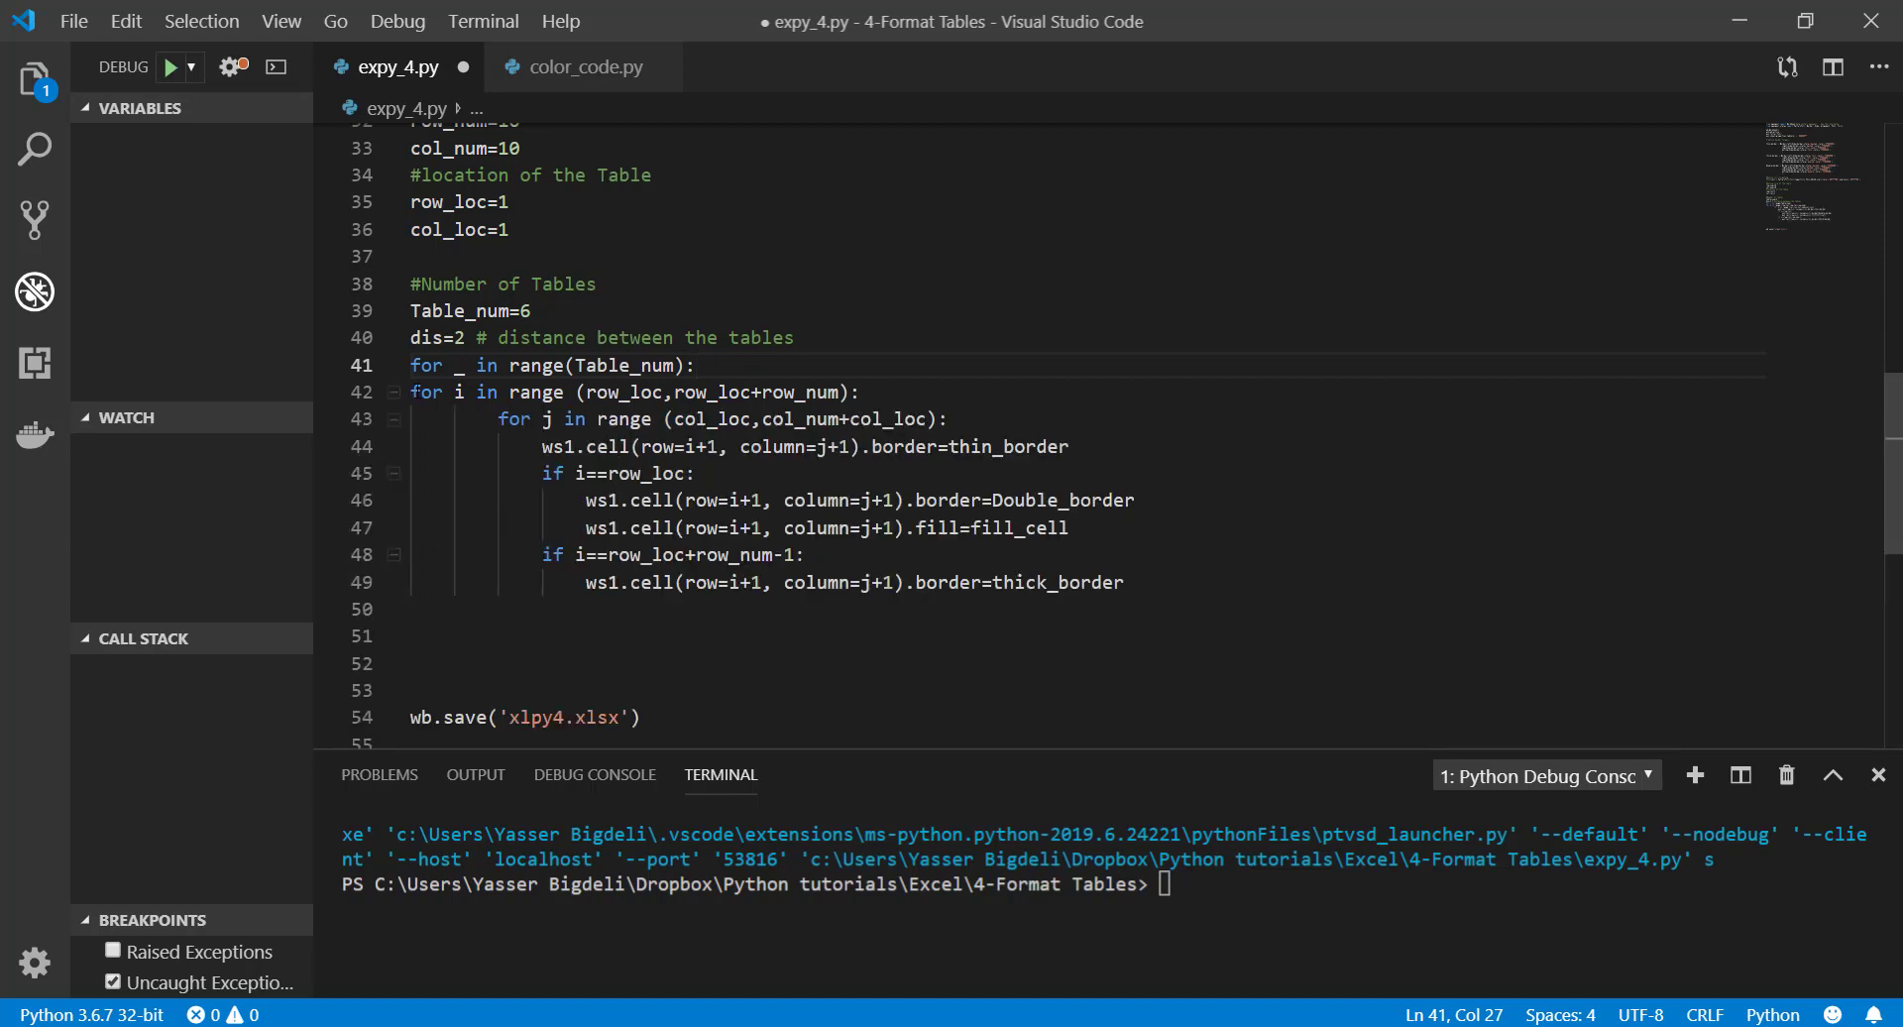
drag(413, 393, 674, 582)
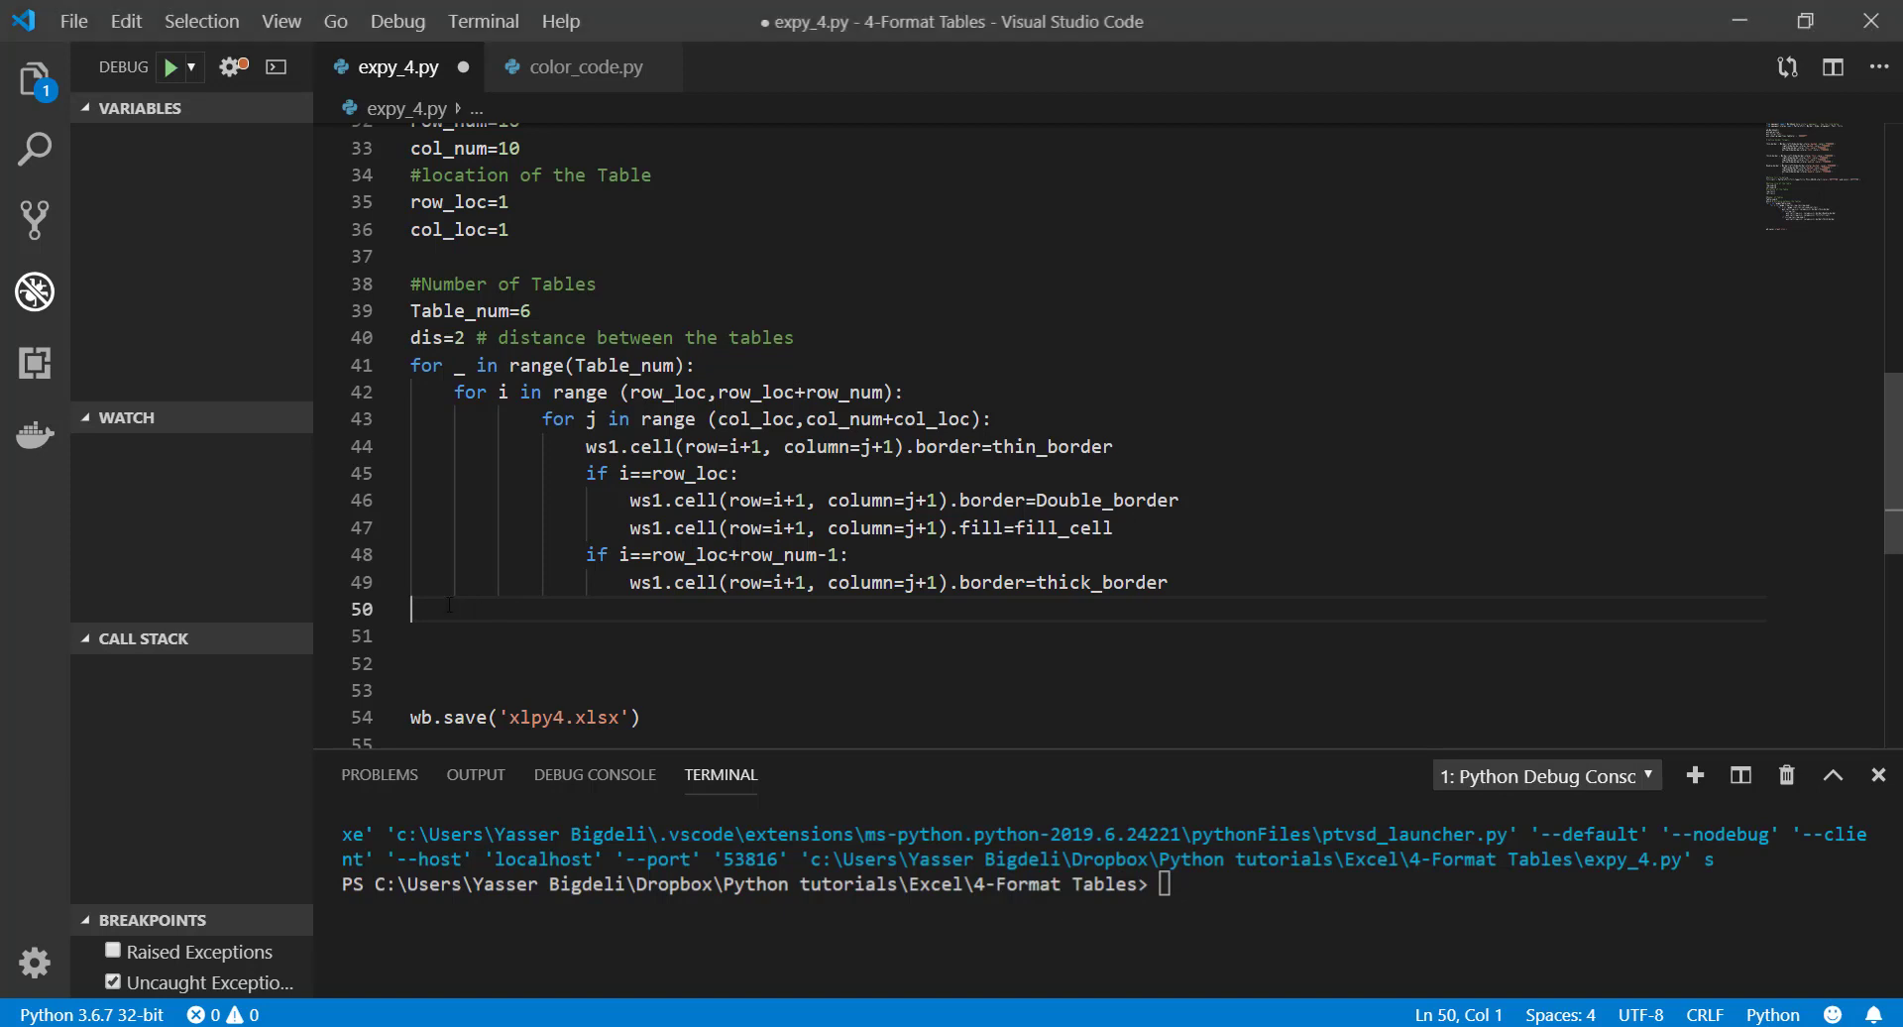
End each outer-loop pass with row_loc = row_loc + row_num + dis to stack the tables
text(row_loc= row_loc+row_num+dis)
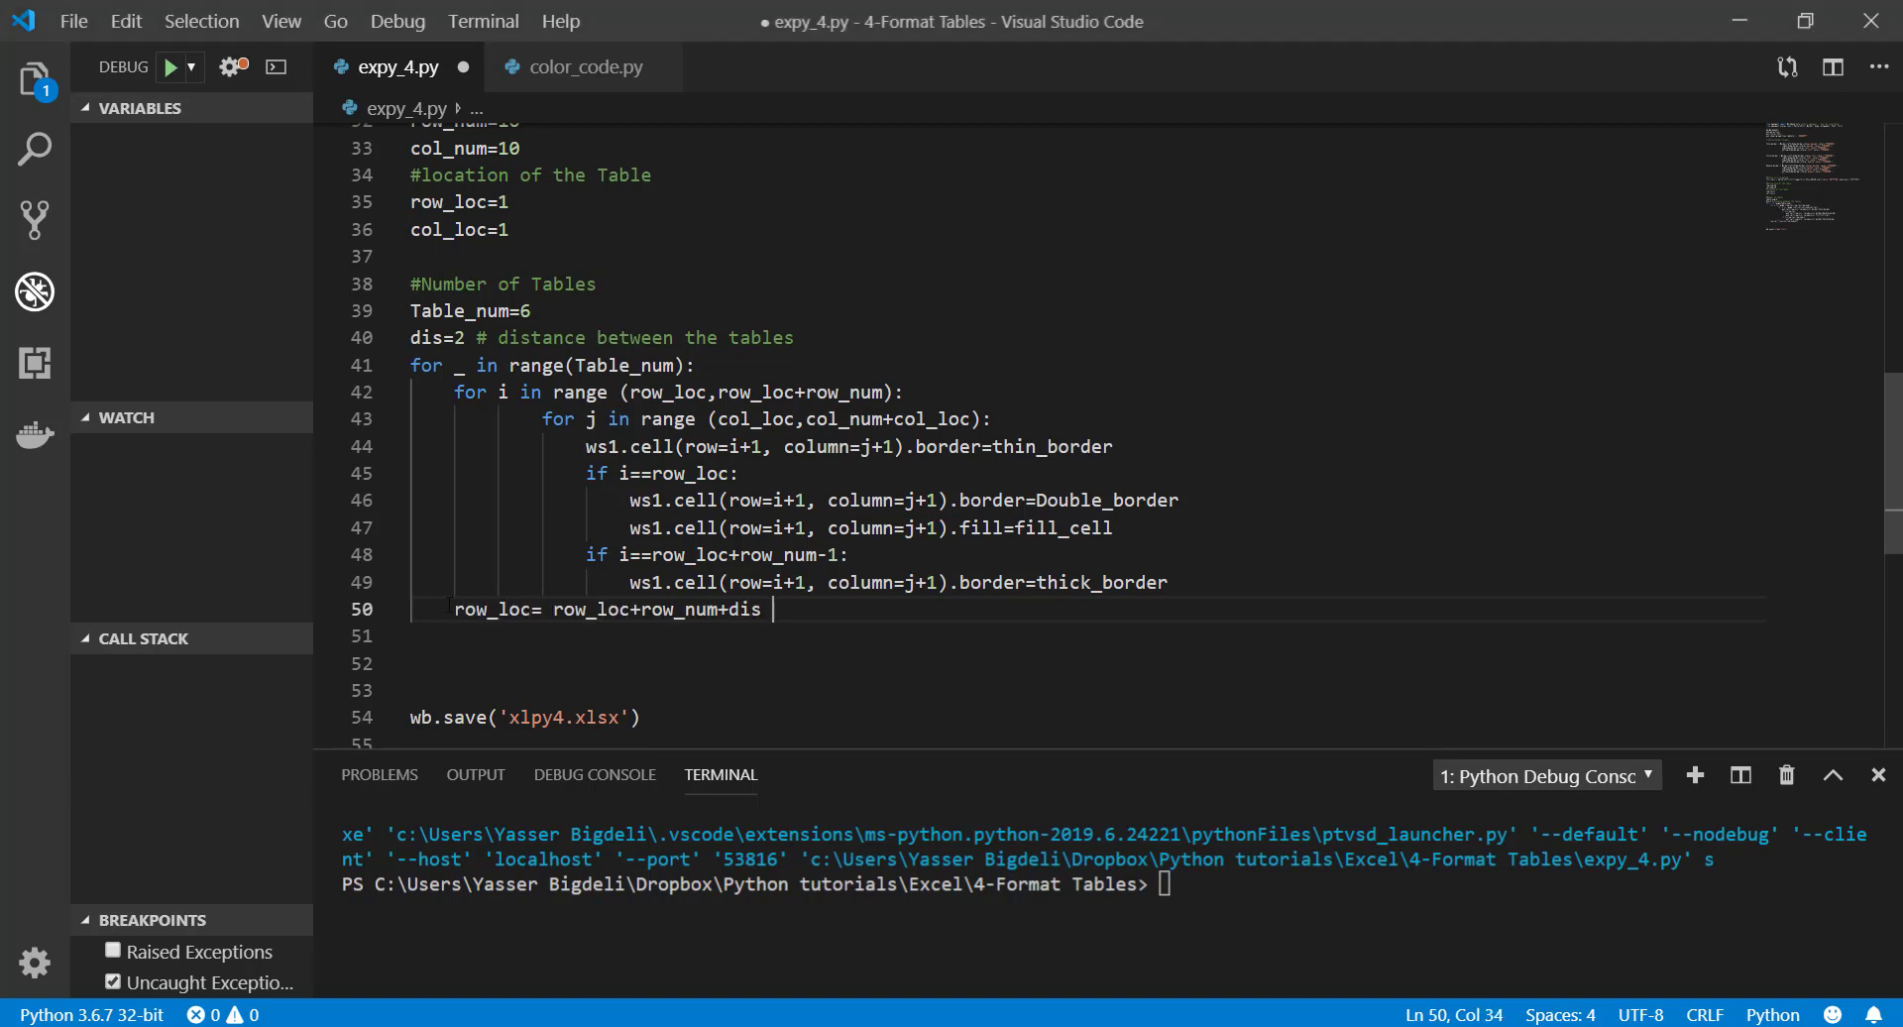
click(538, 608)
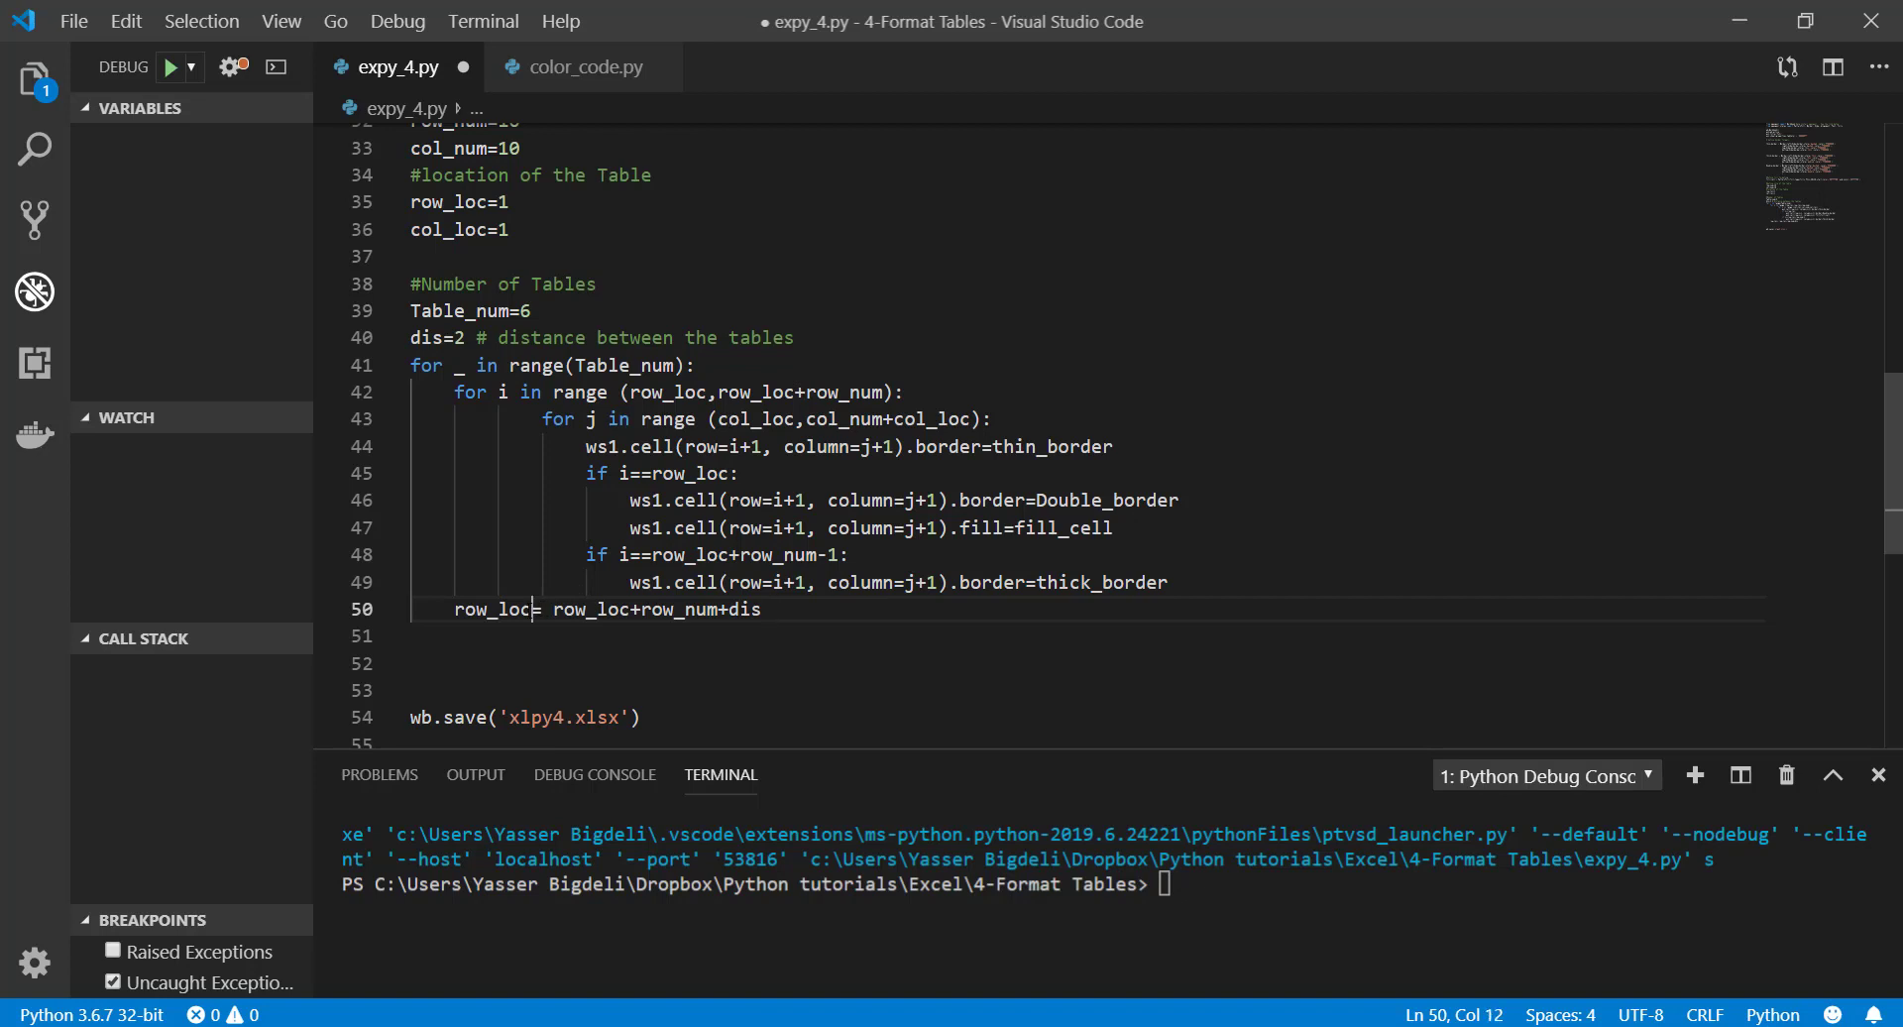
double_click(492, 611)
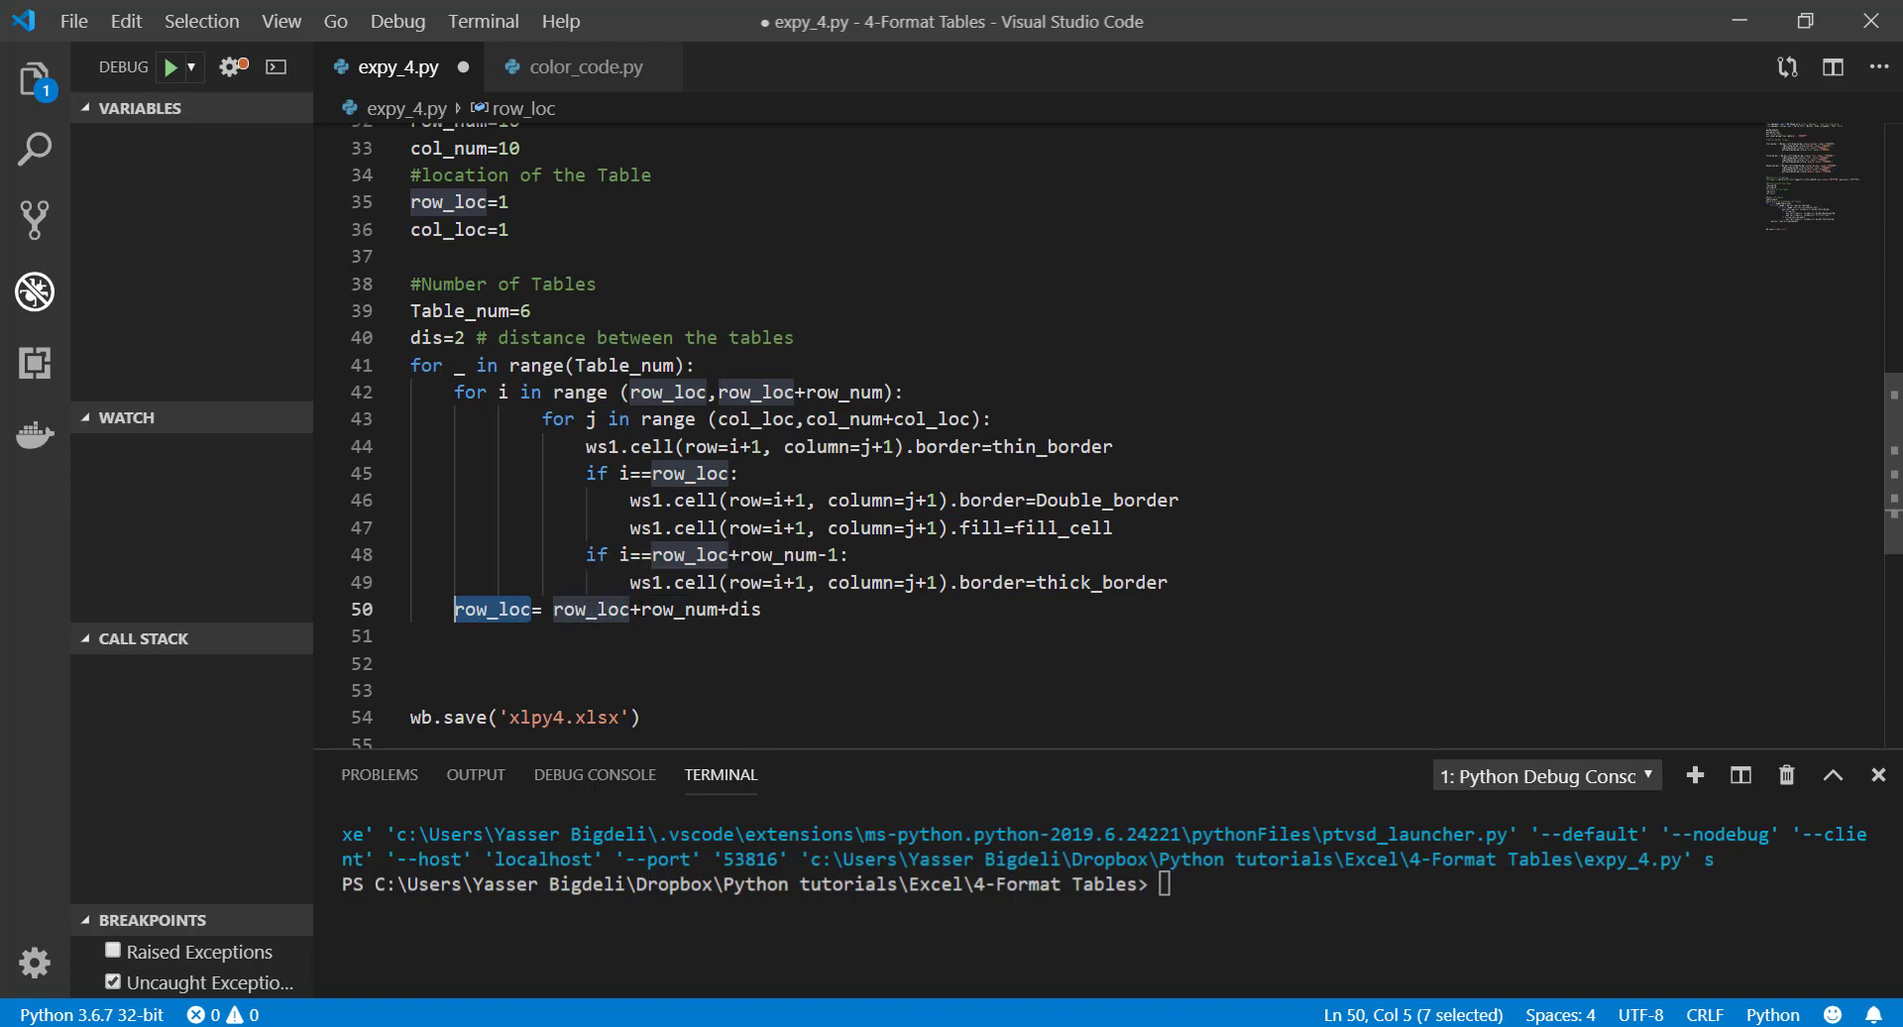
double_click(679, 611)
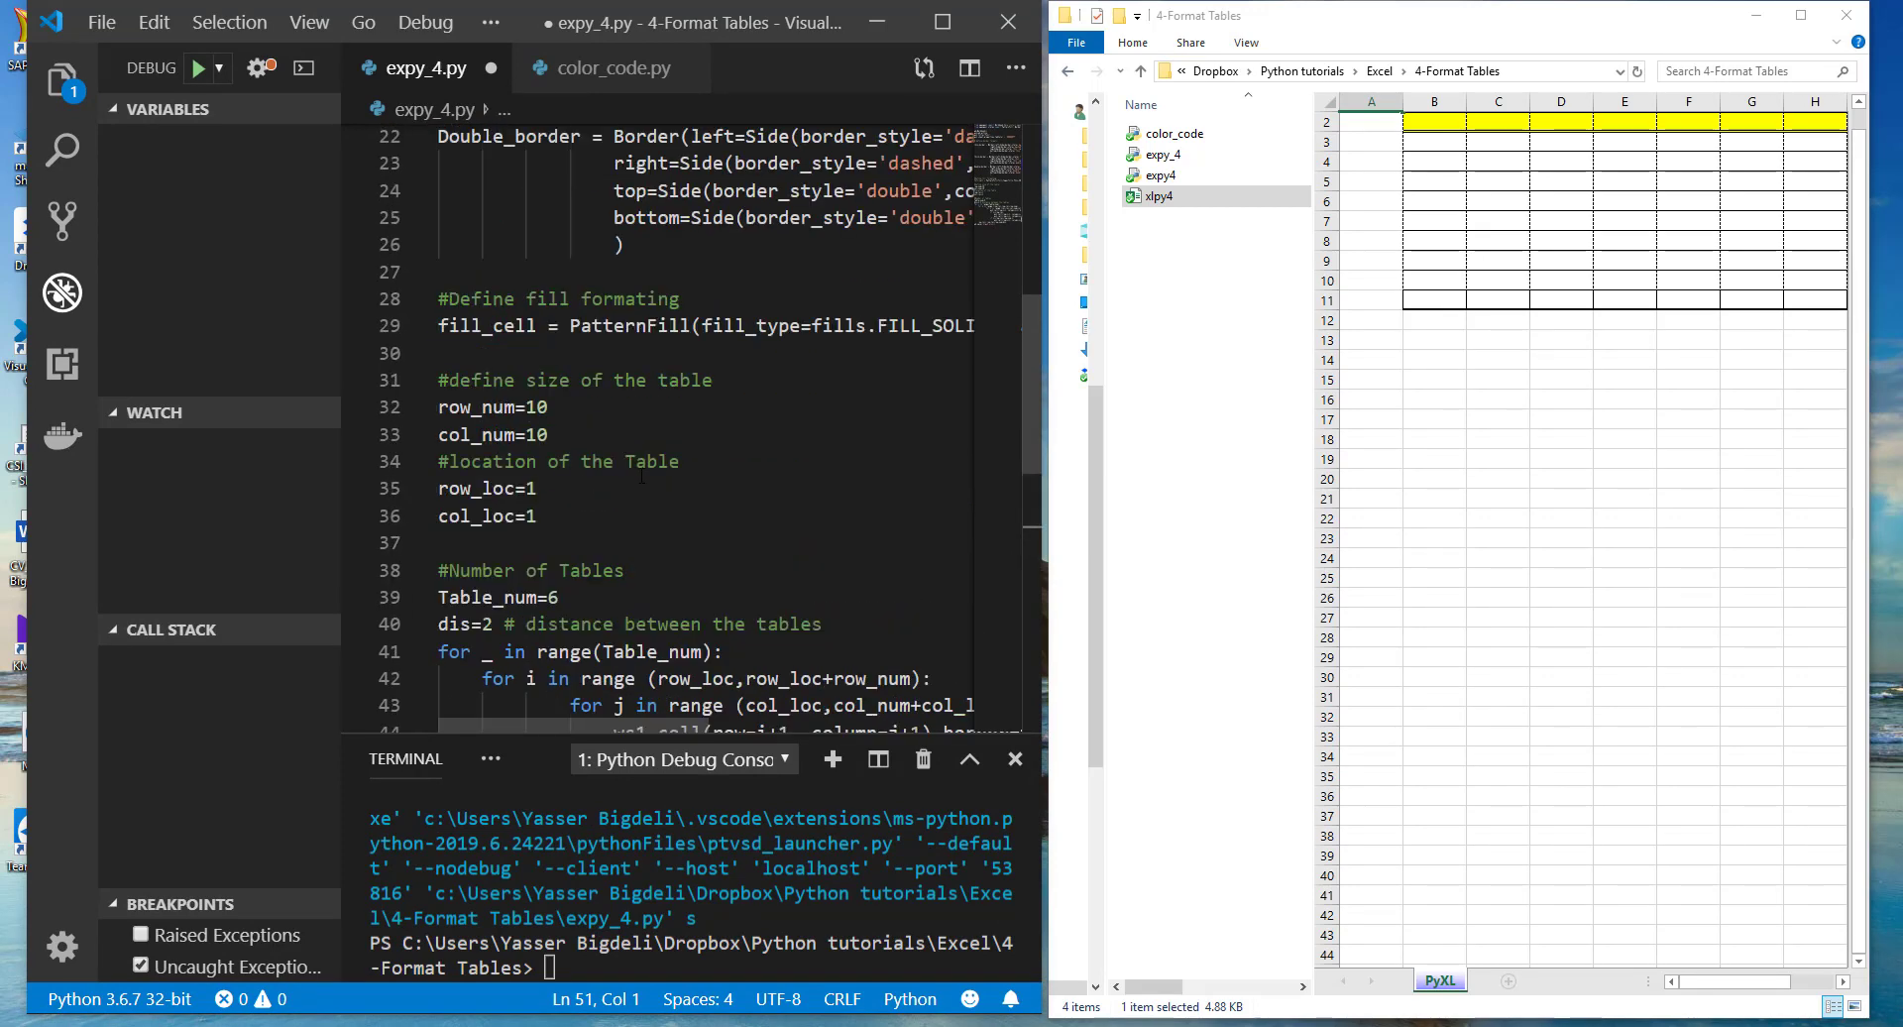
Rerun the script and view the regenerated xlpy4 workbook's stacked yellow-header tables in Excel
scroll(down, 3)
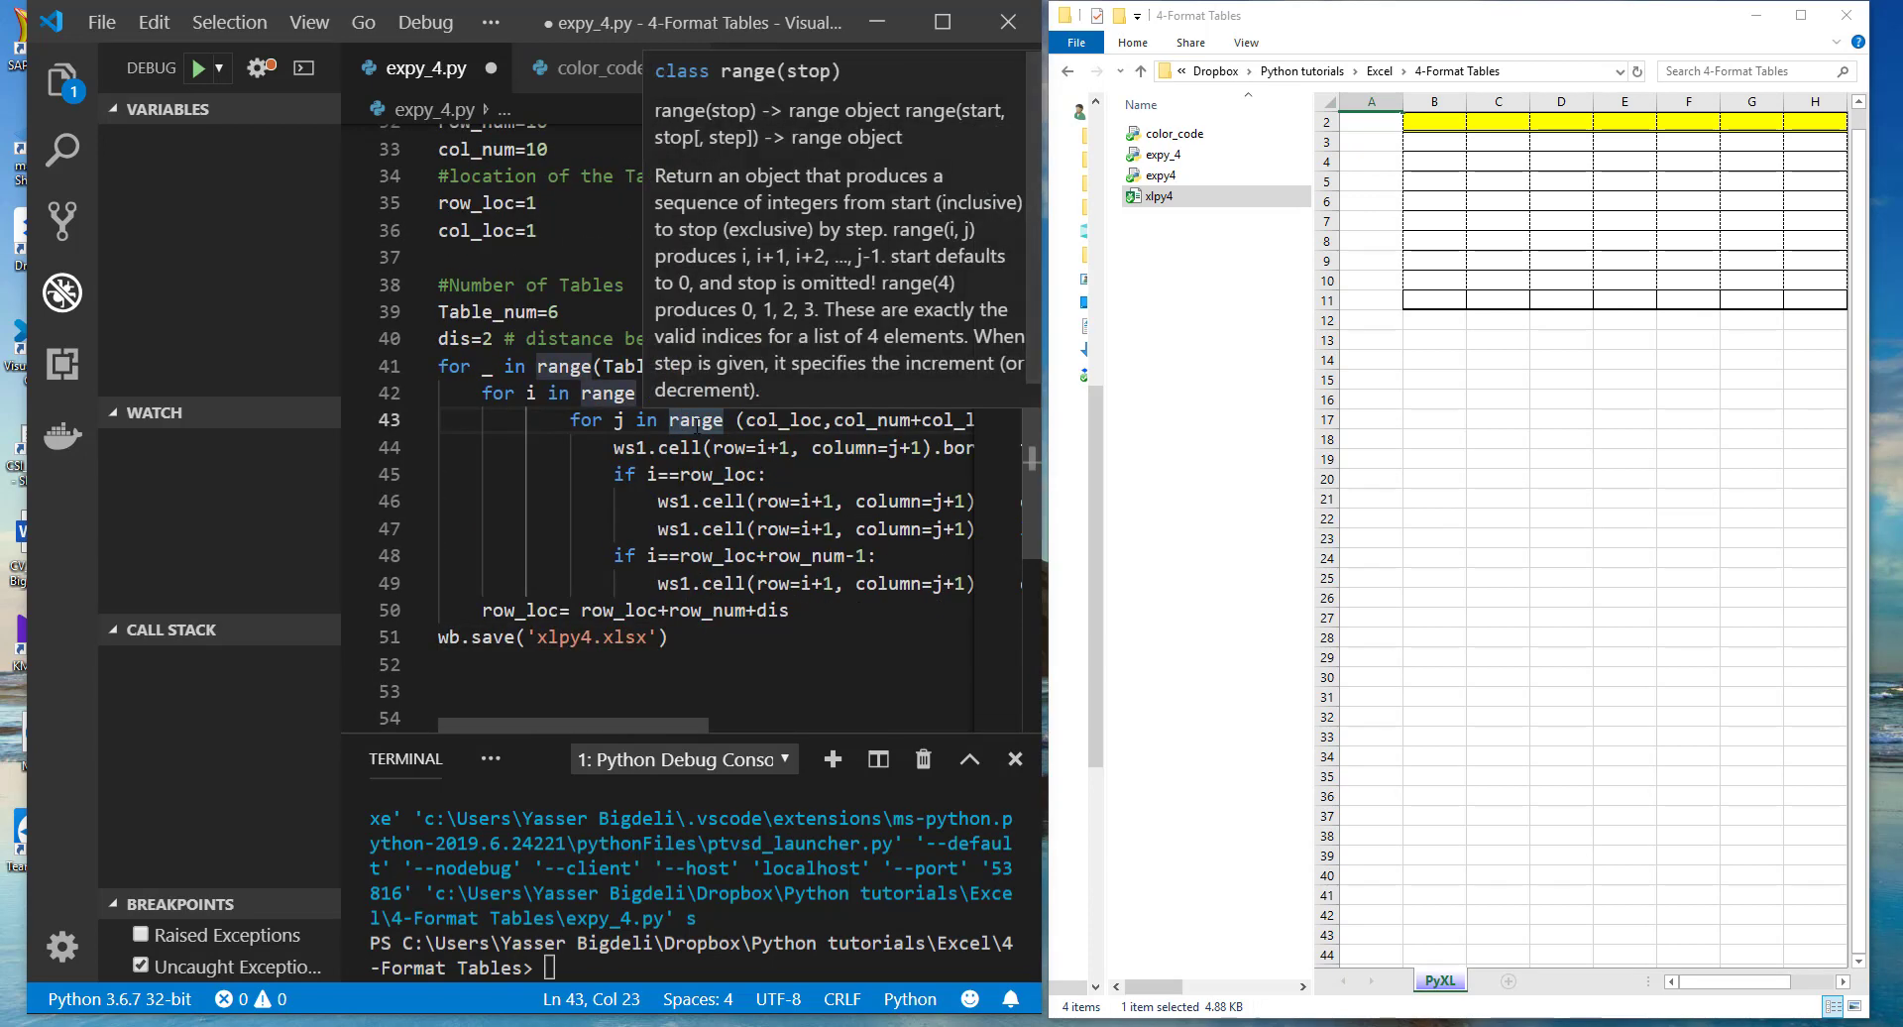
click(201, 67)
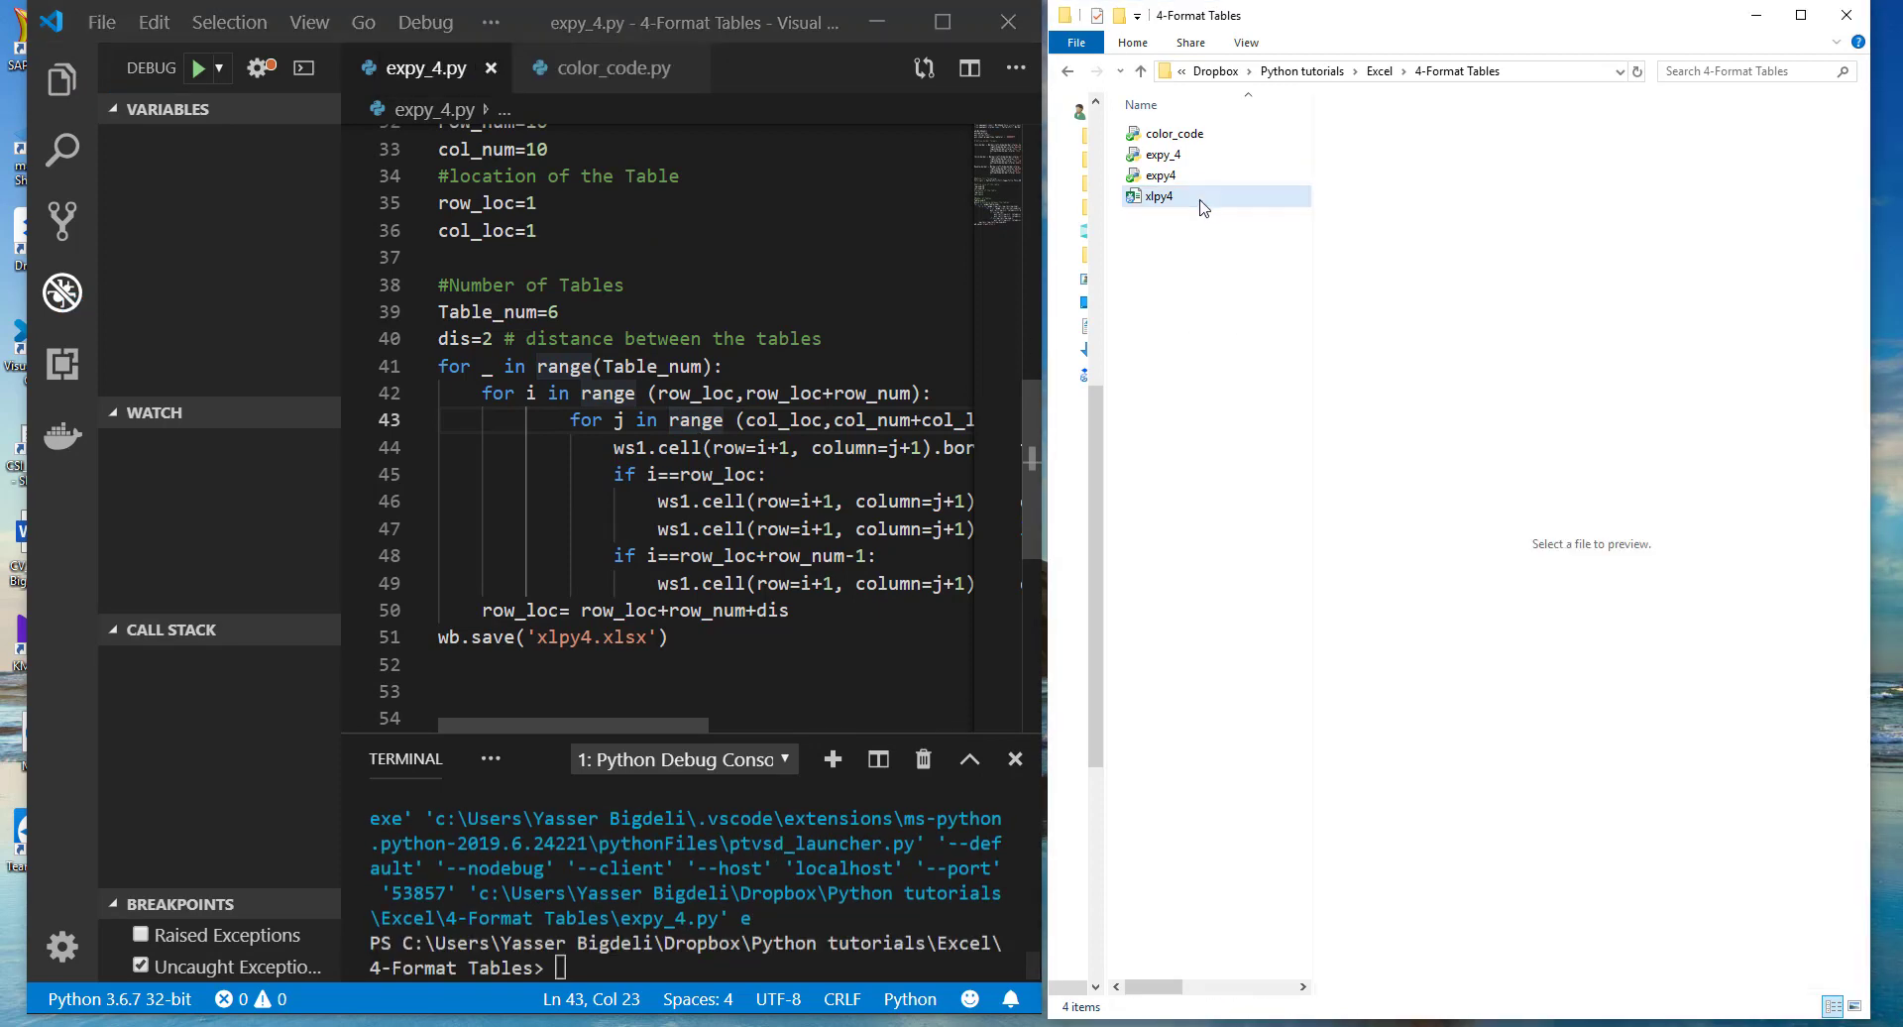
click(1158, 196)
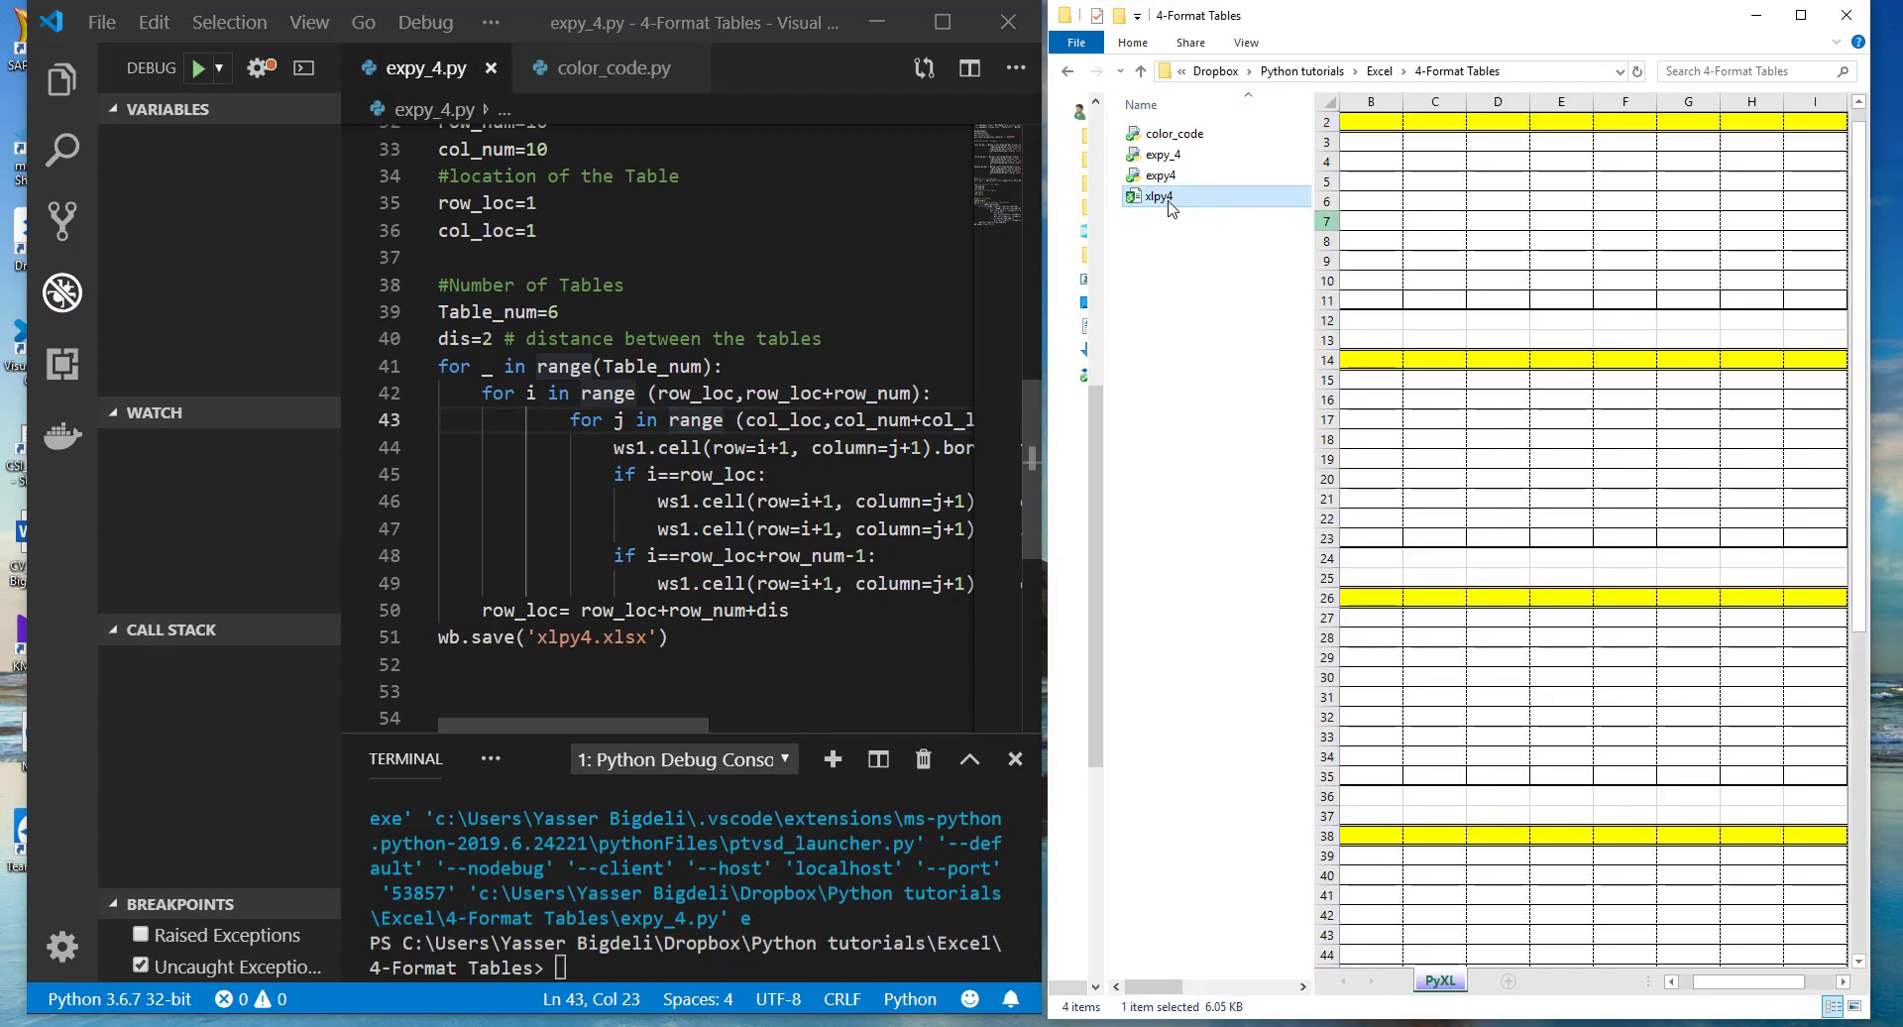
double_click(1159, 196)
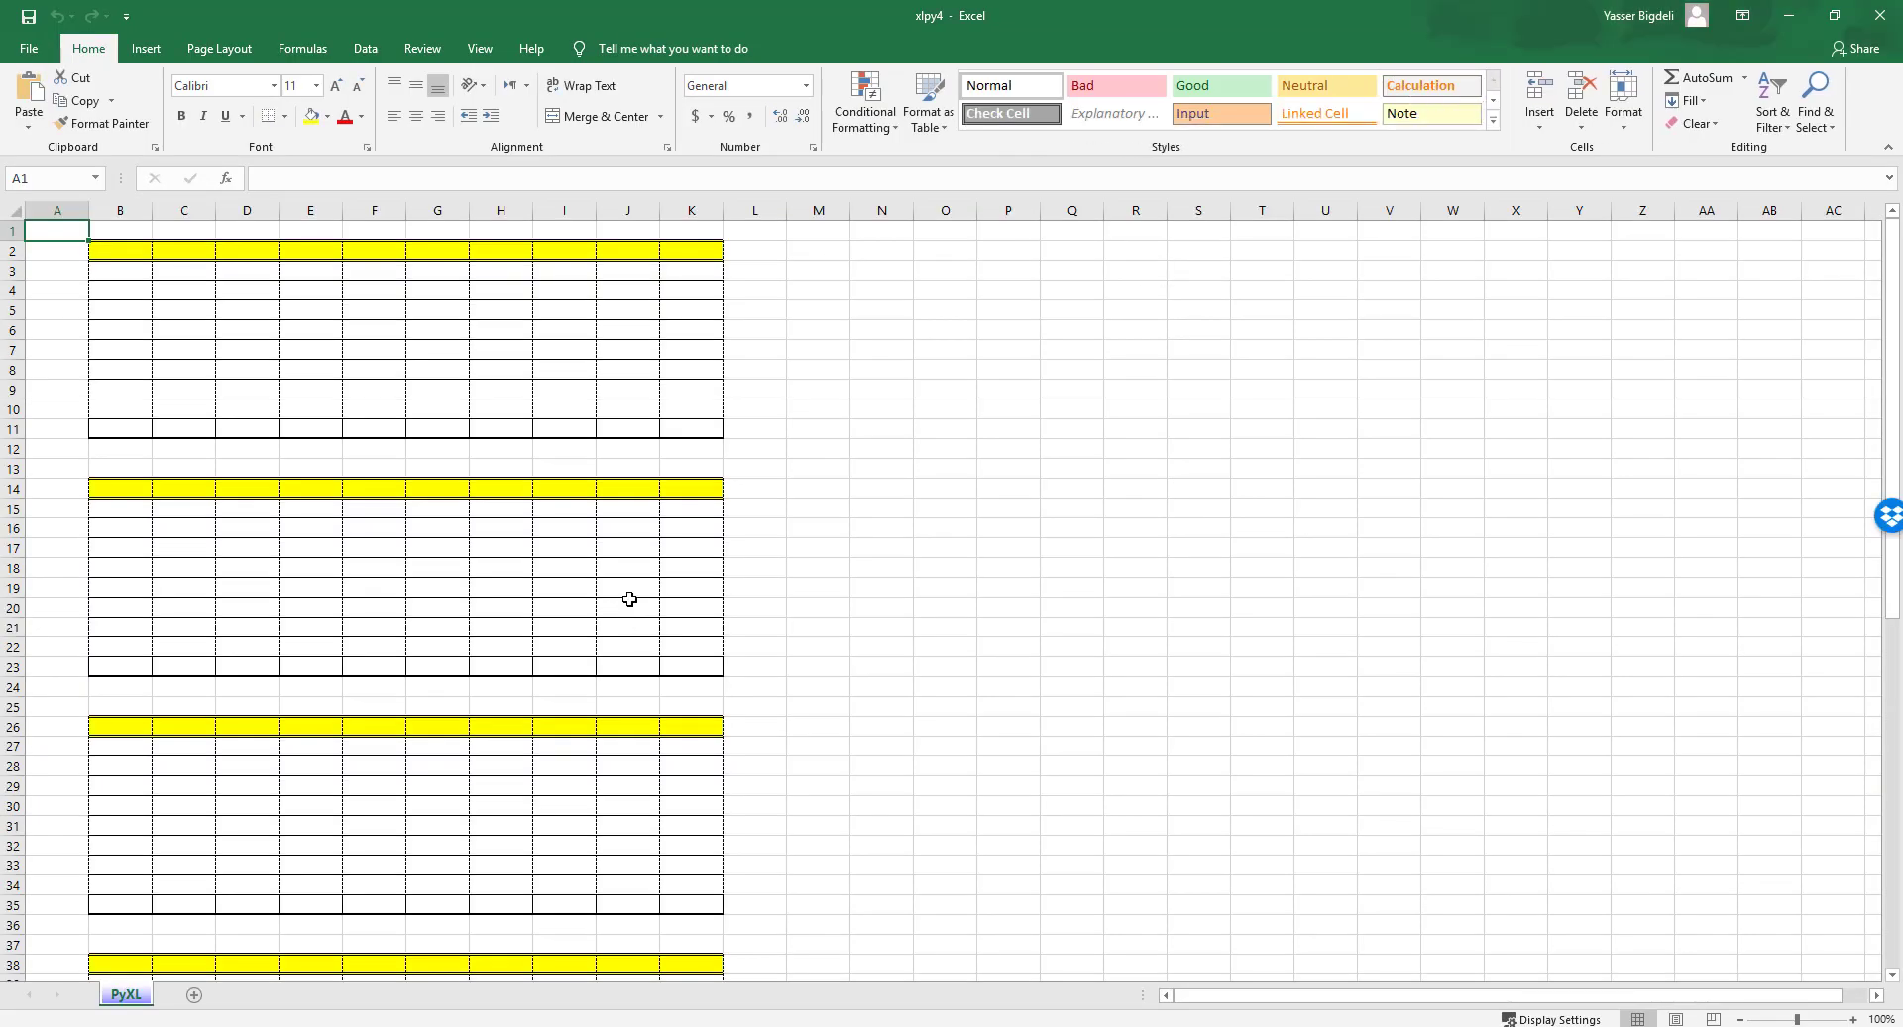
scroll(down, 3)
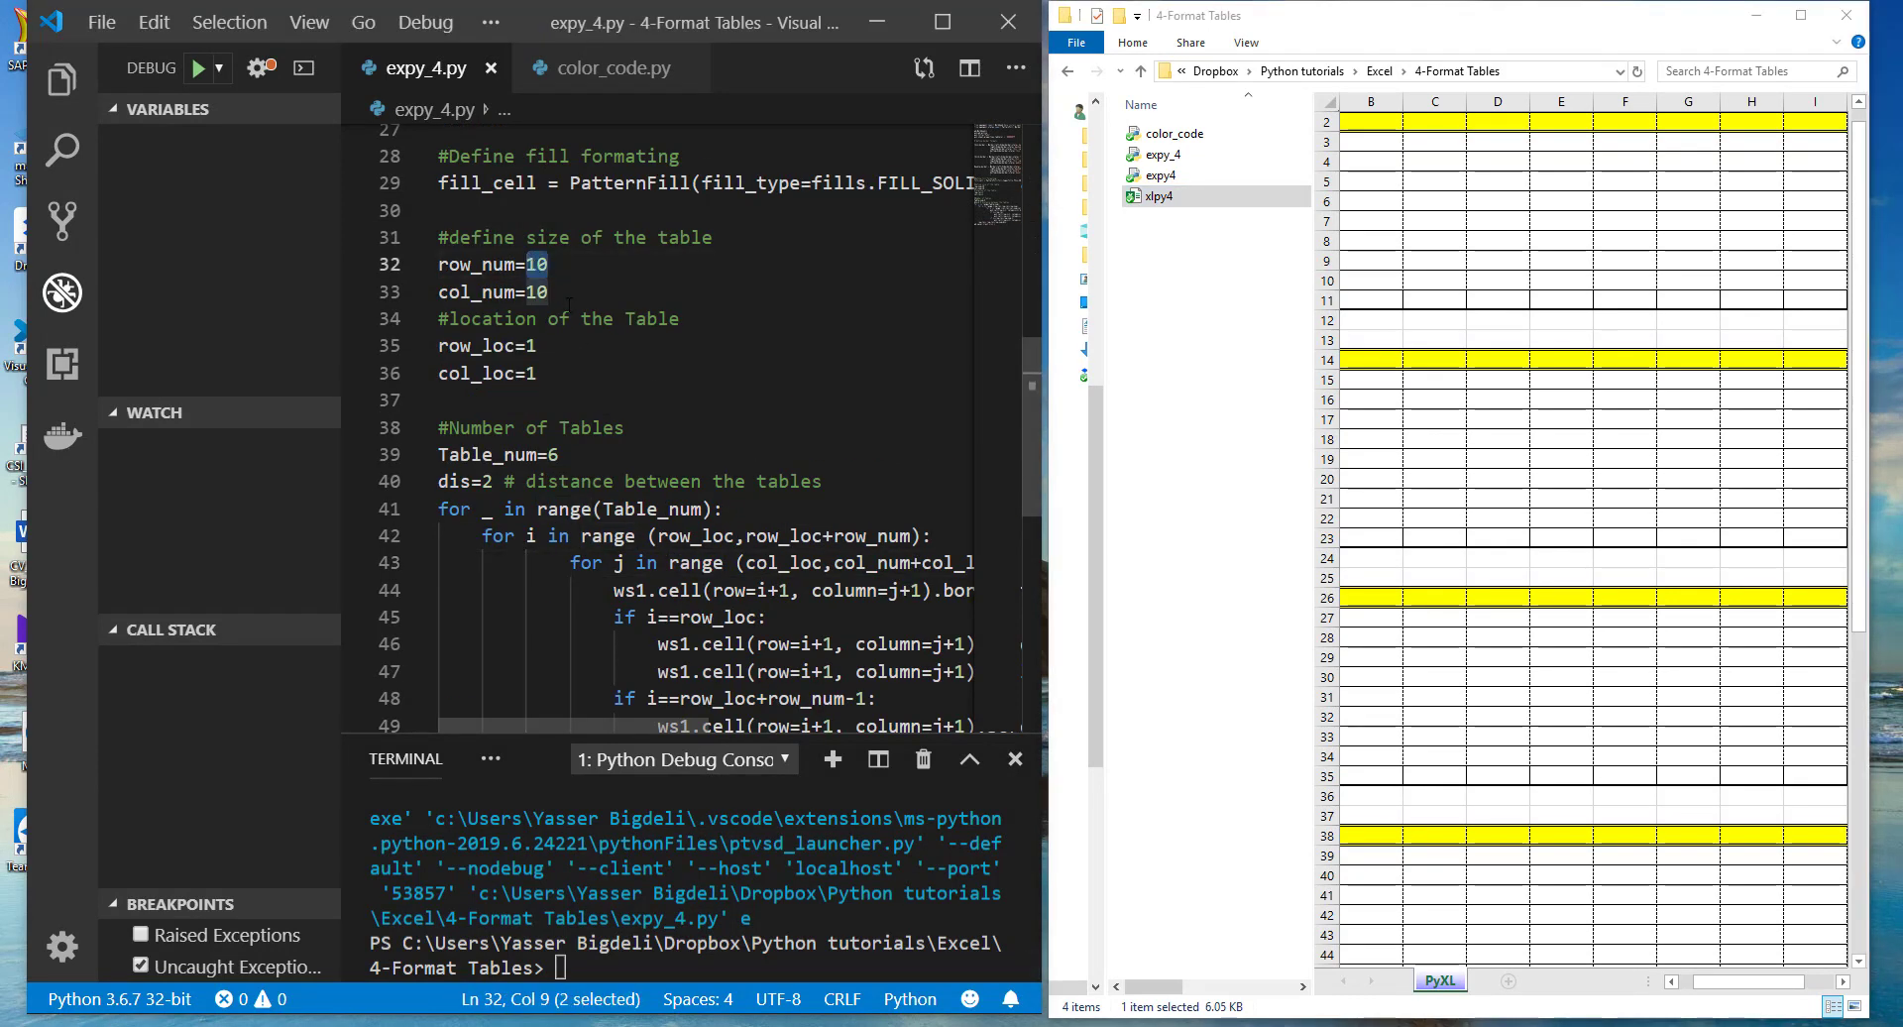
Set row_num=5, col_num=6, row_loc=3, col_loc=3 and Table_num=10 in the script
text(5)
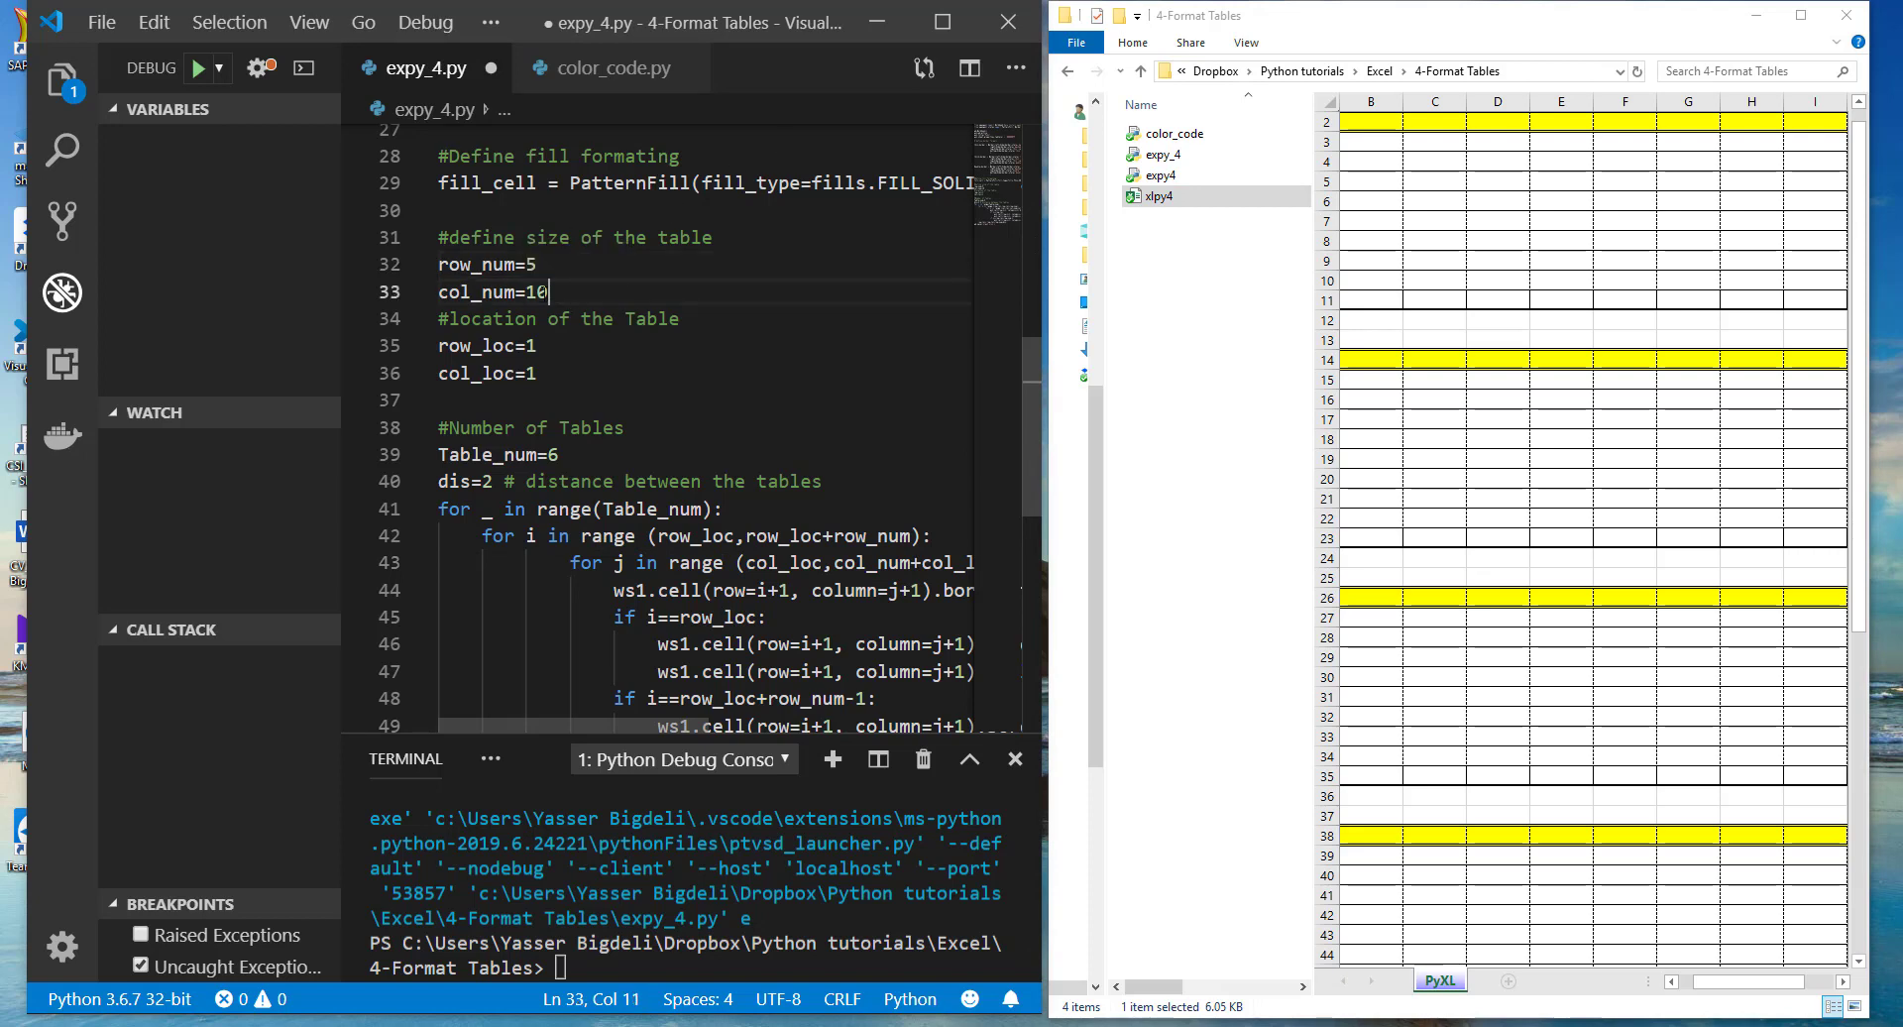
text(6)
click(702, 373)
text(3)
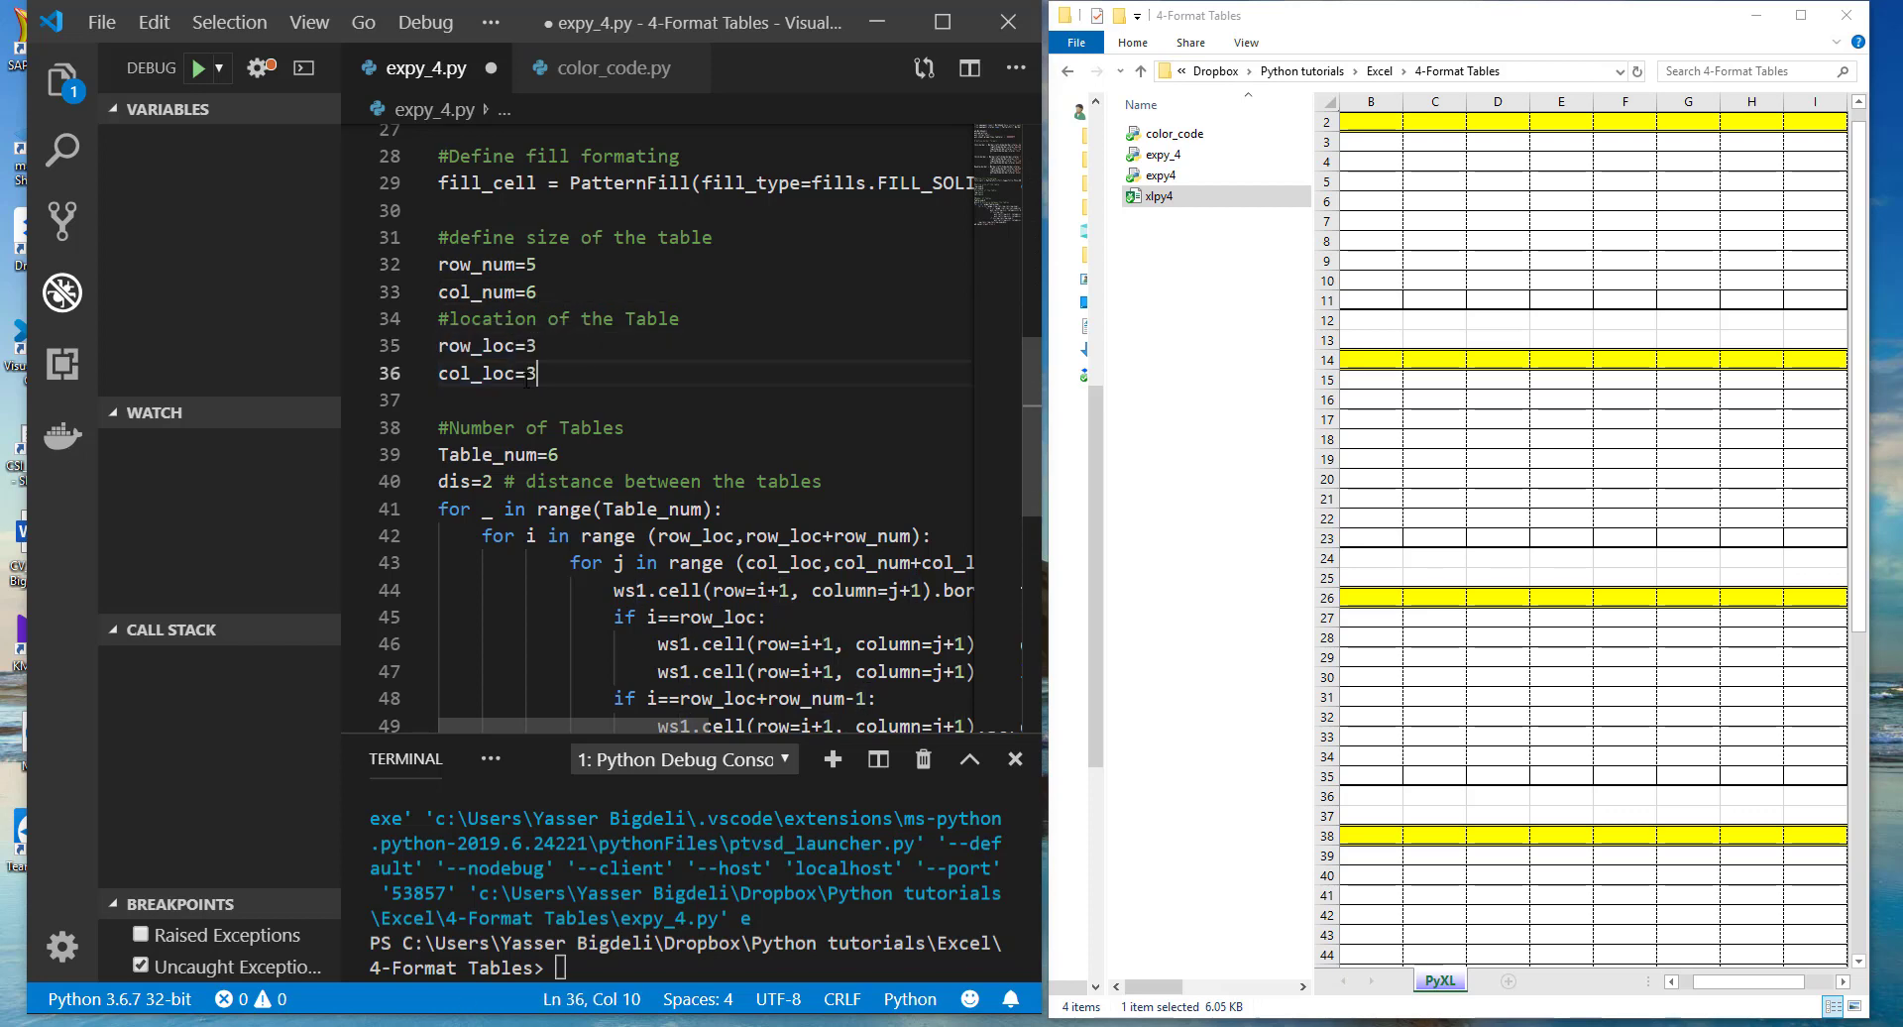
double_click(552, 454)
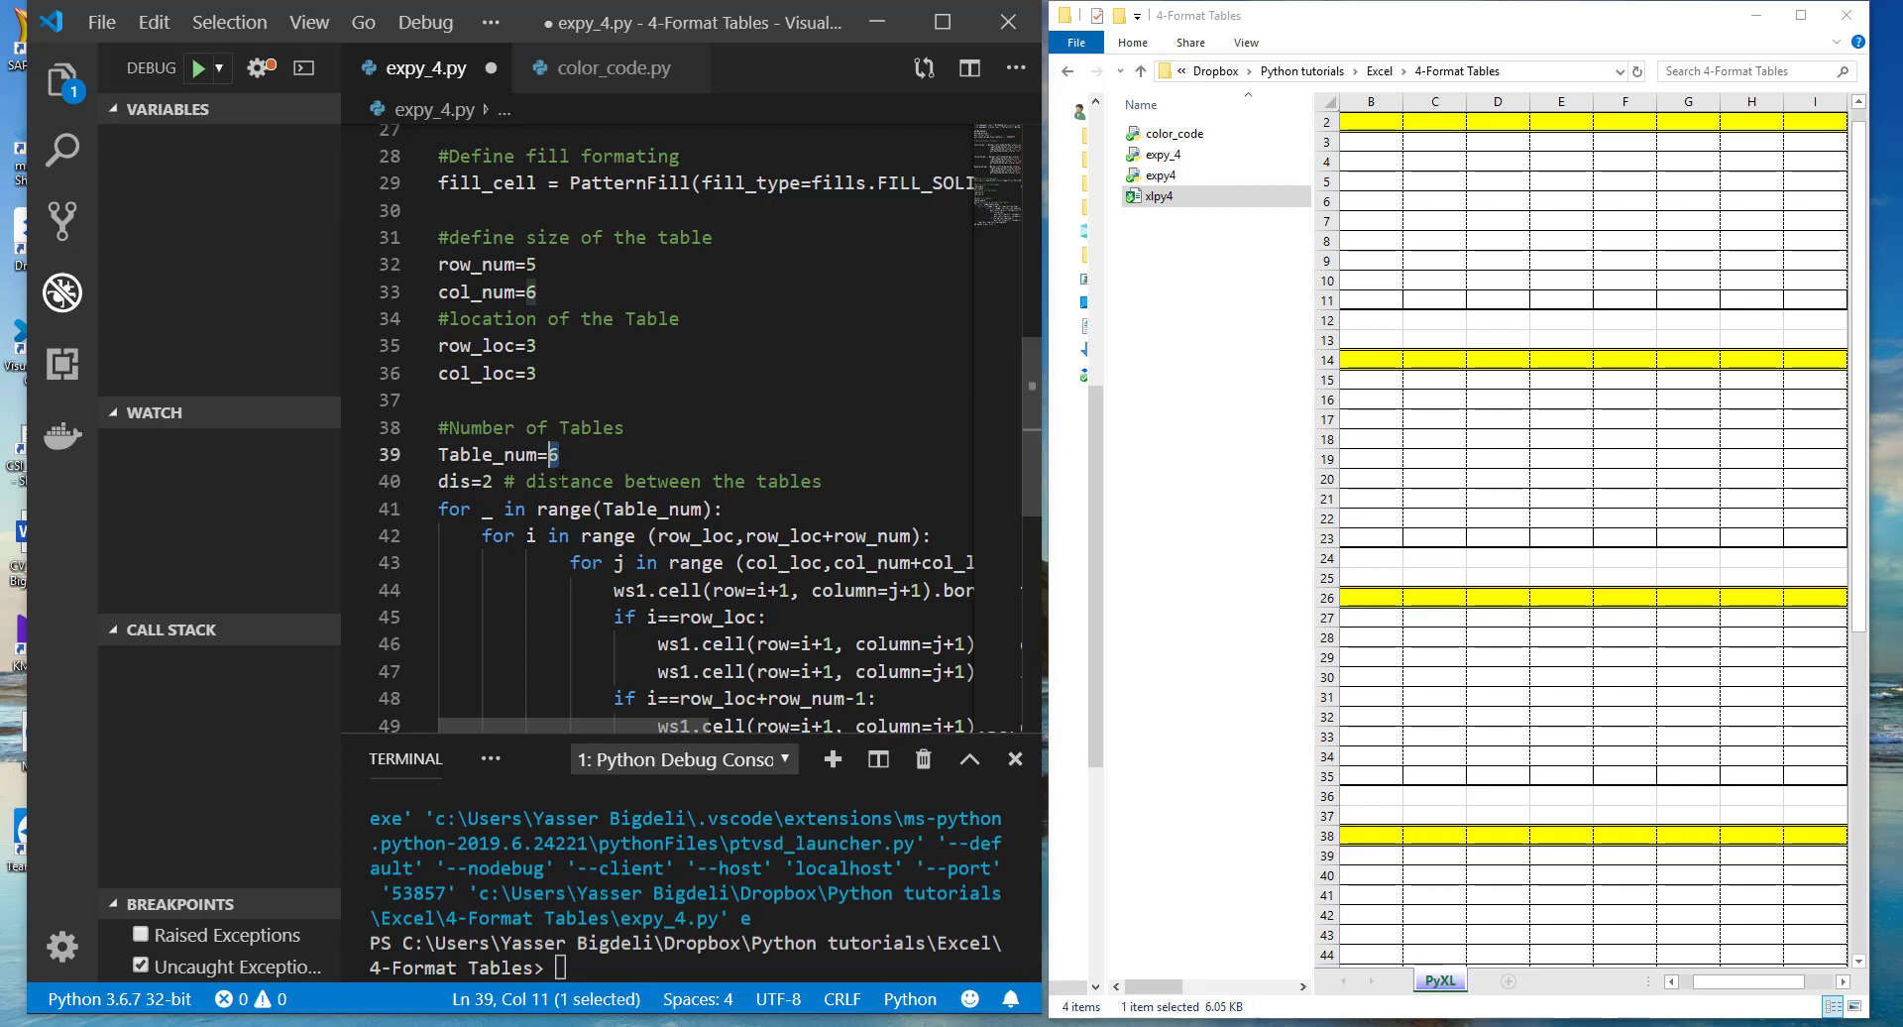
text(10)
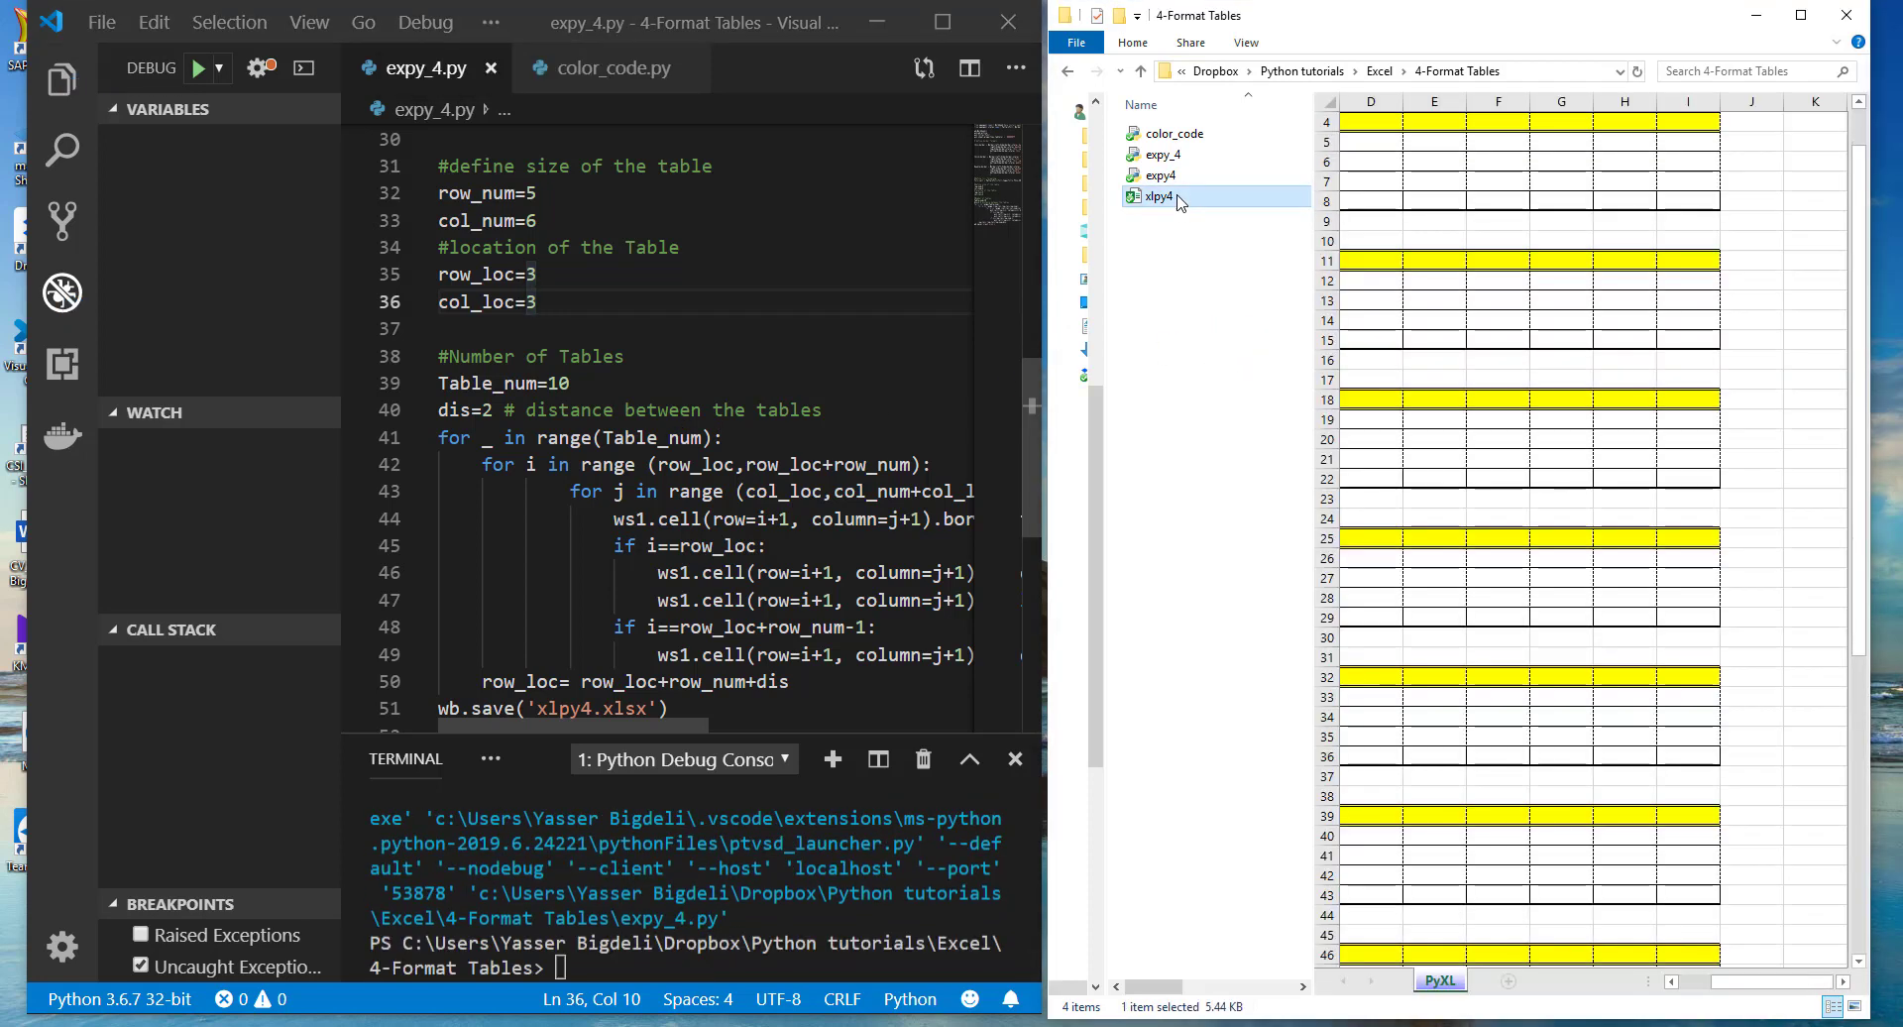
Regenerate xlpy4 and scroll through the ten smaller stacked tables in Excel
double_click(1154, 196)
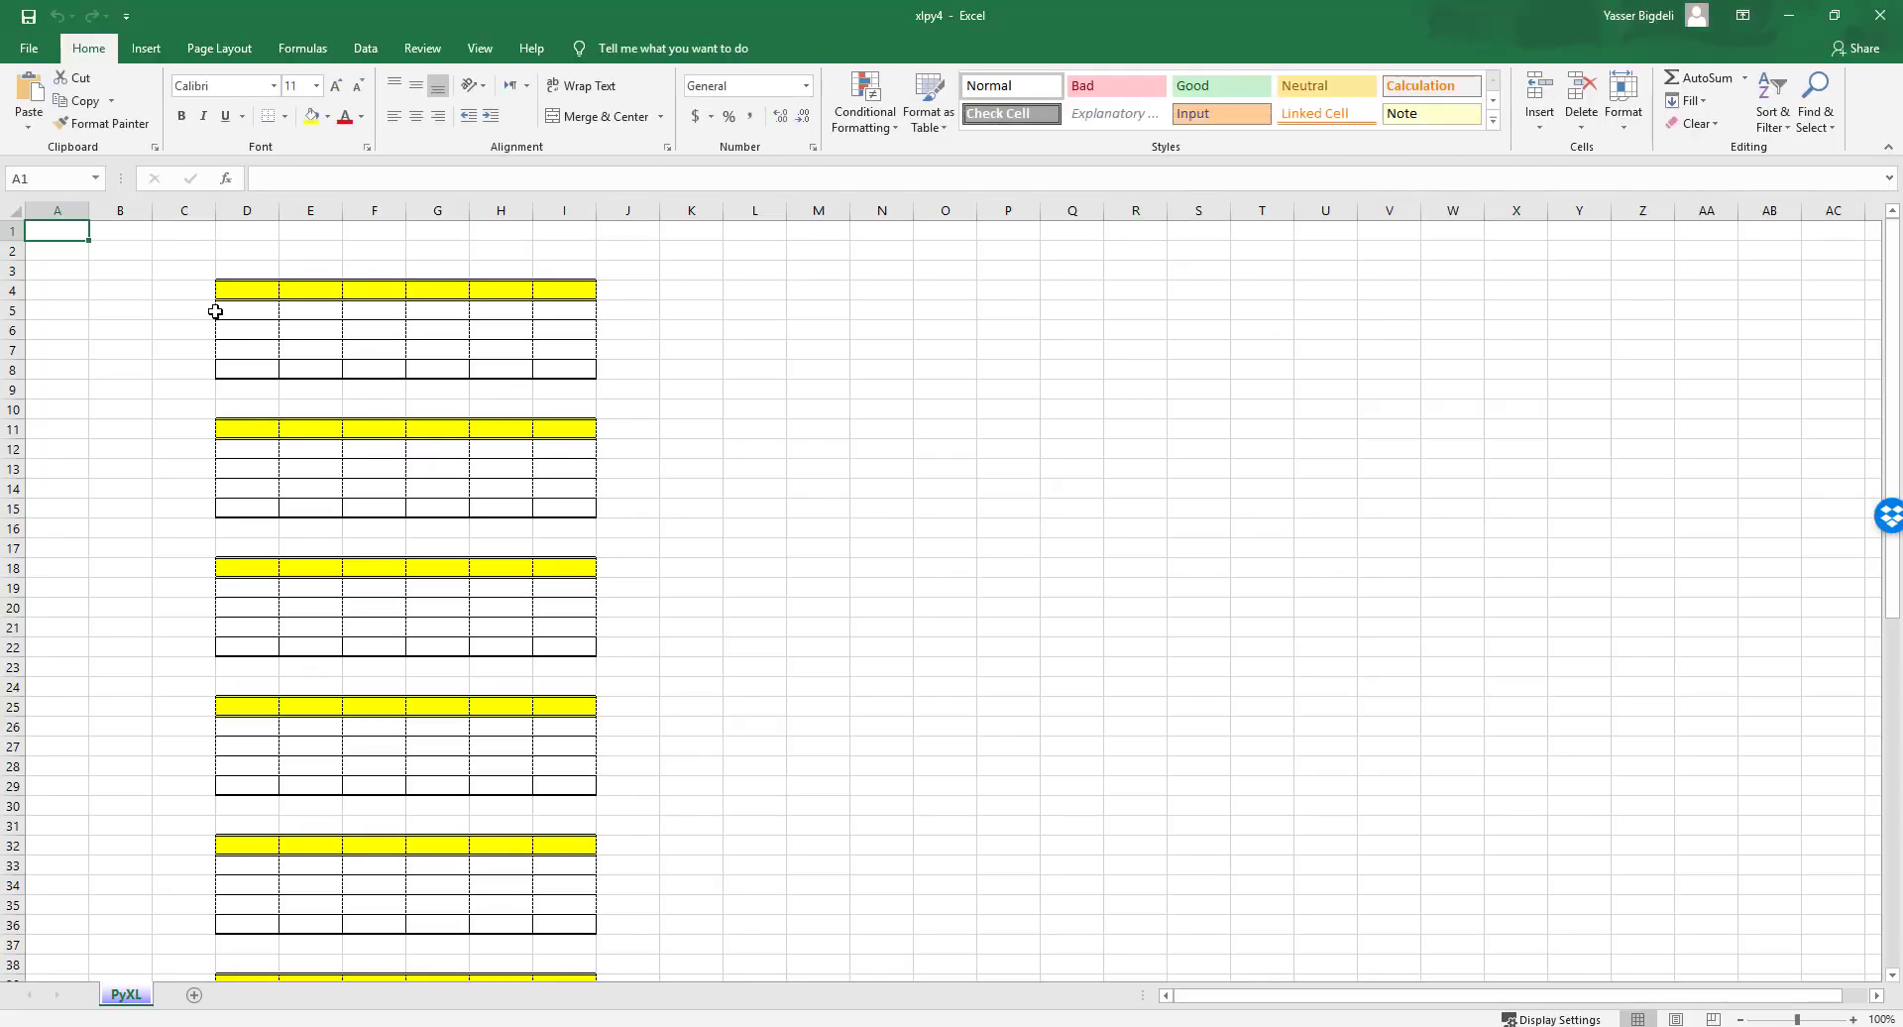
scroll(down, 3)
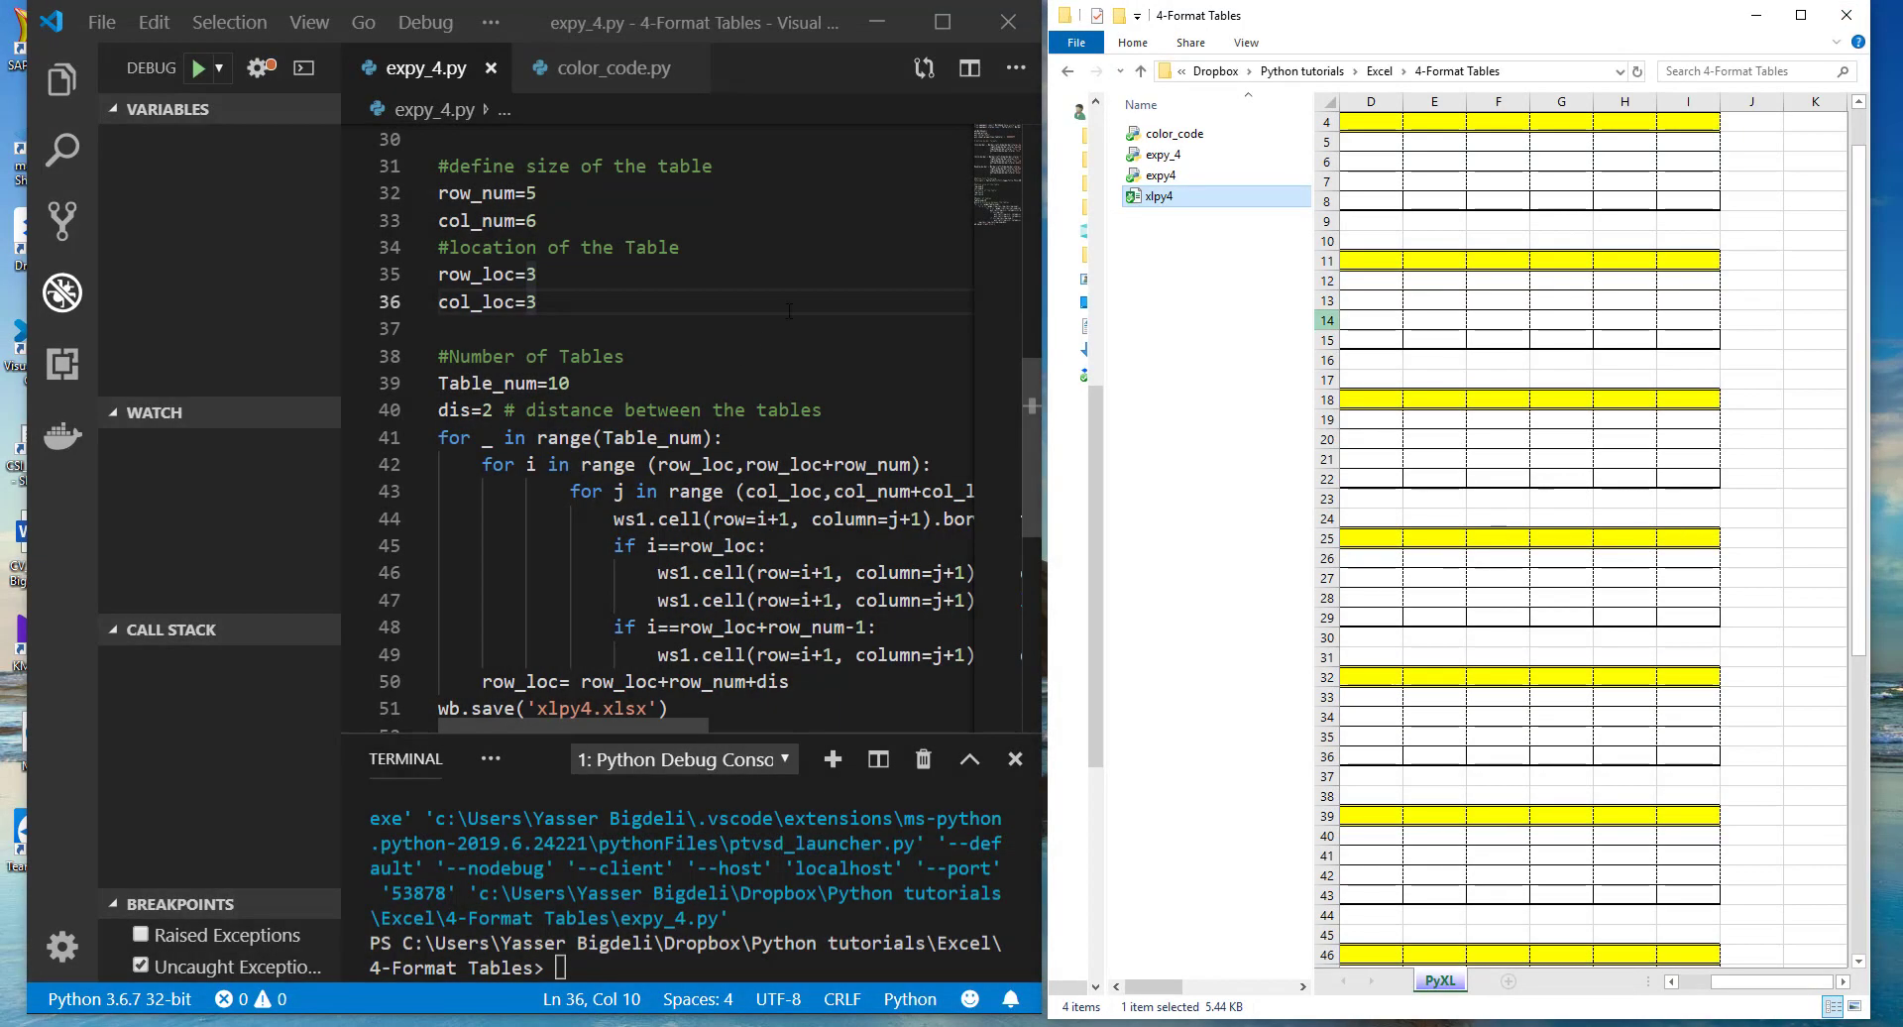
scroll(down, 3)
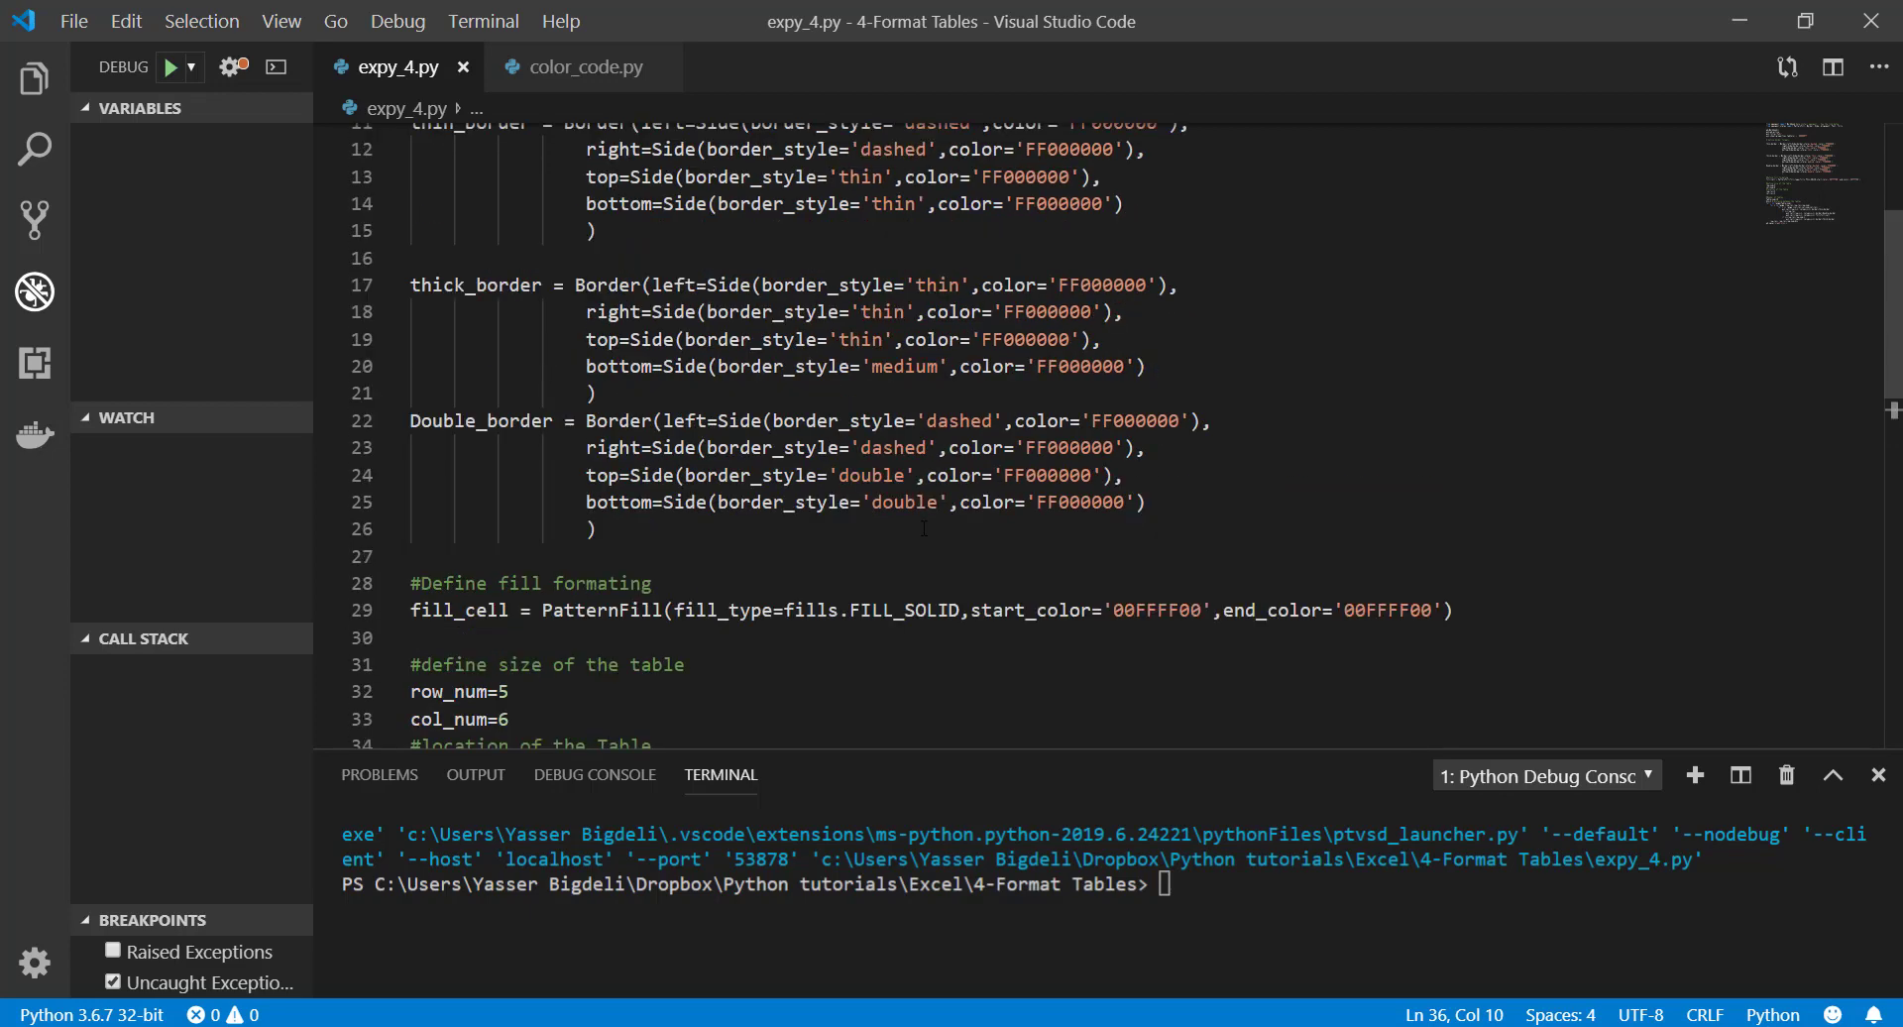
double_click(833, 421)
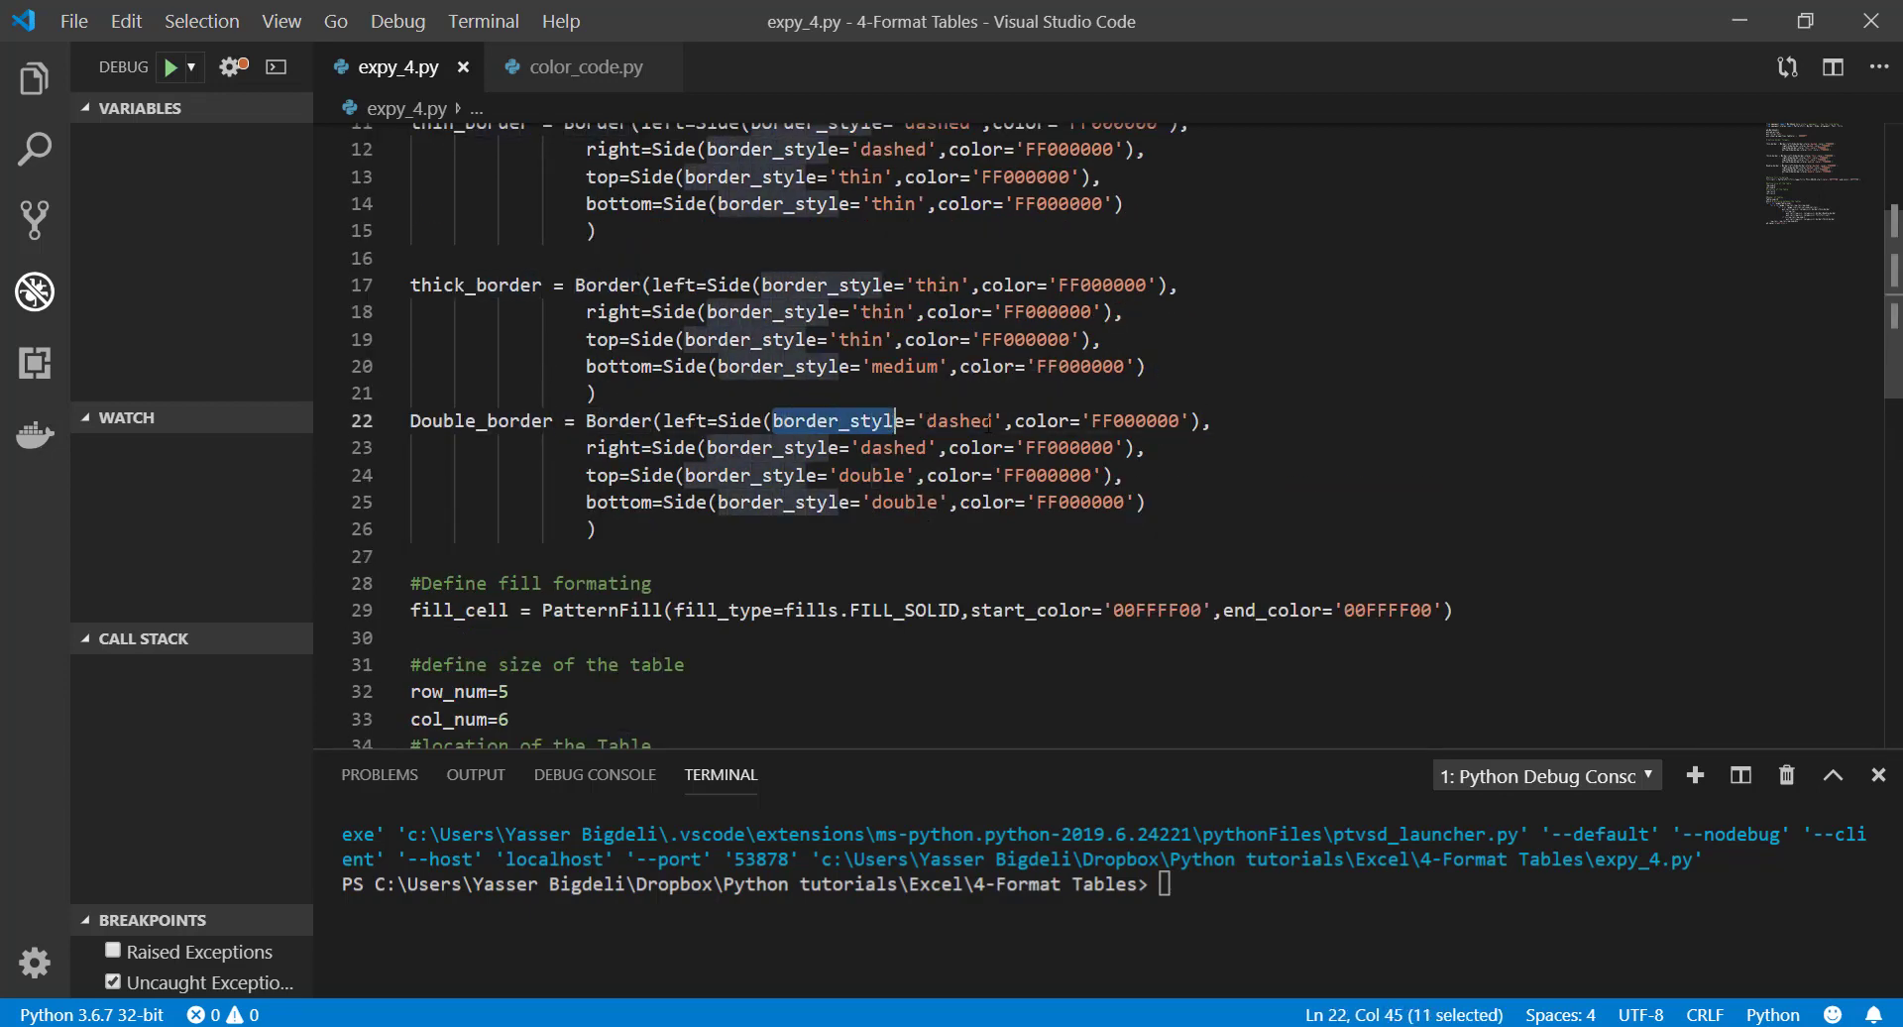
click(872, 502)
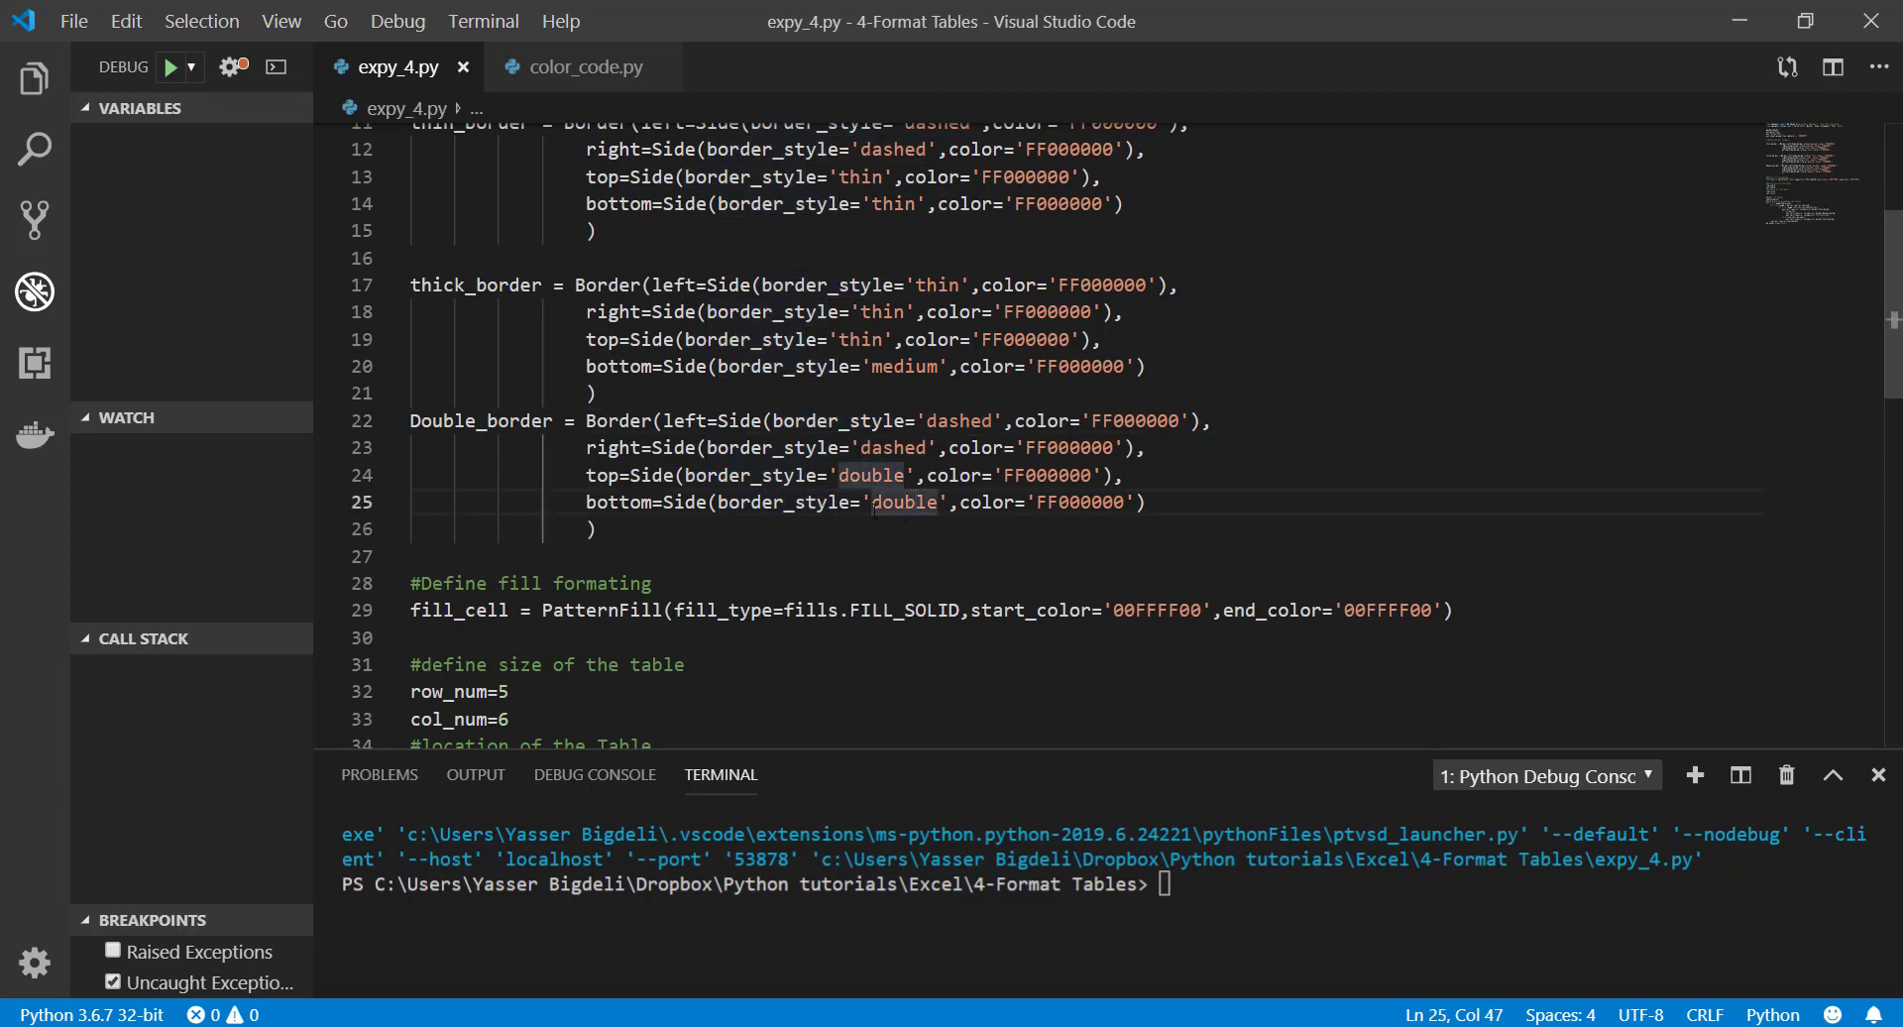
mouse_move(833, 521)
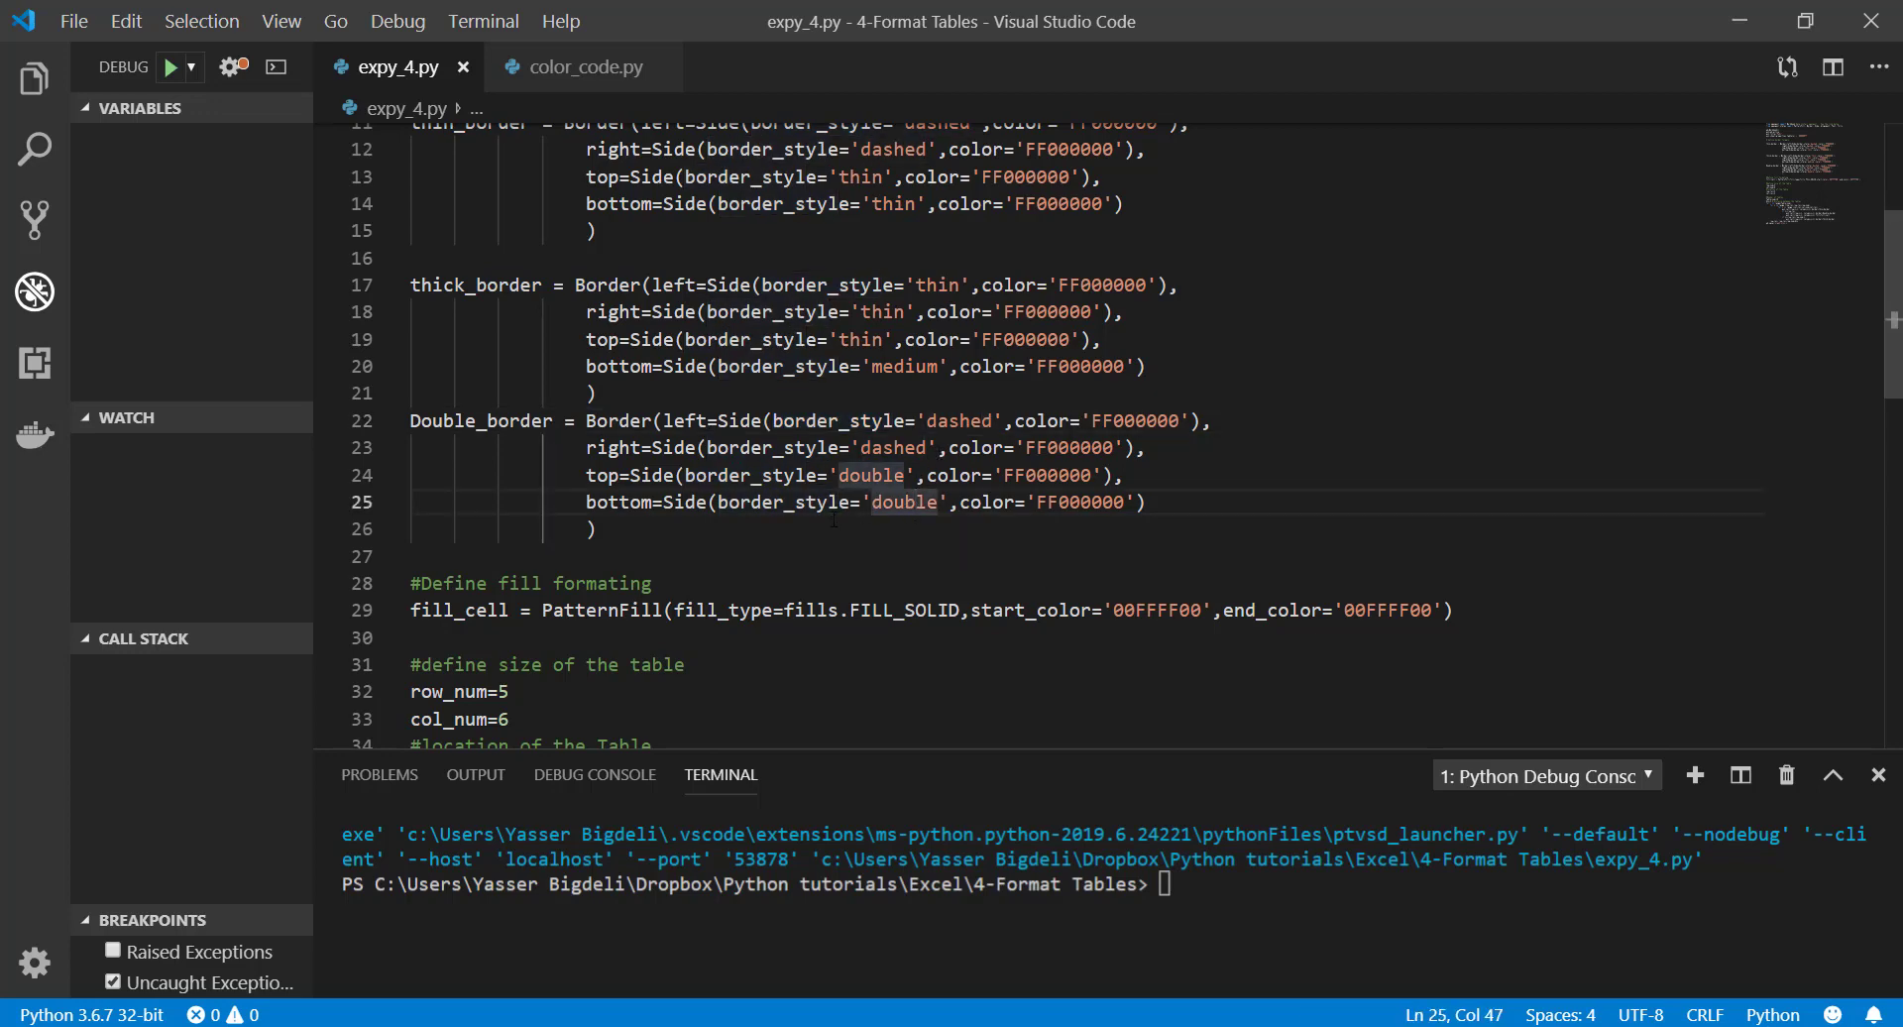